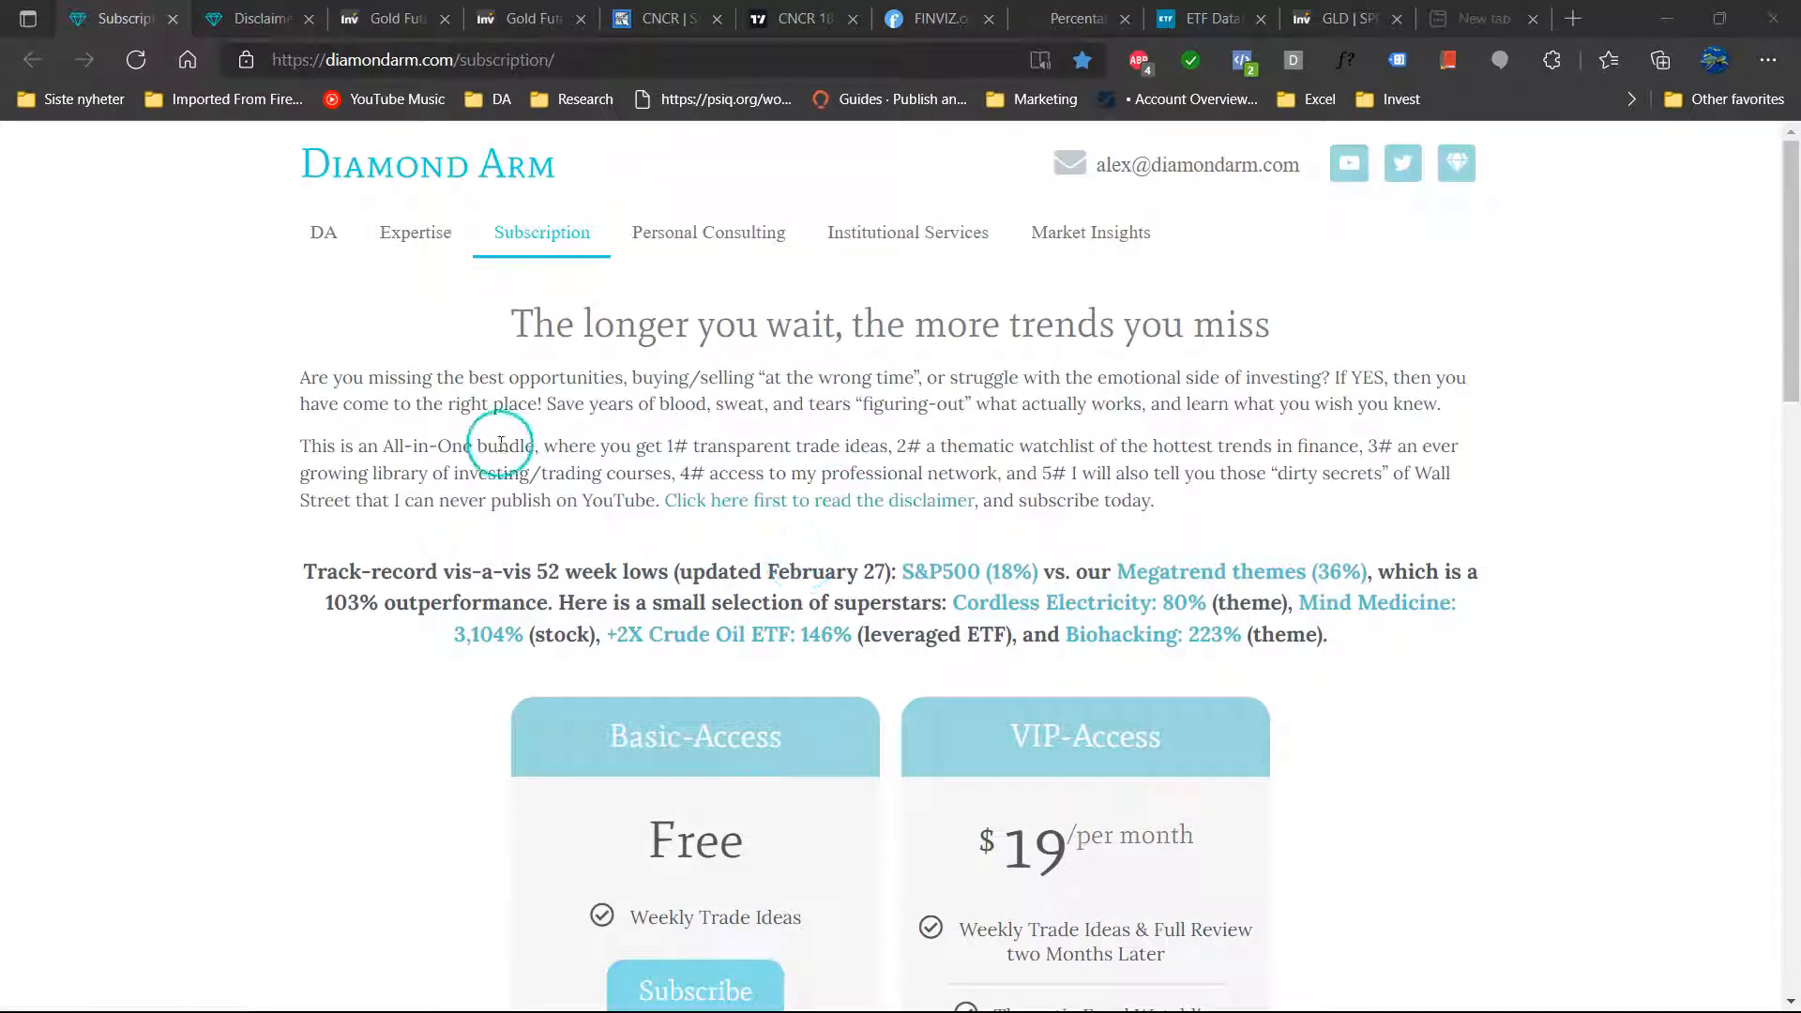
- Leave the Diamond Arm subscription page for the Watchlist workbook's Healthcare sector table
{"action": "left_click", "coordinate": [819, 500]}
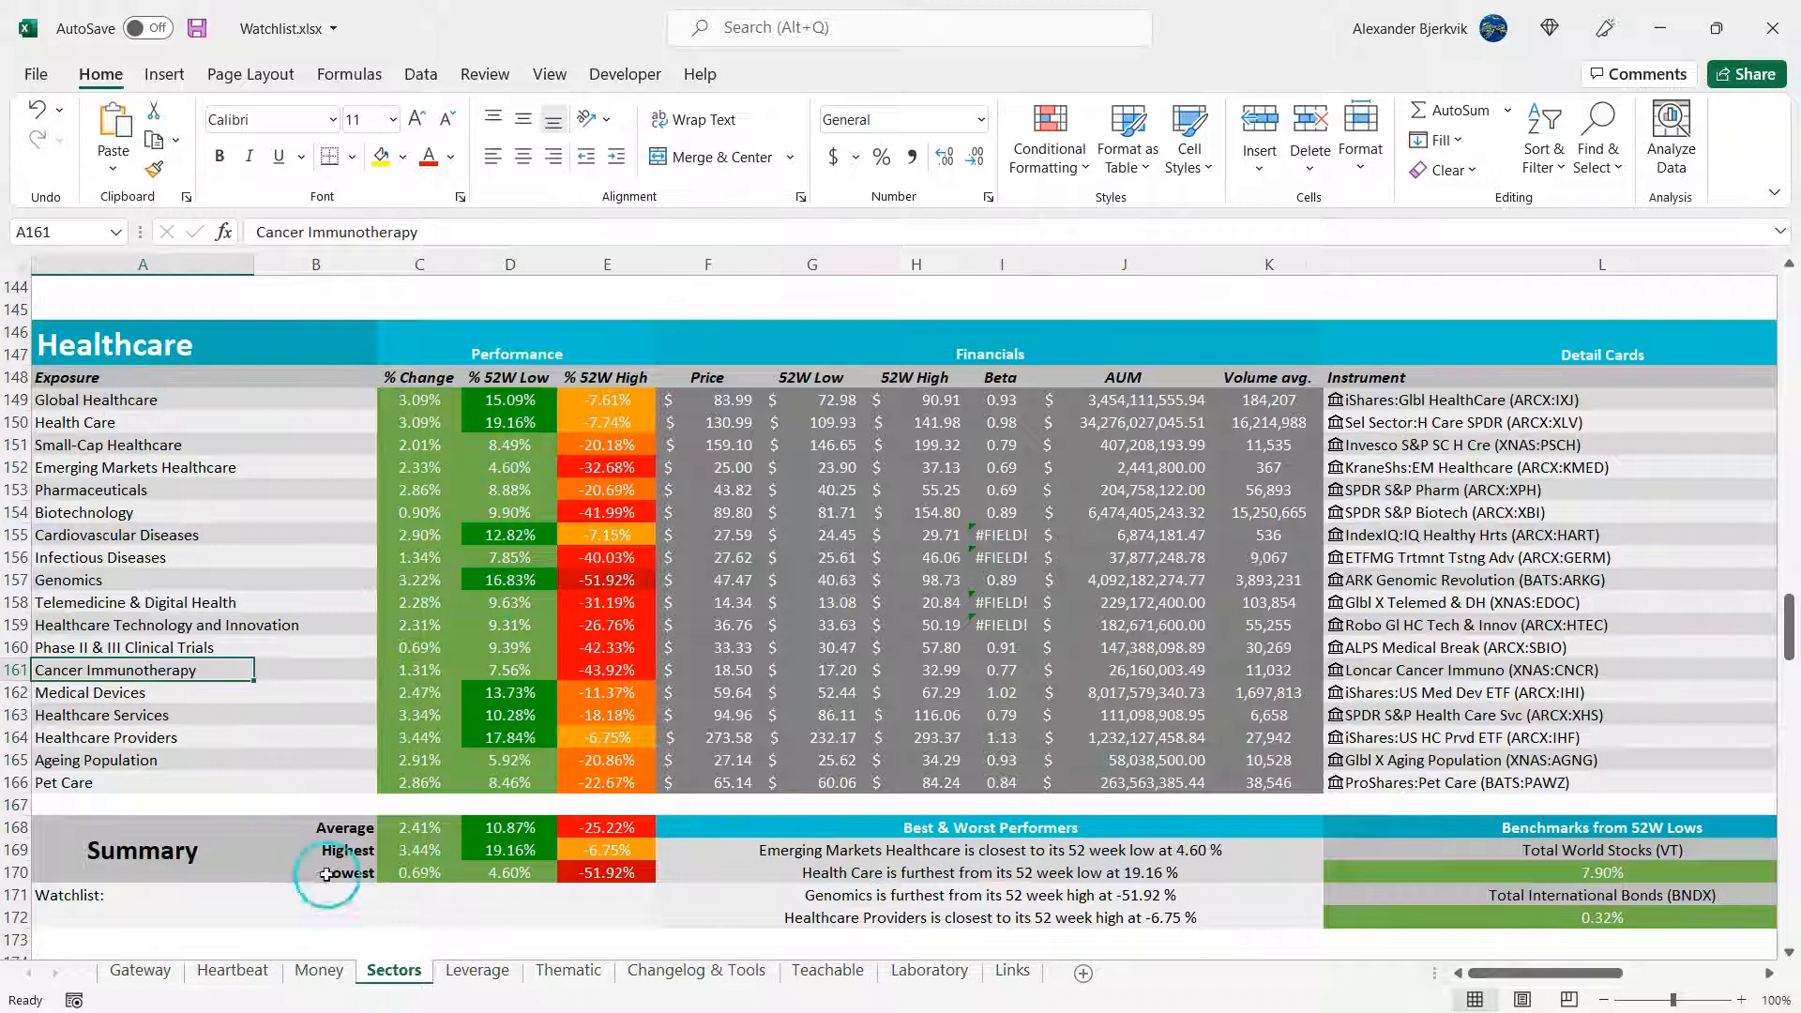
{"action": "mouse_move", "coordinate": [204, 716]}
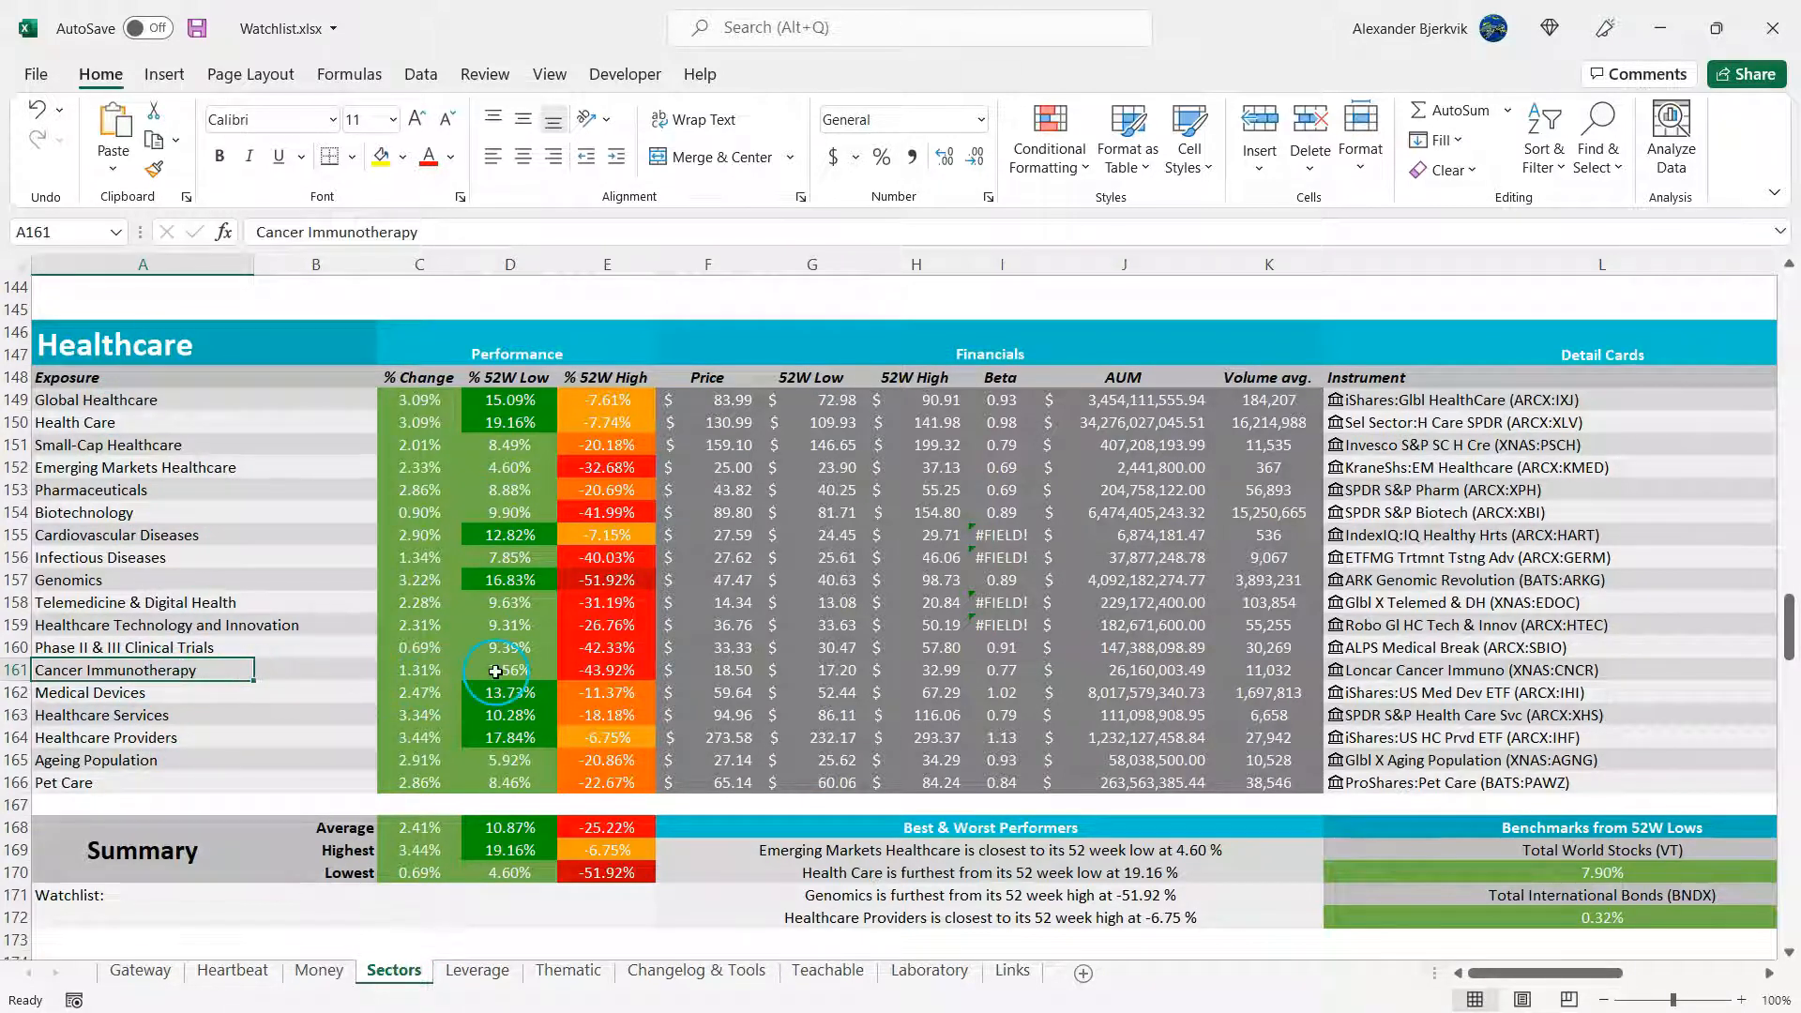
- Inspect Cancer Immunotherapy's % 52W Low and % 52W High formulas in D161 and E161
{"action": "left_click", "coordinate": [507, 670]}
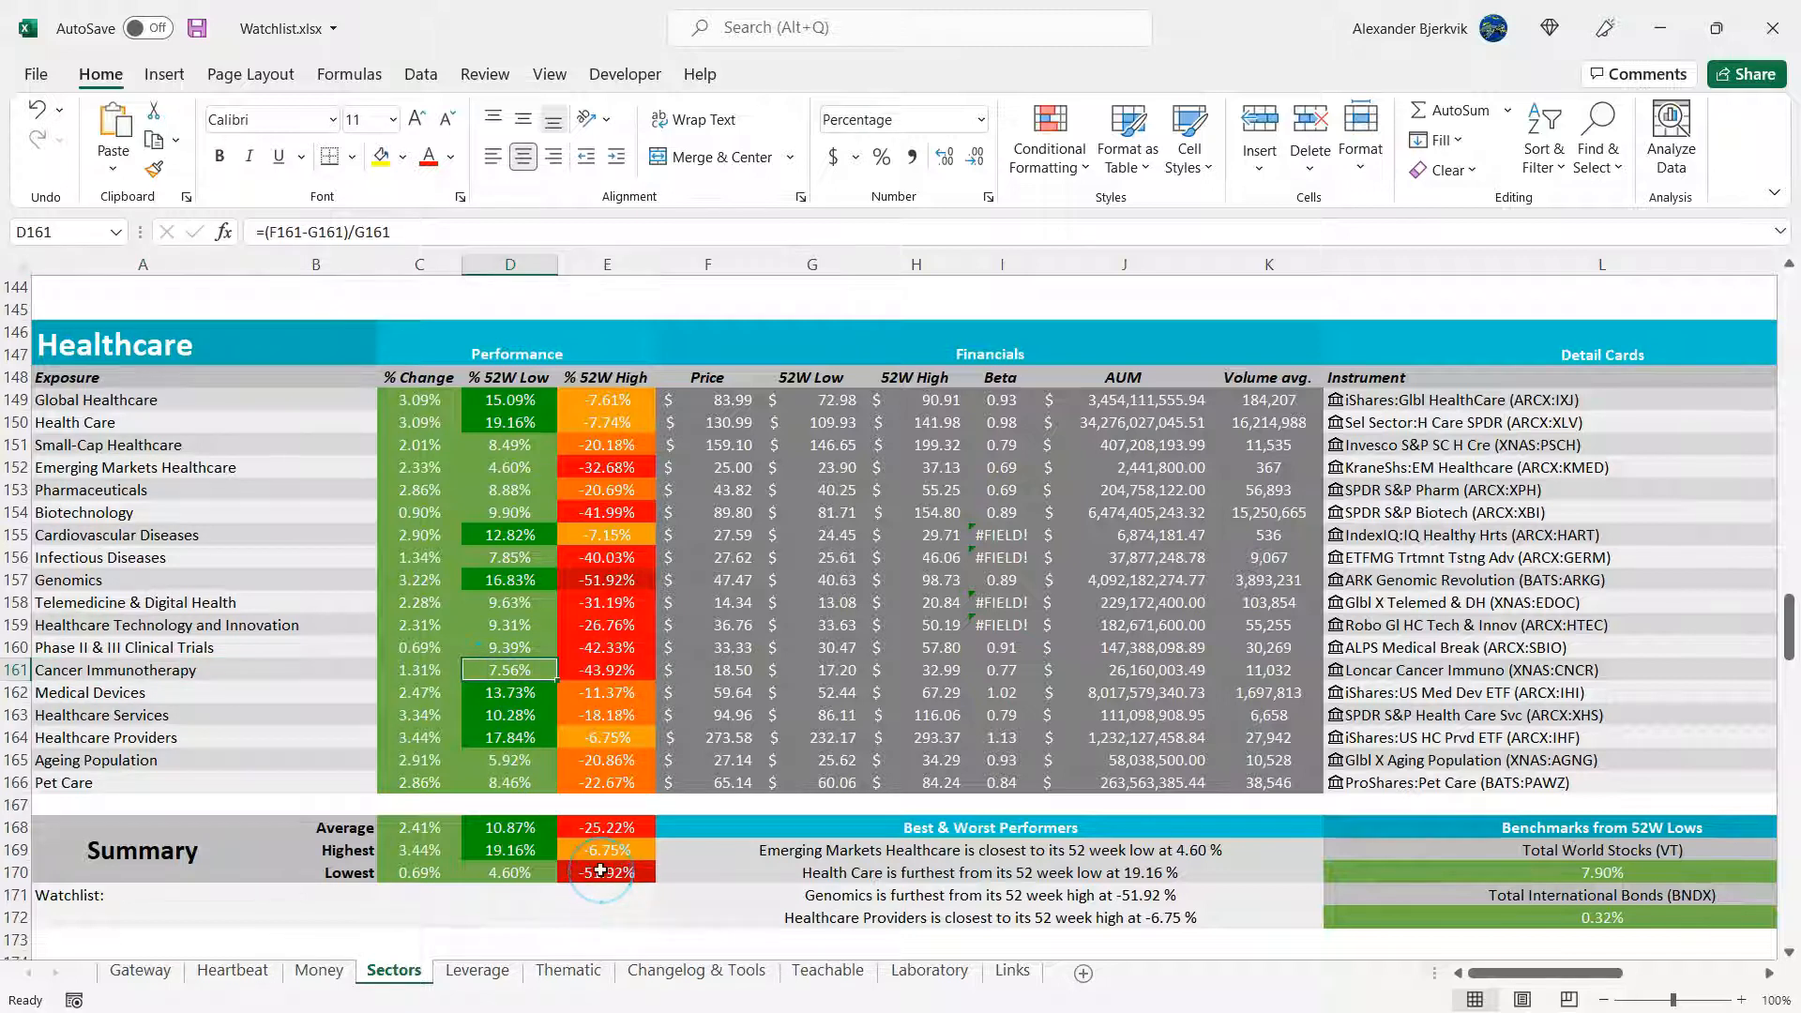
{"action": "left_click", "coordinate": [607, 670]}
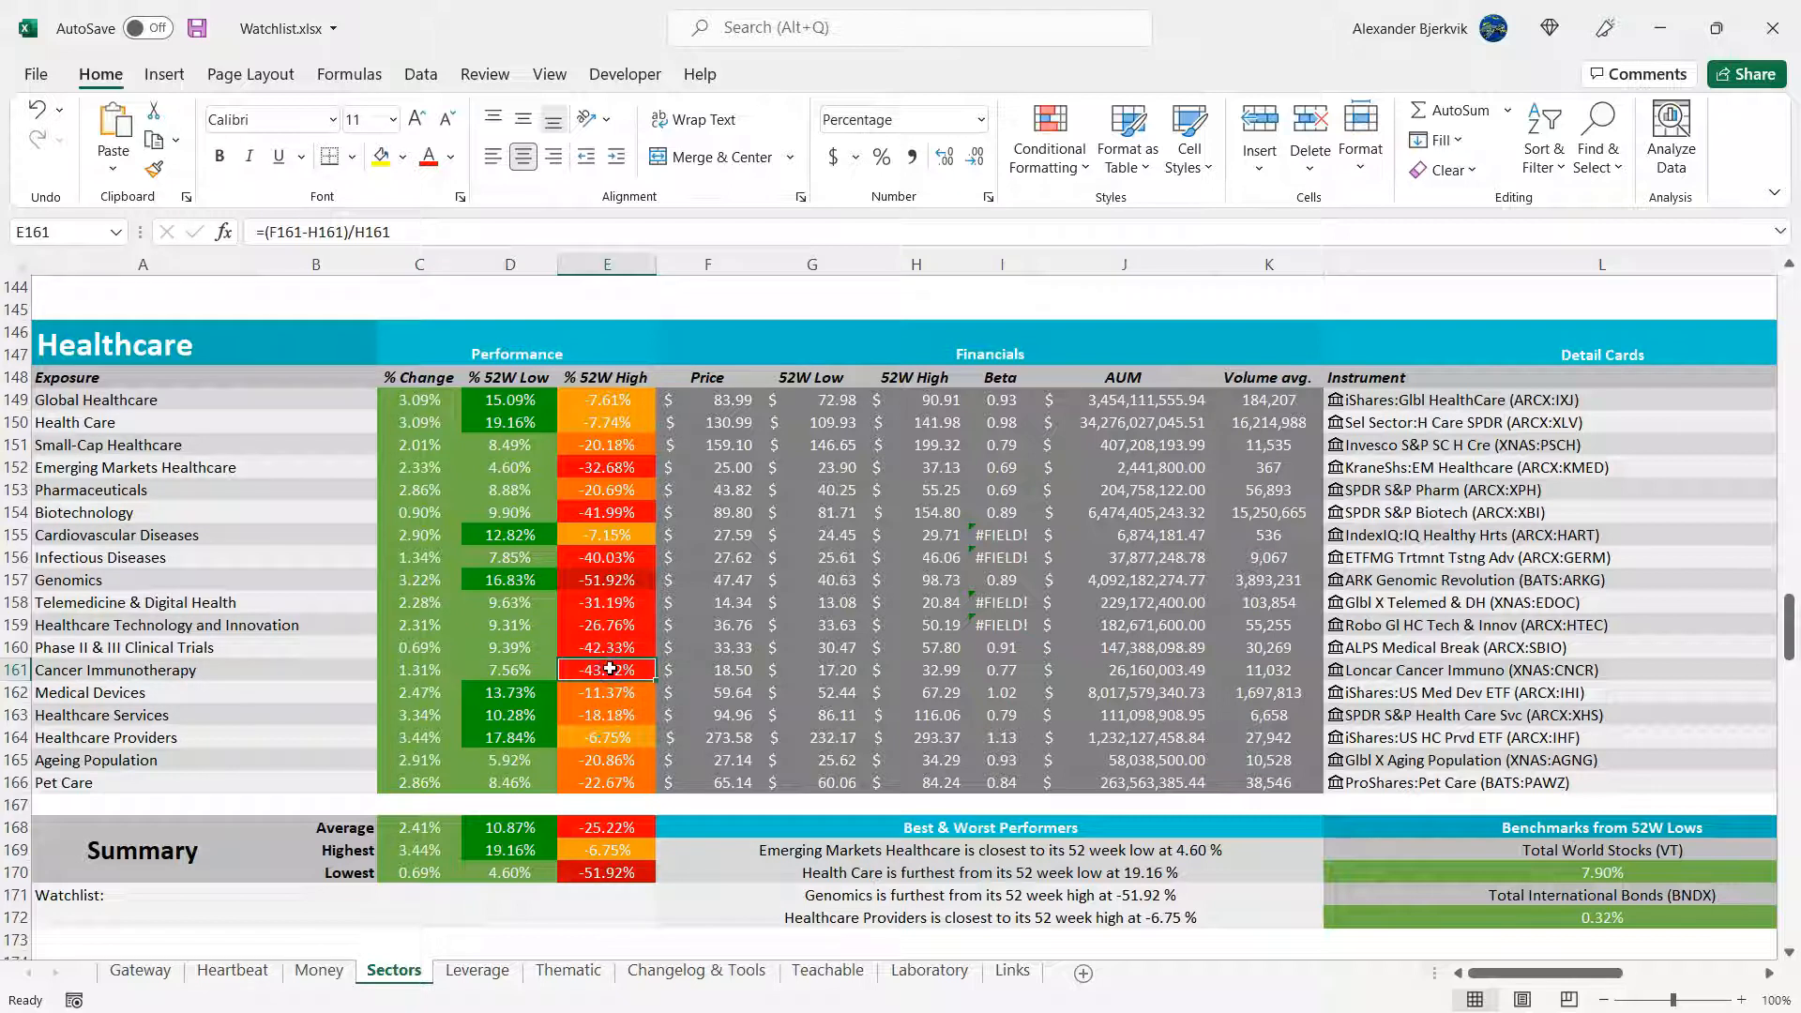
{"action": "mouse_move", "coordinate": [694, 761]}
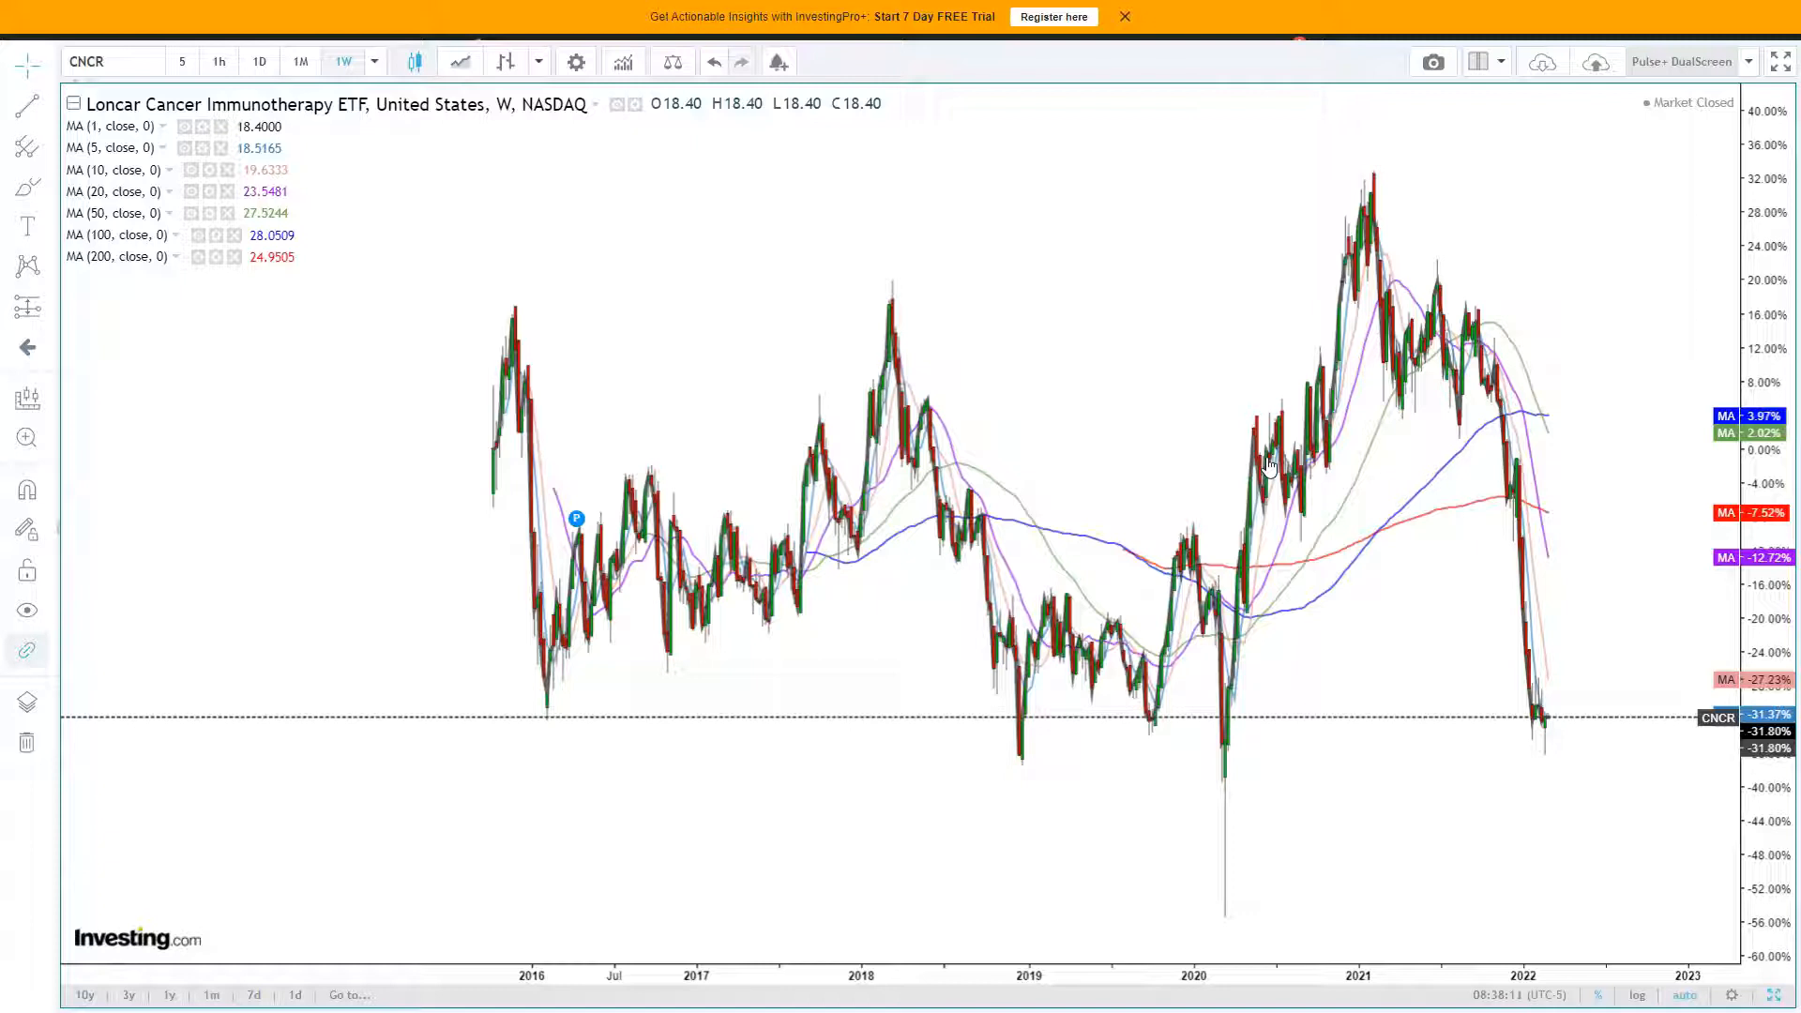
{"action": "mouse_move", "coordinate": [1028, 482]}
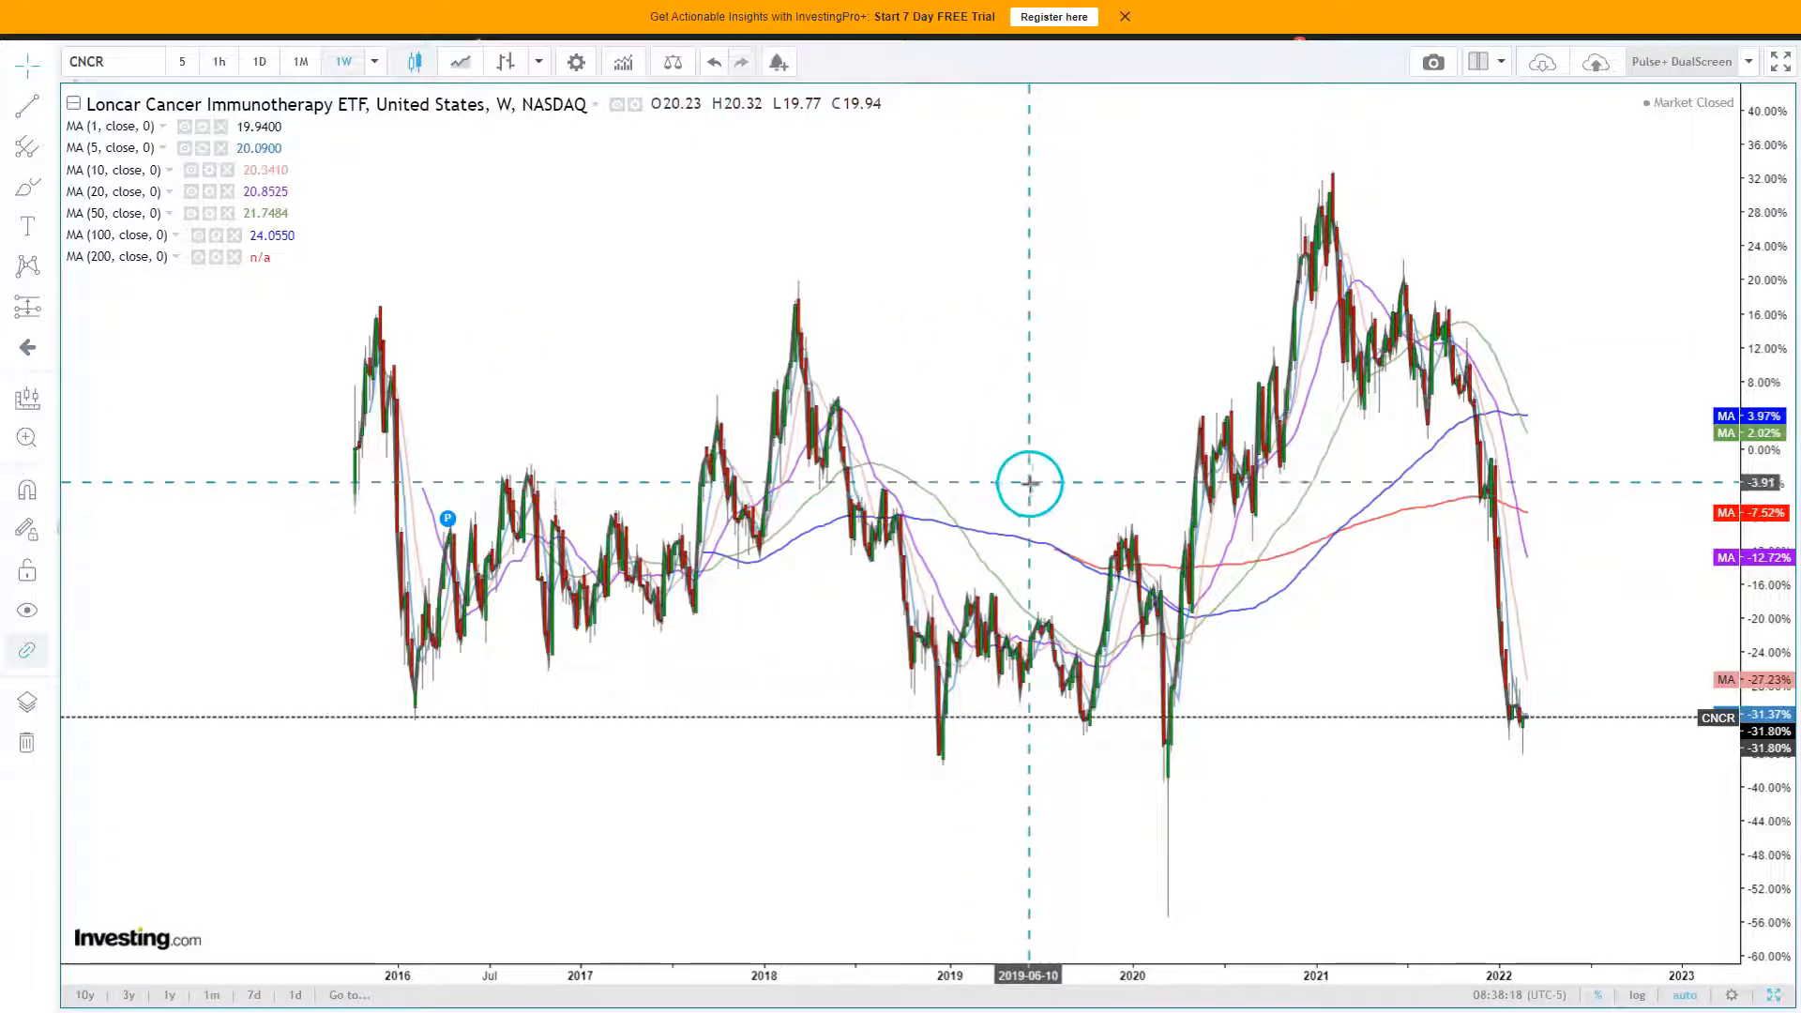
{"action": "left_click_drag", "start_coordinate": [1028, 484], "coordinate": [1094, 474]}
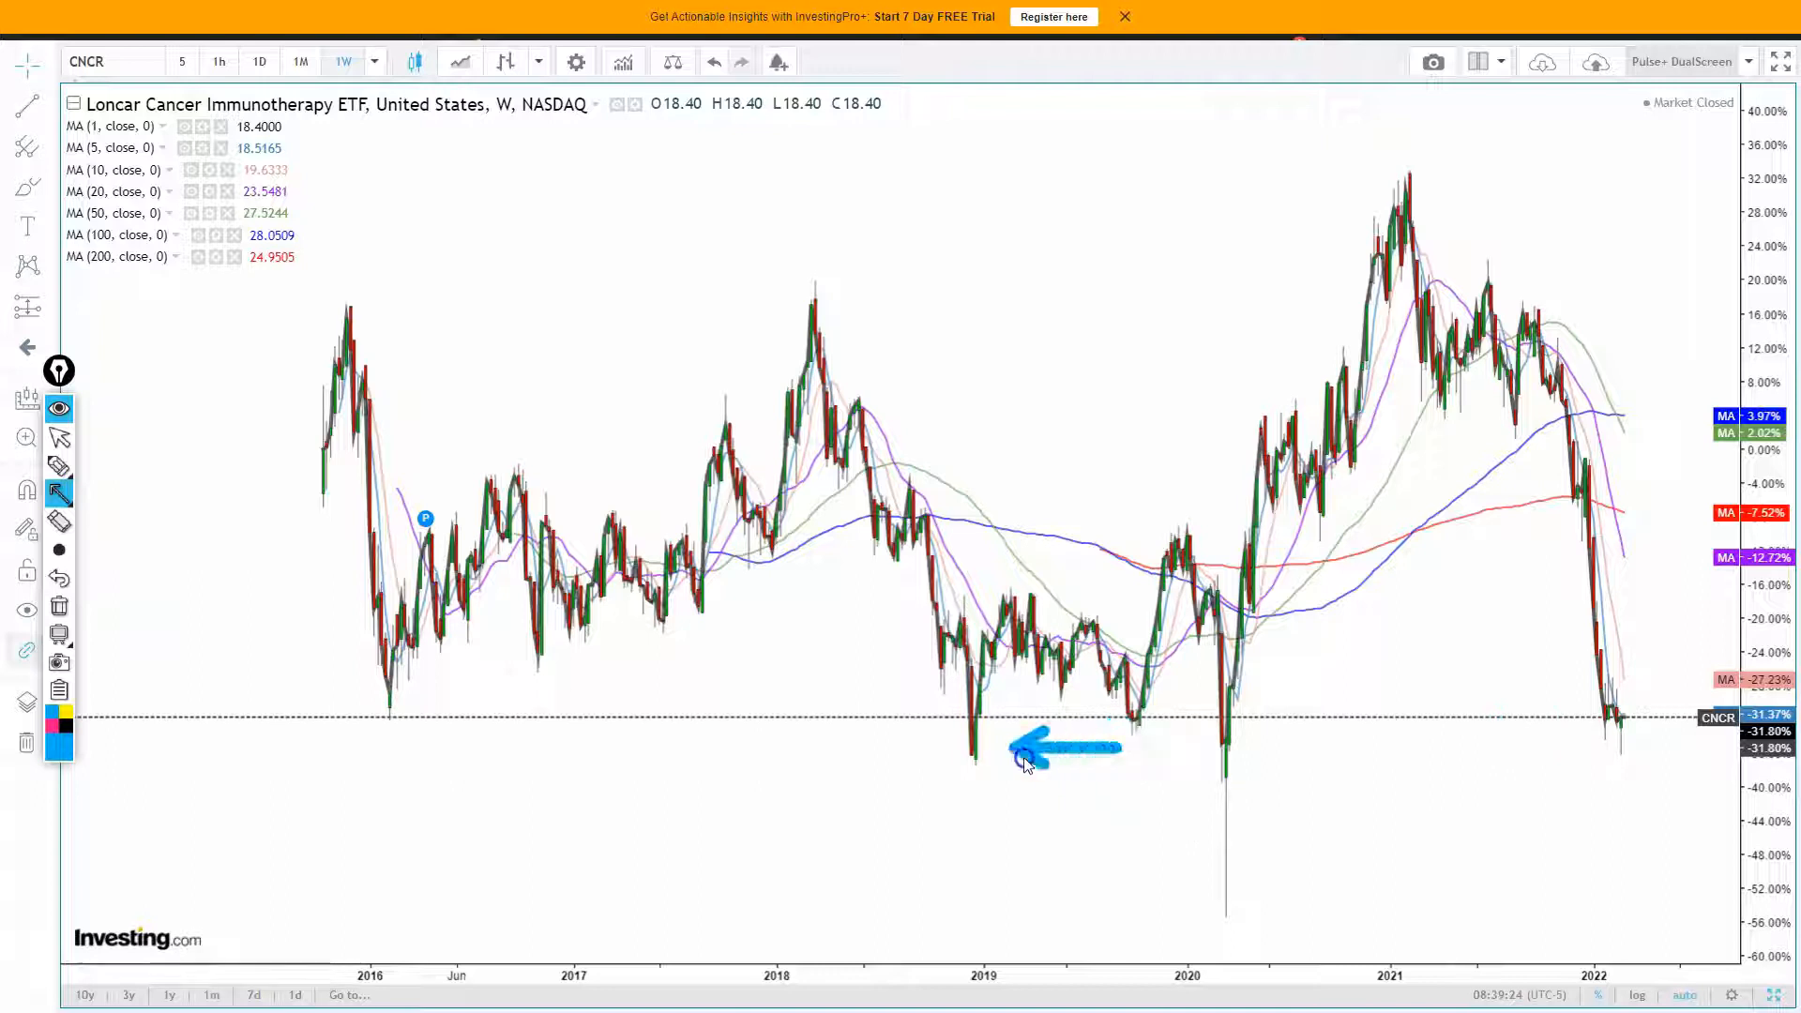
{"action": "left_click", "coordinate": [1025, 758]}
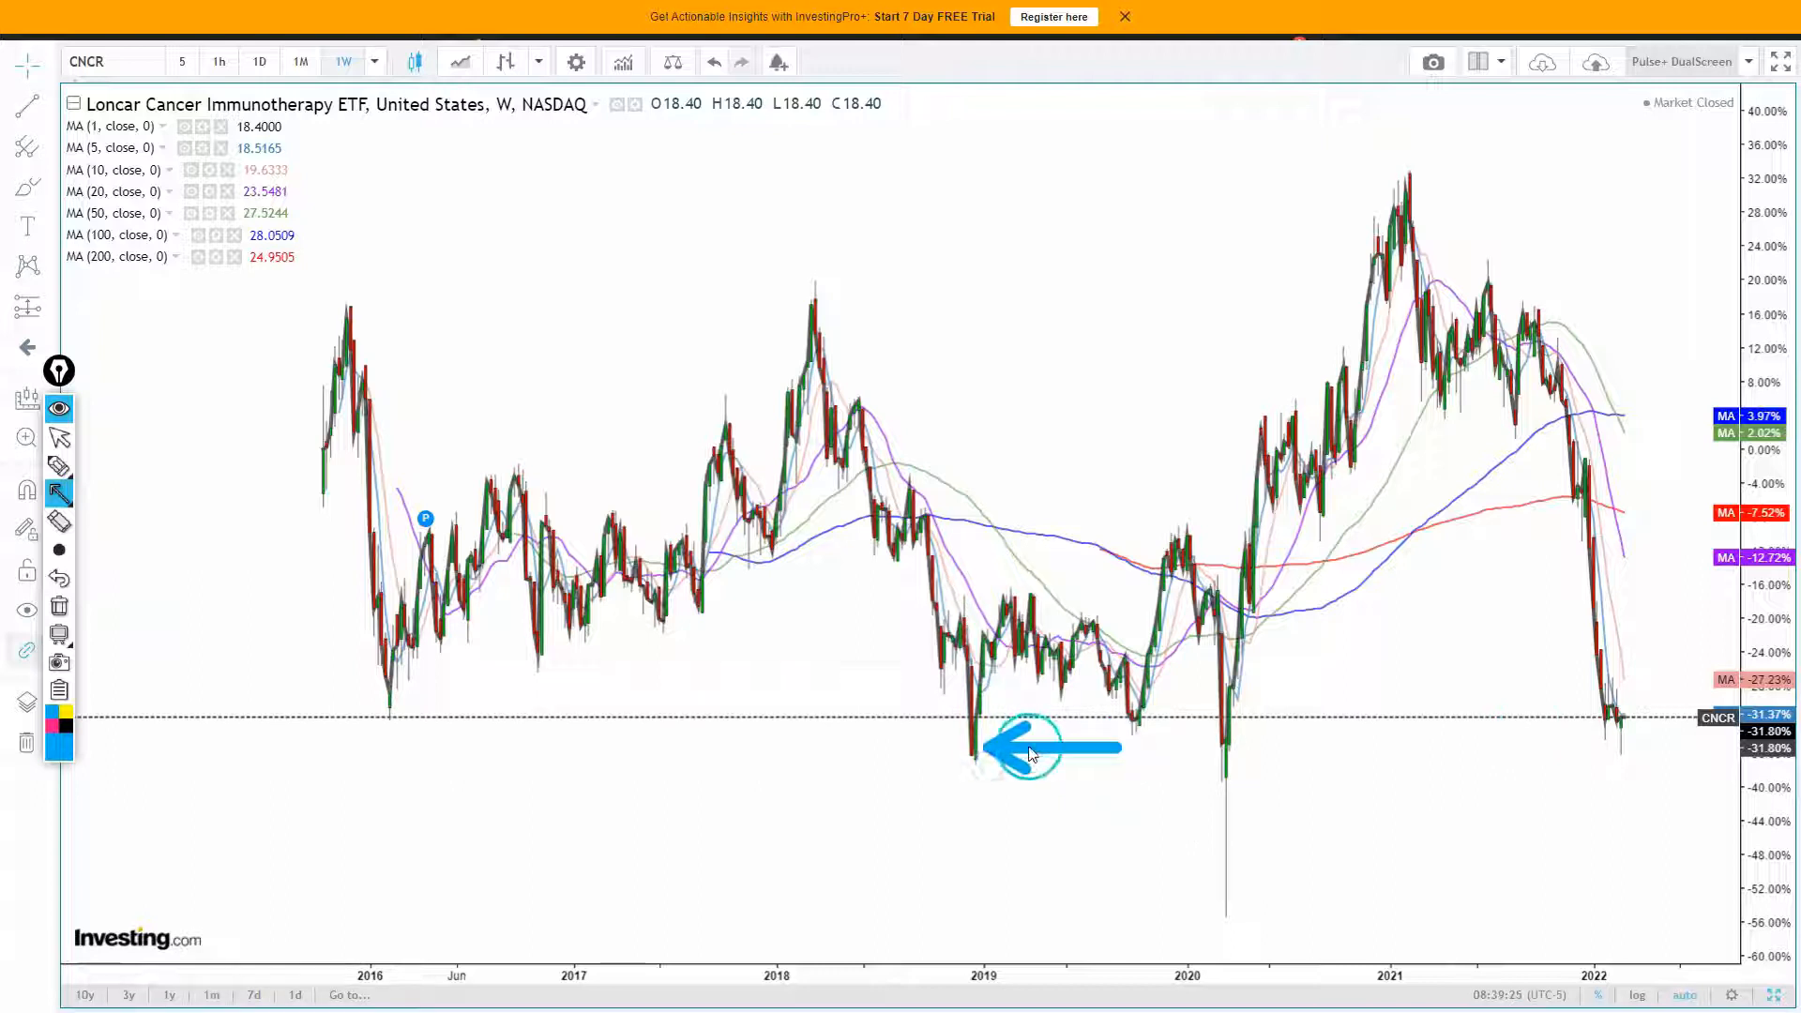
{"action": "left_click_drag", "start_coordinate": [1086, 554], "coordinate": [1424, 225]}
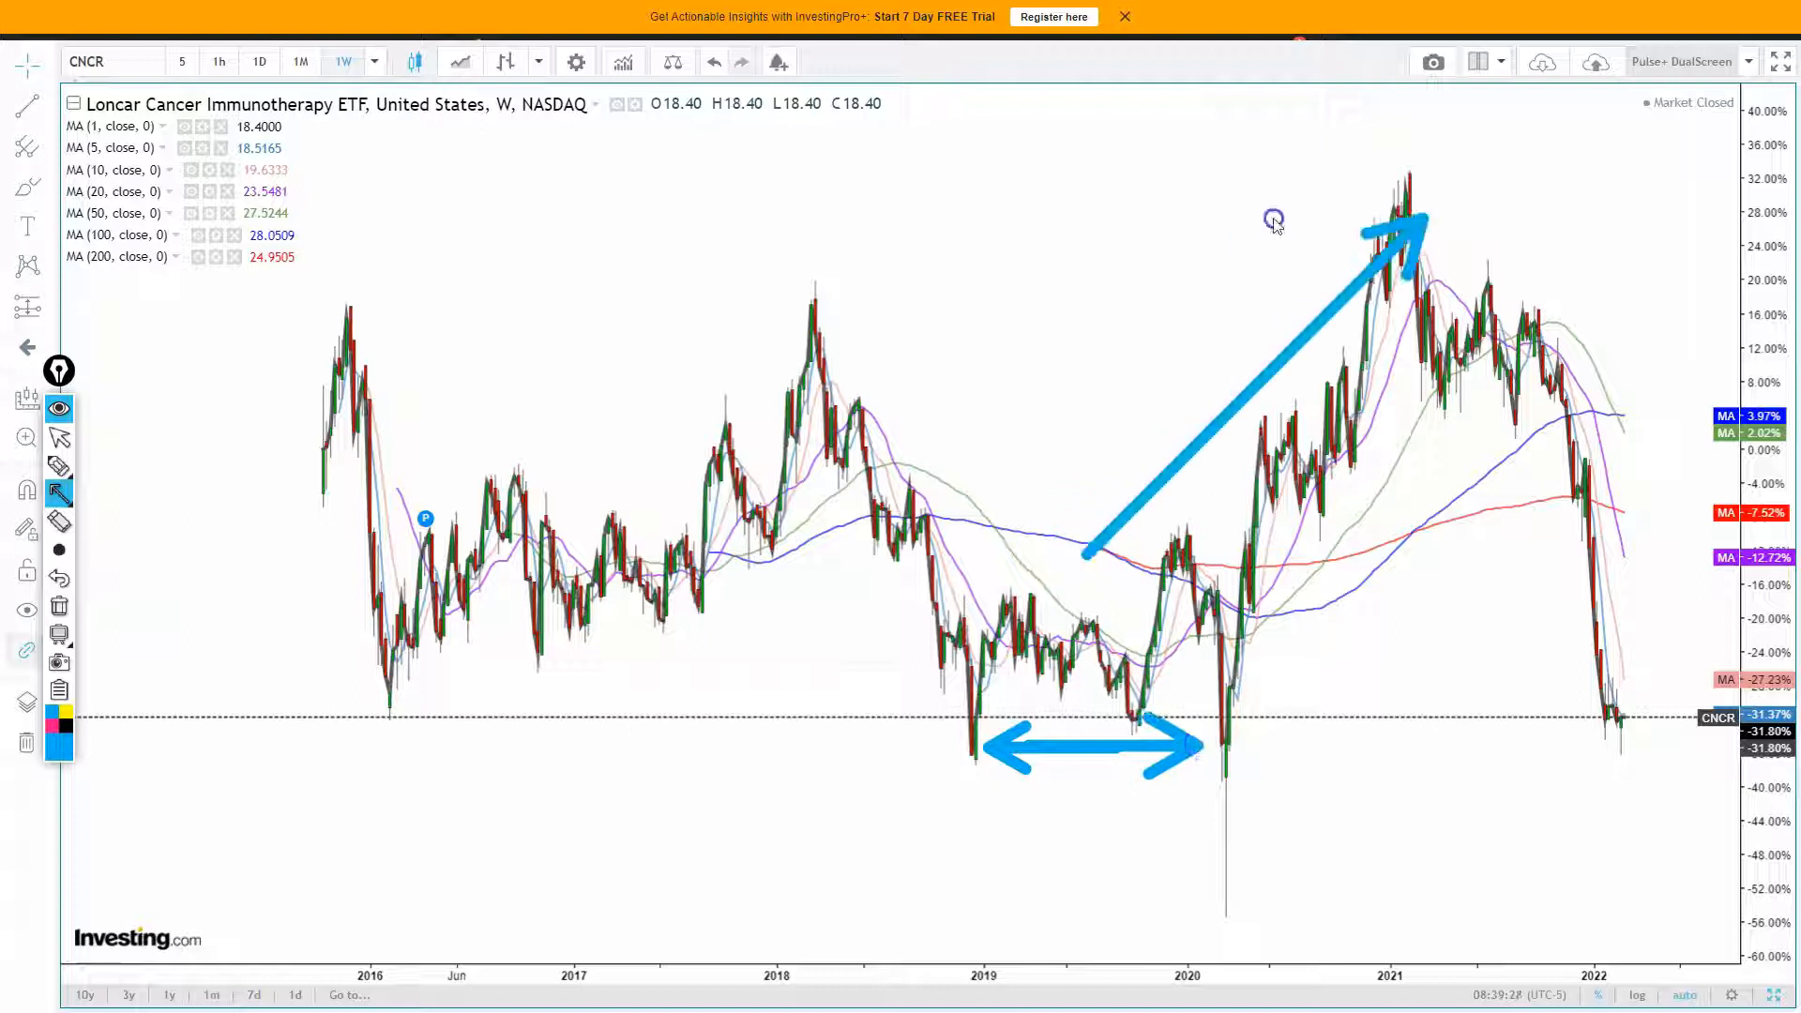
{"action": "left_click_drag", "start_coordinate": [1412, 747], "coordinate": [1252, 758]}
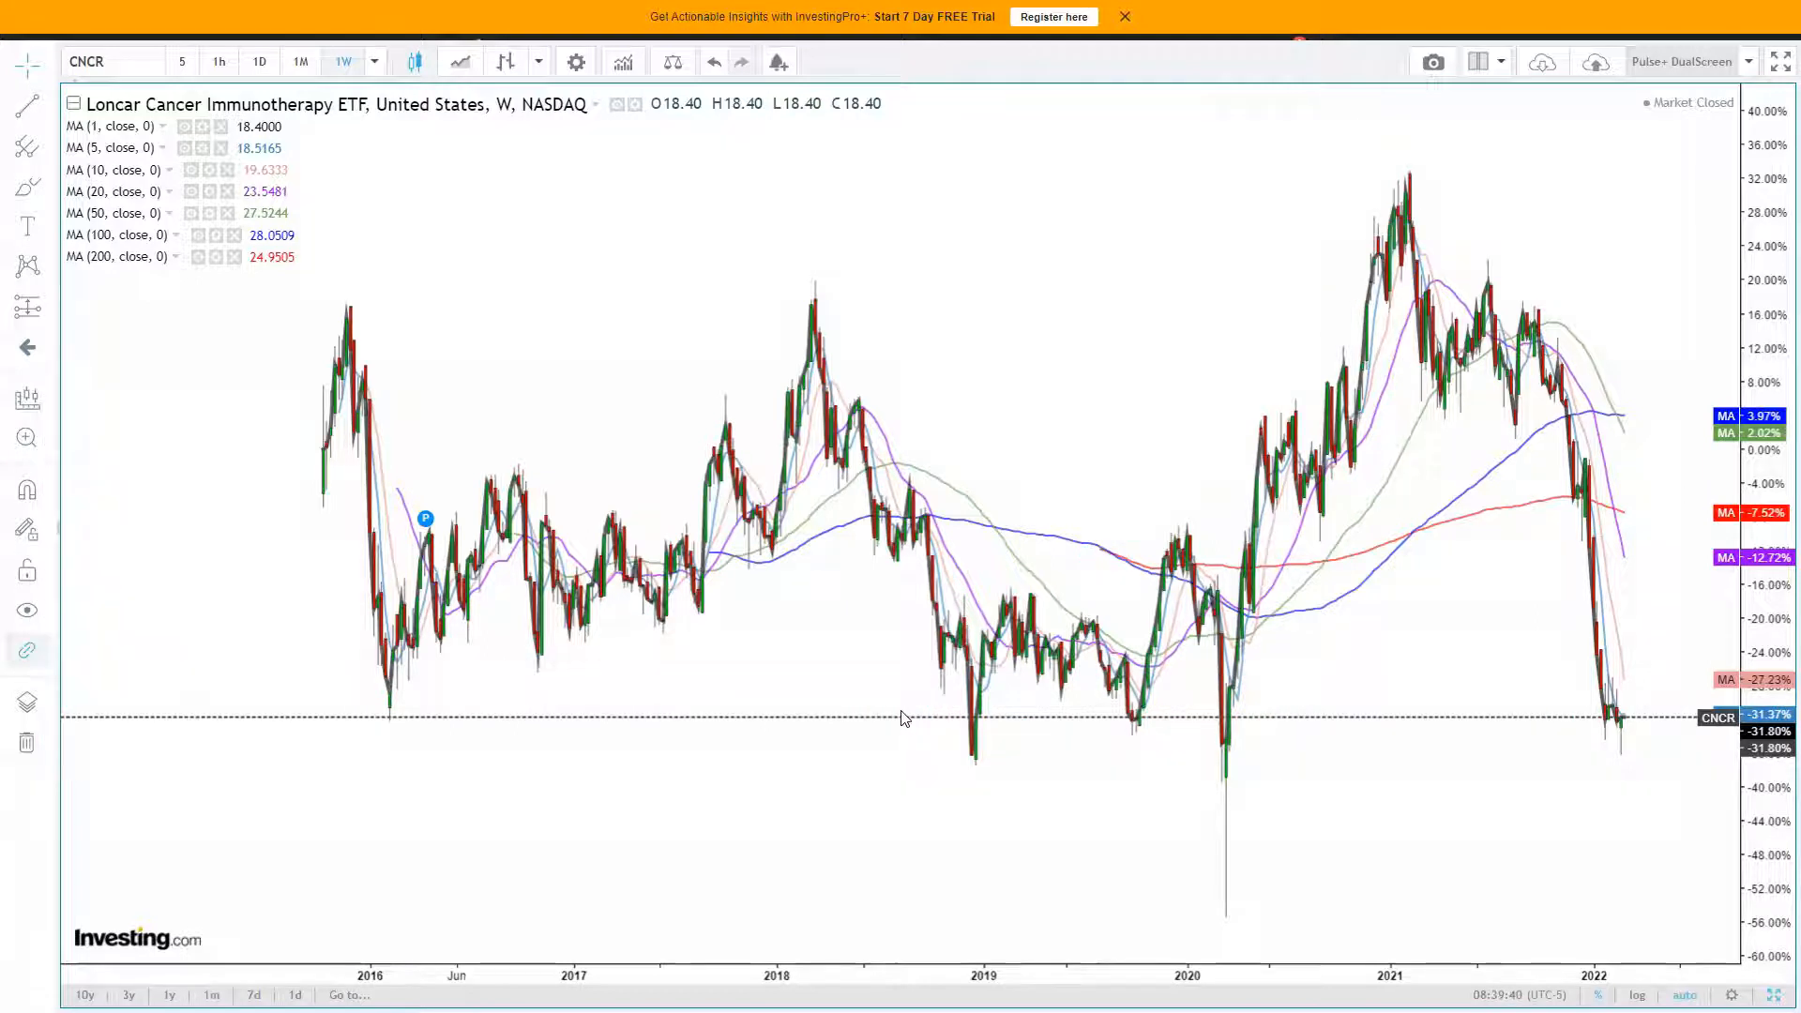
{"action": "mouse_move", "coordinate": [958, 482]}
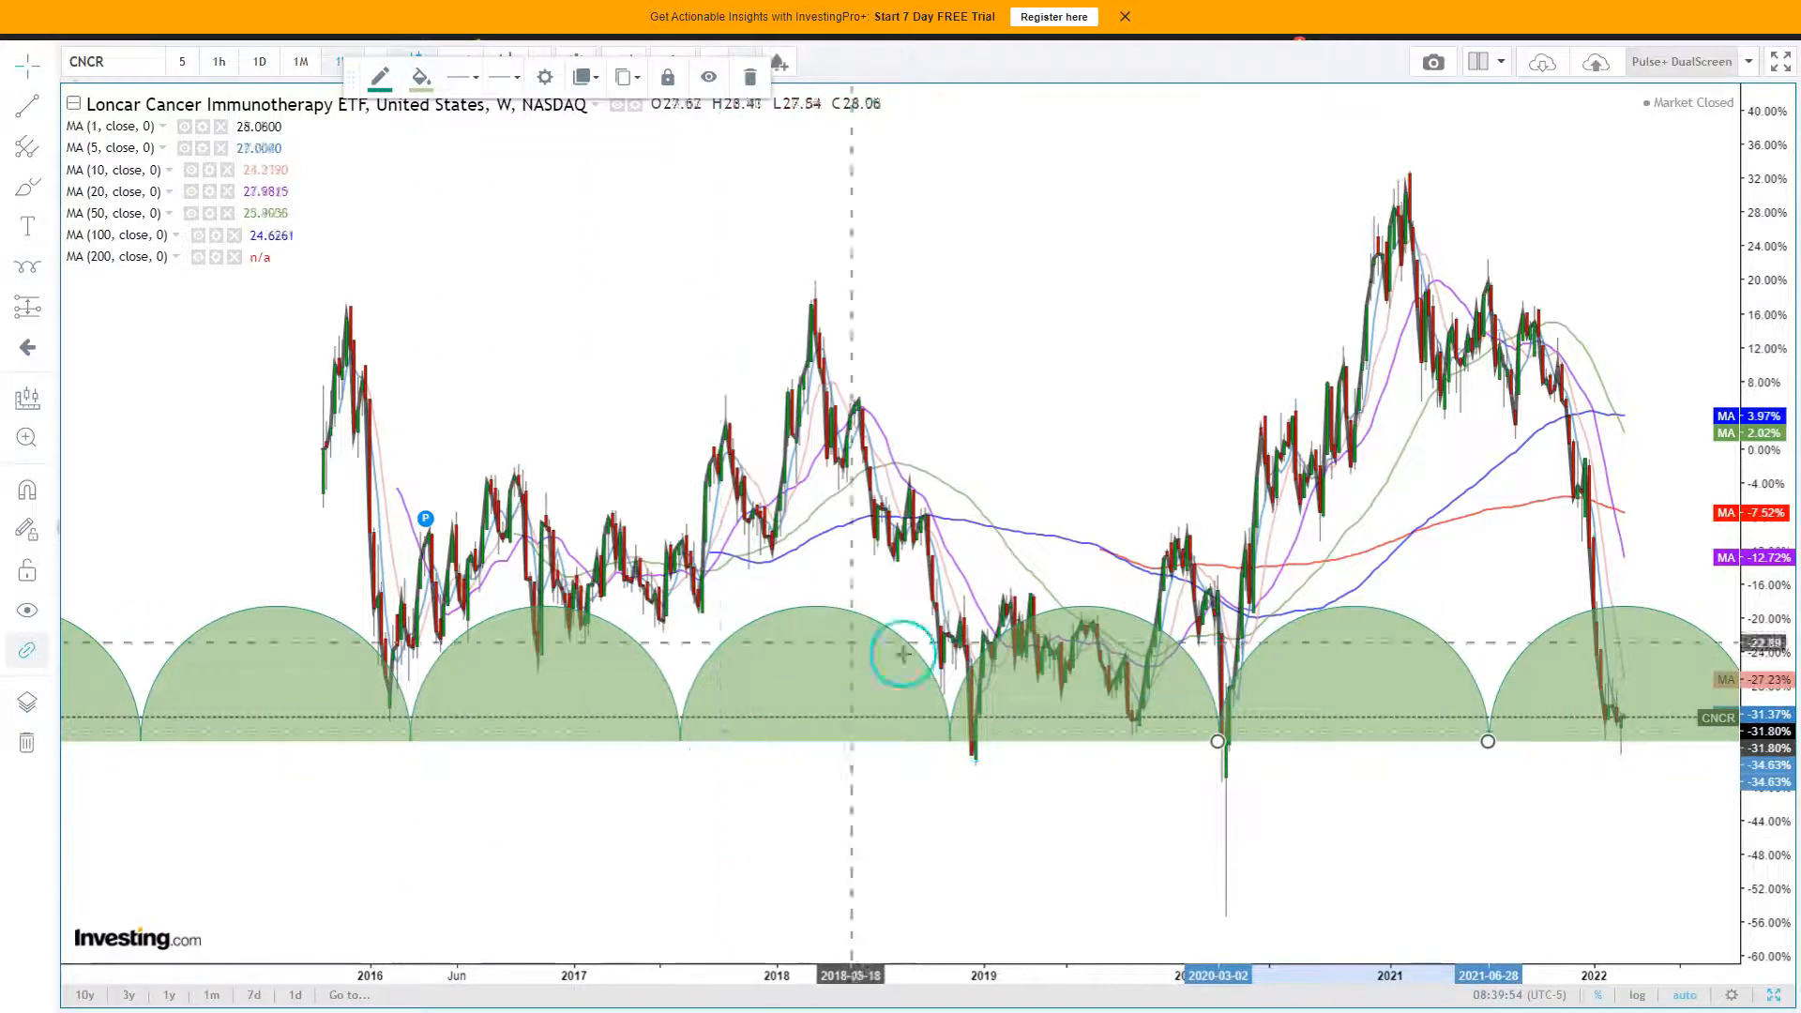
{"action": "mouse_move", "coordinate": [1511, 781]}
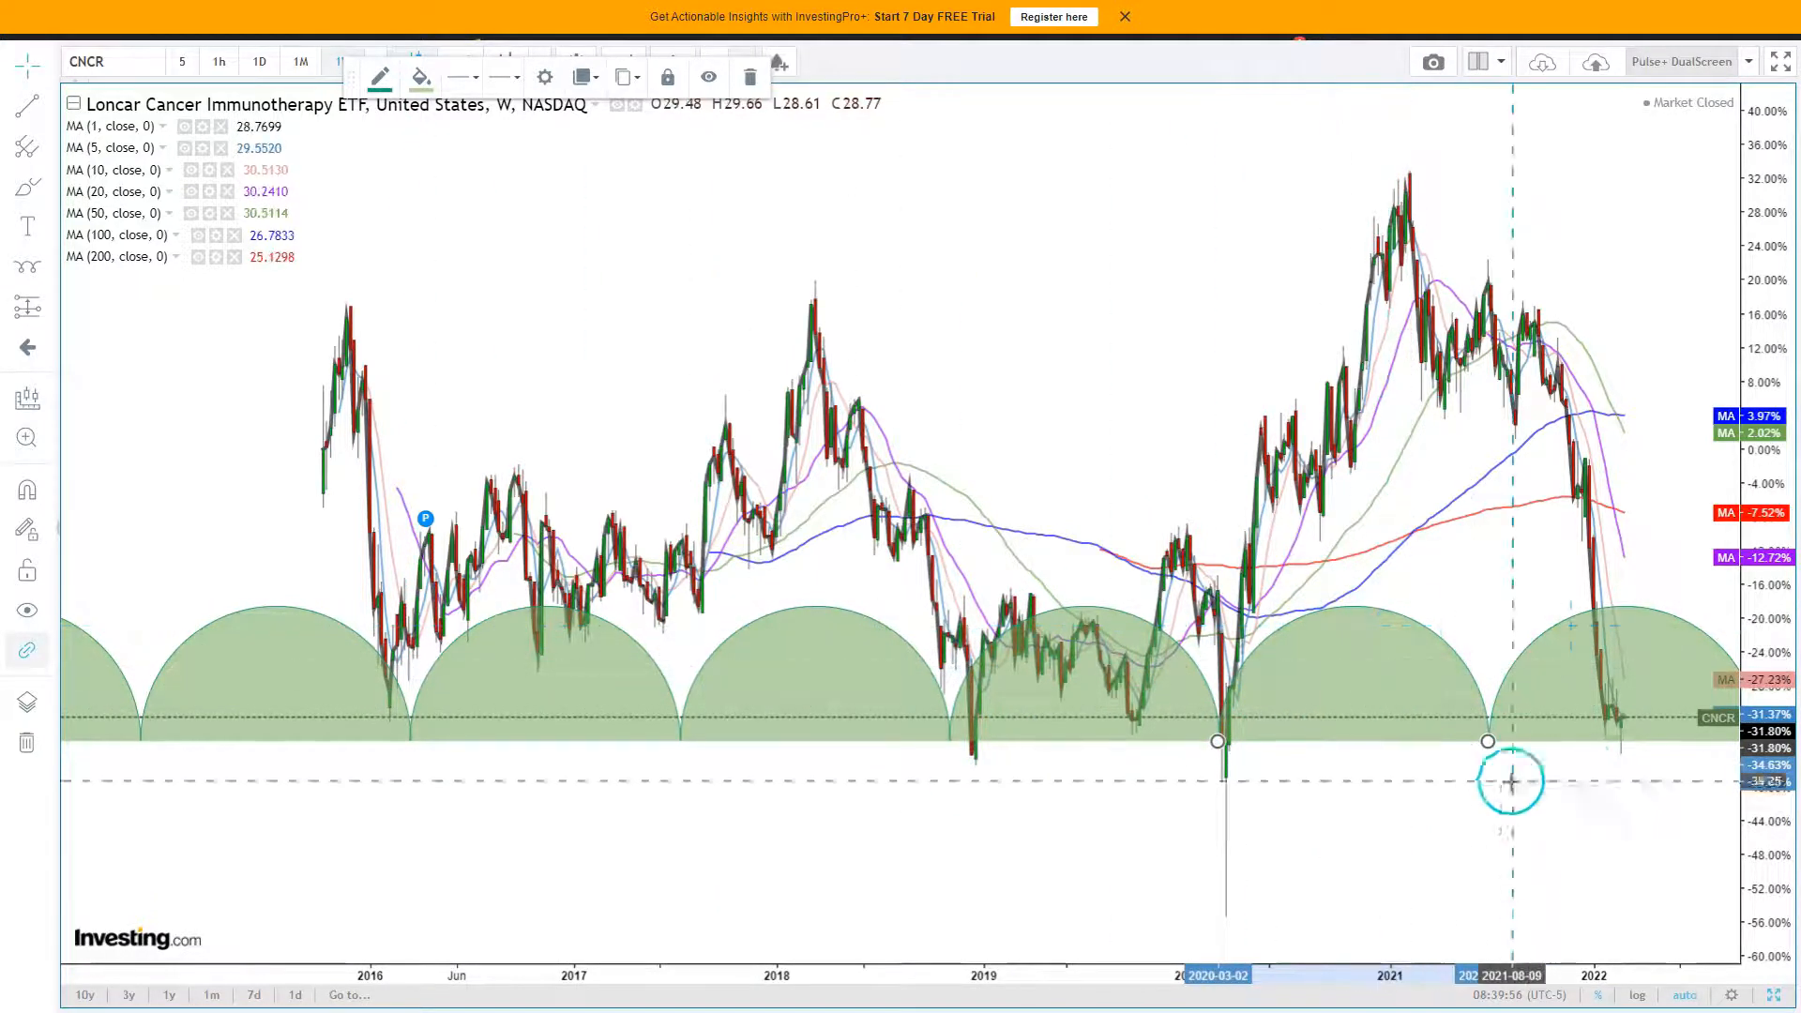
{"action": "left_click_drag", "start_coordinate": [1510, 782], "coordinate": [1441, 643]}
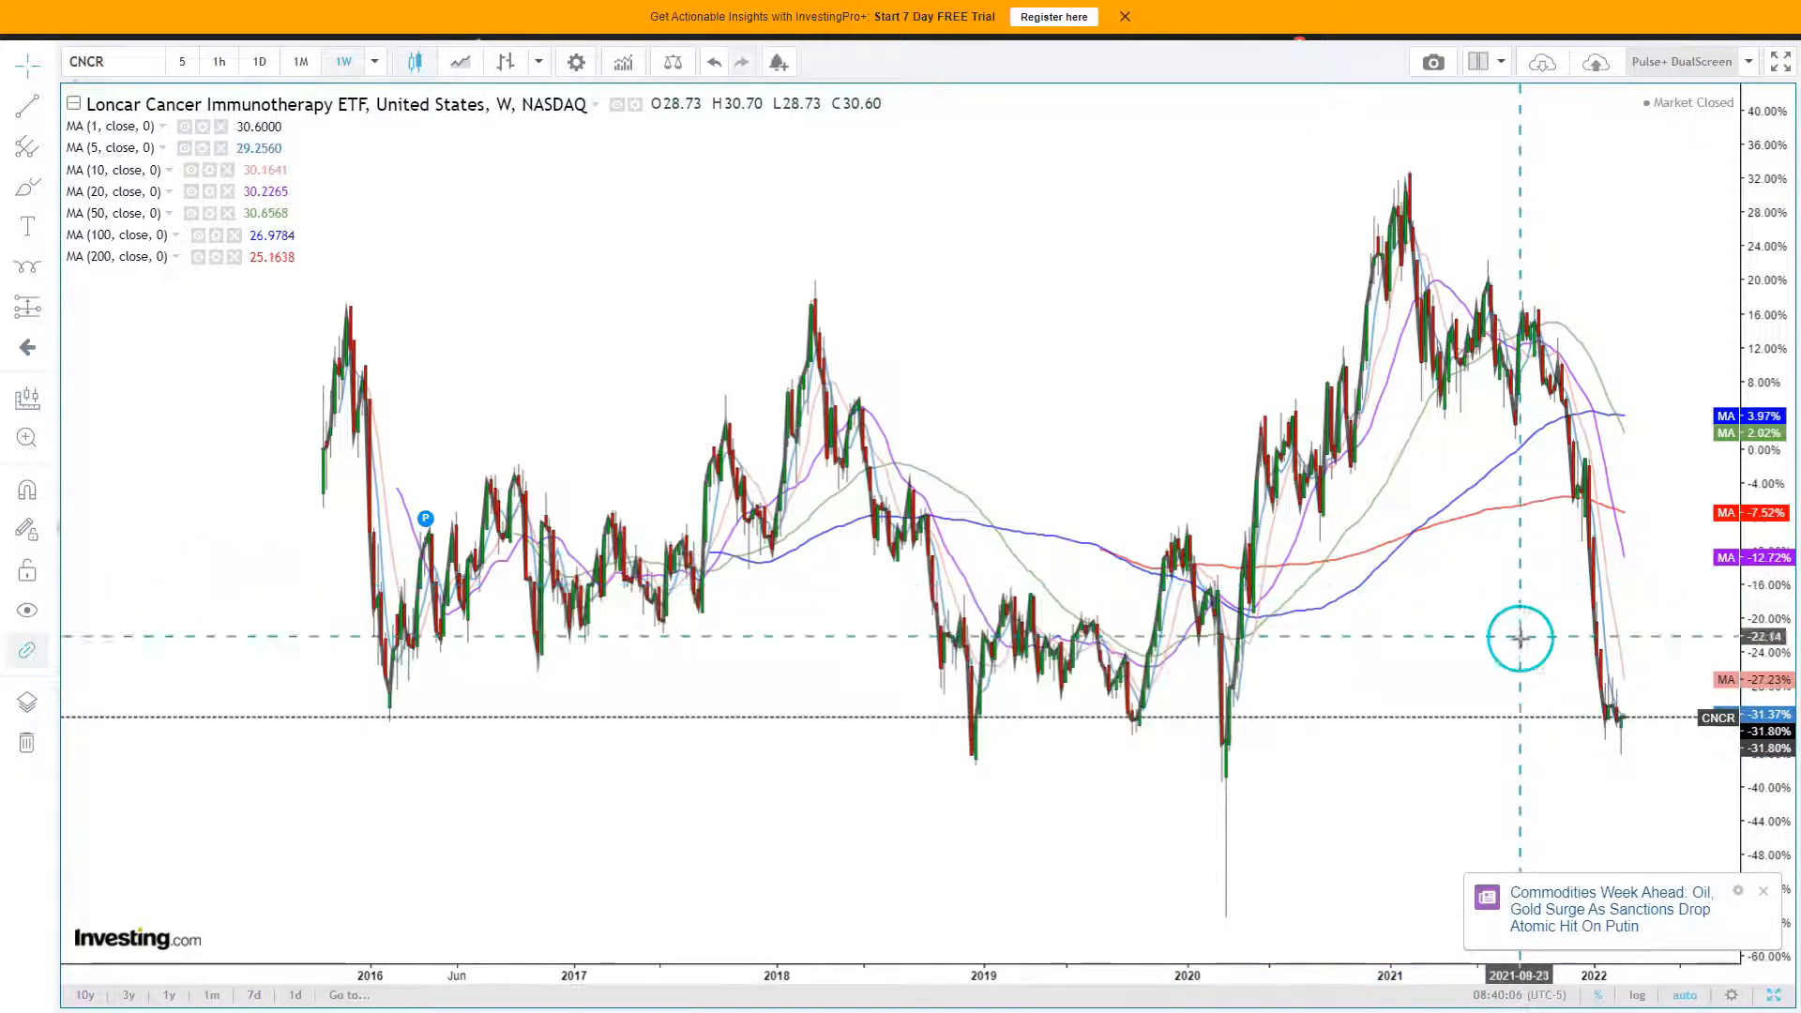
{"action": "mouse_move", "coordinate": [1751, 881]}
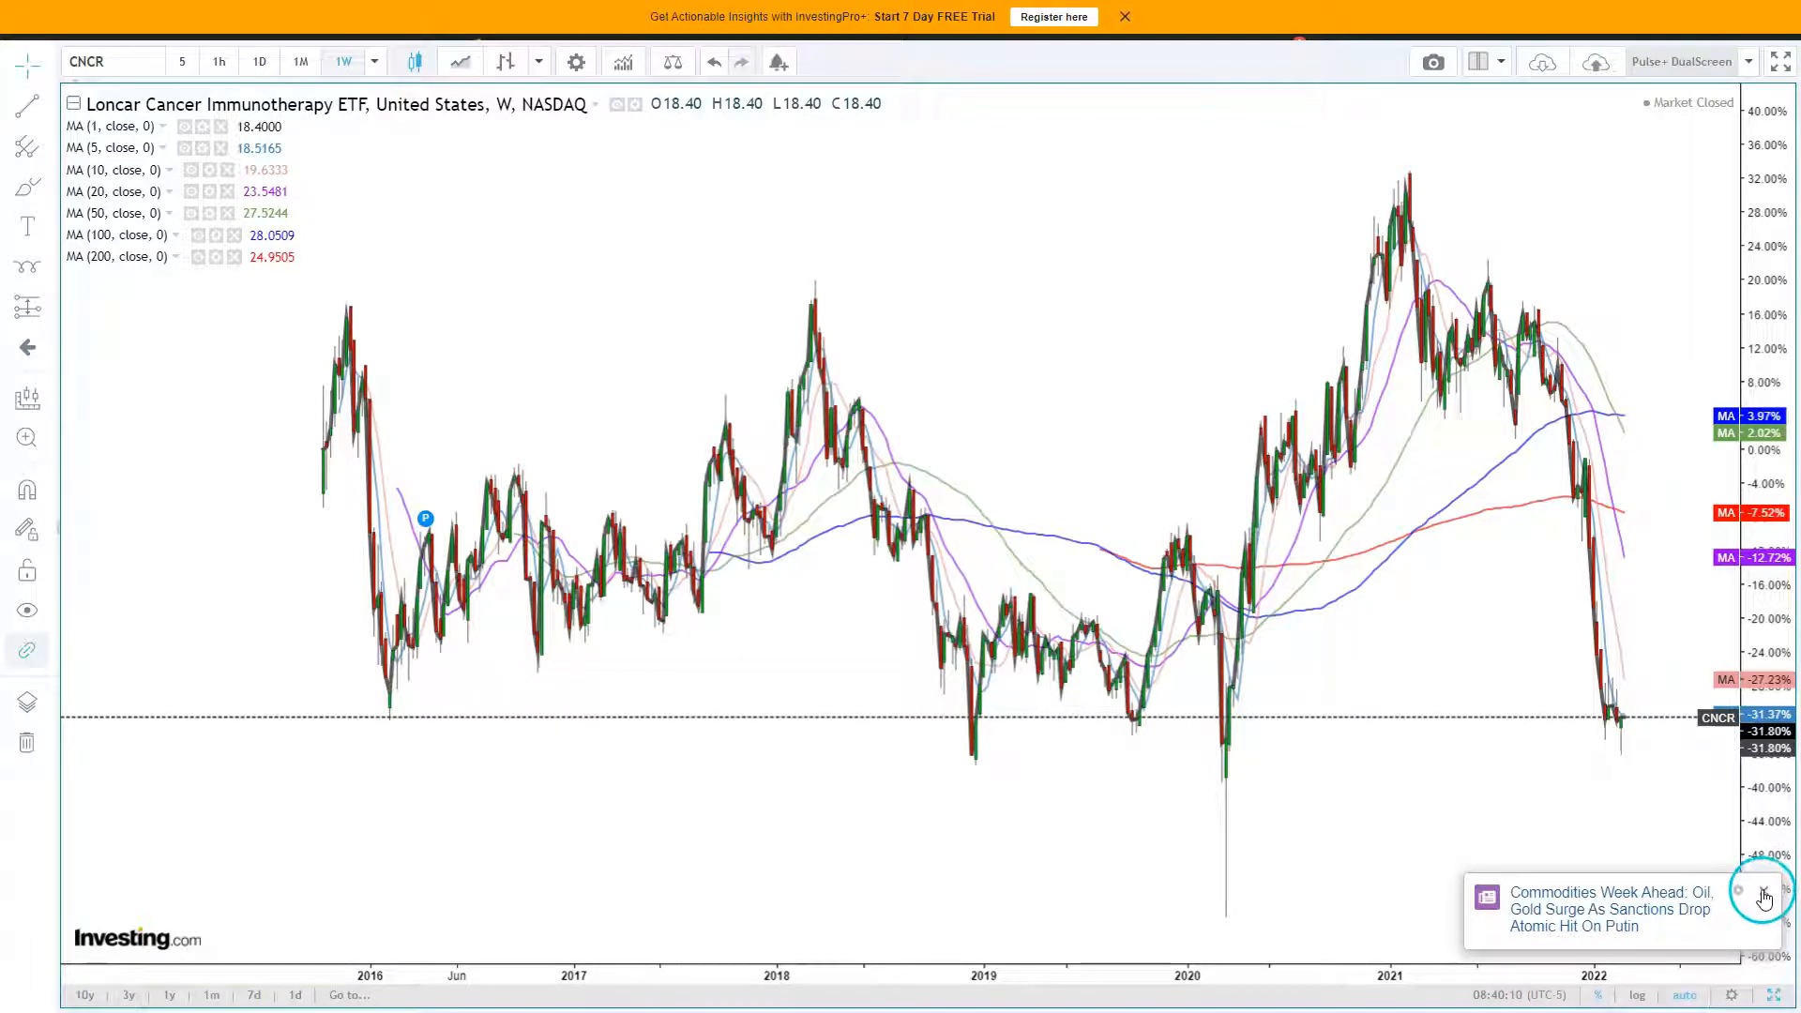
{"action": "mouse_move", "coordinate": [1496, 735]}
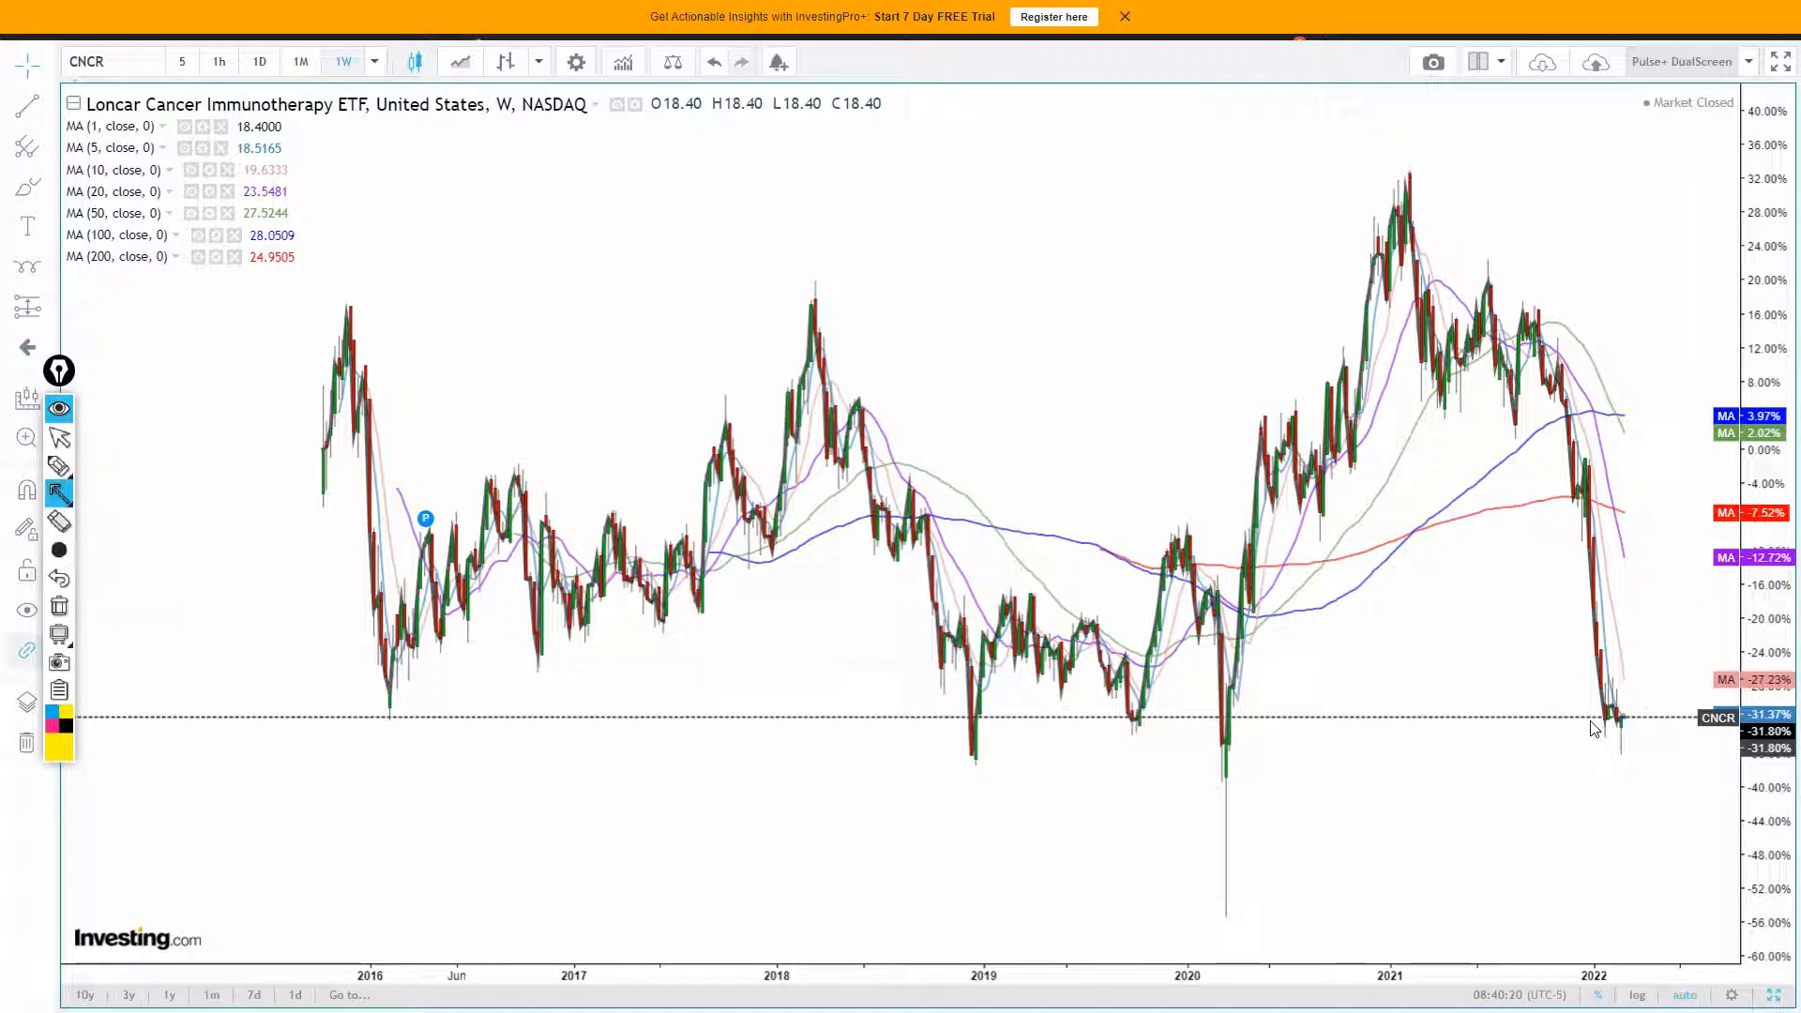
- Draw a temporary yellow arrow from CNCR's current price back to the 2020 level
{"action": "left_click_drag", "start_coordinate": [1596, 726], "coordinate": [1310, 736]}
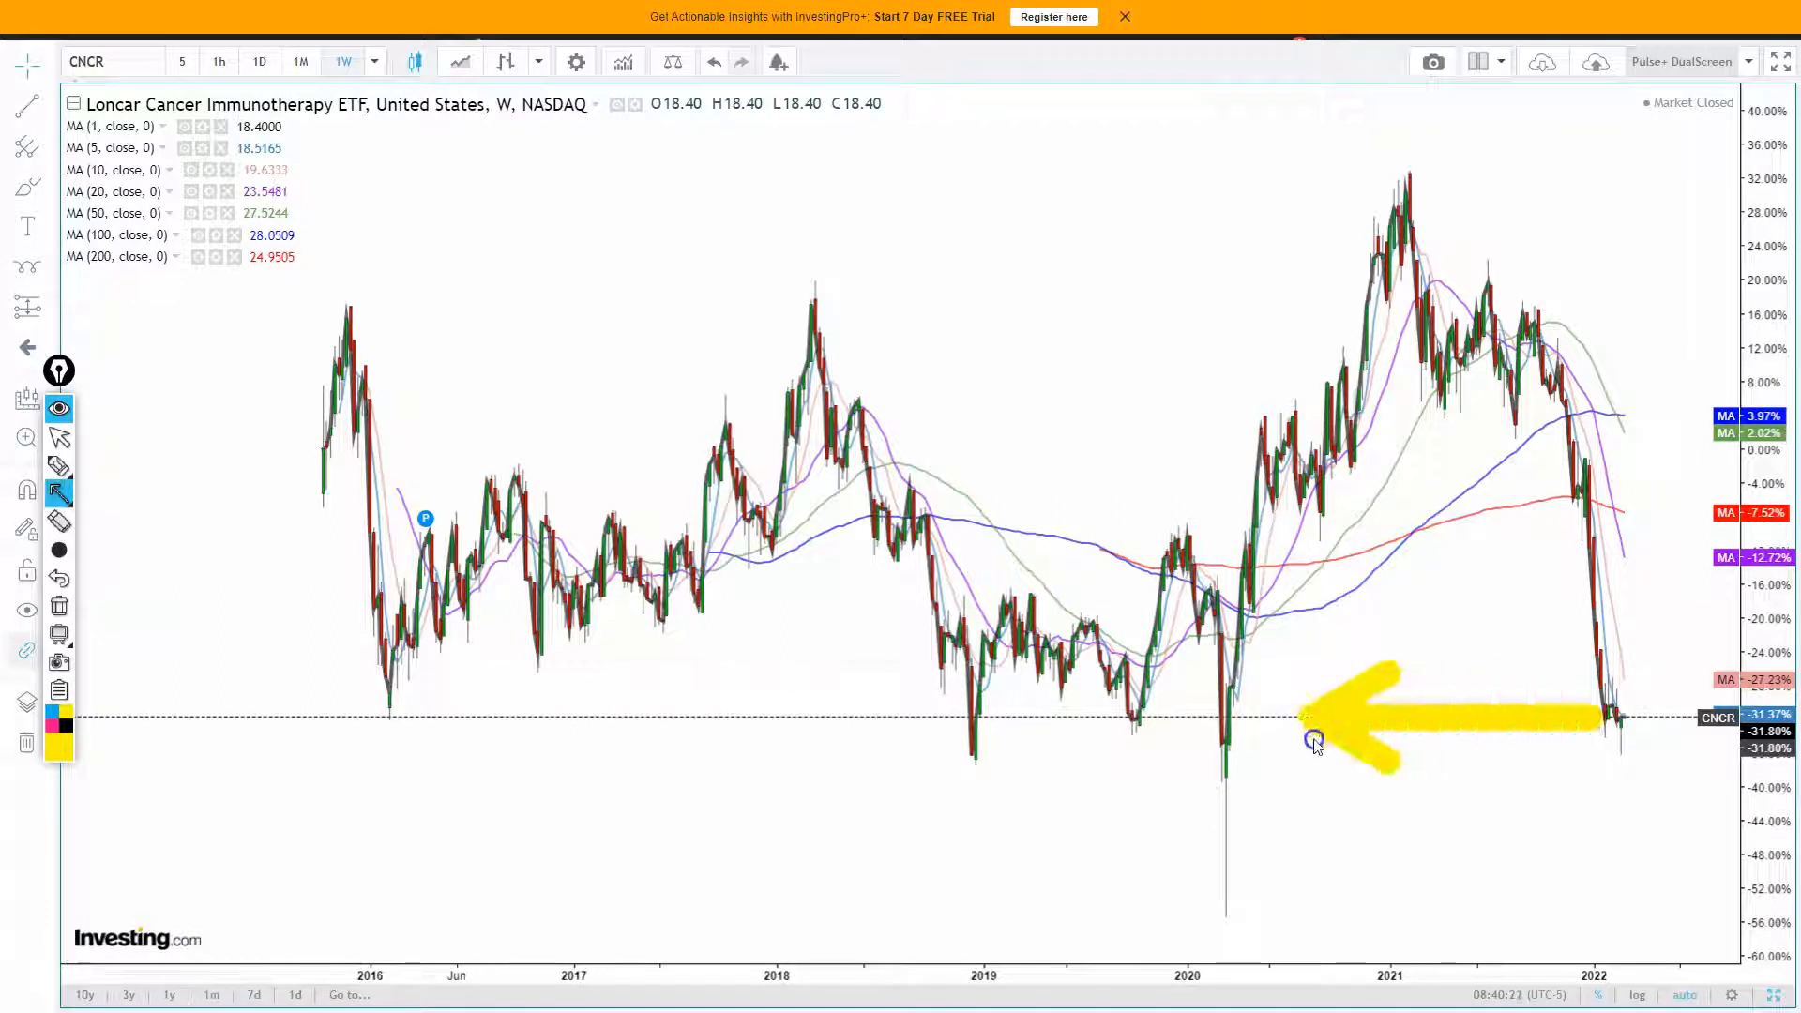
{"action": "left_click_drag", "start_coordinate": [1315, 741], "coordinate": [984, 741]}
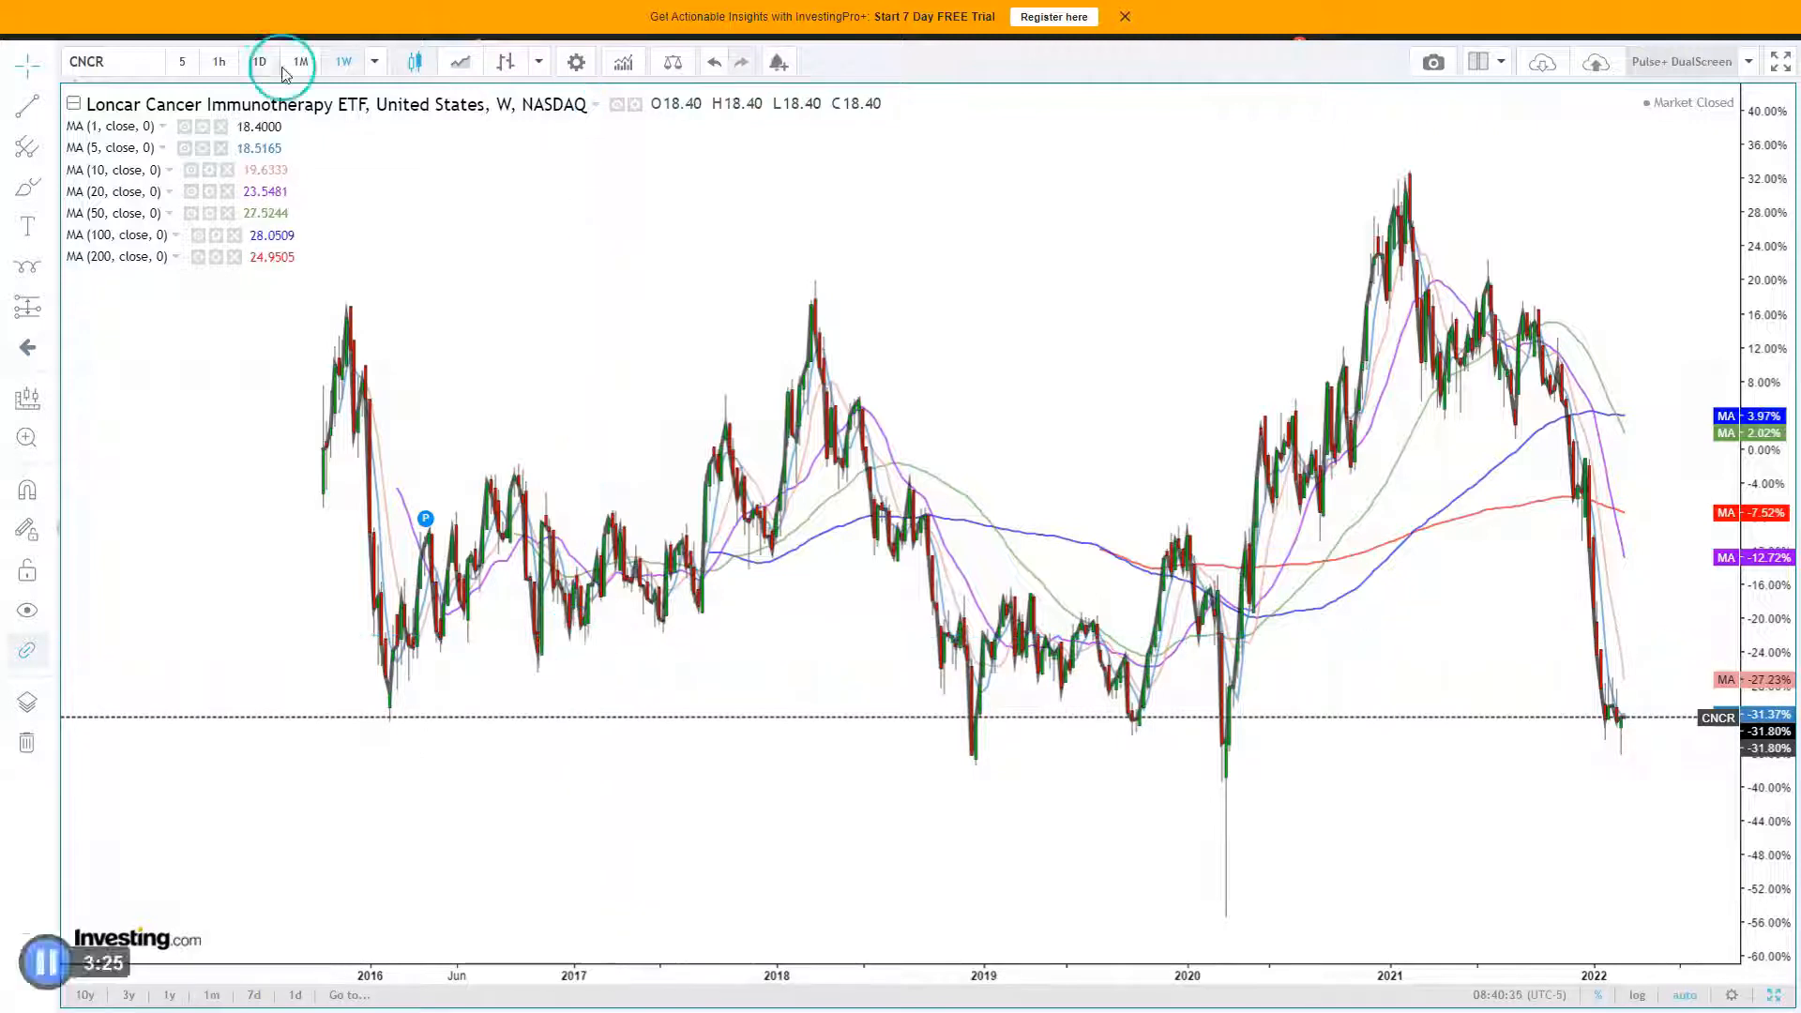
- Toggle the CNCR chart interval between daily and weekly candles
{"action": "left_click", "coordinate": [259, 61]}
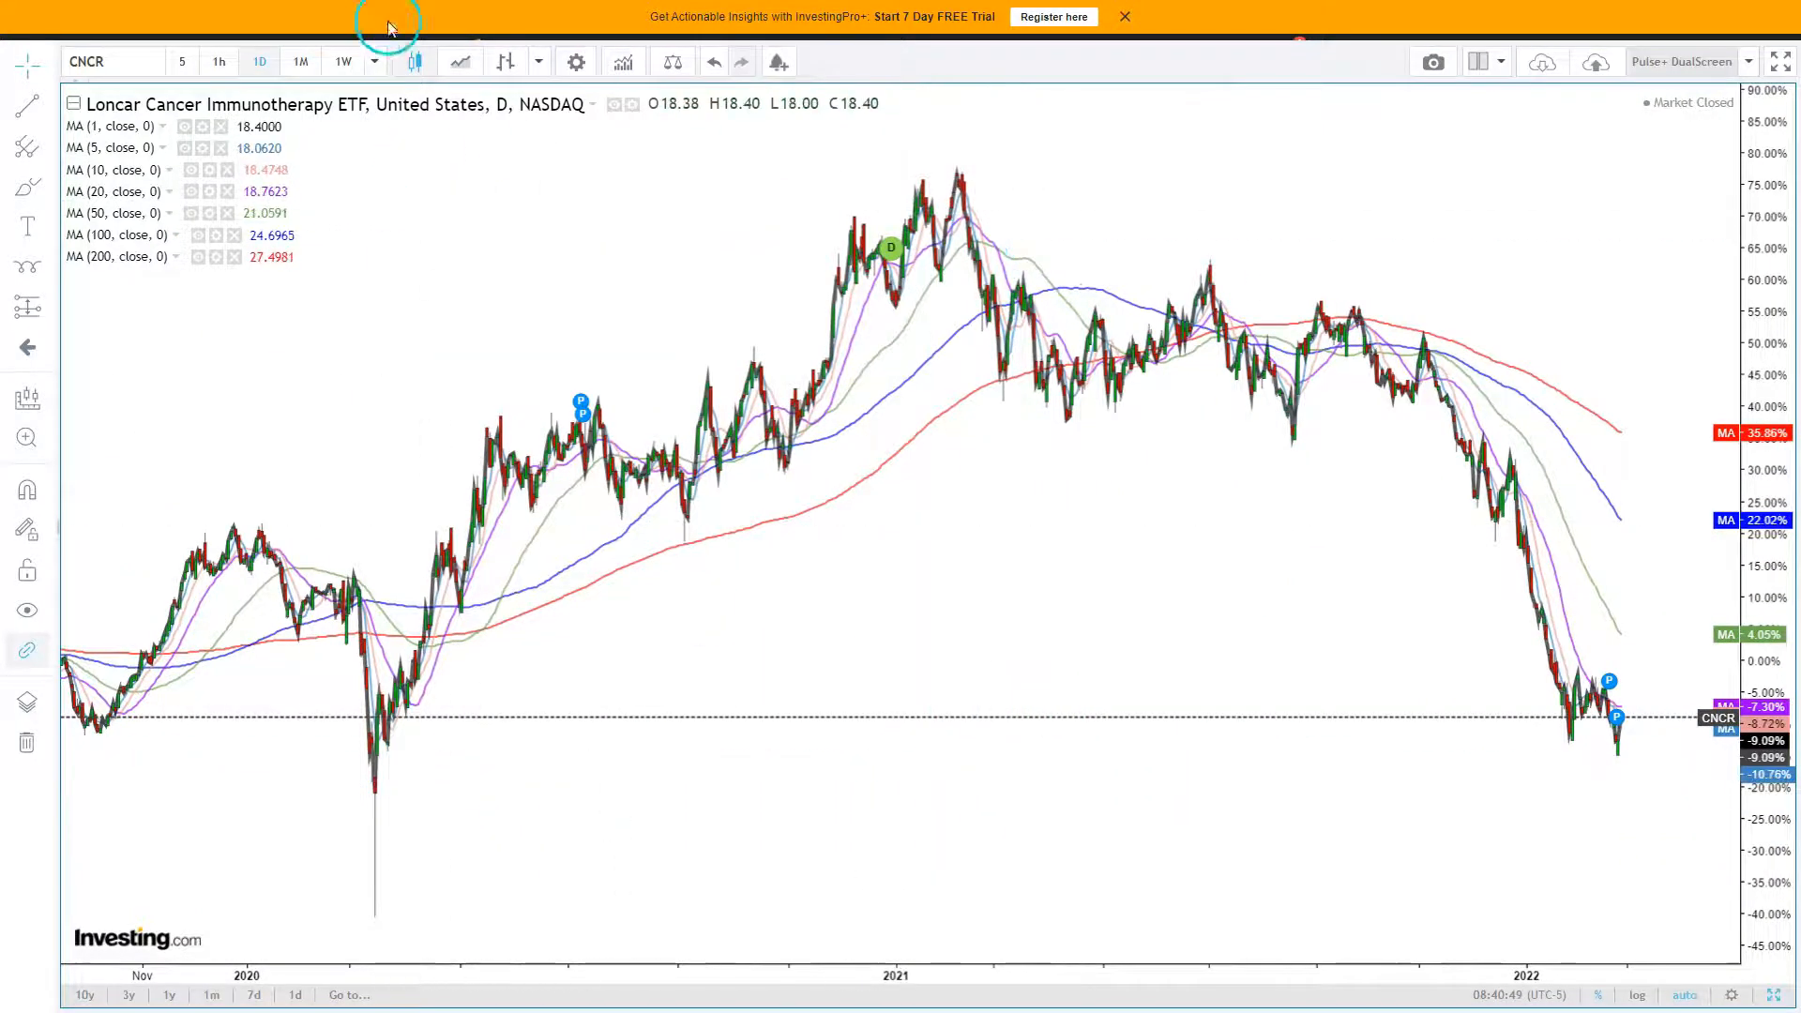
{"action": "left_click", "coordinate": [342, 61]}
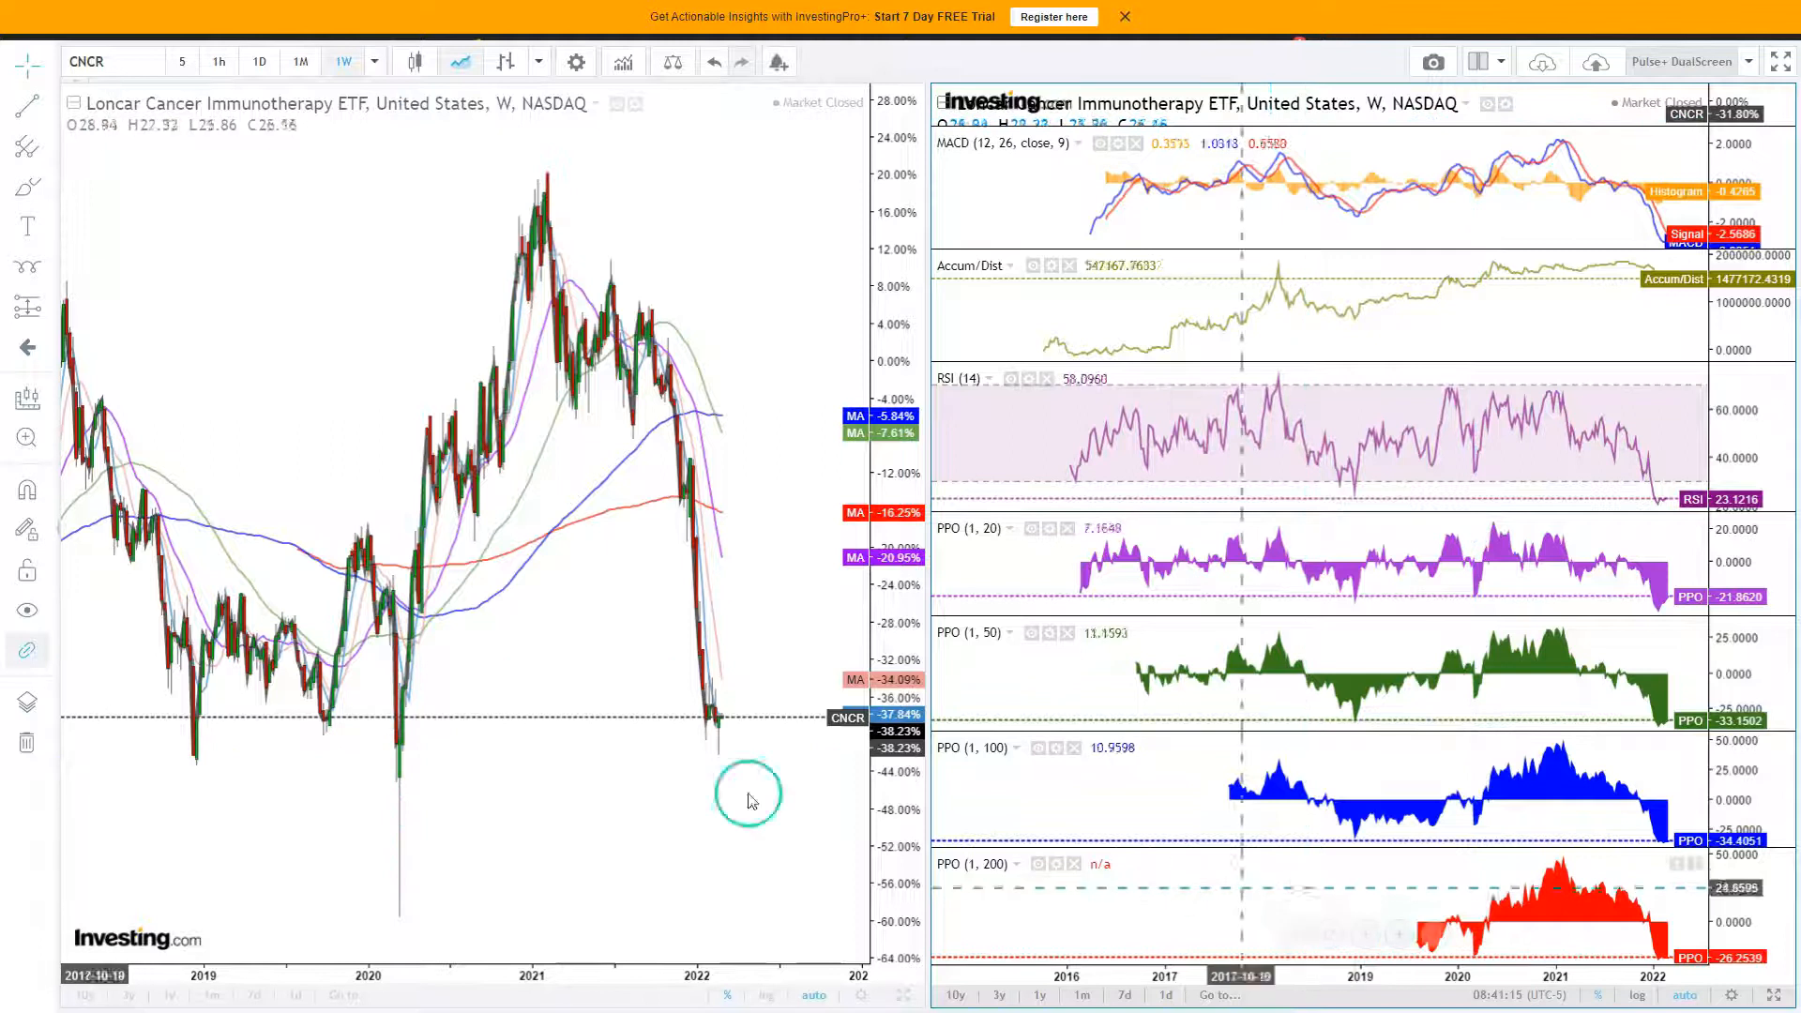
- Switch both CNCR price and indicator charts to daily candles
{"action": "left_click", "coordinate": [257, 61]}
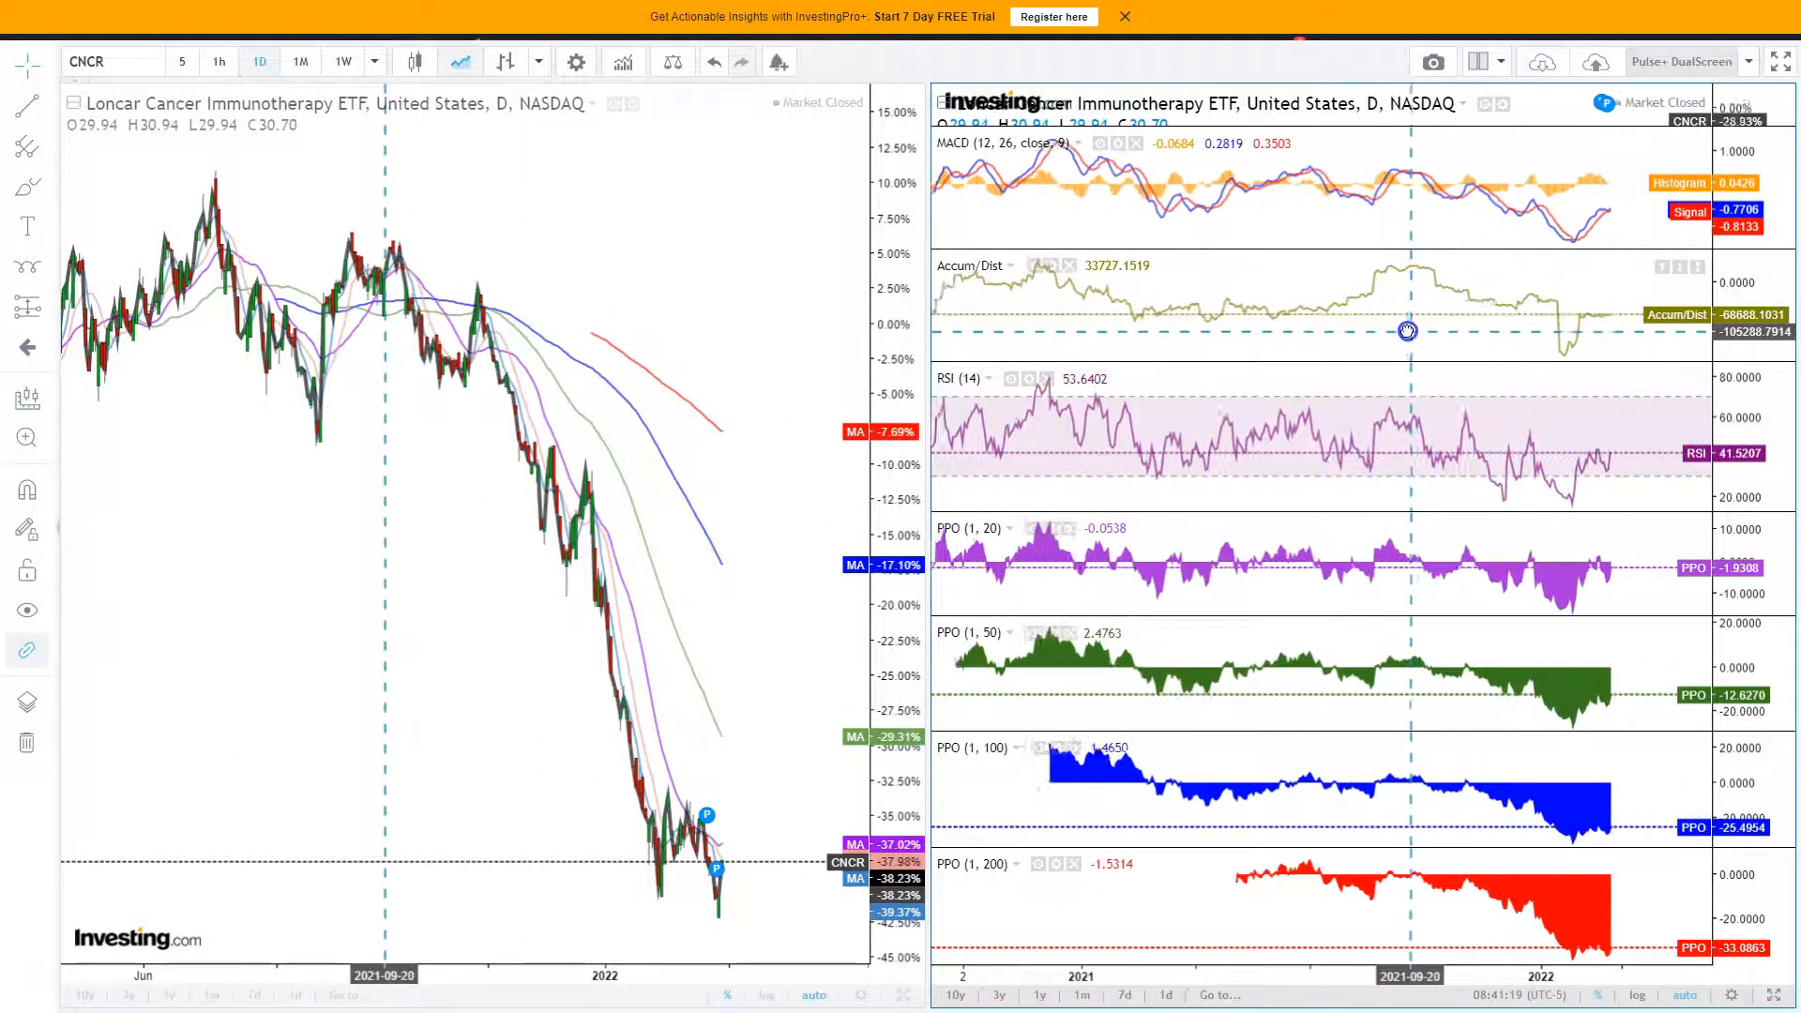
{"action": "mouse_move", "coordinate": [1570, 357]}
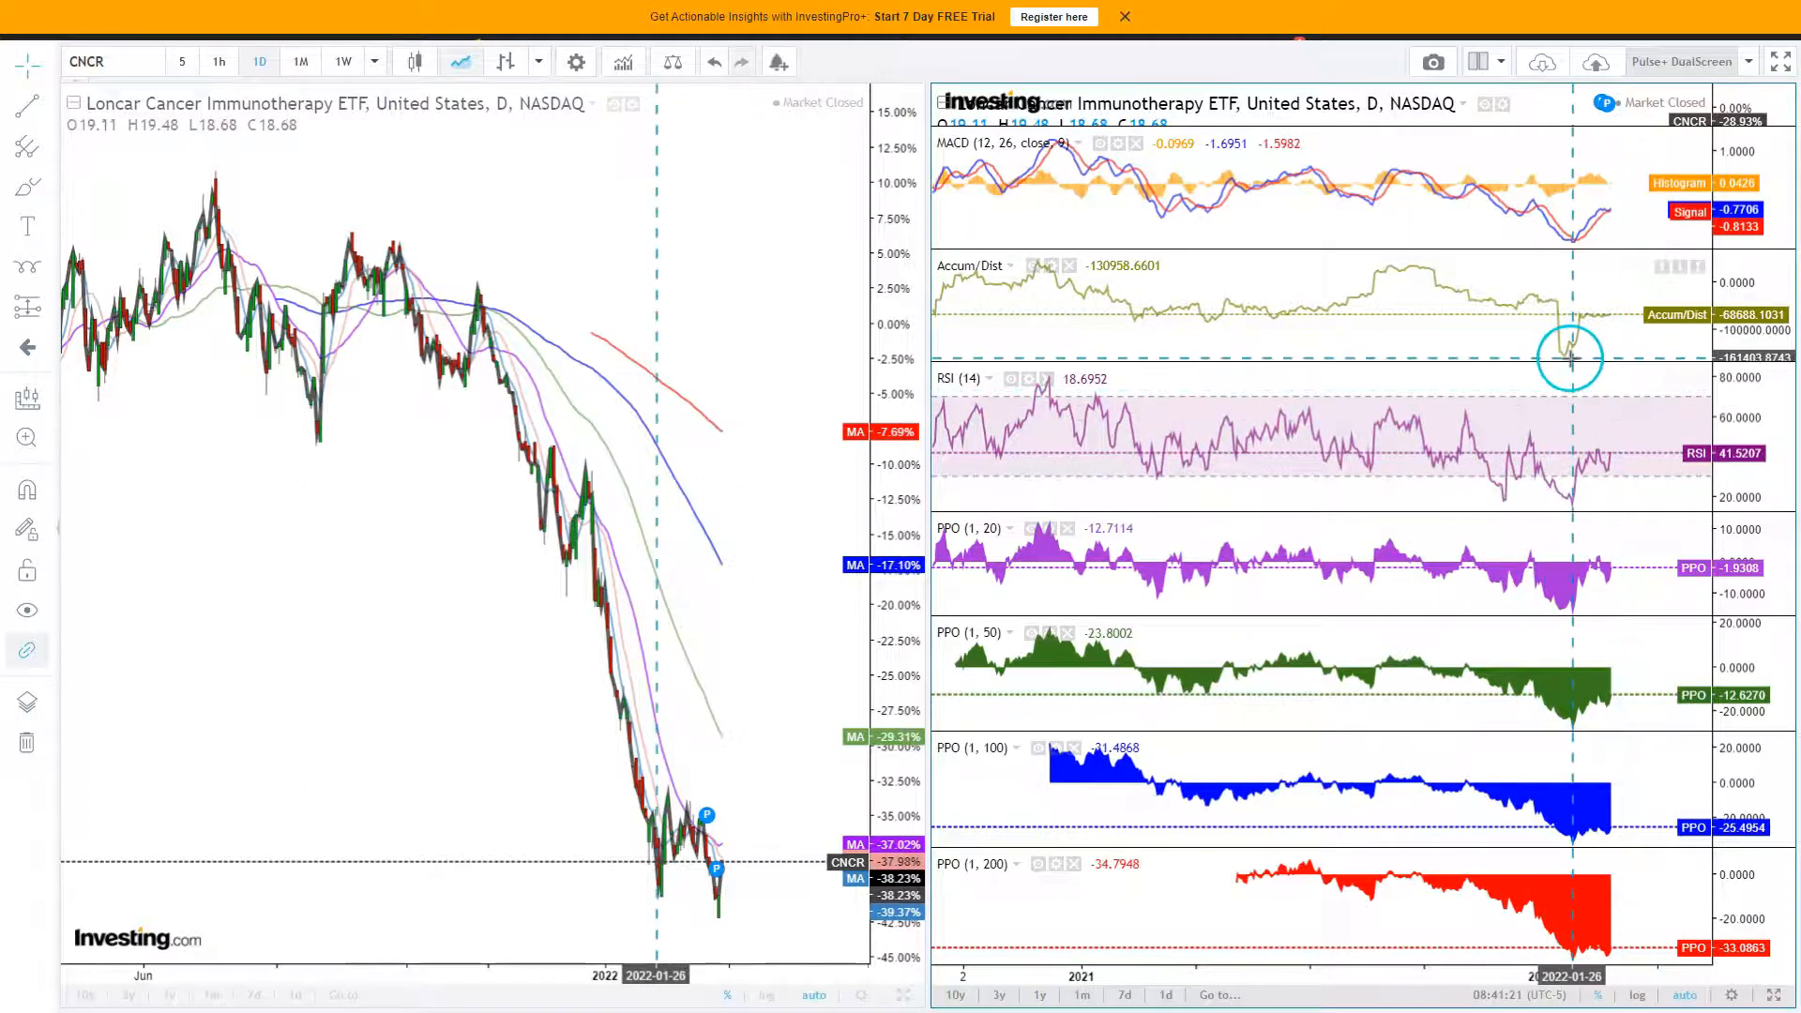
{"action": "mouse_move", "coordinate": [658, 873]}
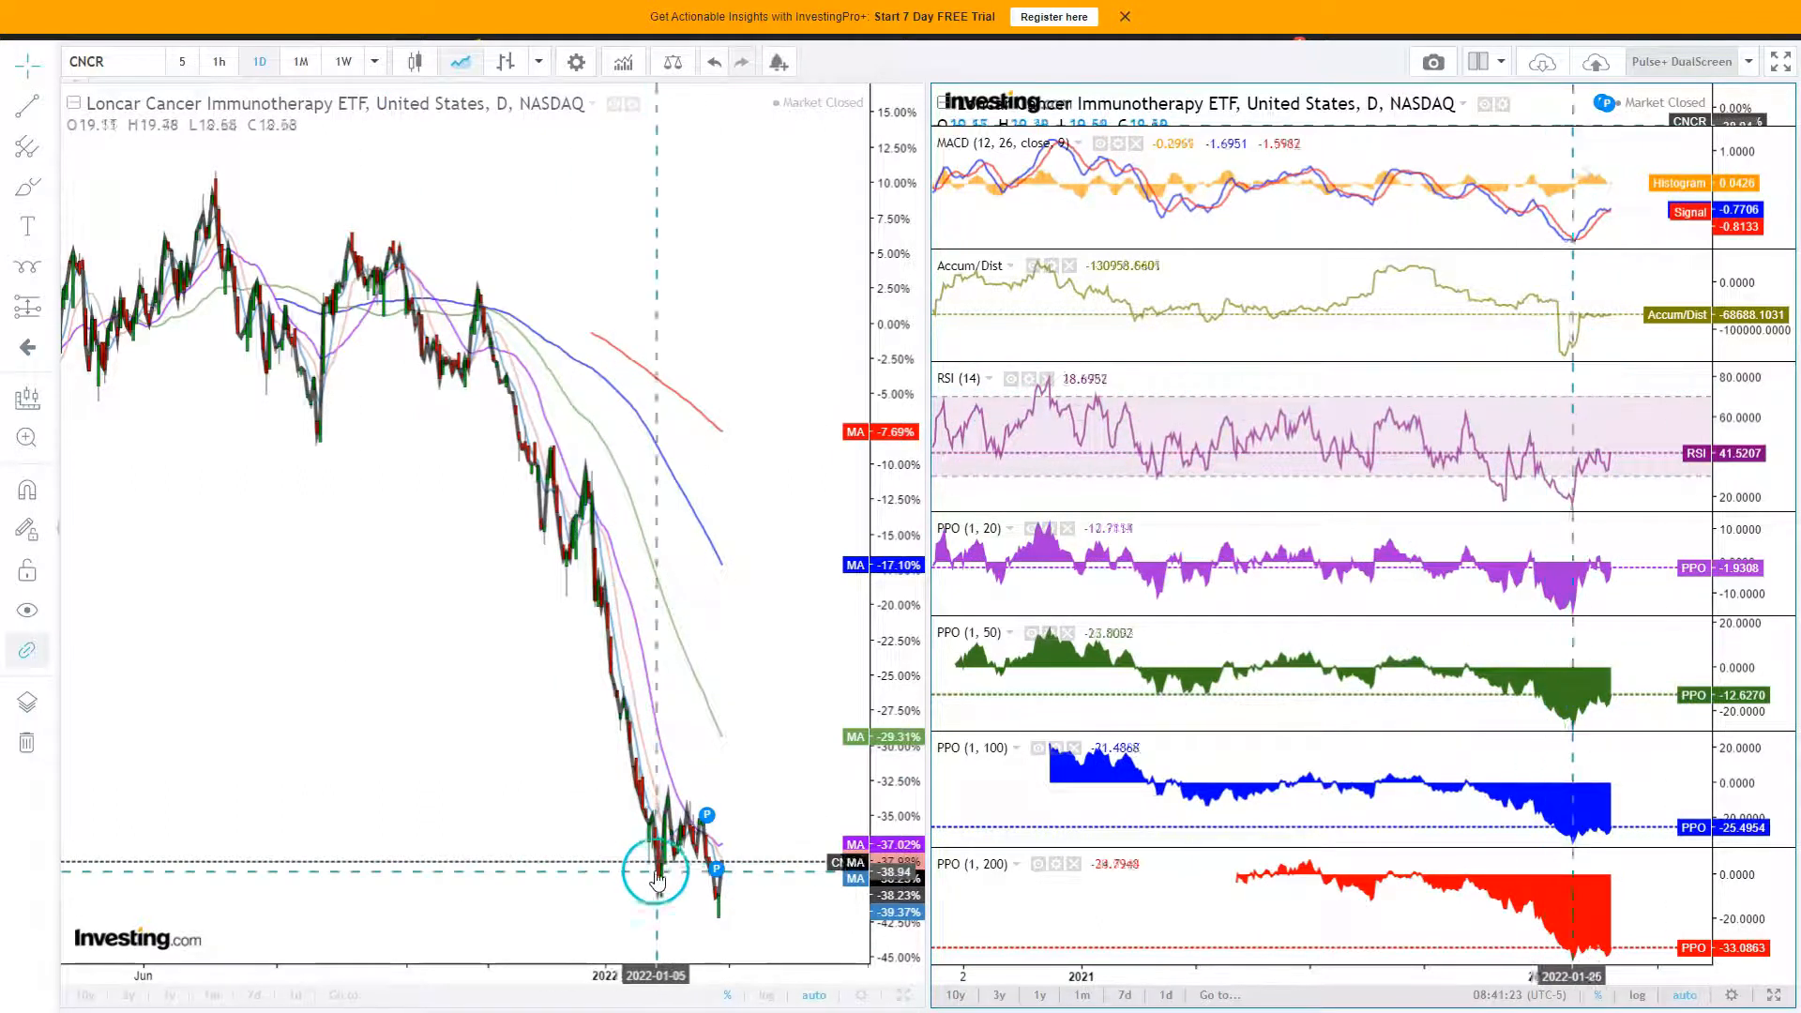
{"action": "mouse_move", "coordinate": [1562, 365]}
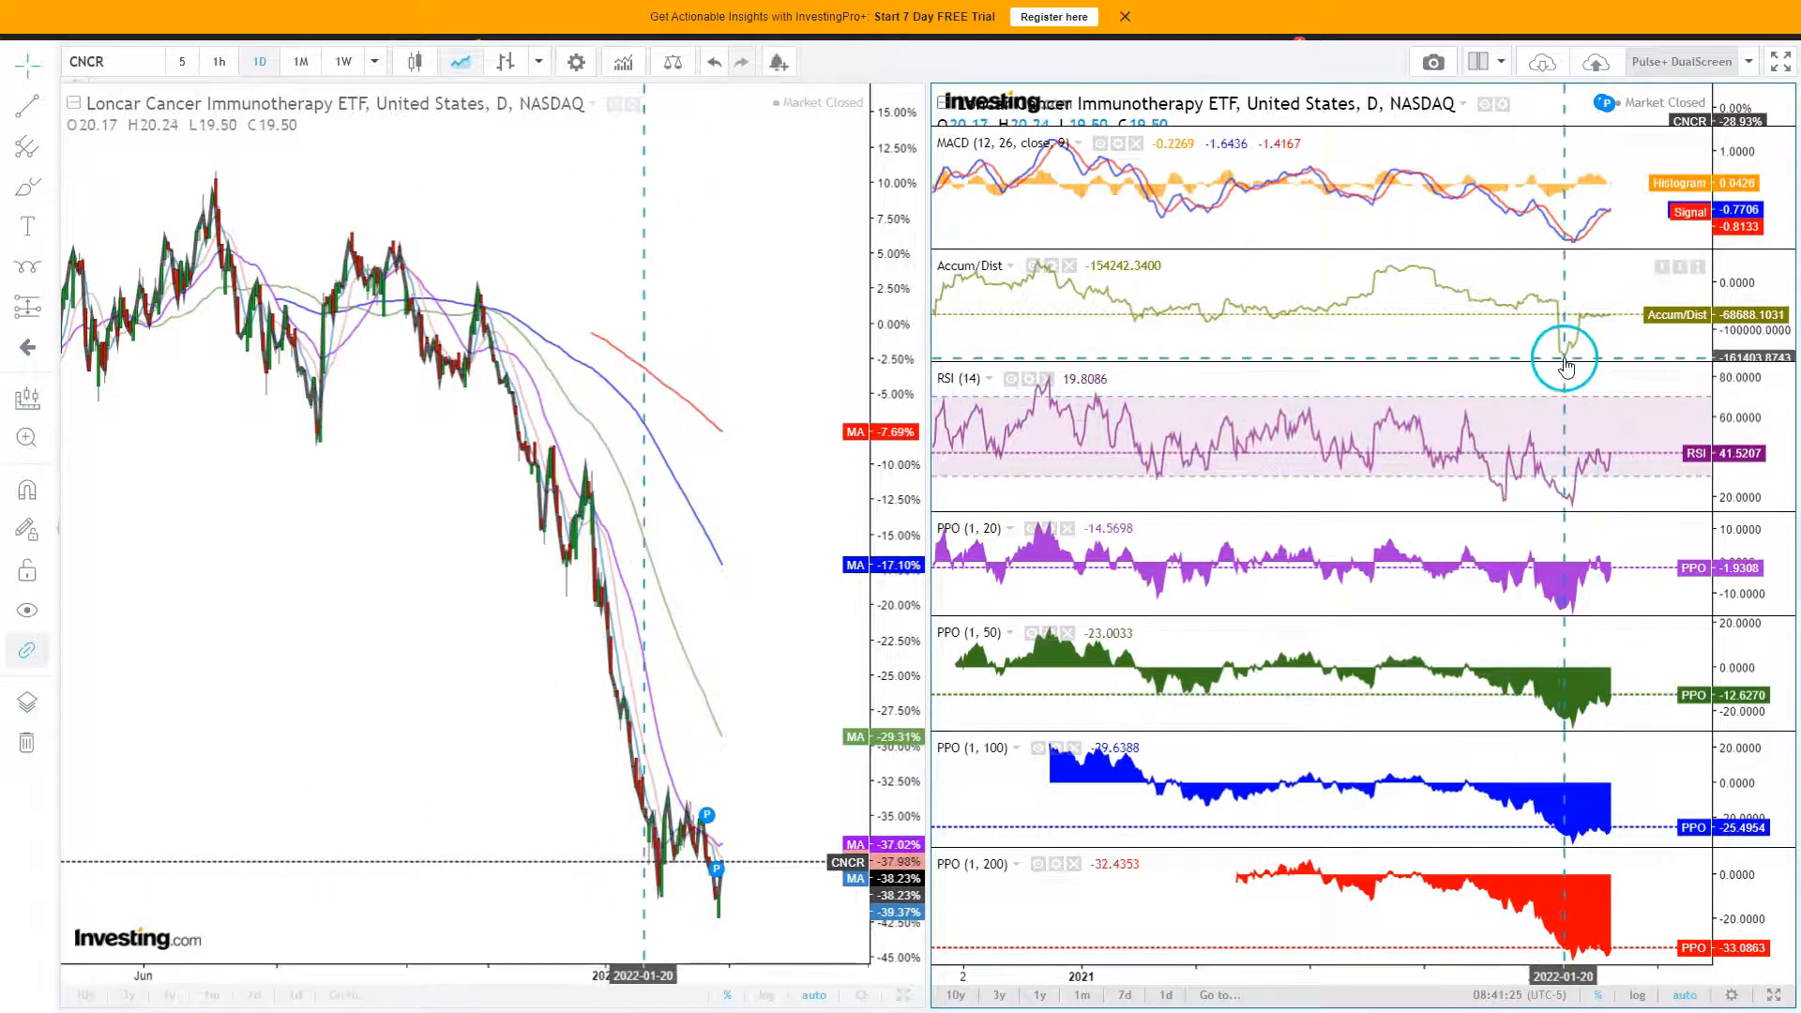
{"action": "mouse_move", "coordinate": [657, 885]}
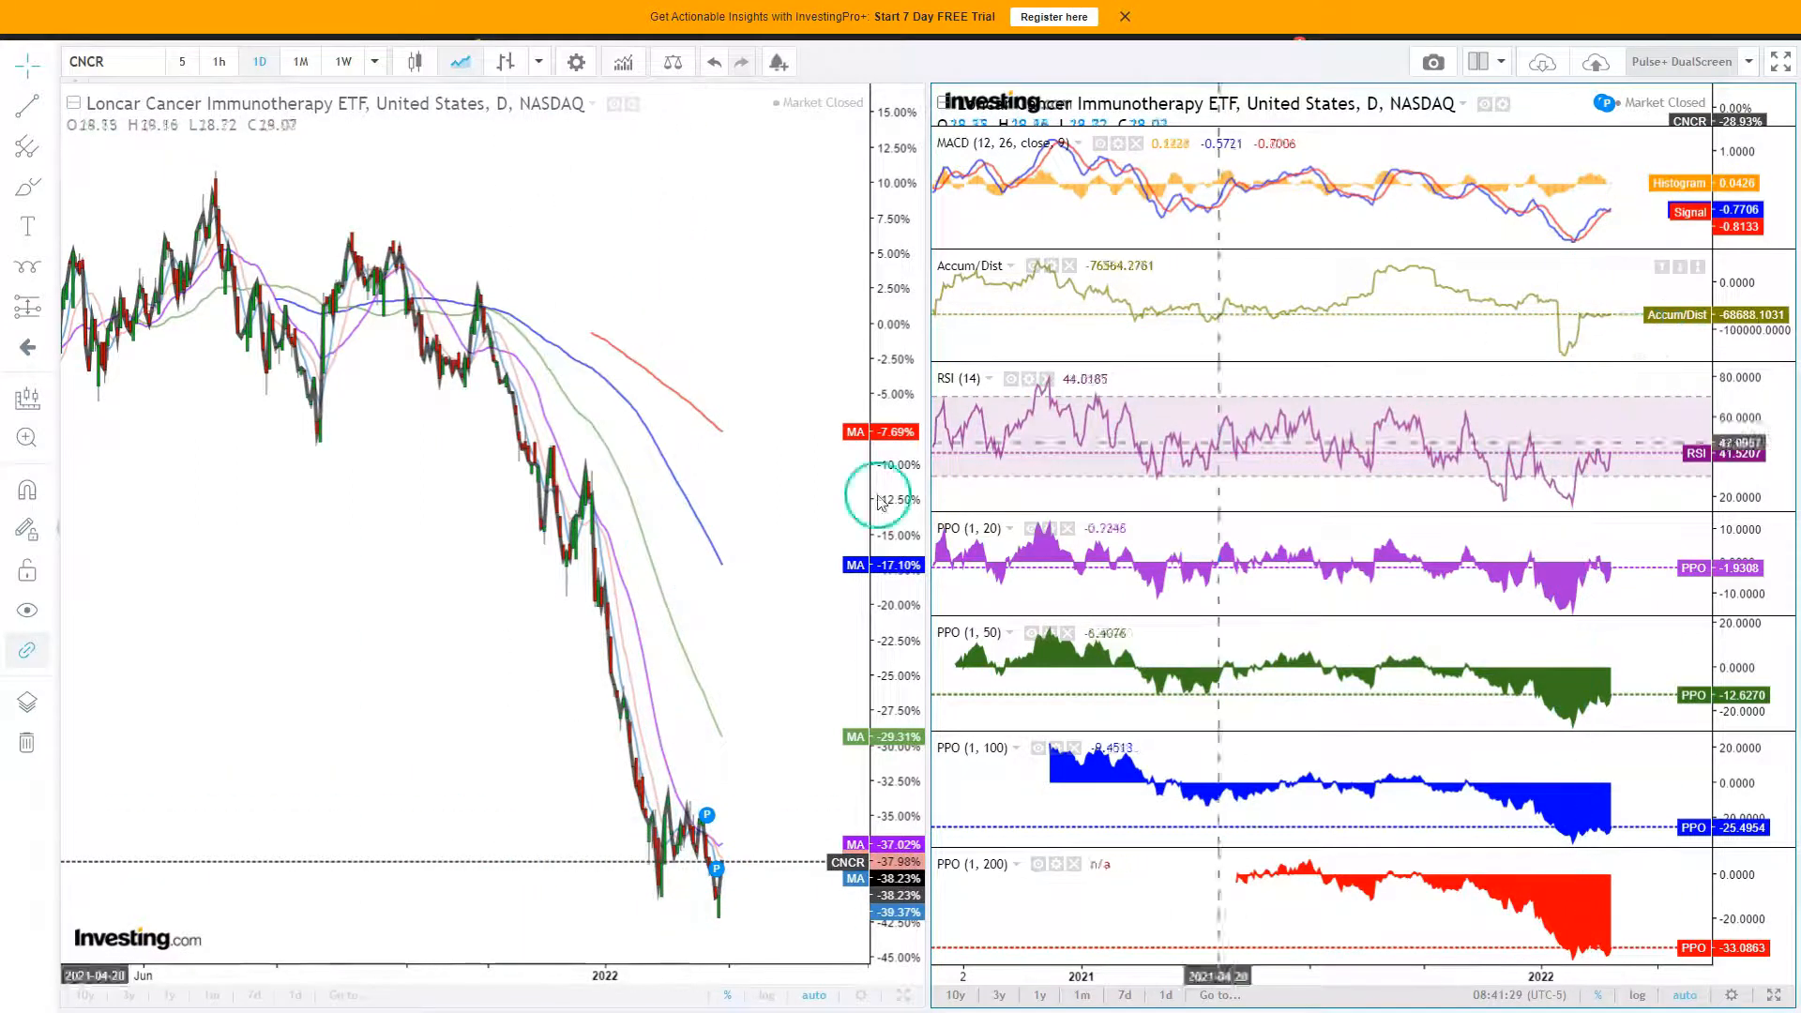
{"action": "mouse_move", "coordinate": [1539, 374]}
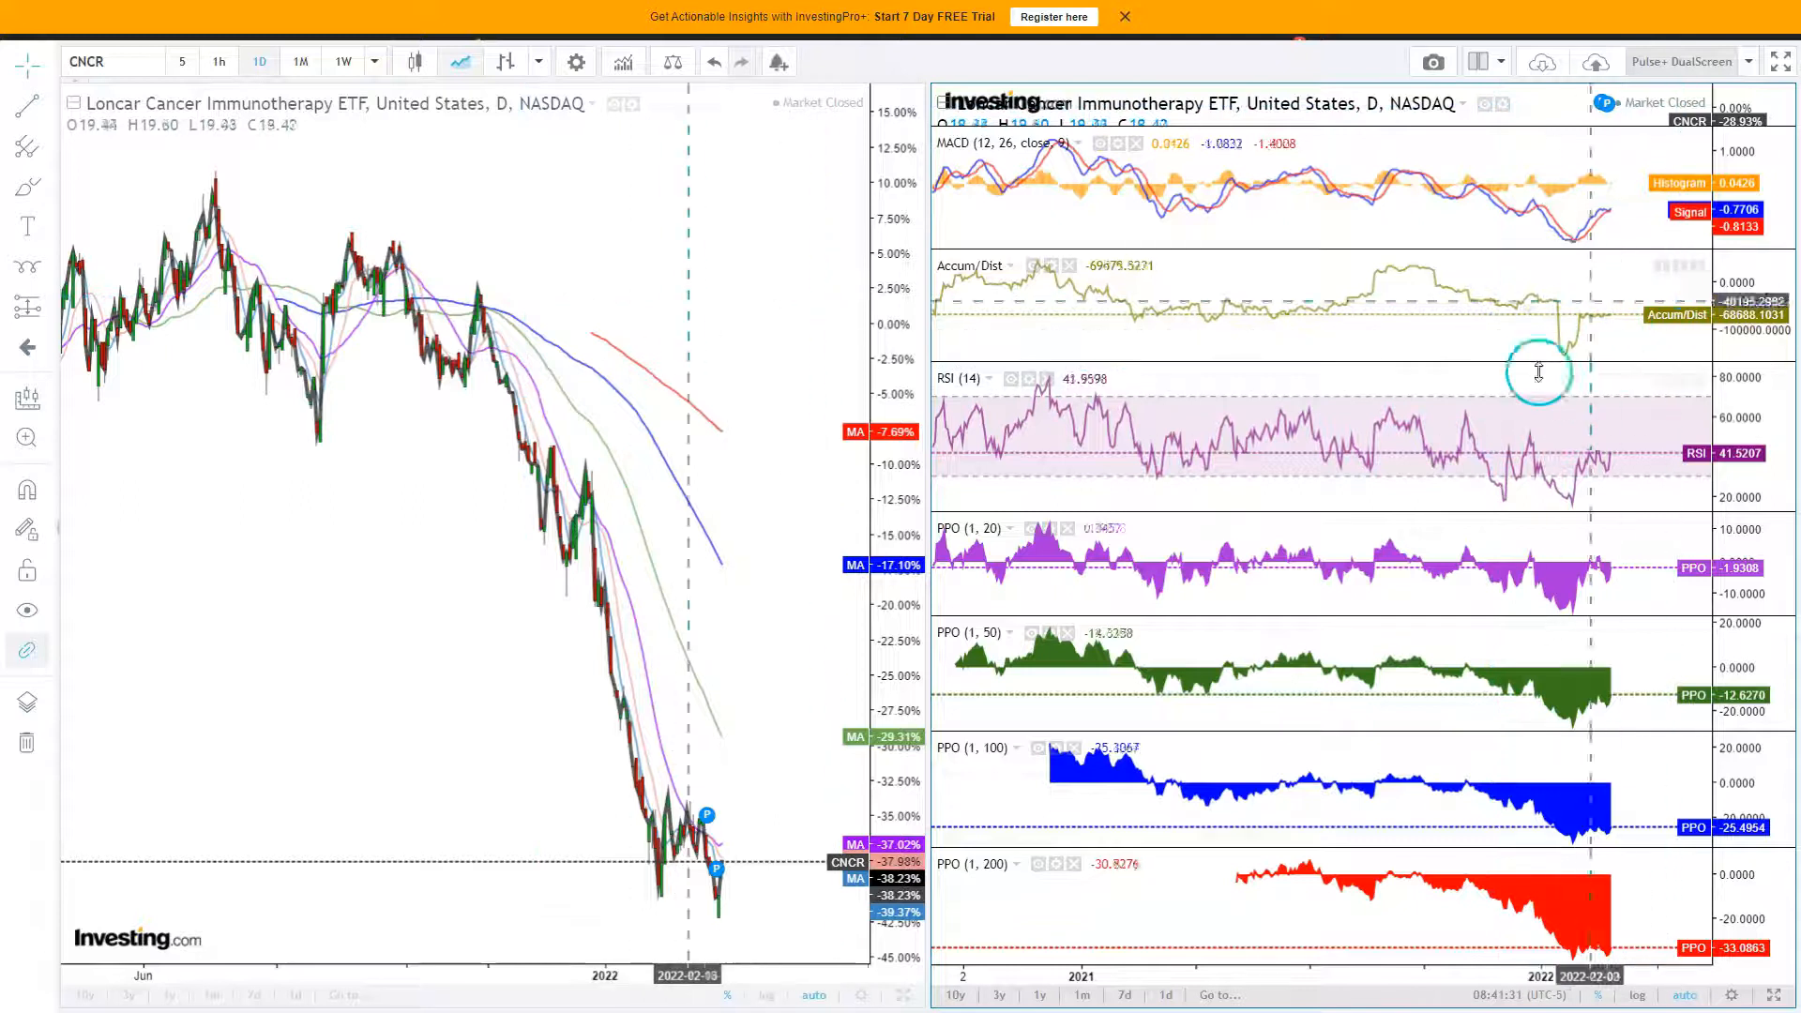
{"action": "mouse_move", "coordinate": [1533, 559]}
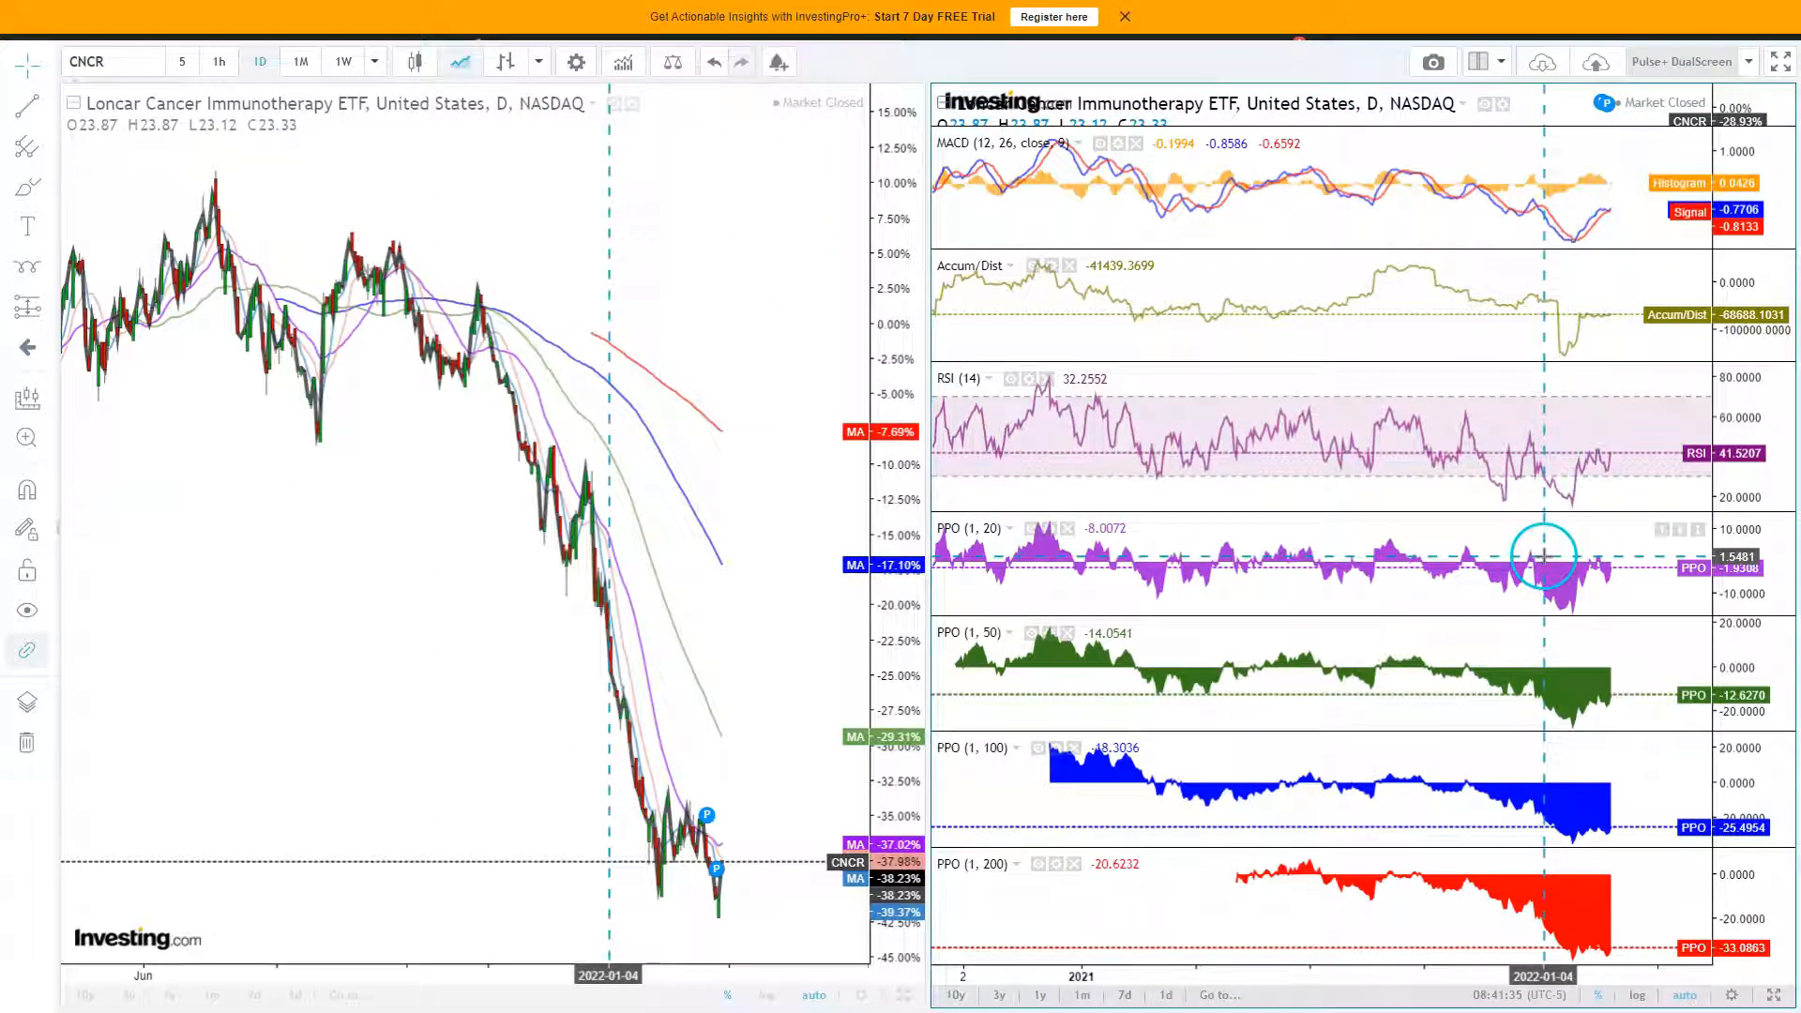
{"action": "mouse_move", "coordinate": [1582, 495]}
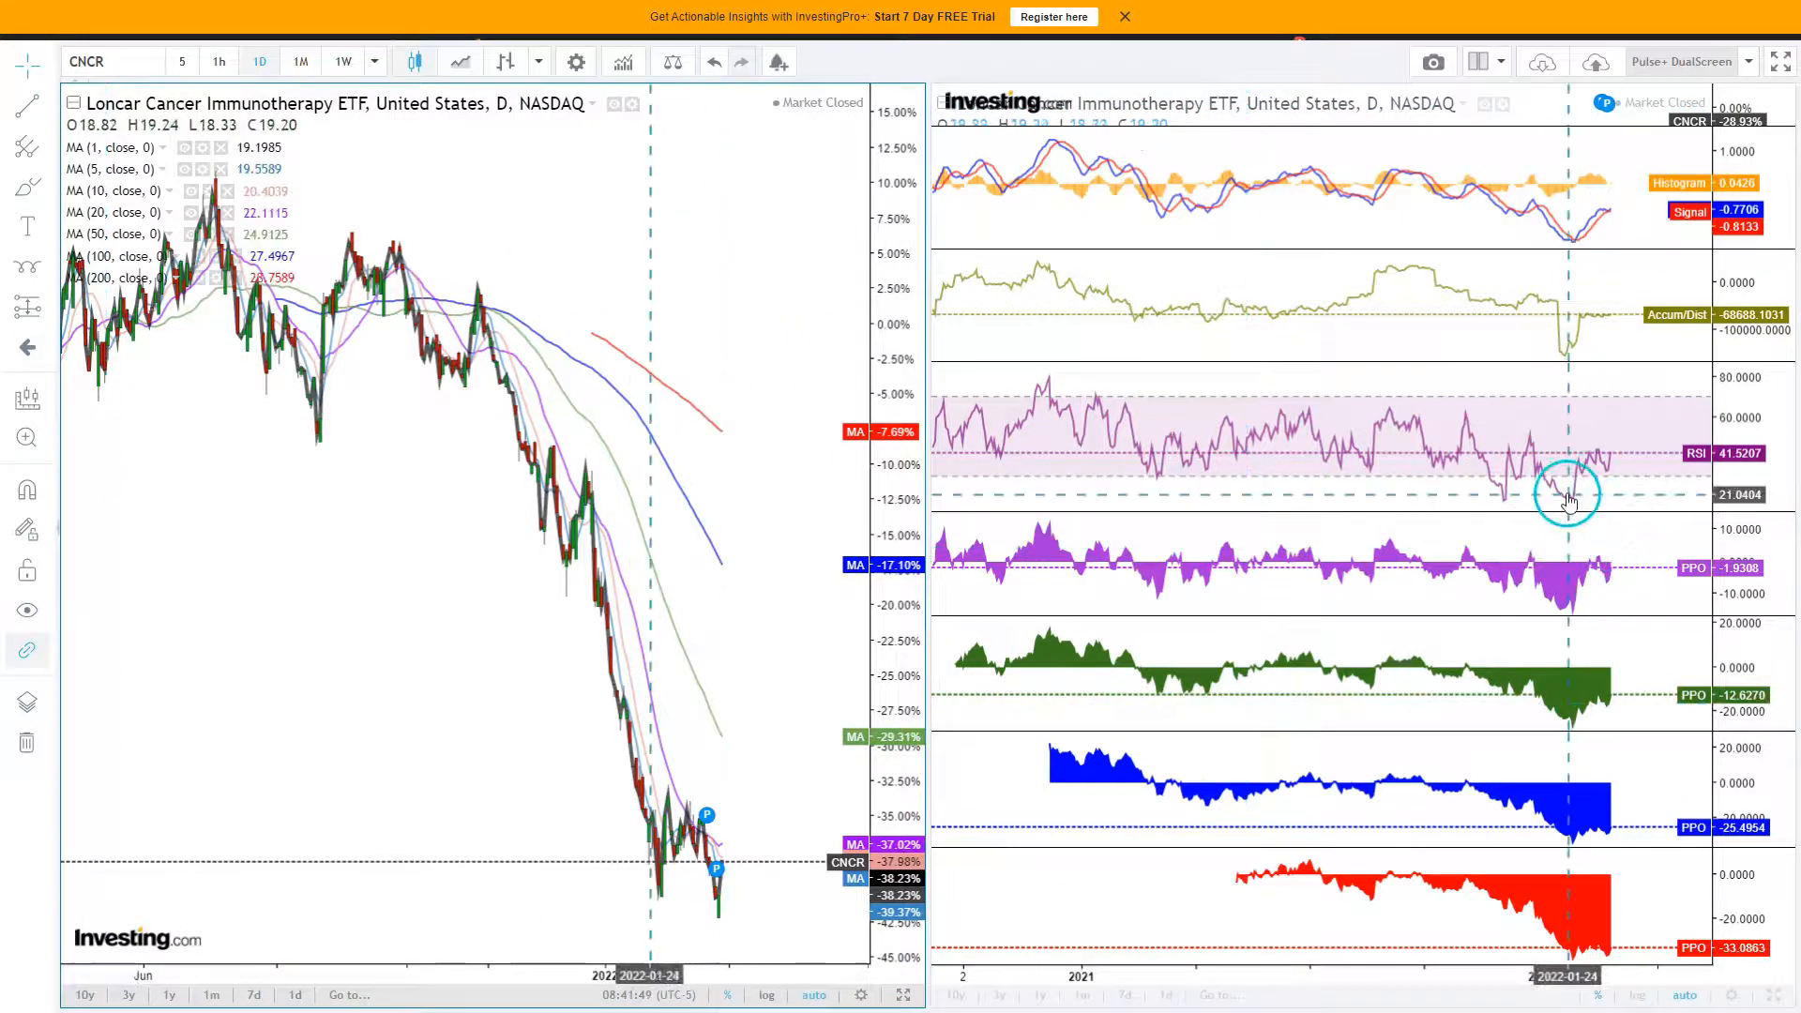
{"action": "mouse_move", "coordinate": [1585, 460]}
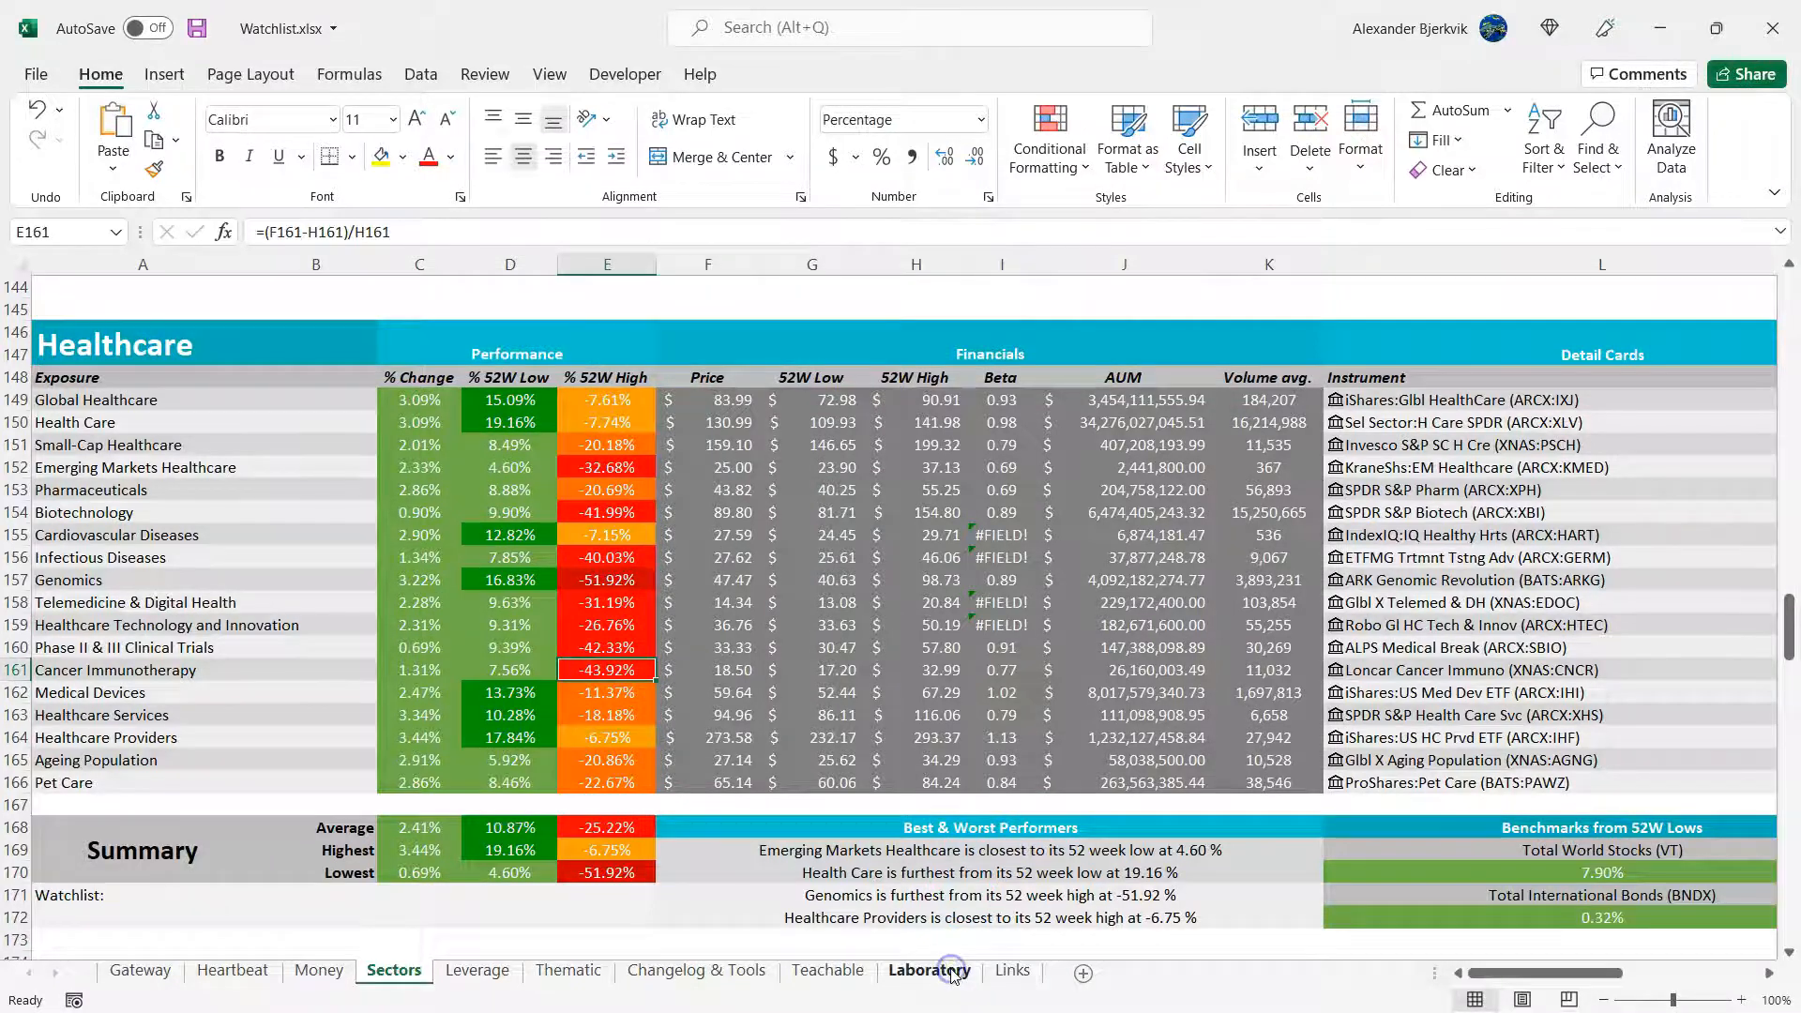
- On the Laboratory sheet, enter 'Double-bottom, Horizontal Support' in E19 and Technicals rating 5
{"action": "left_click", "coordinate": [928, 970]}
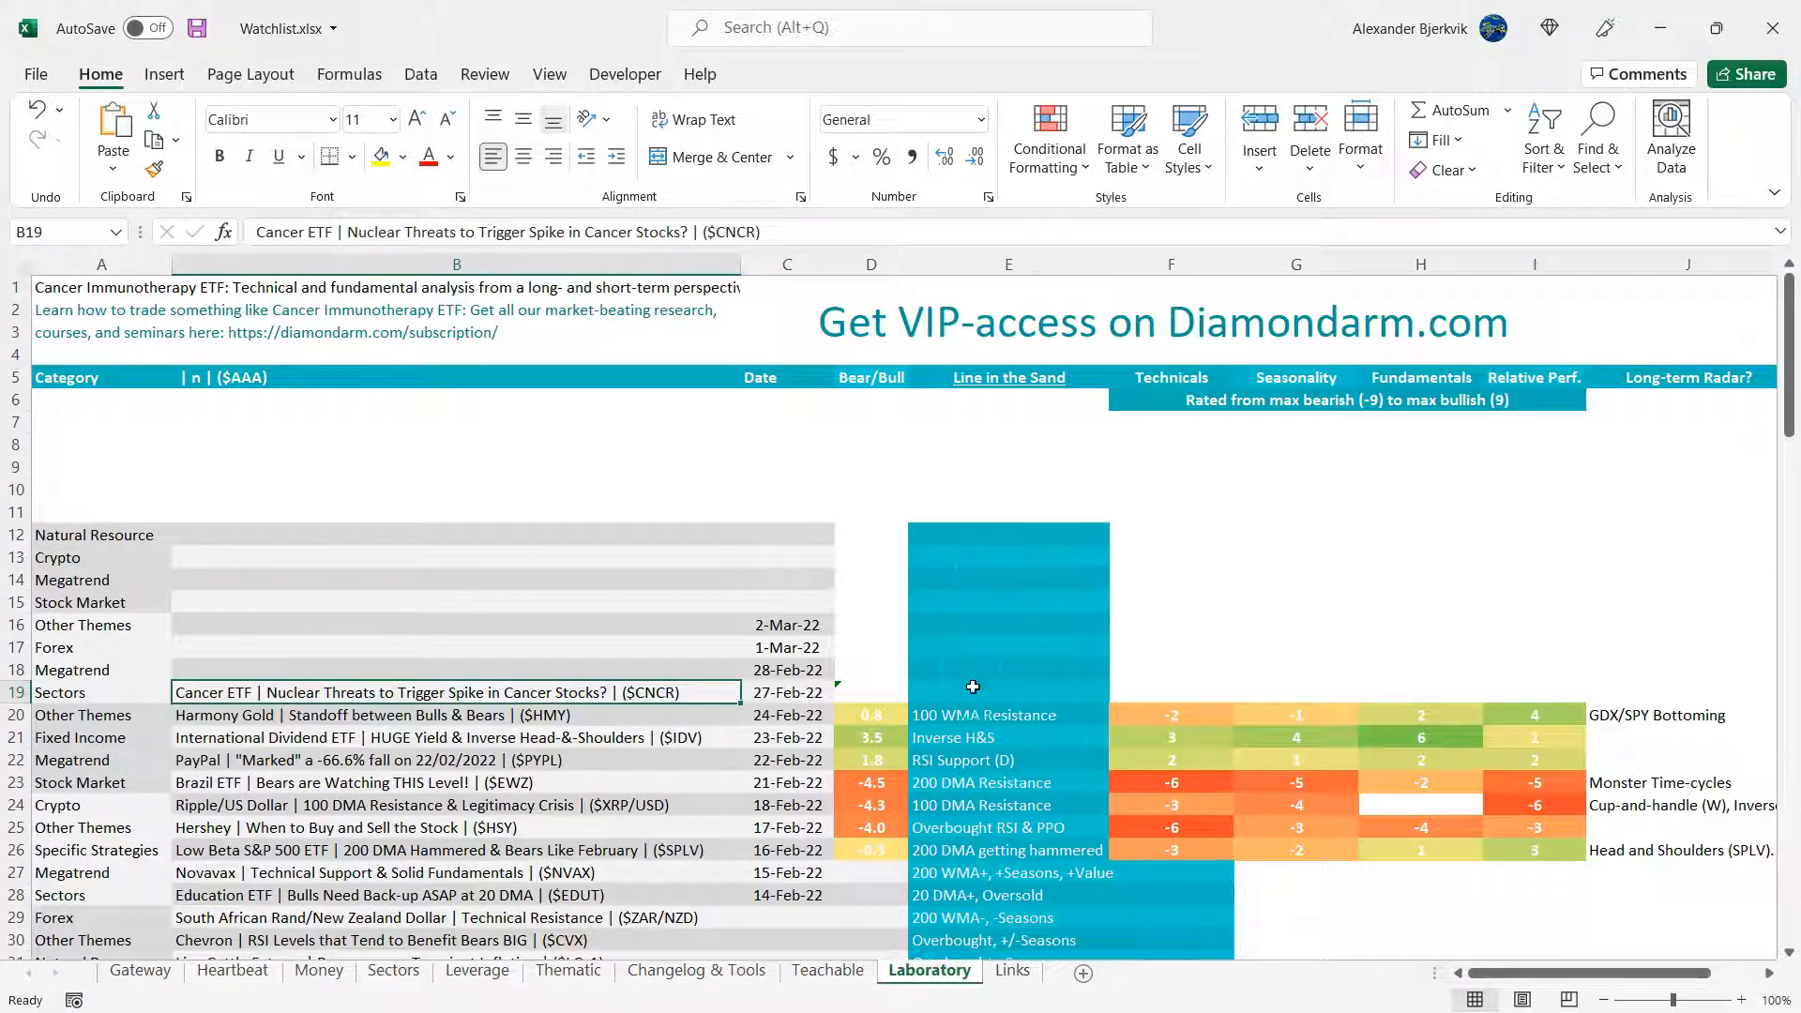
{"action": "left_click", "coordinate": [1008, 692]}
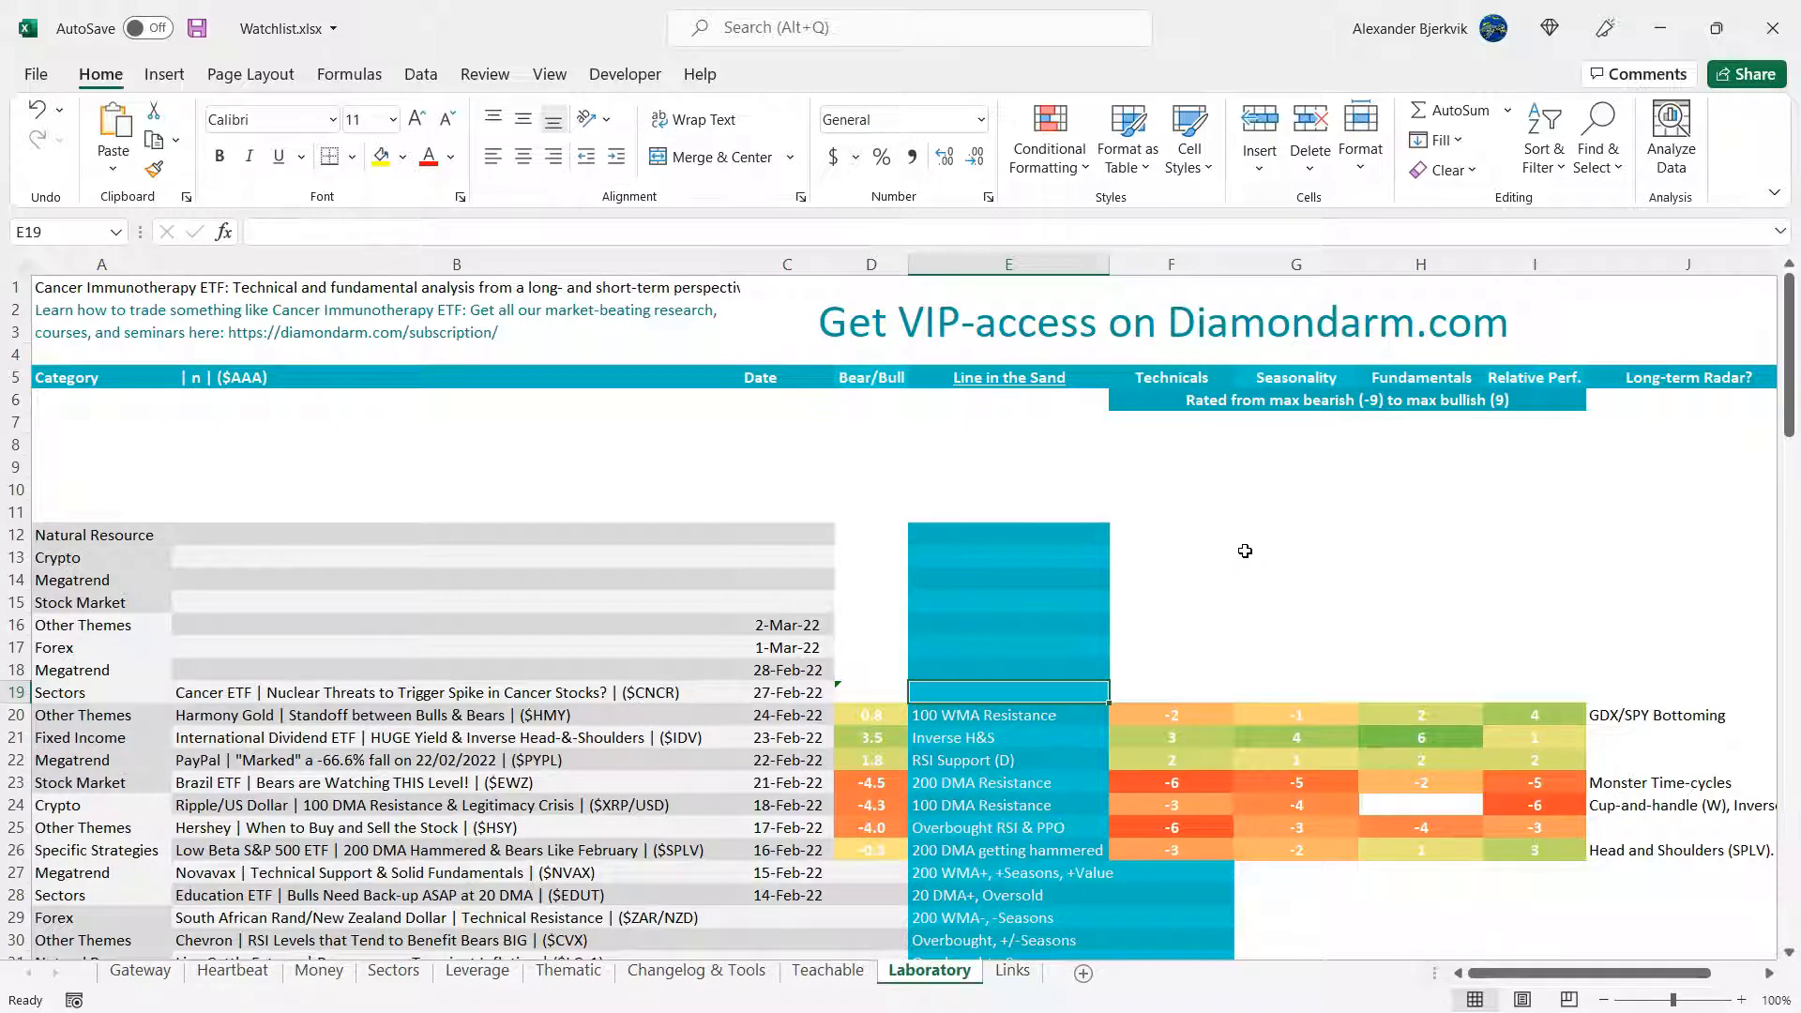
{"action": "type", "text": "Soubl"}
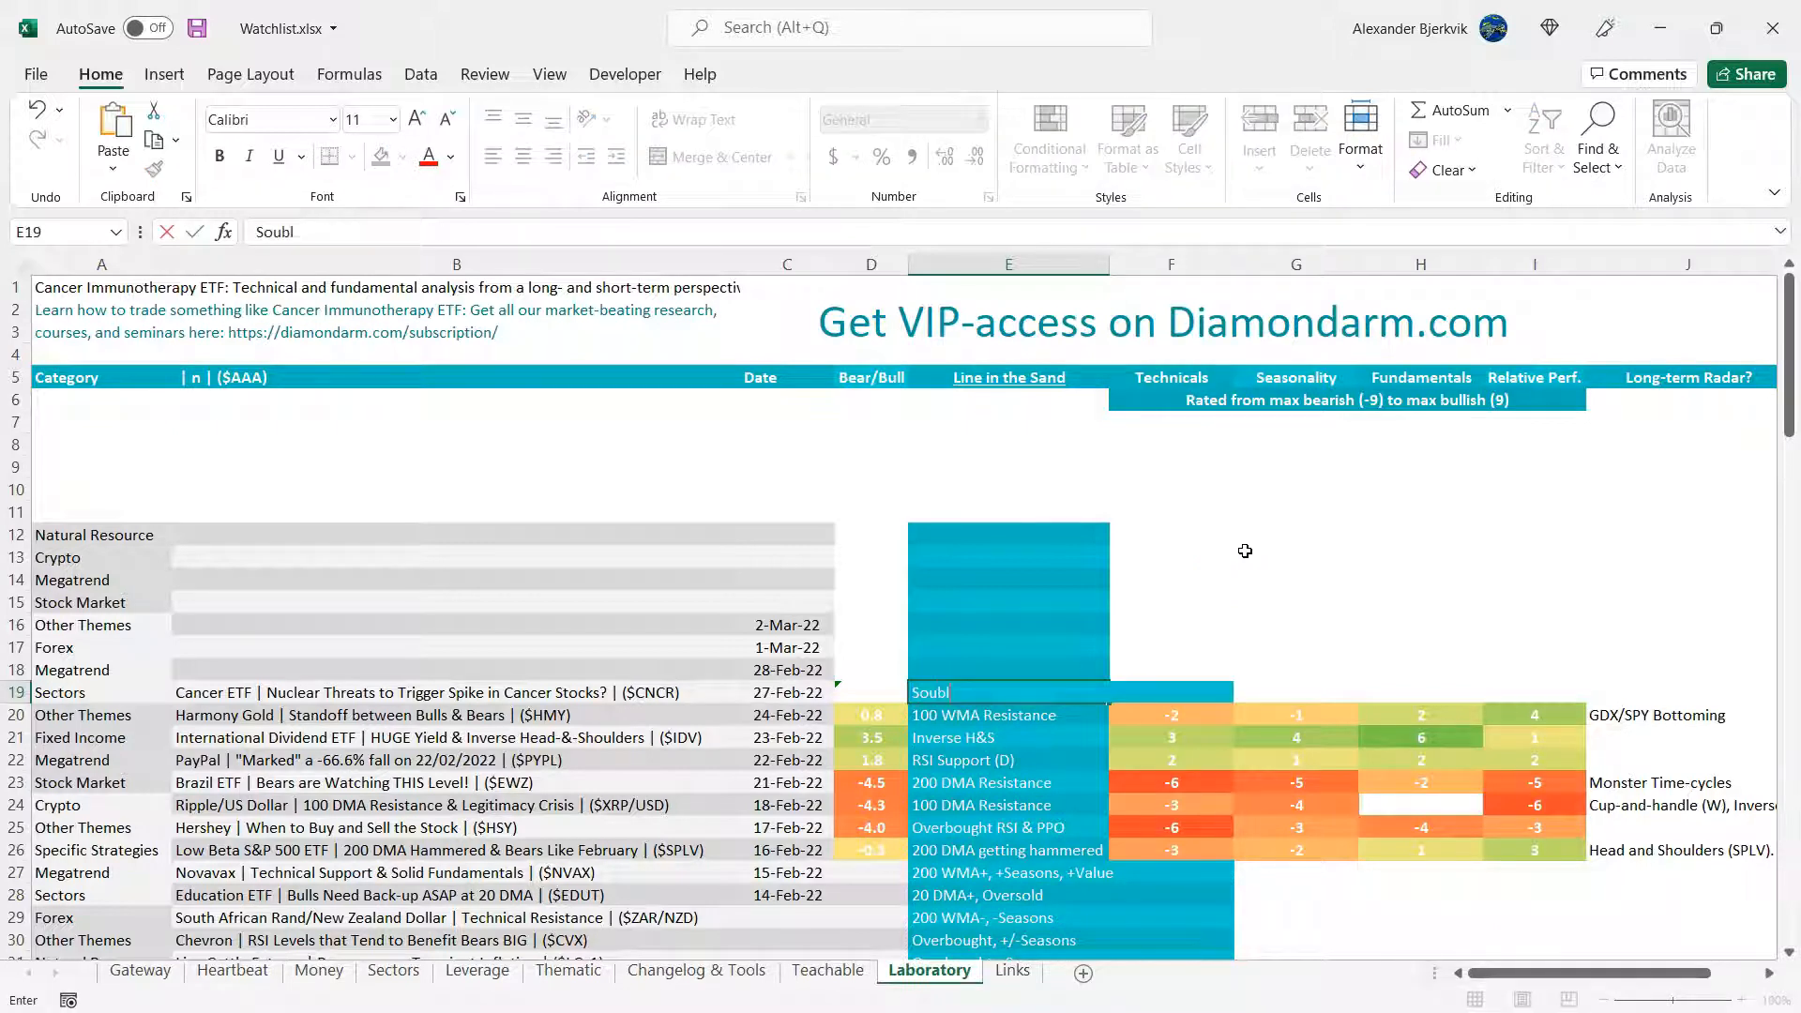
{"action": "type", "text": "Double-bottom, +Cycle"}
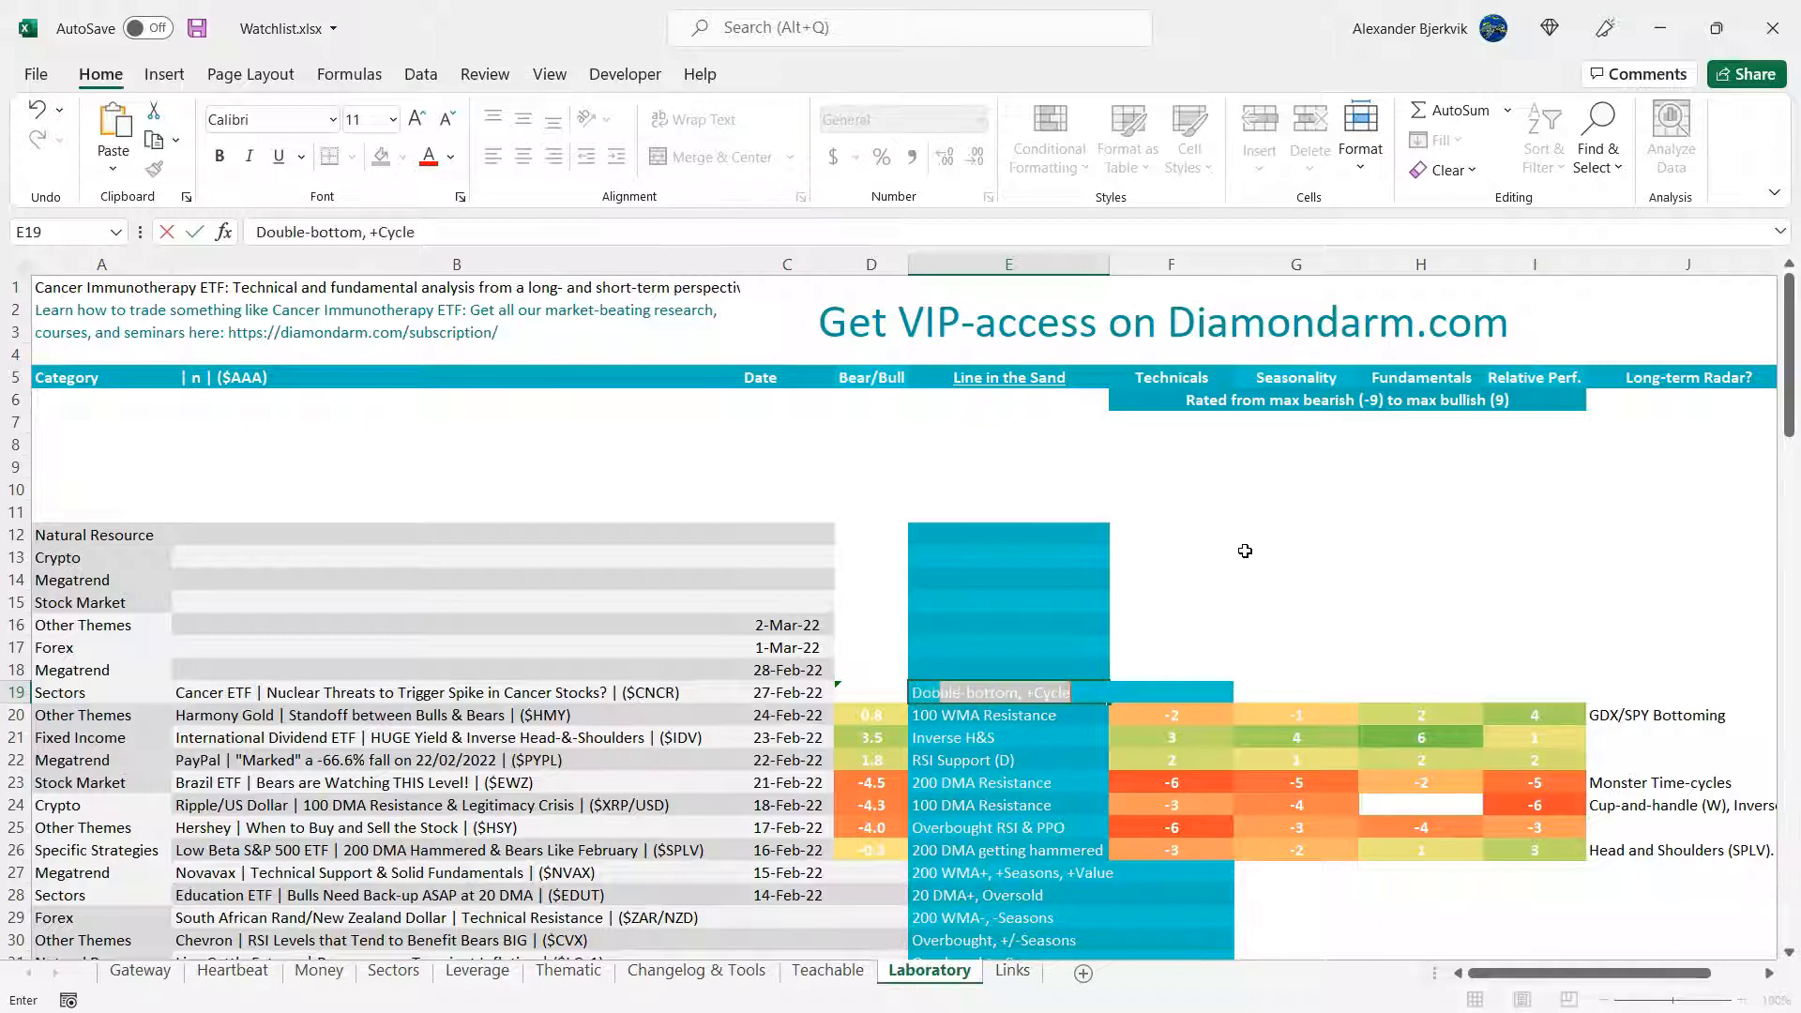
{"action": "mouse_move", "coordinate": [1028, 664]}
{"action": "type", "text": "Horizontal S"}
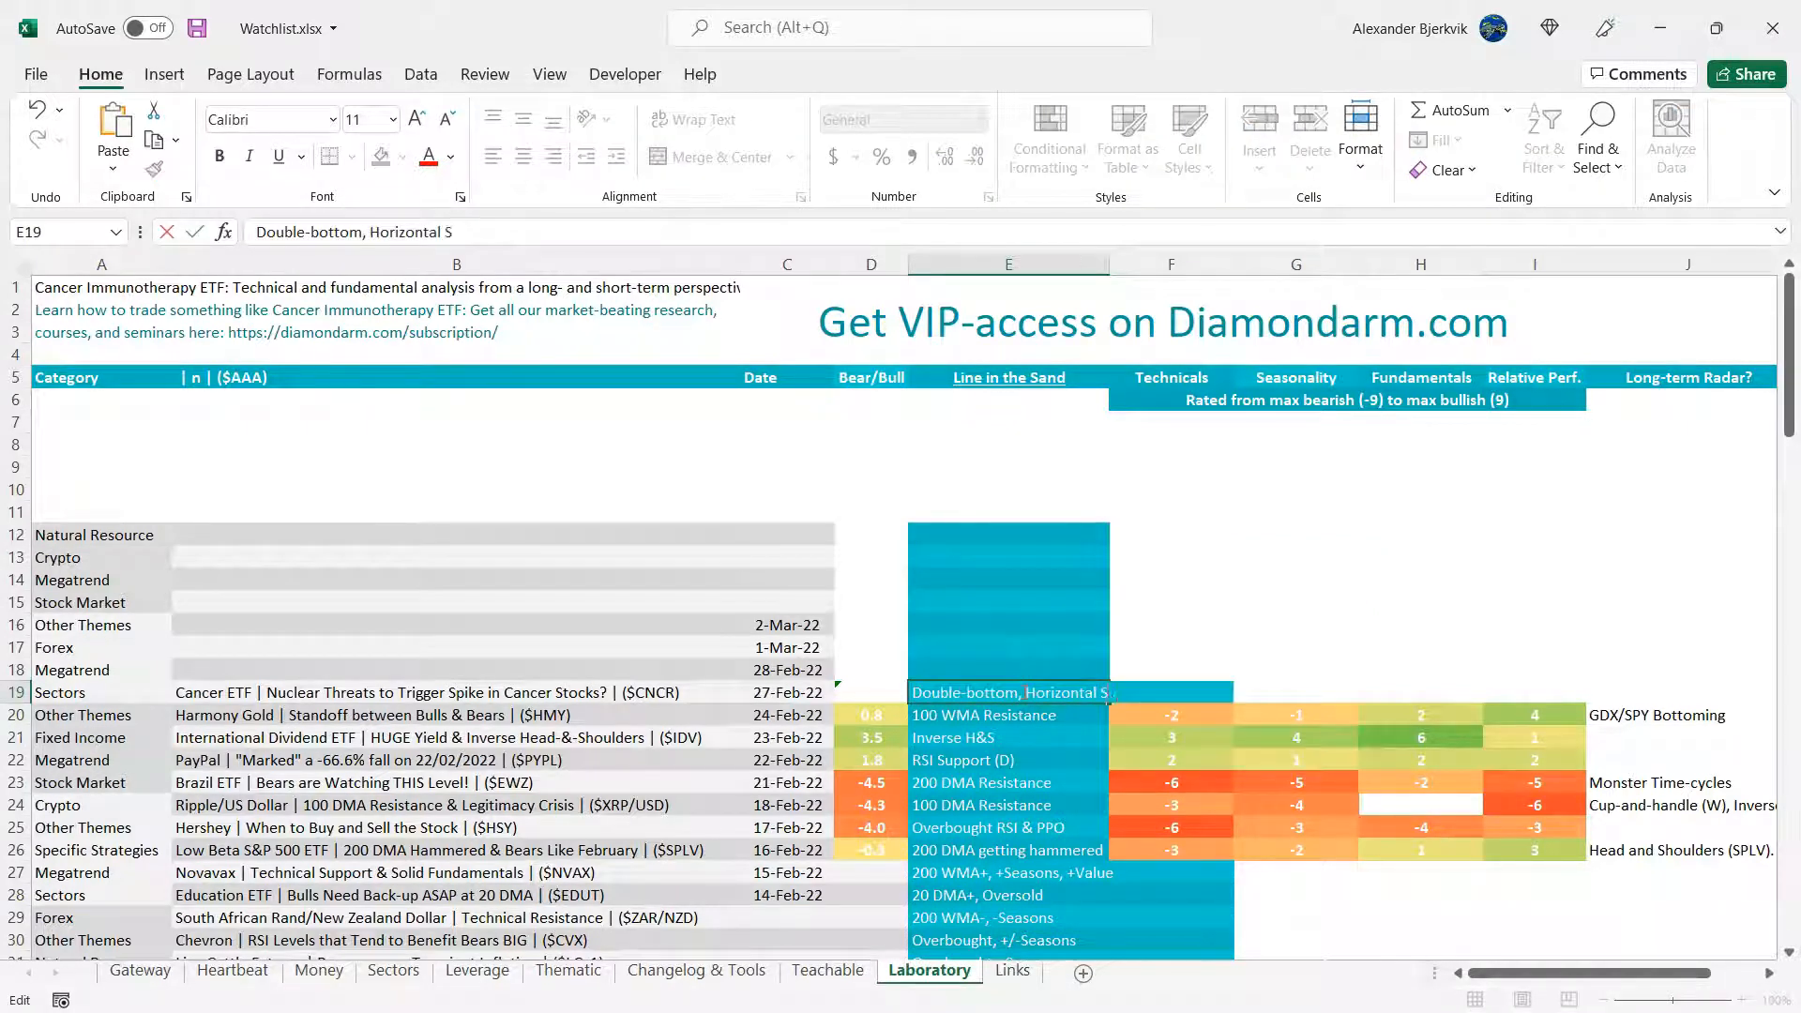
{"action": "type", "text": "upport"}
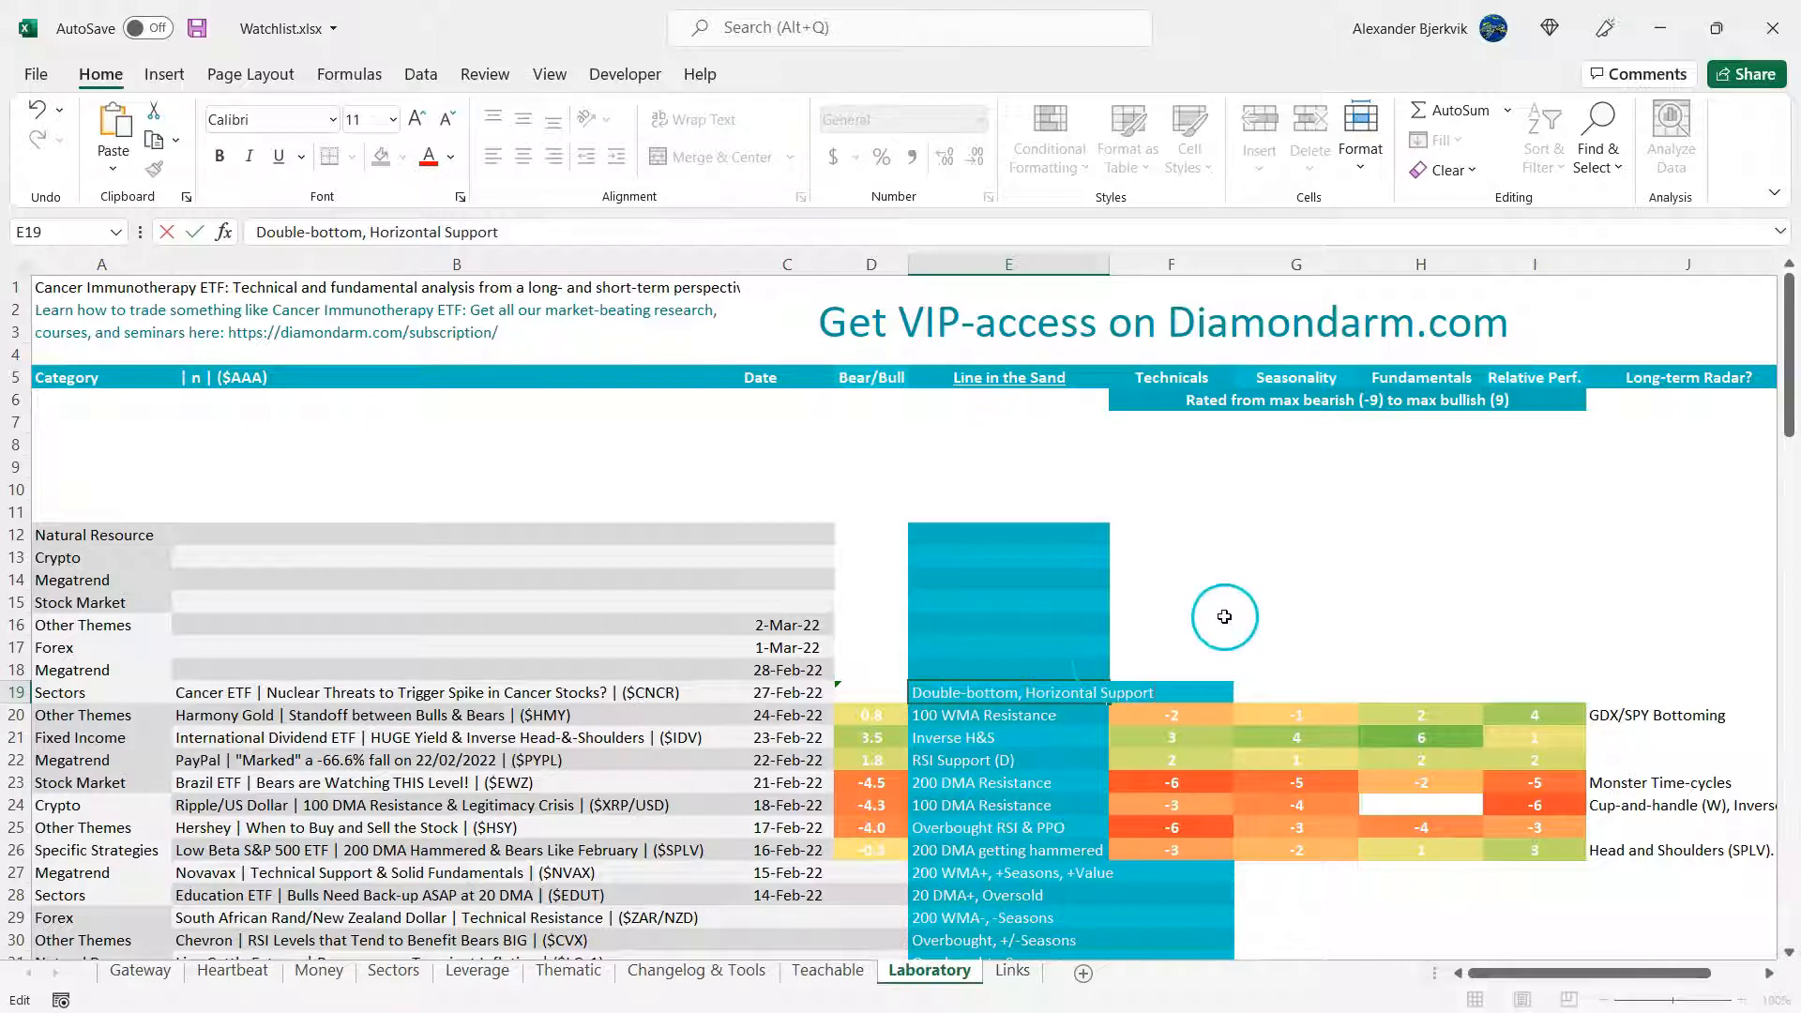
{"action": "left_click", "coordinate": [1170, 690]}
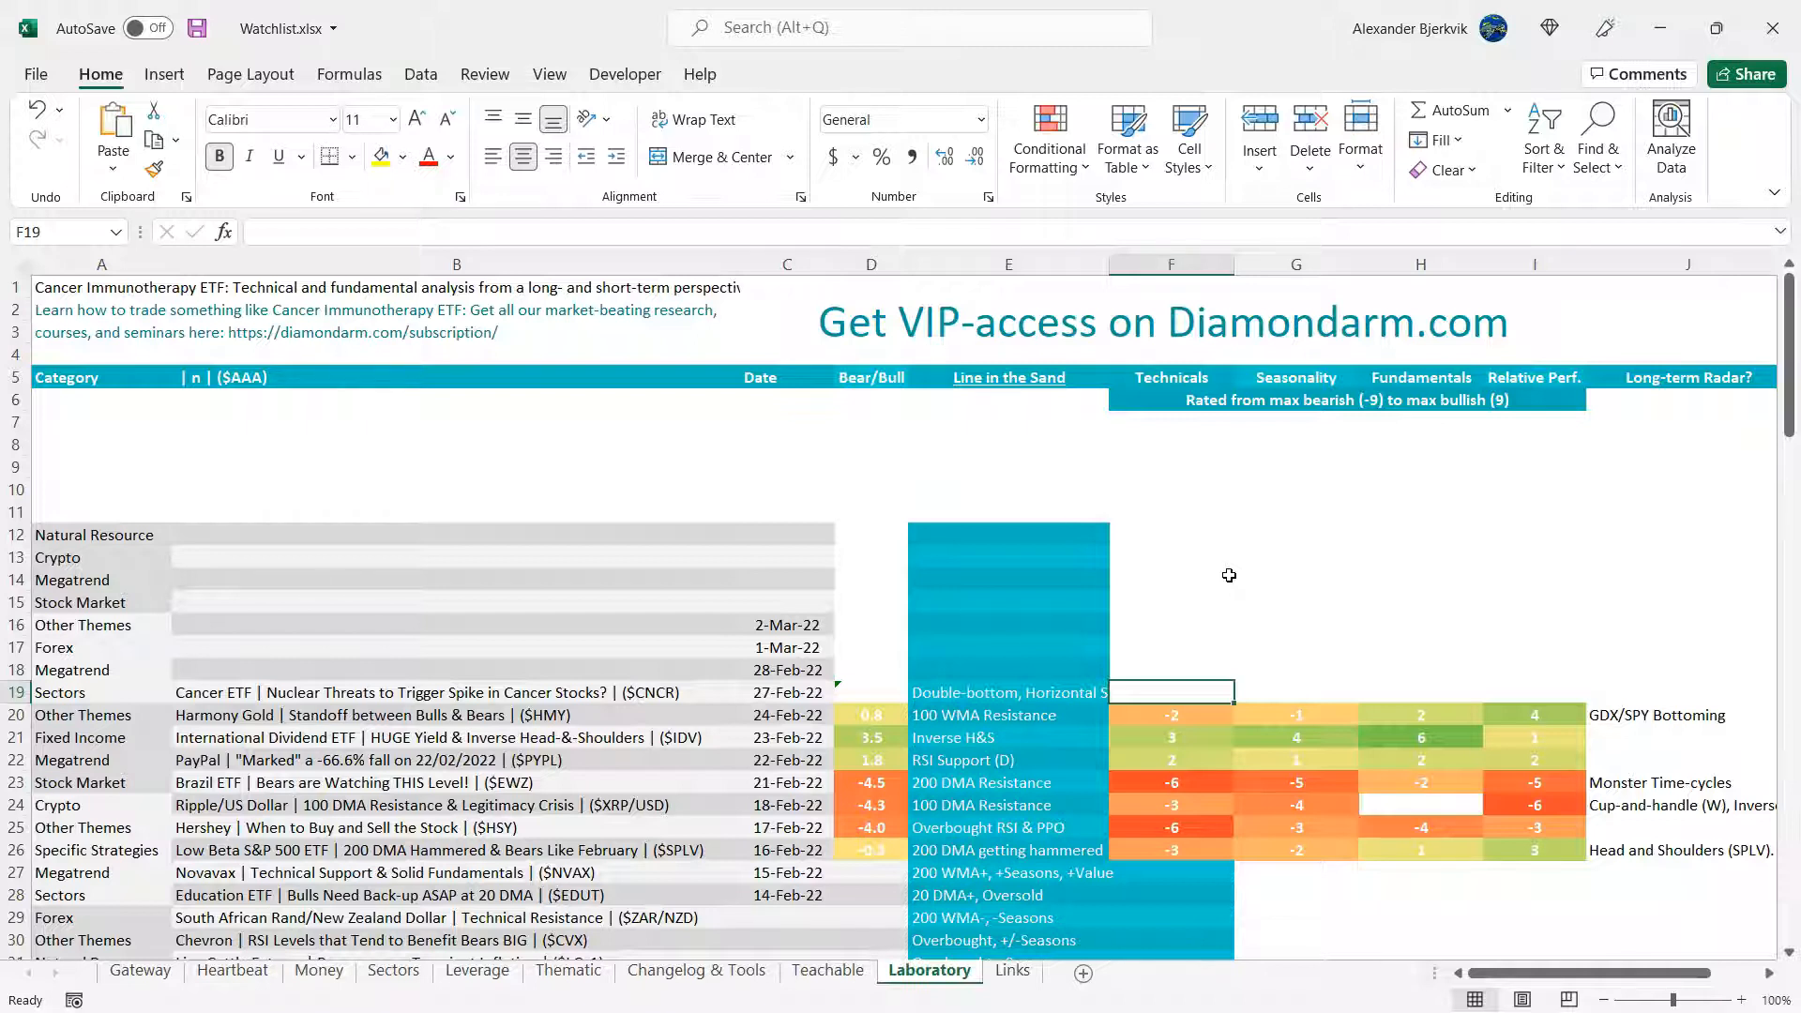
{"action": "type", "text": "5"}
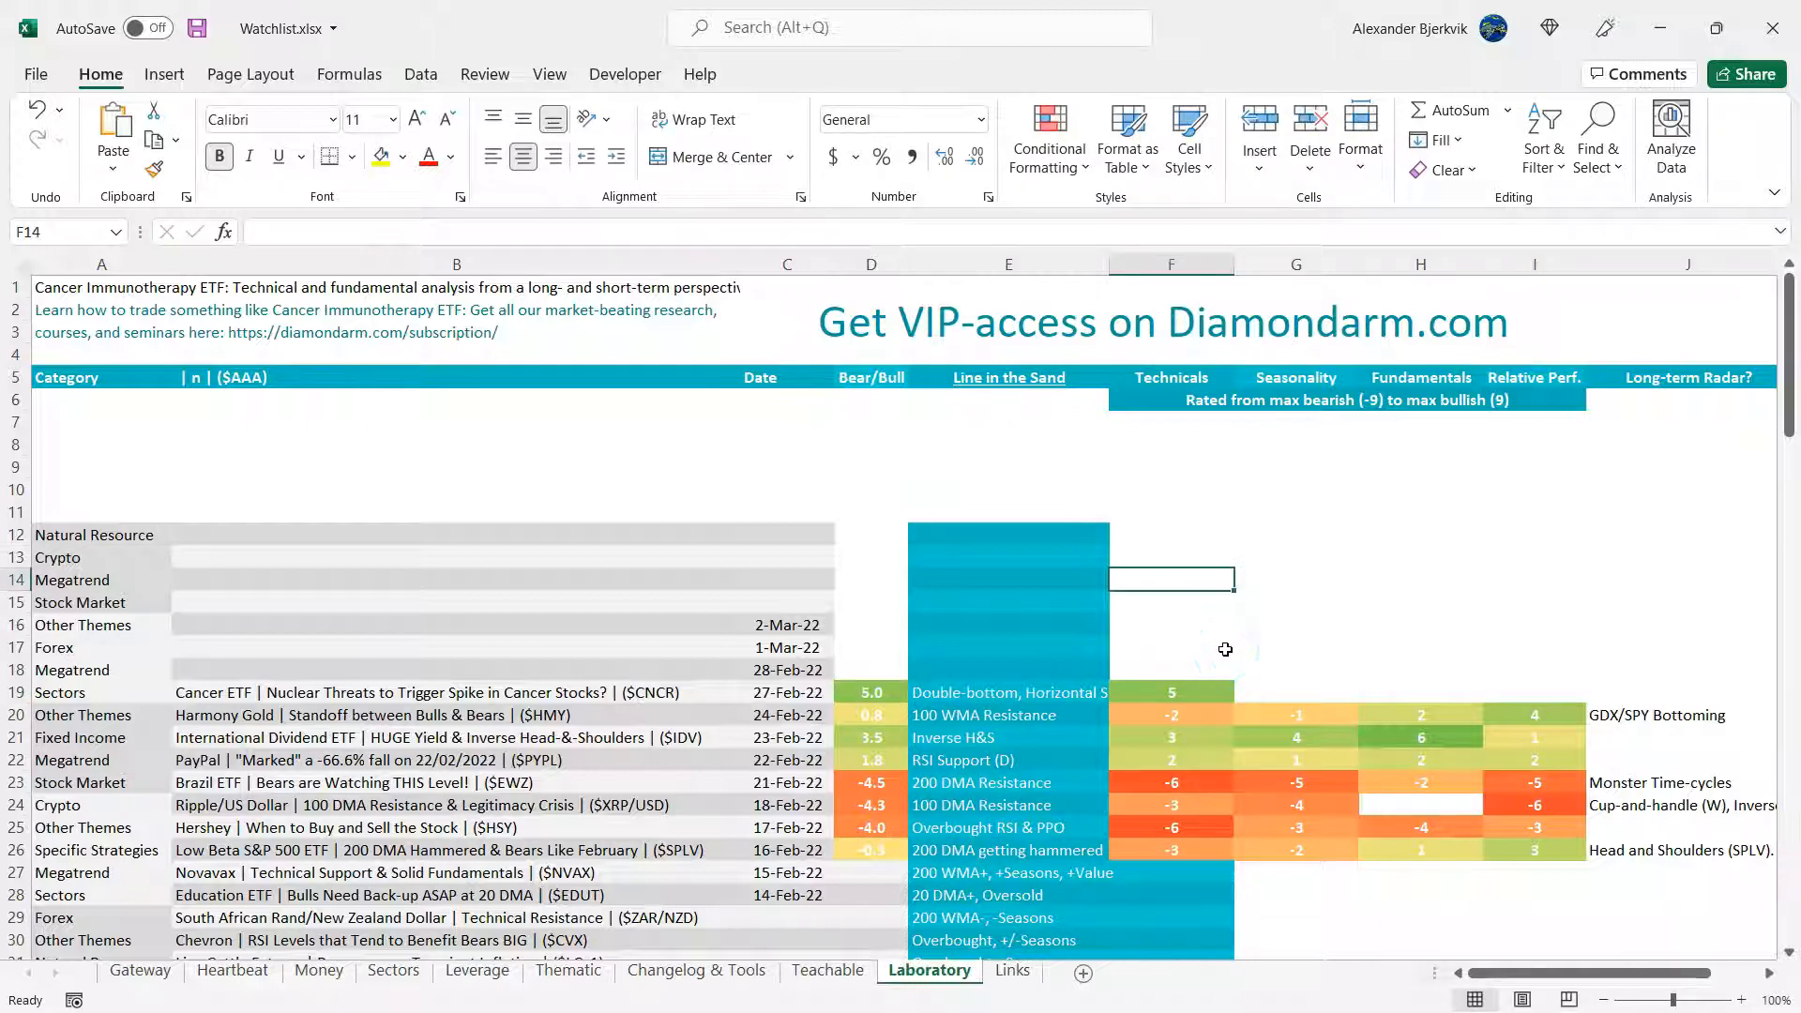
- Show CNCR's seasonality charts and extend the StockCharts seasonality range back to 2015
{"action": "left_click", "coordinate": [1294, 692]}
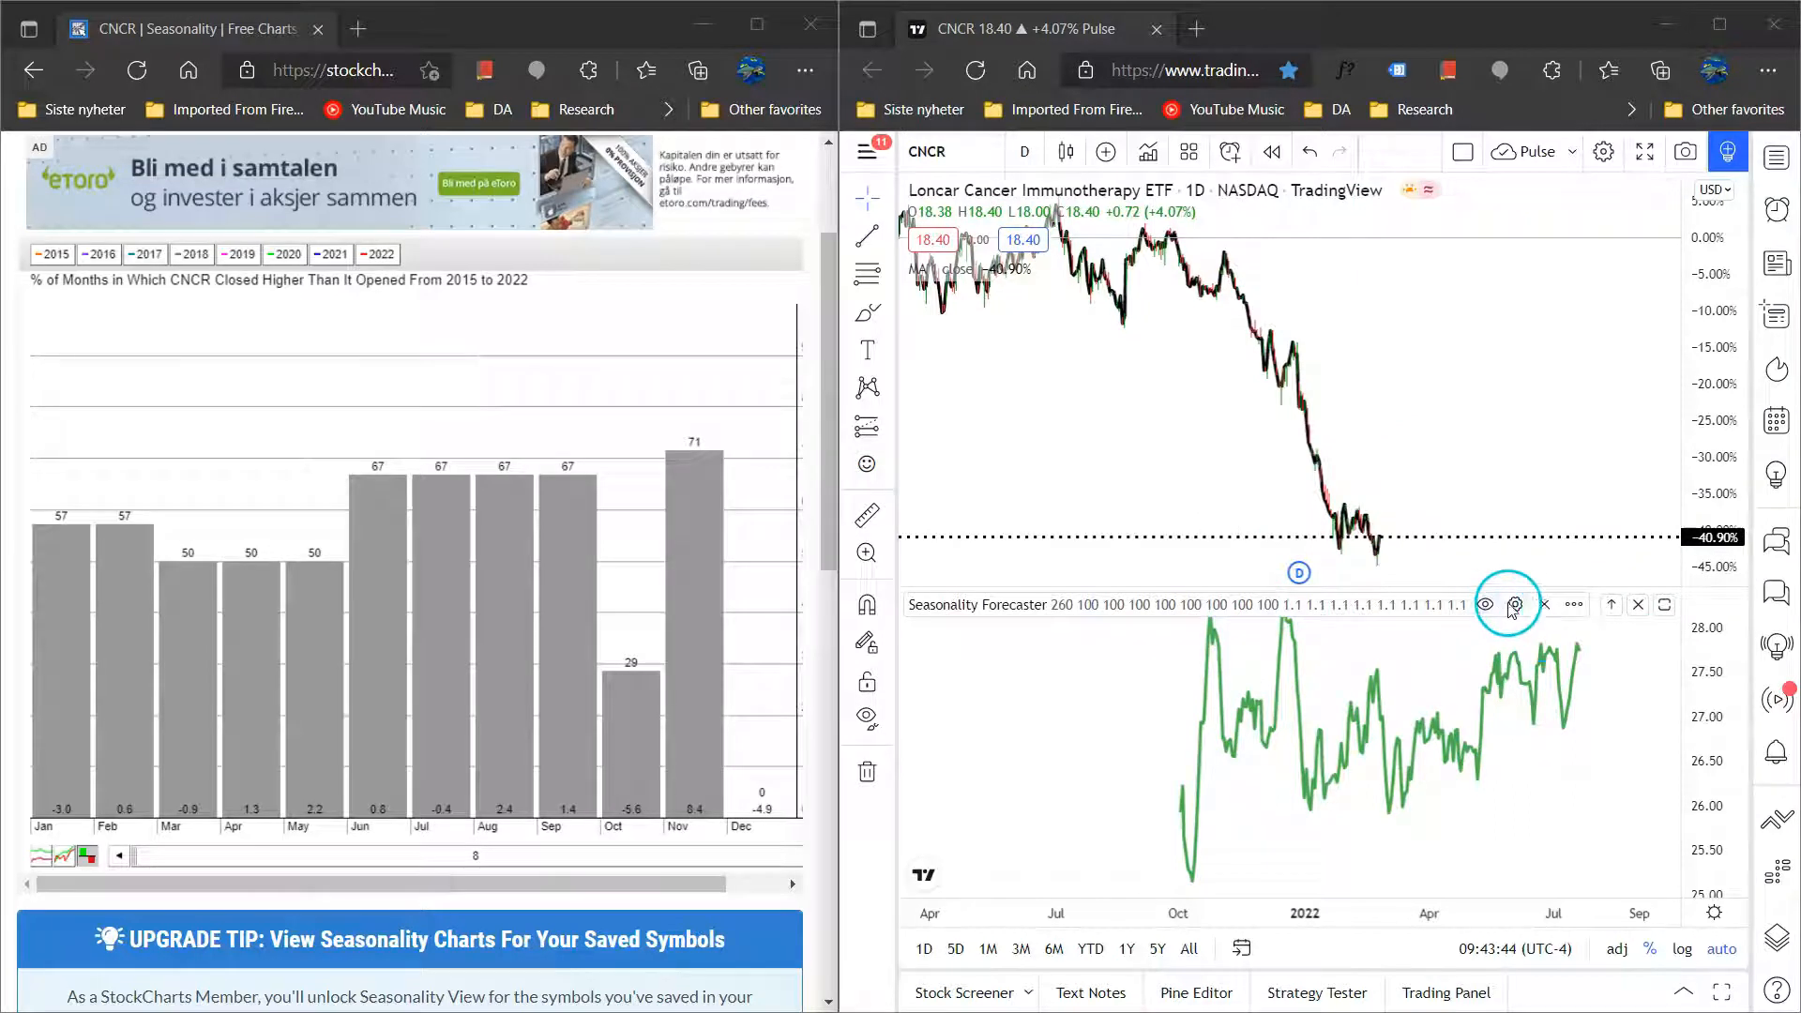
{"action": "left_click", "coordinate": [1513, 604]}
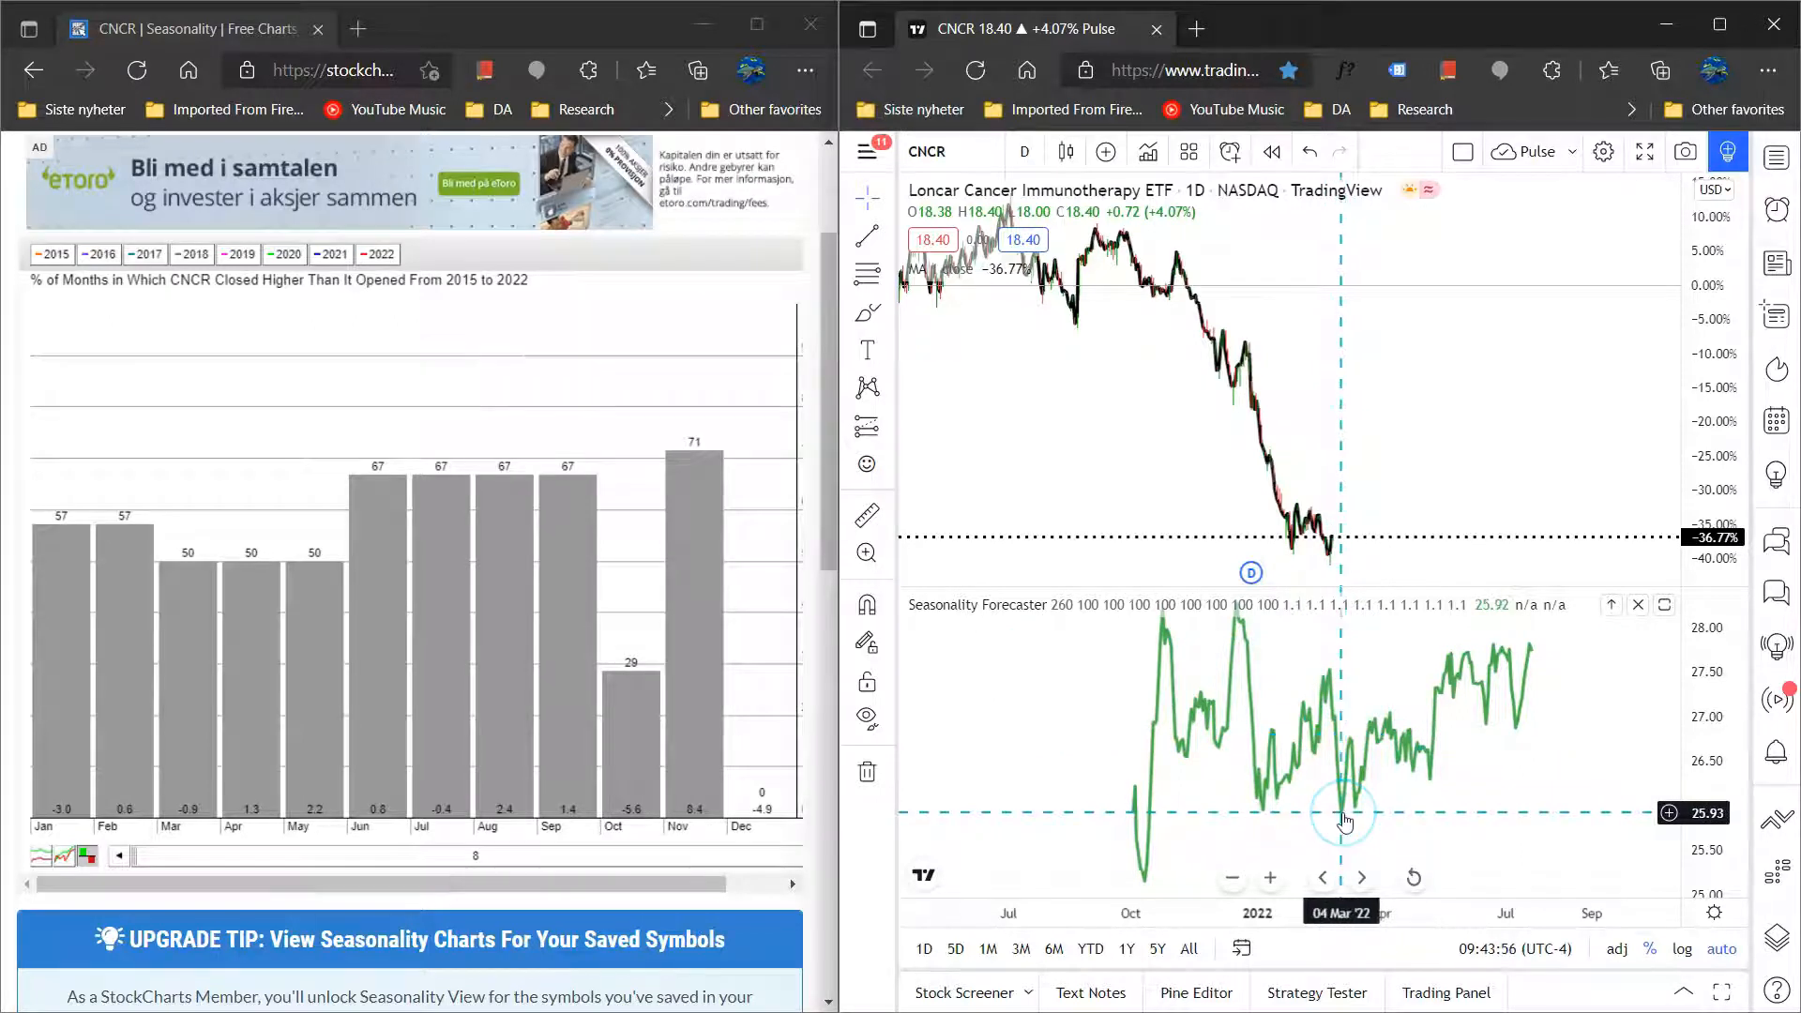
{"action": "mouse_move", "coordinate": [1328, 787]}
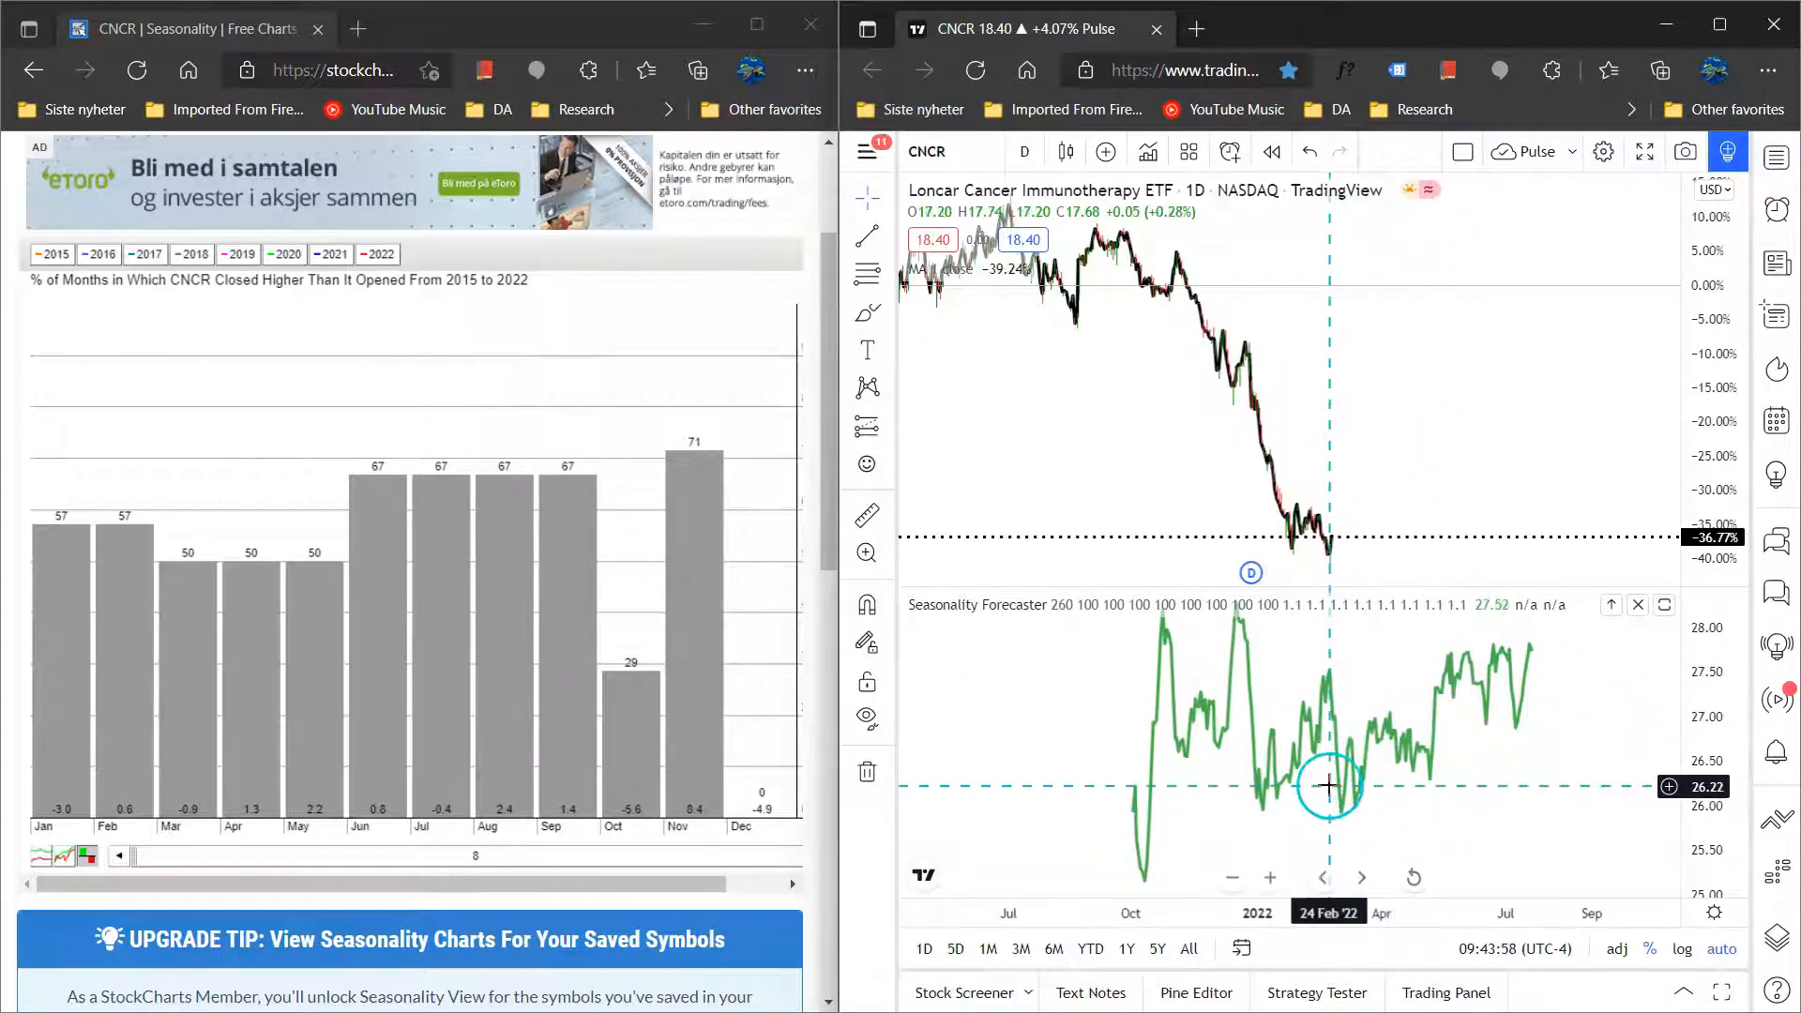
{"action": "mouse_move", "coordinate": [1444, 732]}
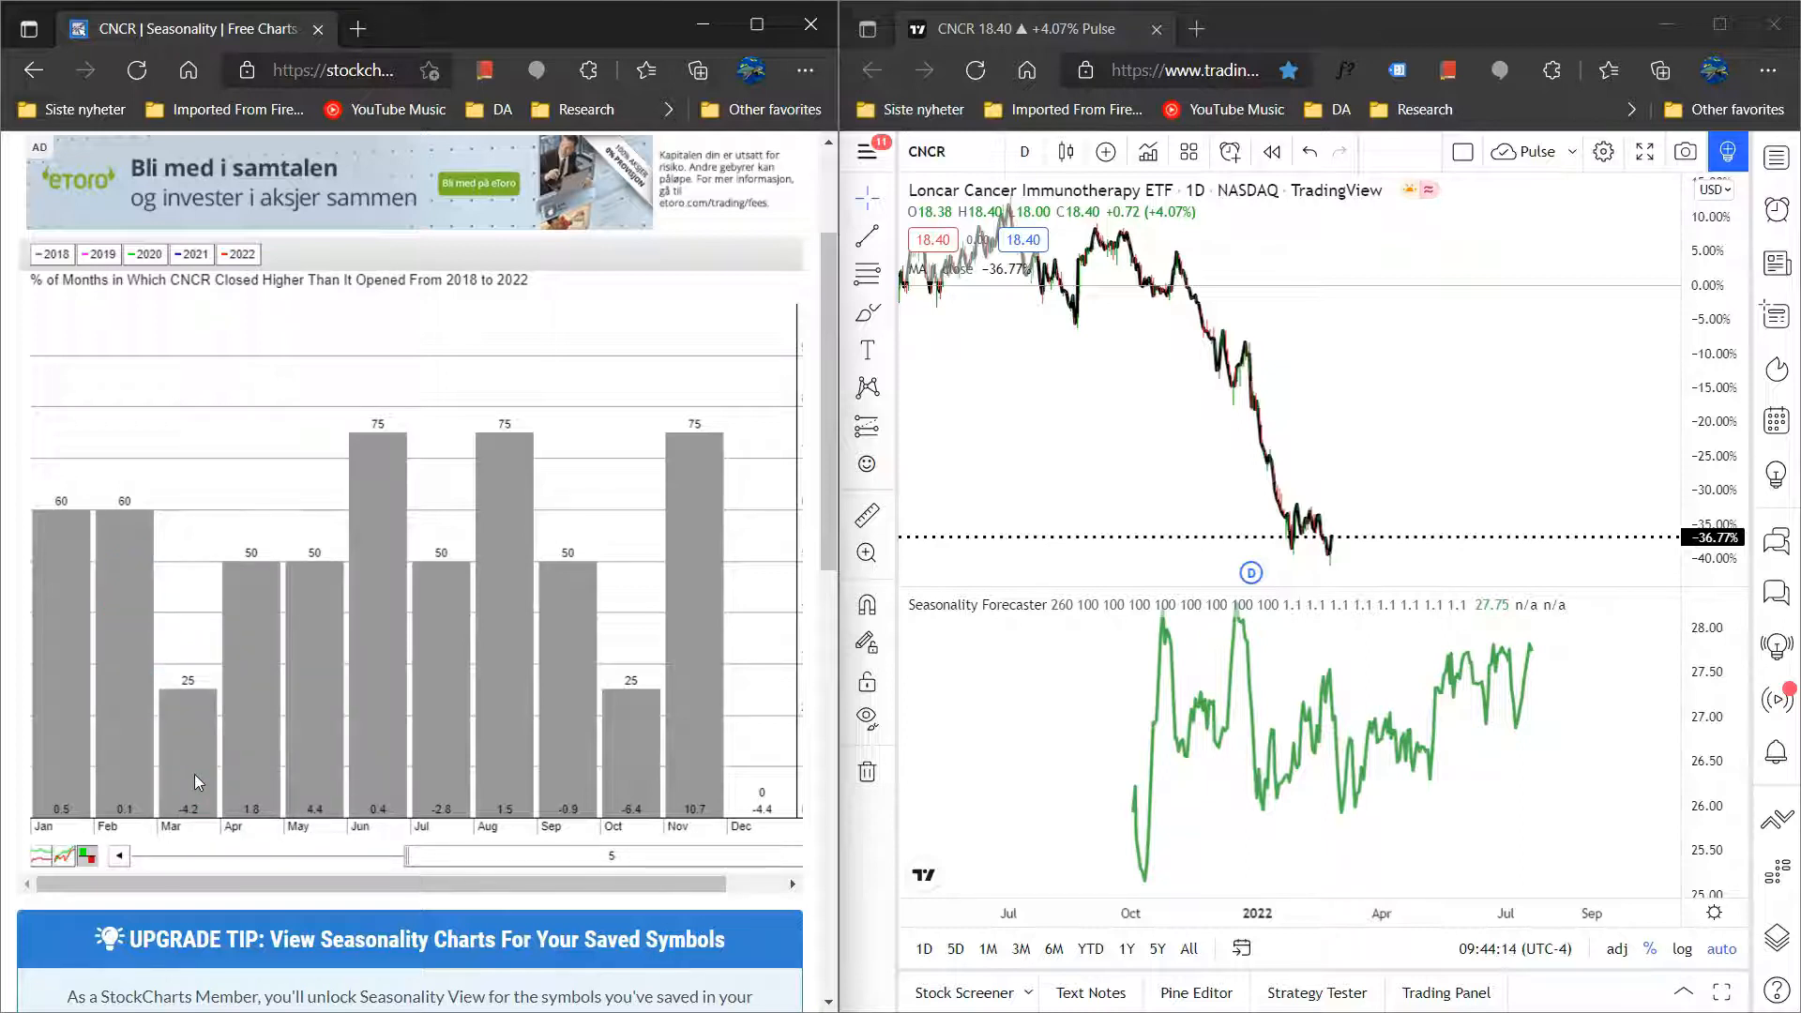
{"action": "left_click", "coordinate": [411, 859]}
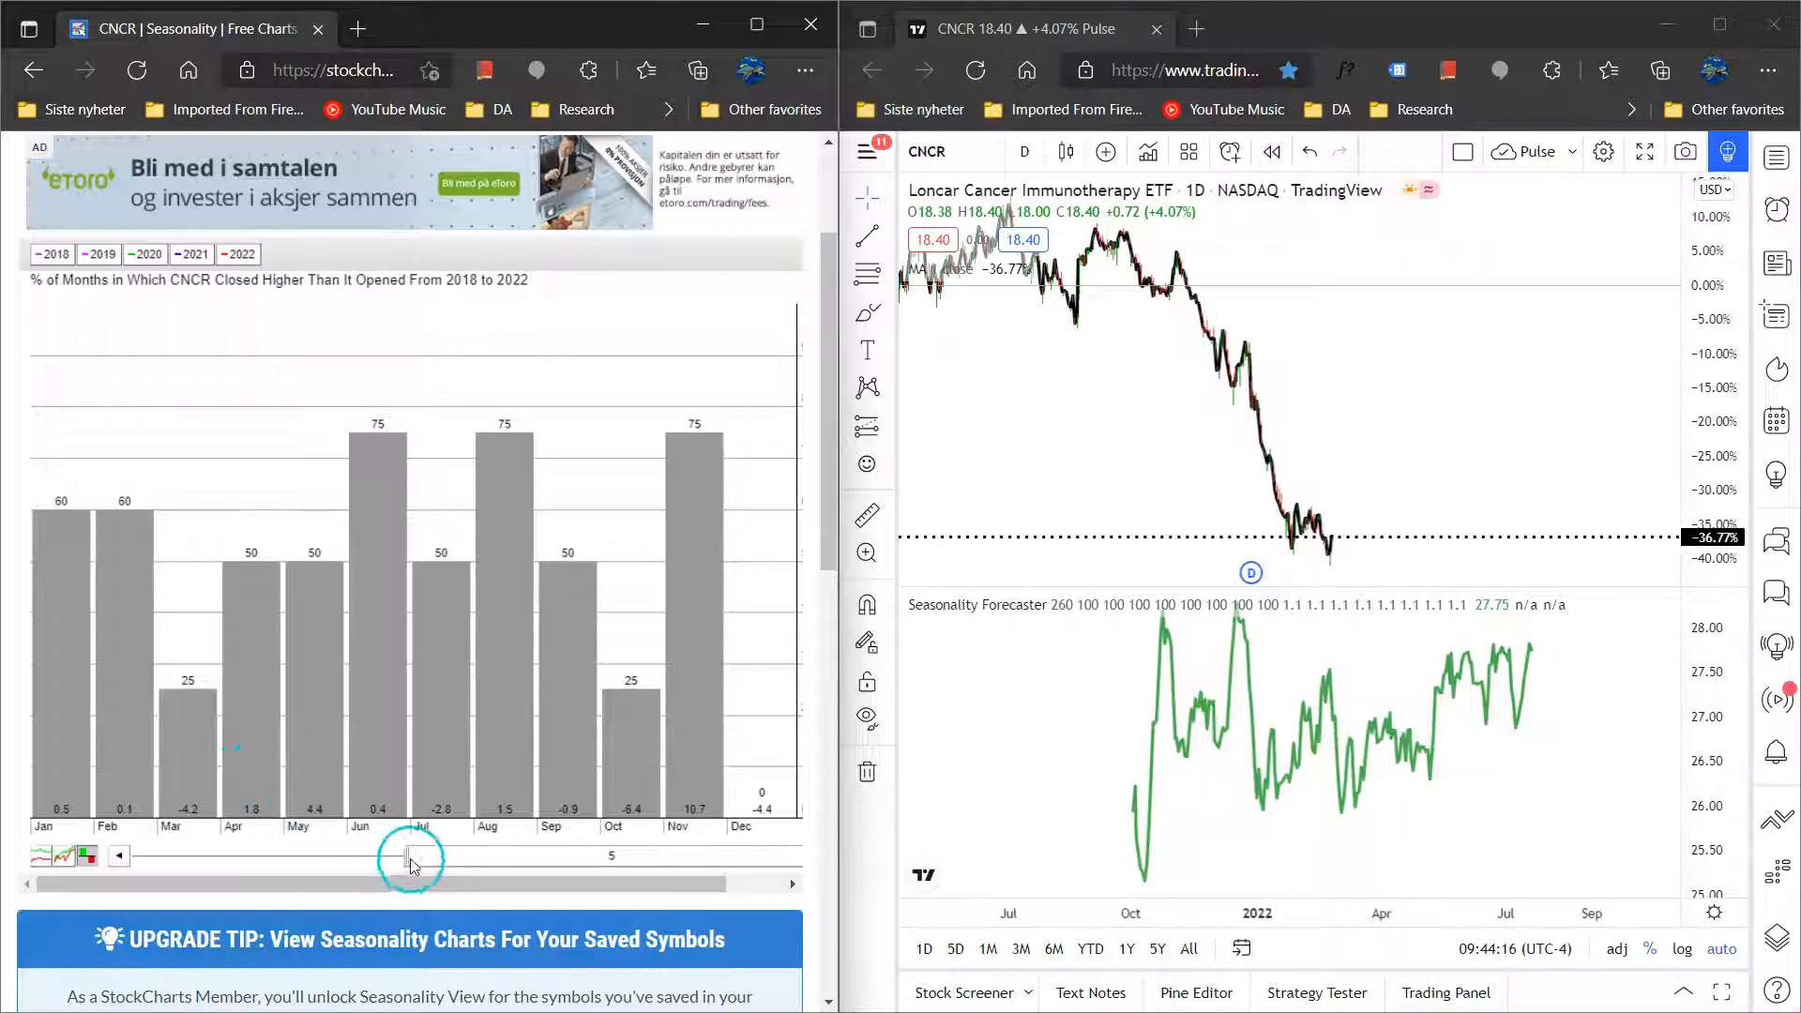
{"action": "left_click_drag", "start_coordinate": [414, 855], "coordinate": [677, 856]}
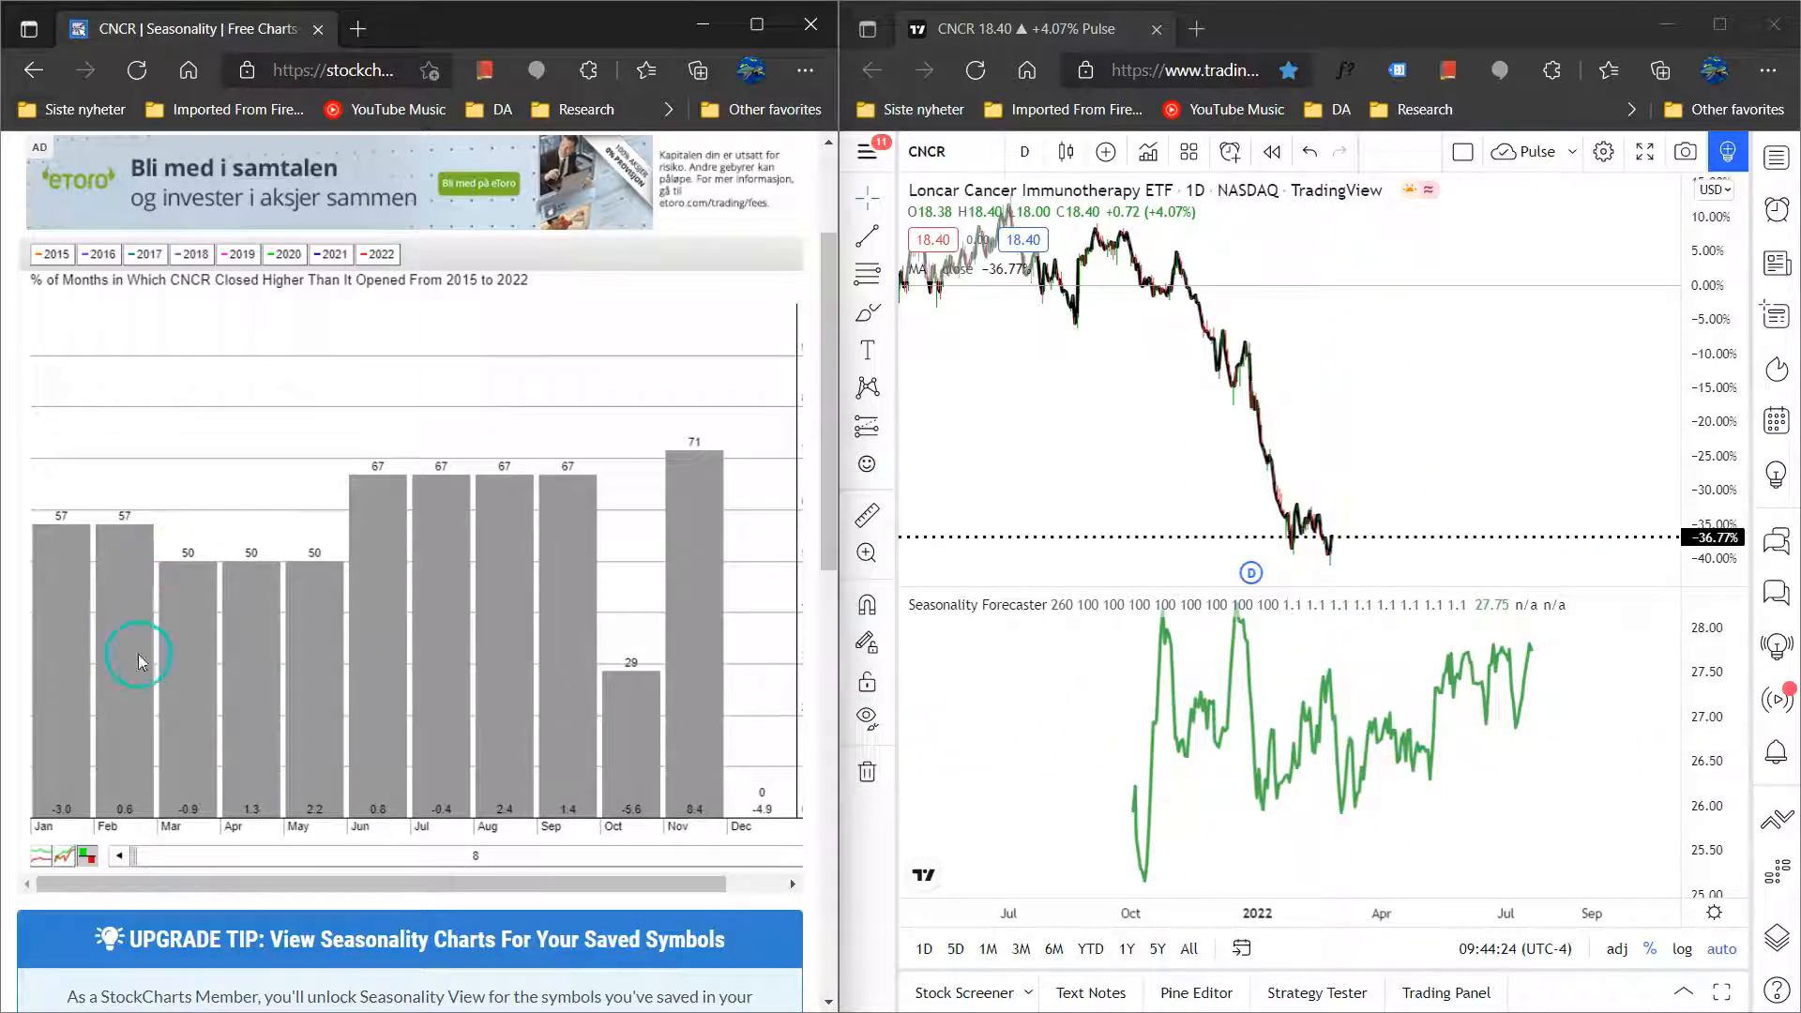
{"action": "mouse_move", "coordinate": [167, 689]}
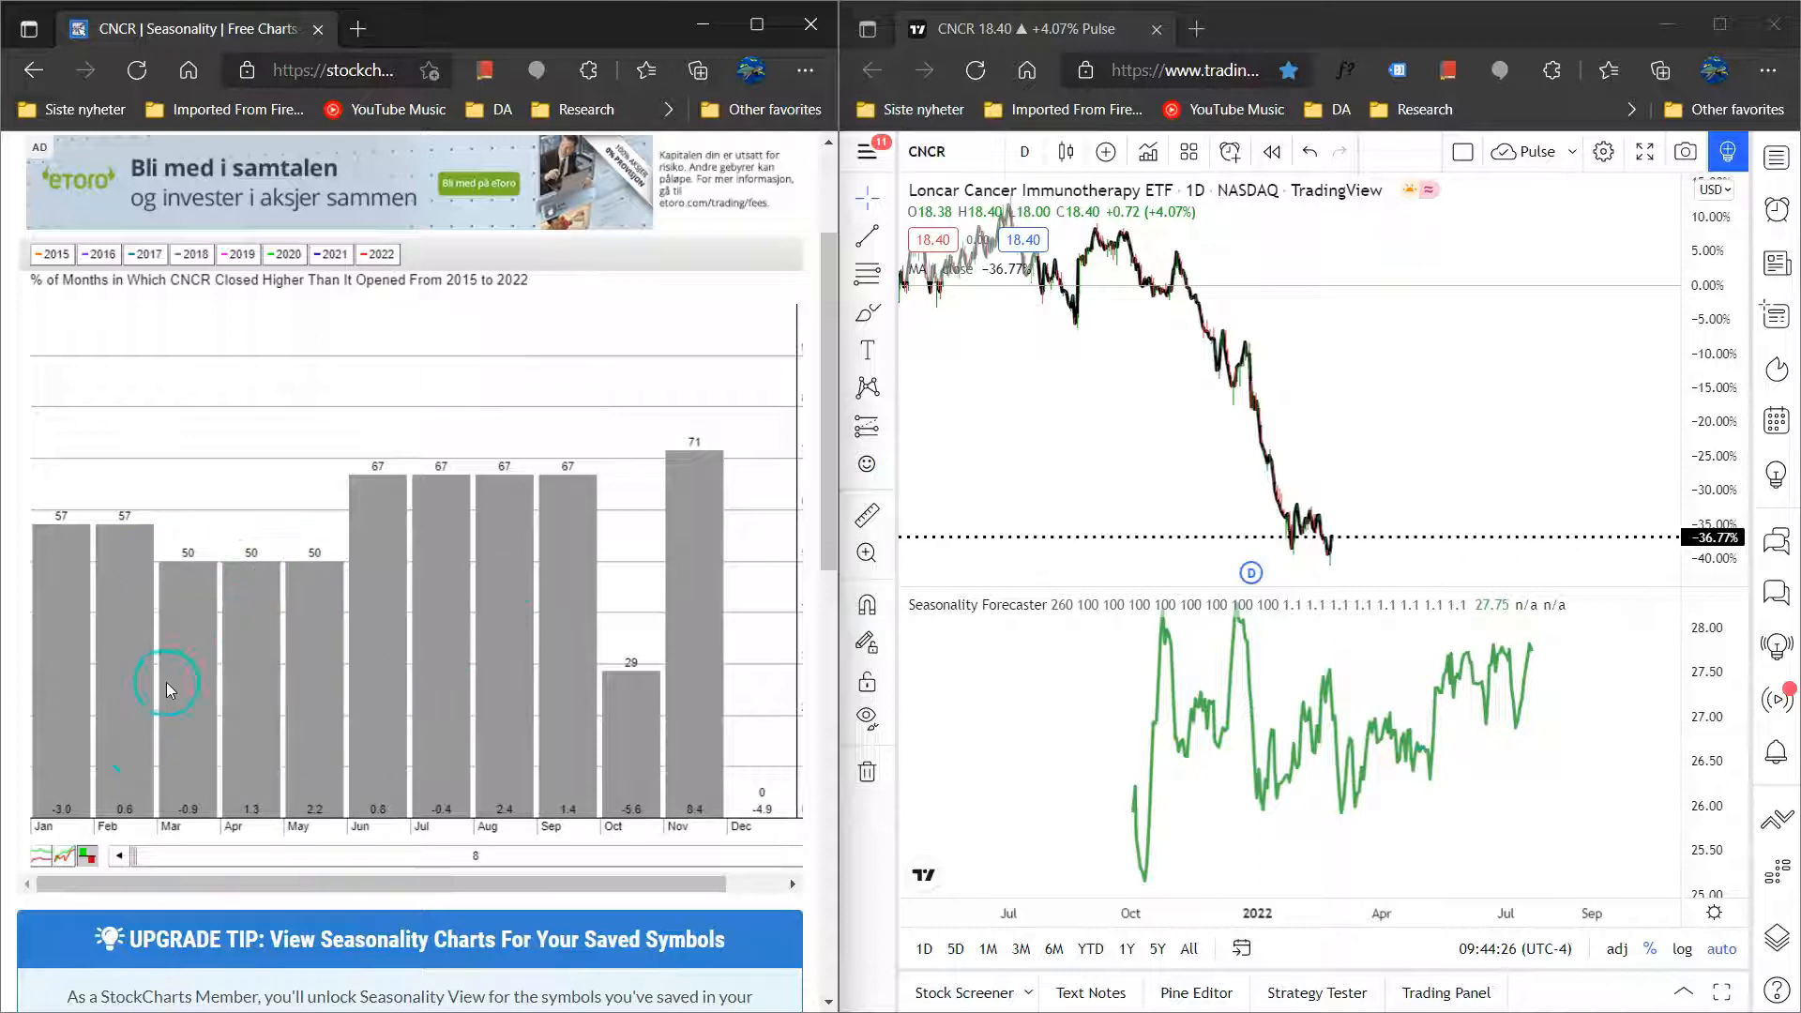
{"action": "mouse_move", "coordinate": [143, 672]}
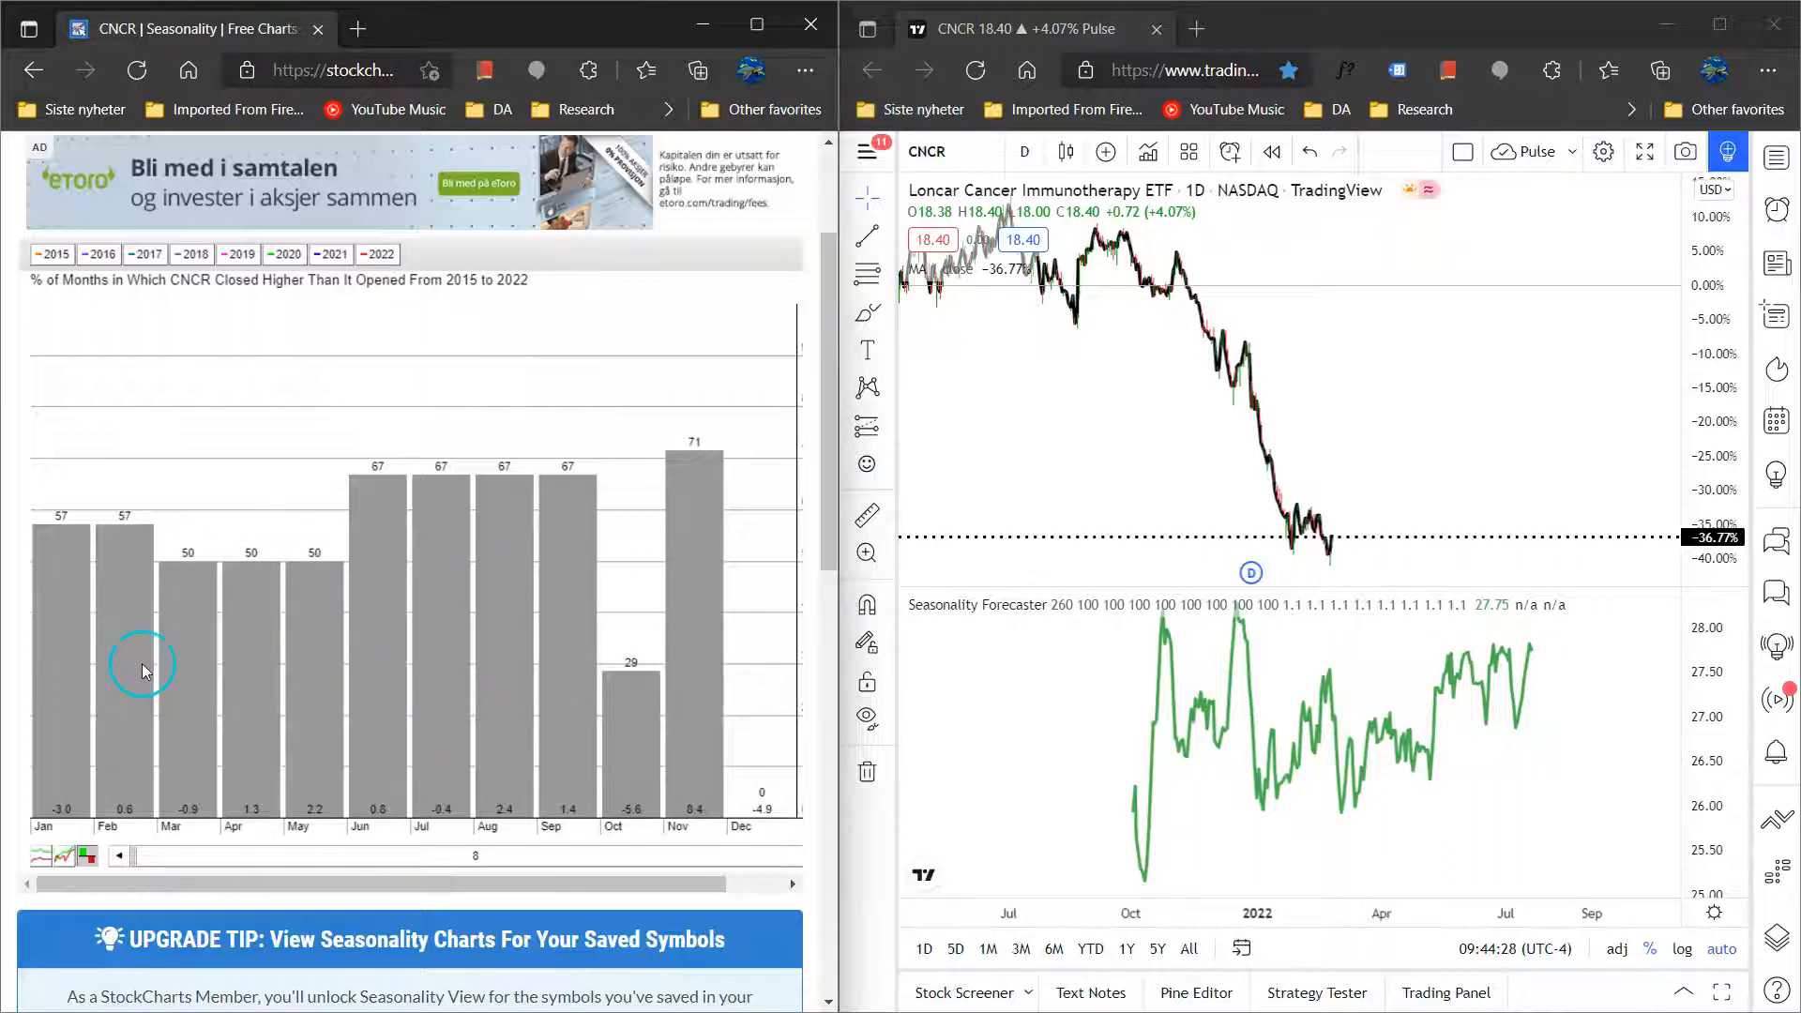
{"action": "mouse_move", "coordinate": [195, 706]}
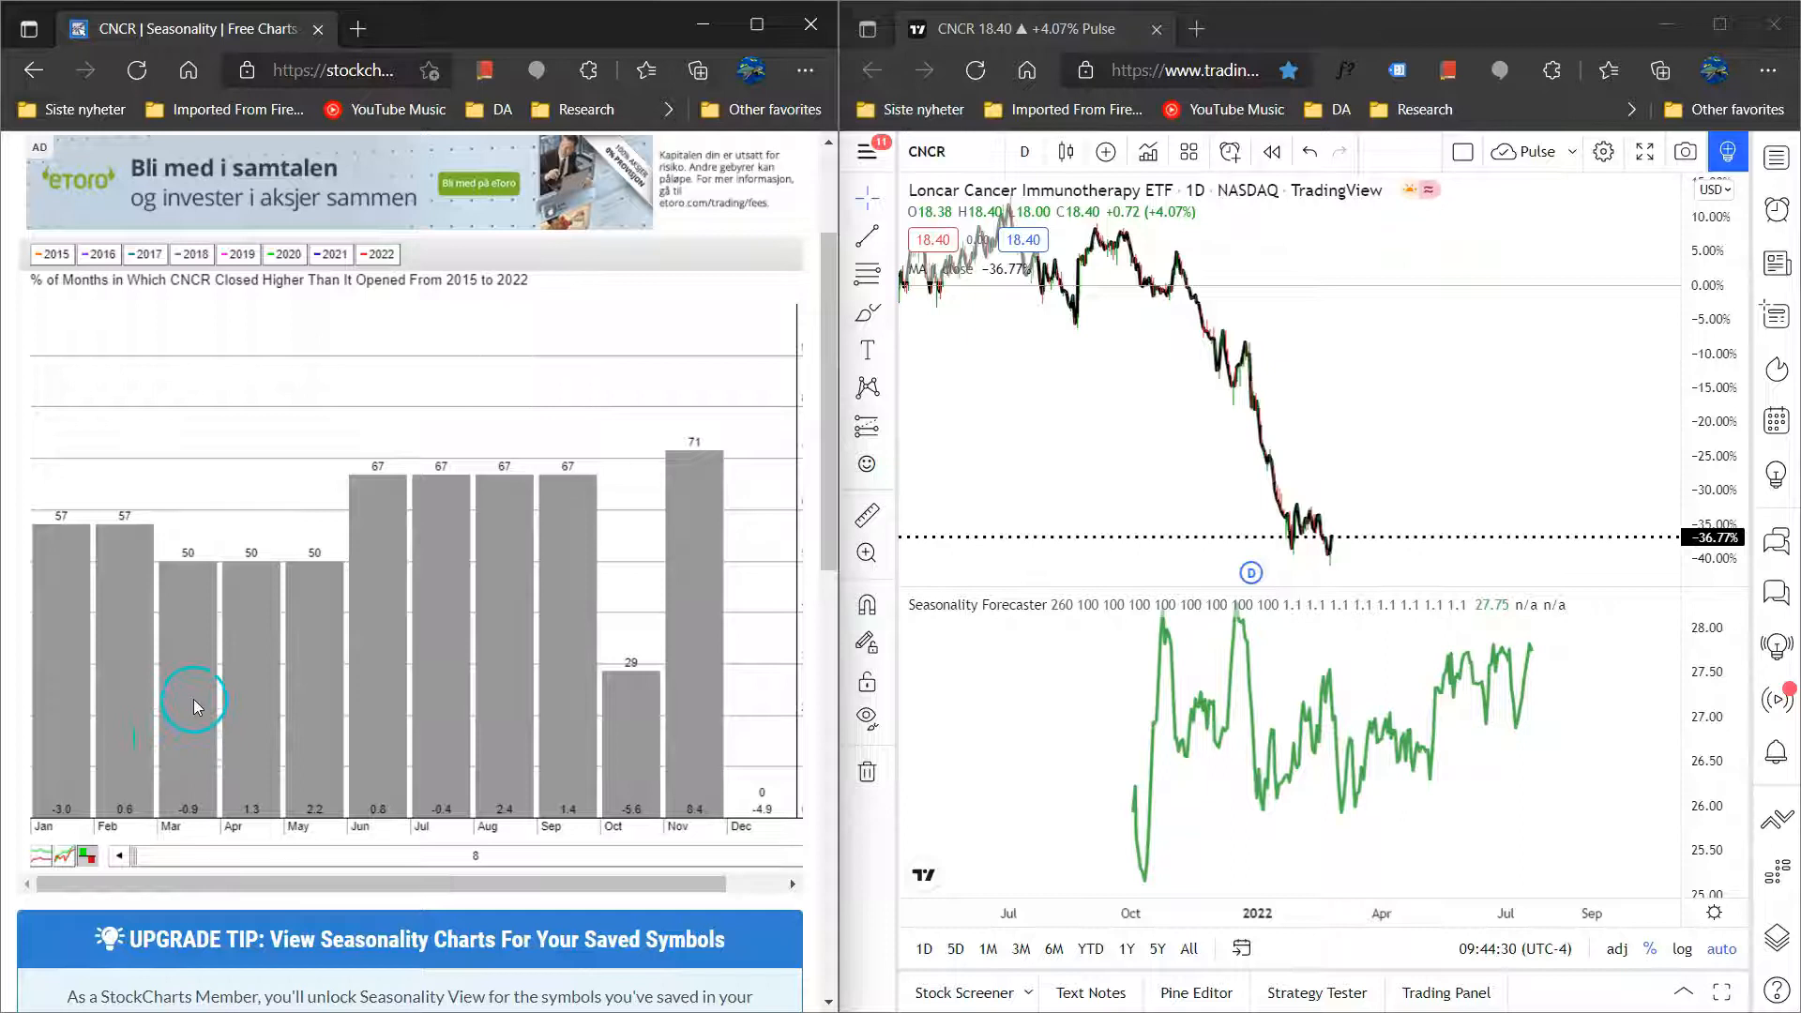
{"action": "mouse_move", "coordinate": [385, 599]}
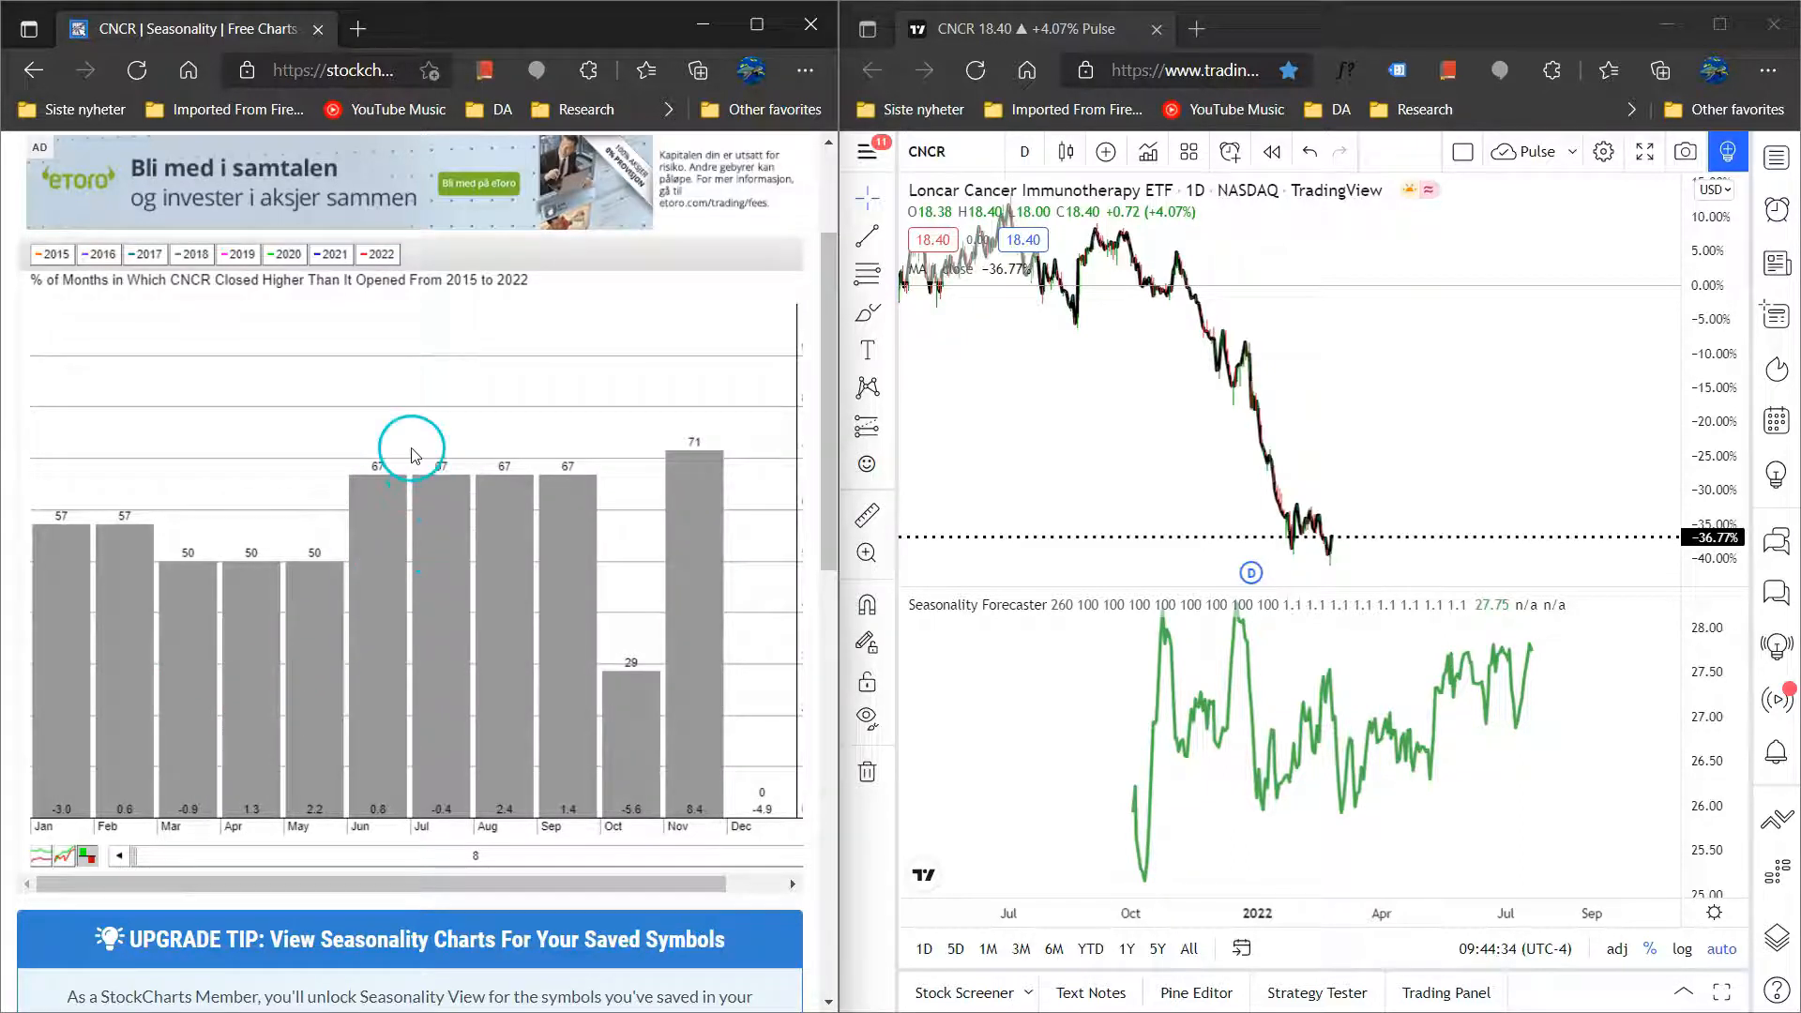
{"action": "mouse_move", "coordinate": [477, 442]}
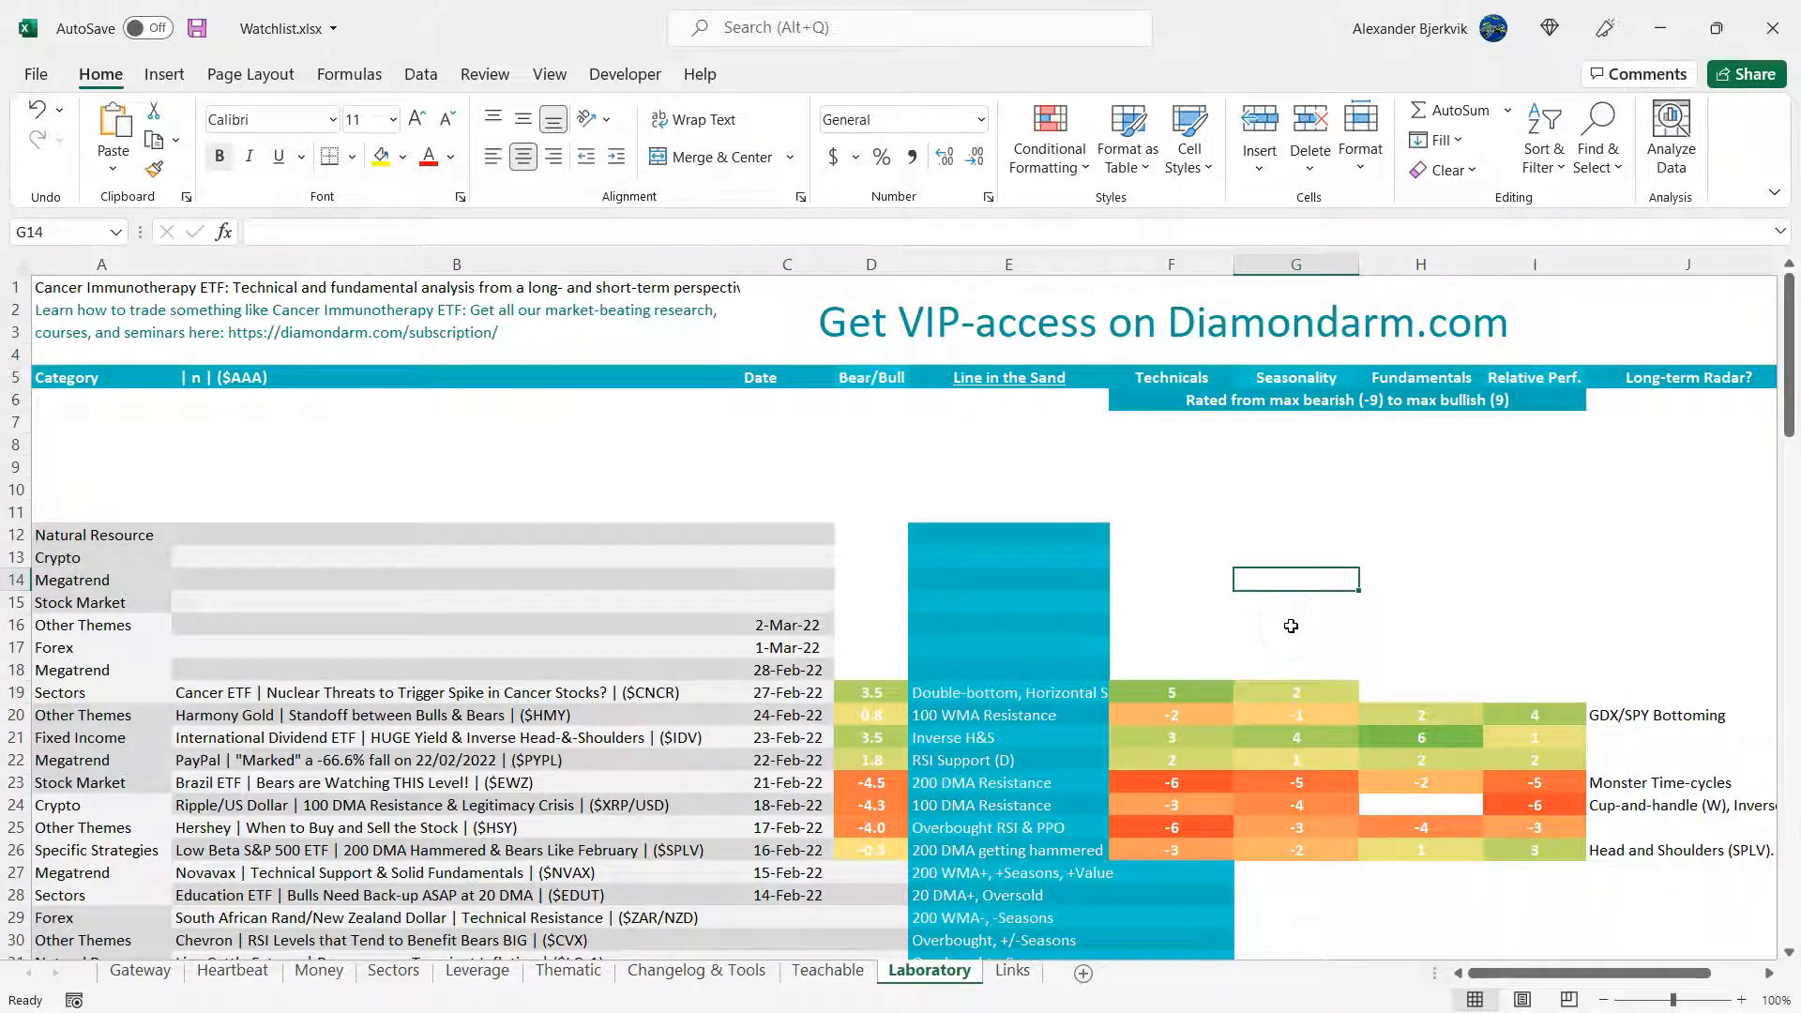
- Bring up the ETF Database CNCR-versus-XLV comparison page
{"action": "left_click", "coordinate": [1419, 691]}
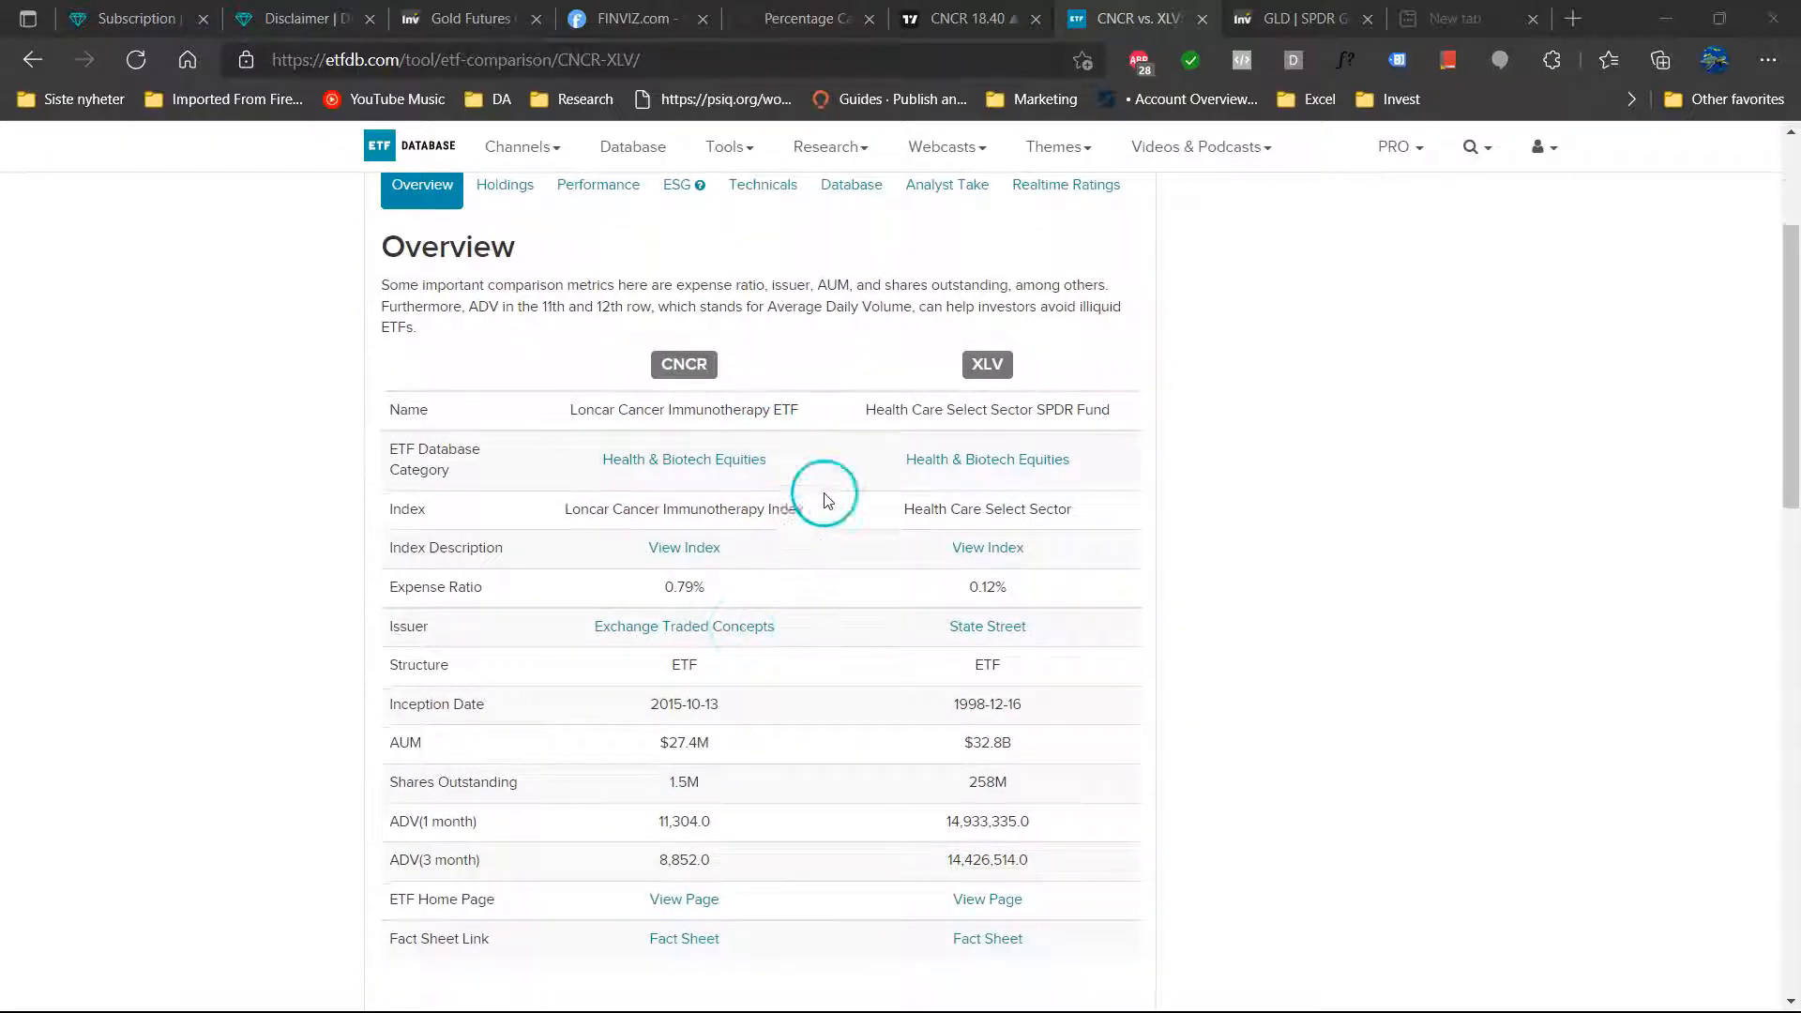
{"action": "mouse_move", "coordinate": [905, 543]}
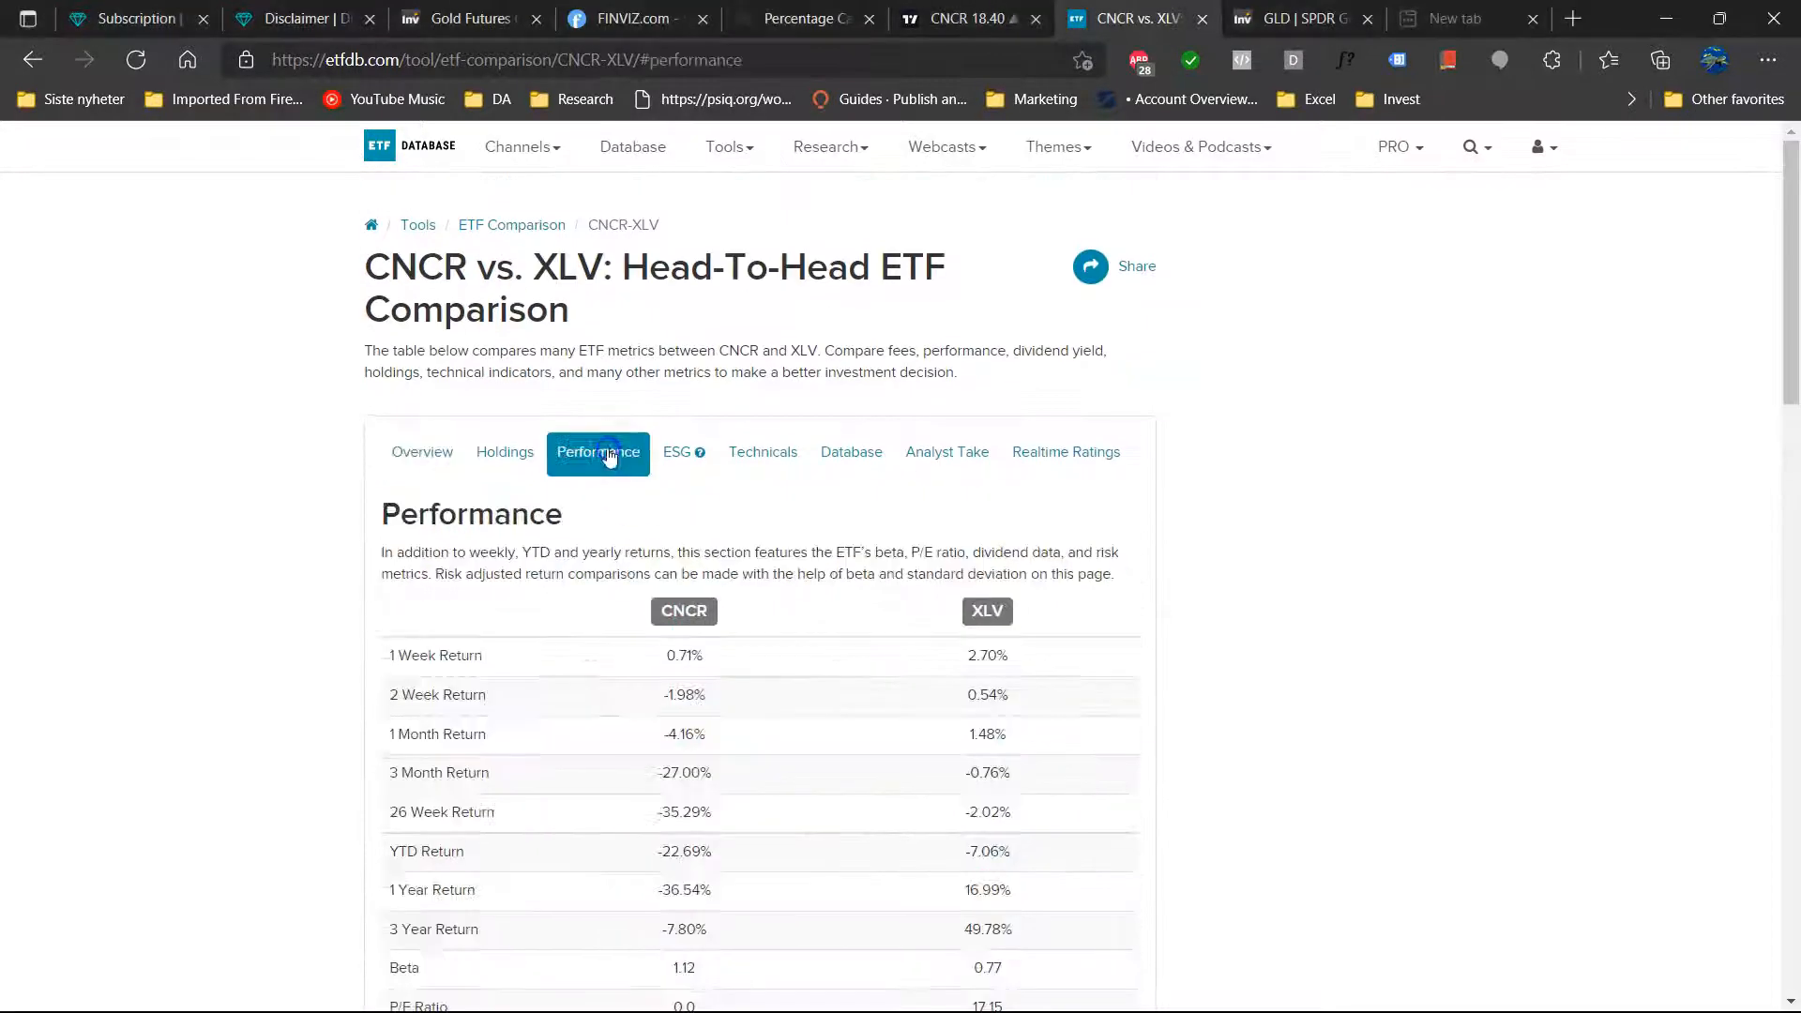
- Show the CNCR vs XLV holdings comparison and review sector, market-cap and country breakdowns
{"action": "scroll", "scroll_direction": "down", "scroll_amount": 3}
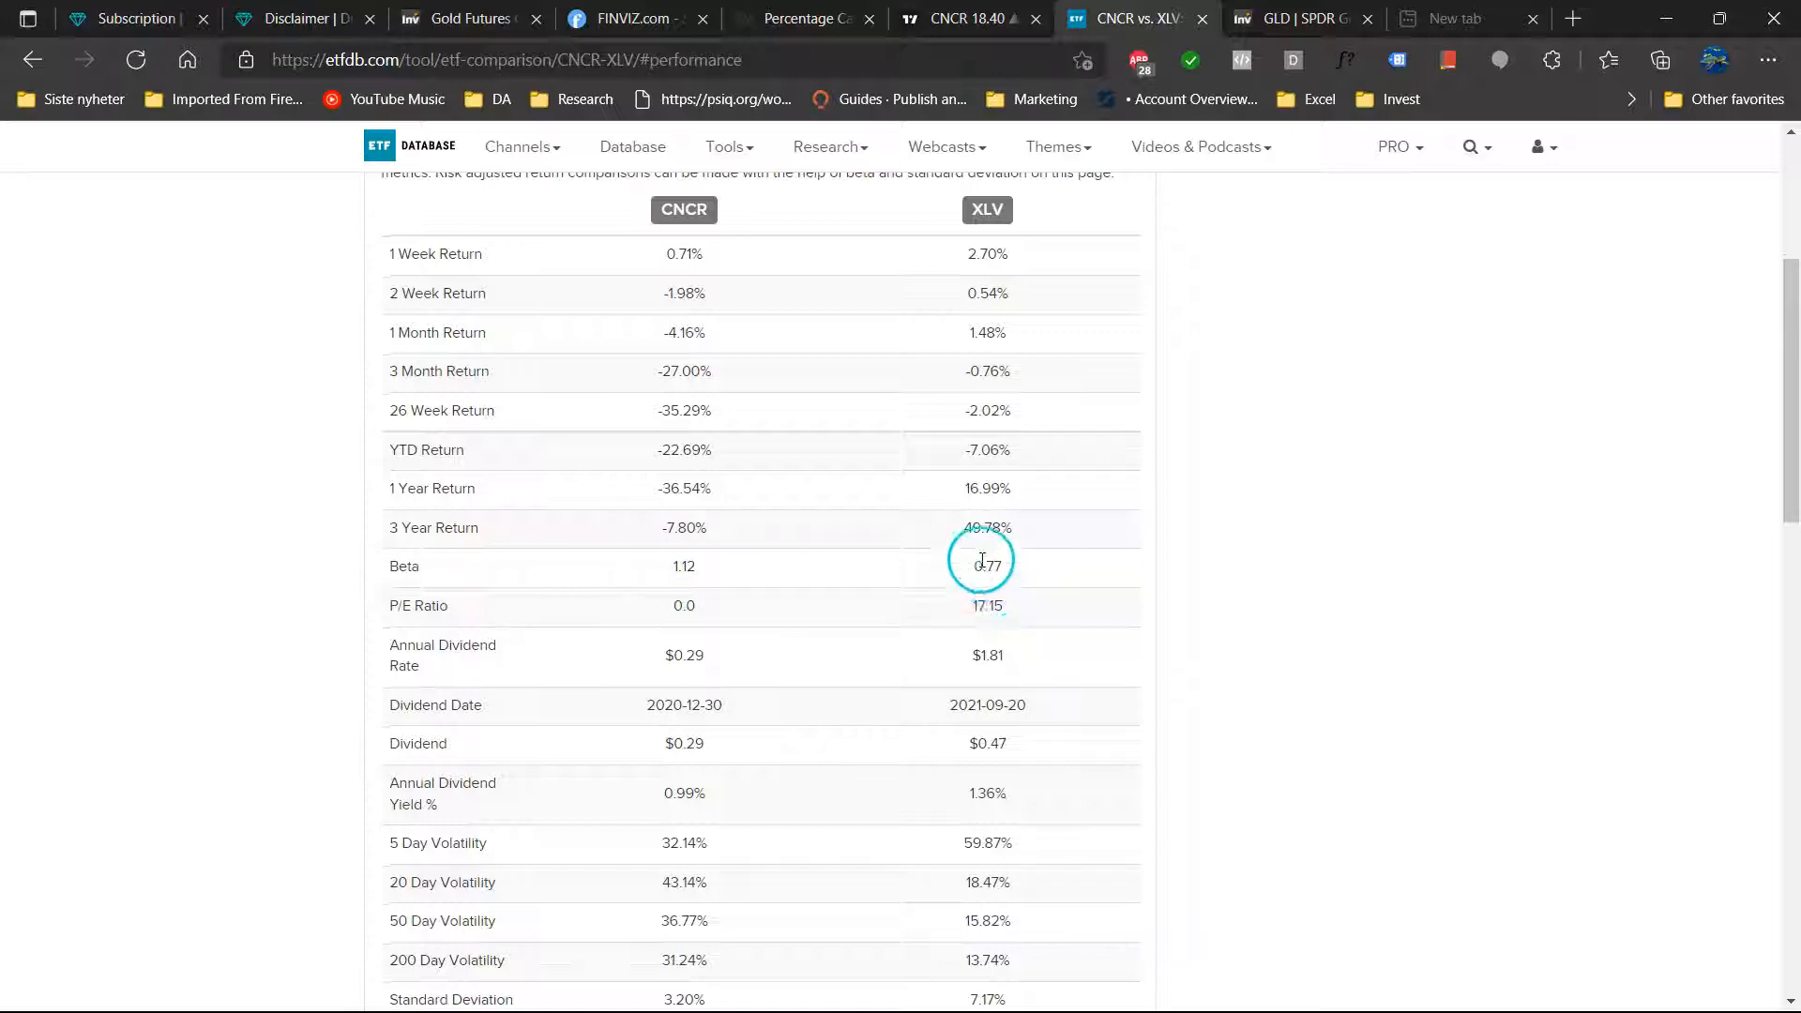
{"action": "mouse_move", "coordinate": [689, 620]}
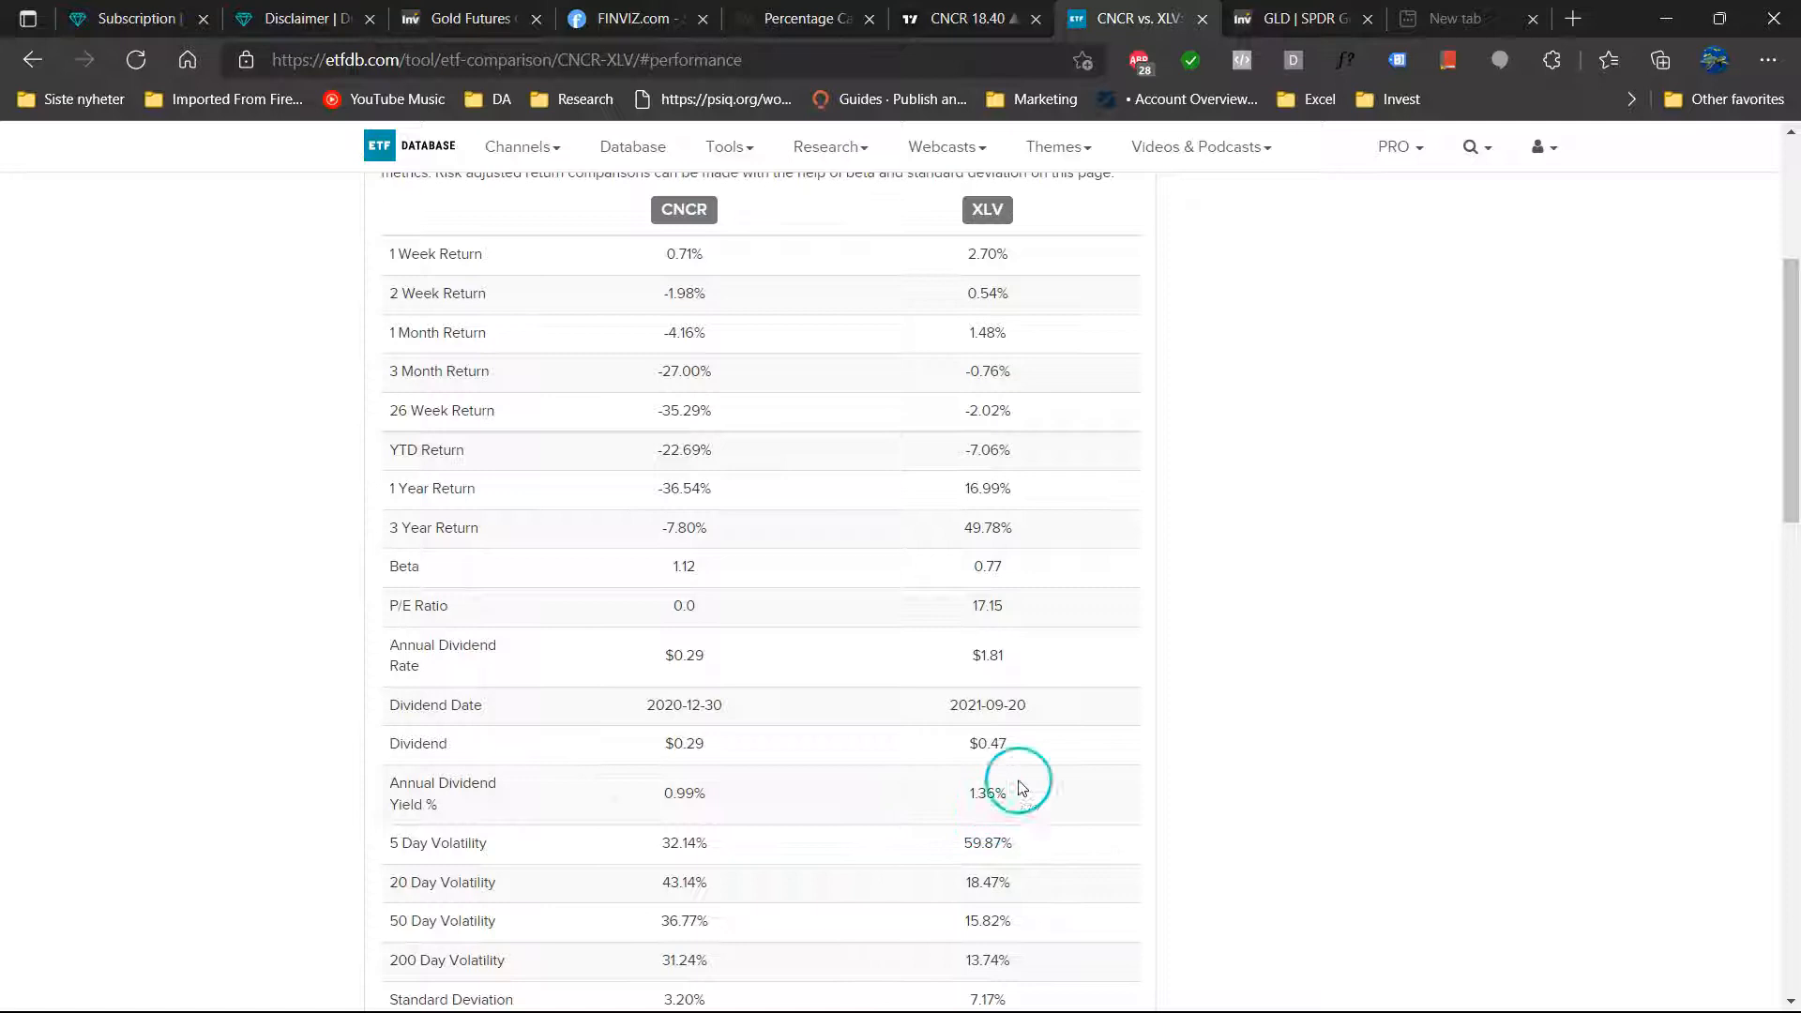
{"action": "scroll", "scroll_direction": "down", "scroll_amount": 3}
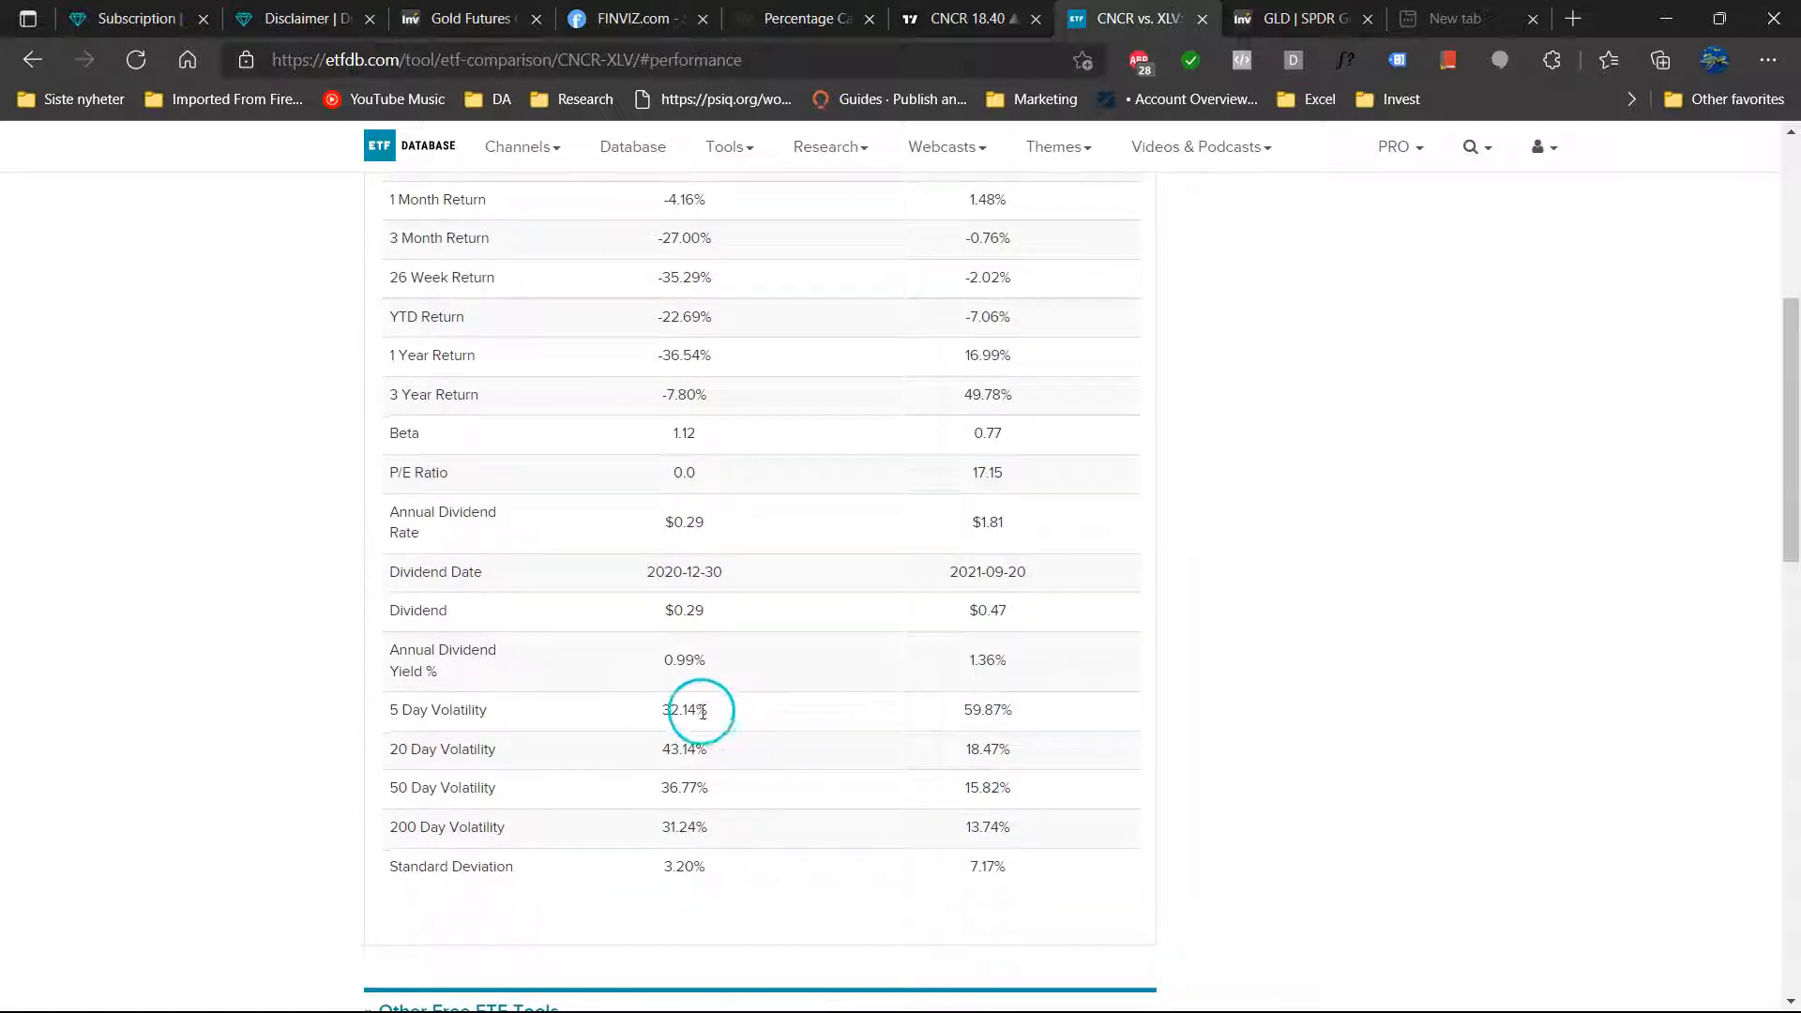
{"action": "mouse_move", "coordinate": [767, 810]}
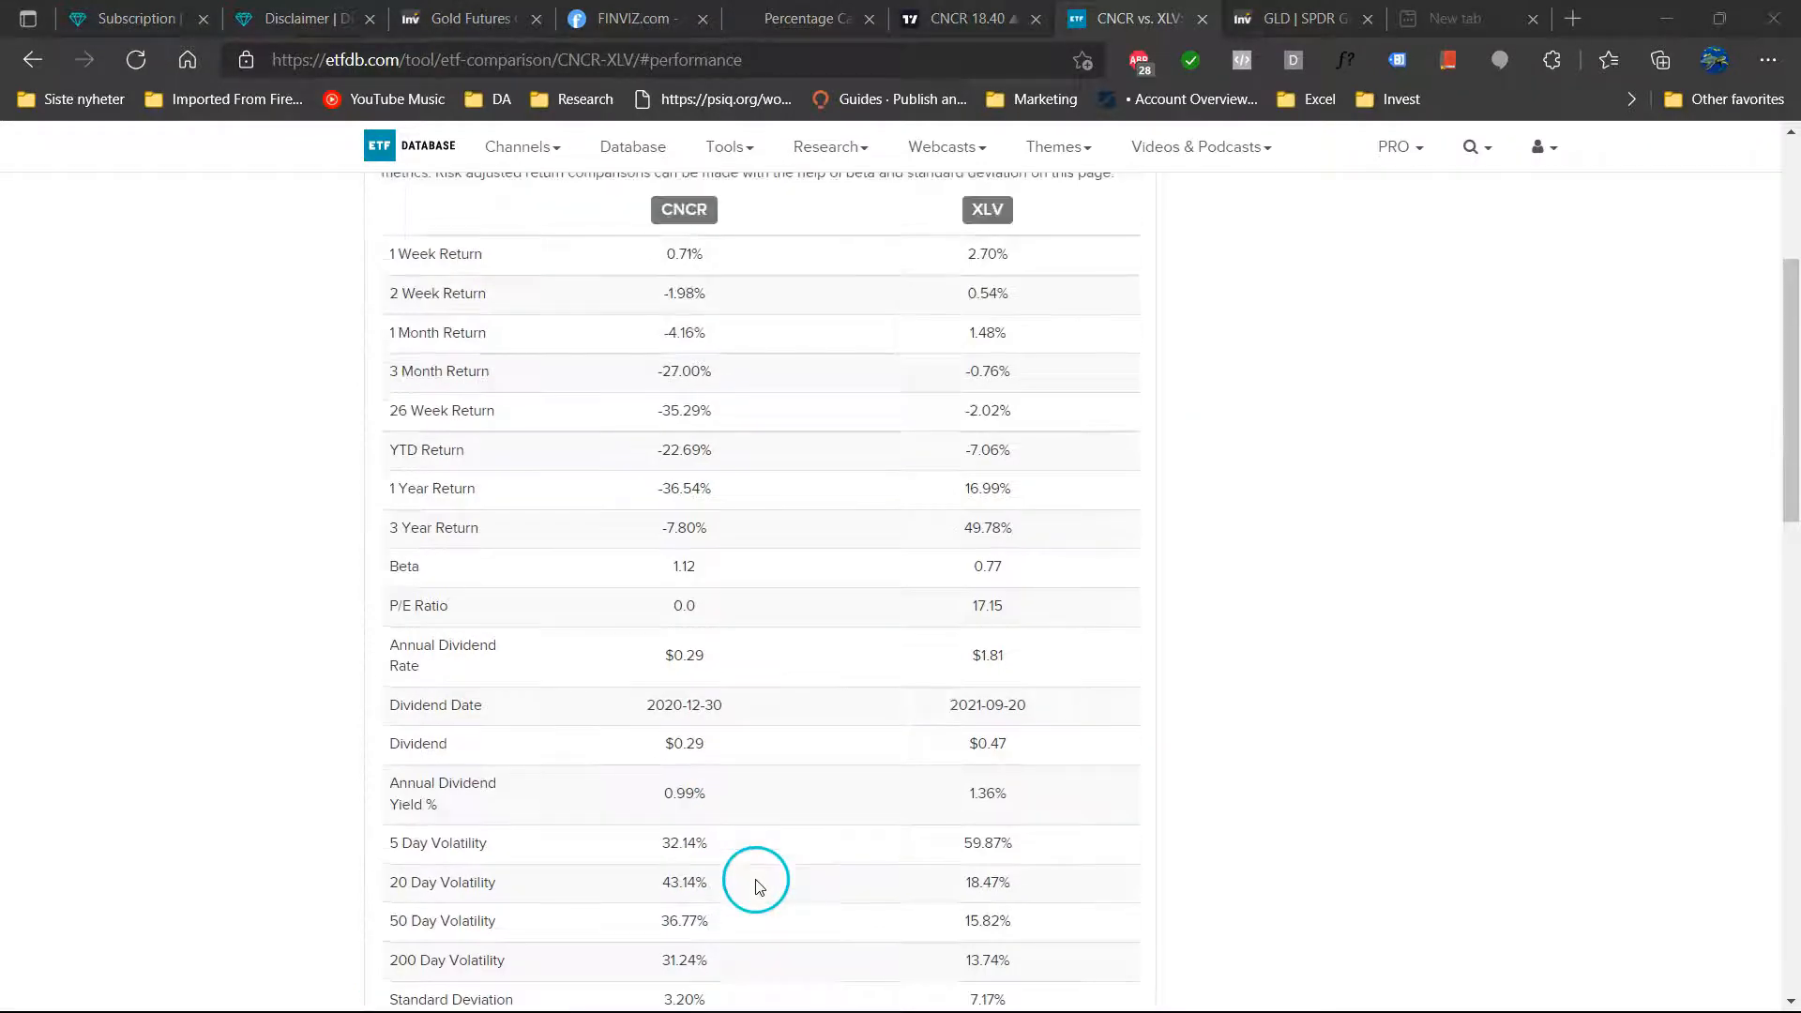
{"action": "left_click", "coordinate": [505, 452]}
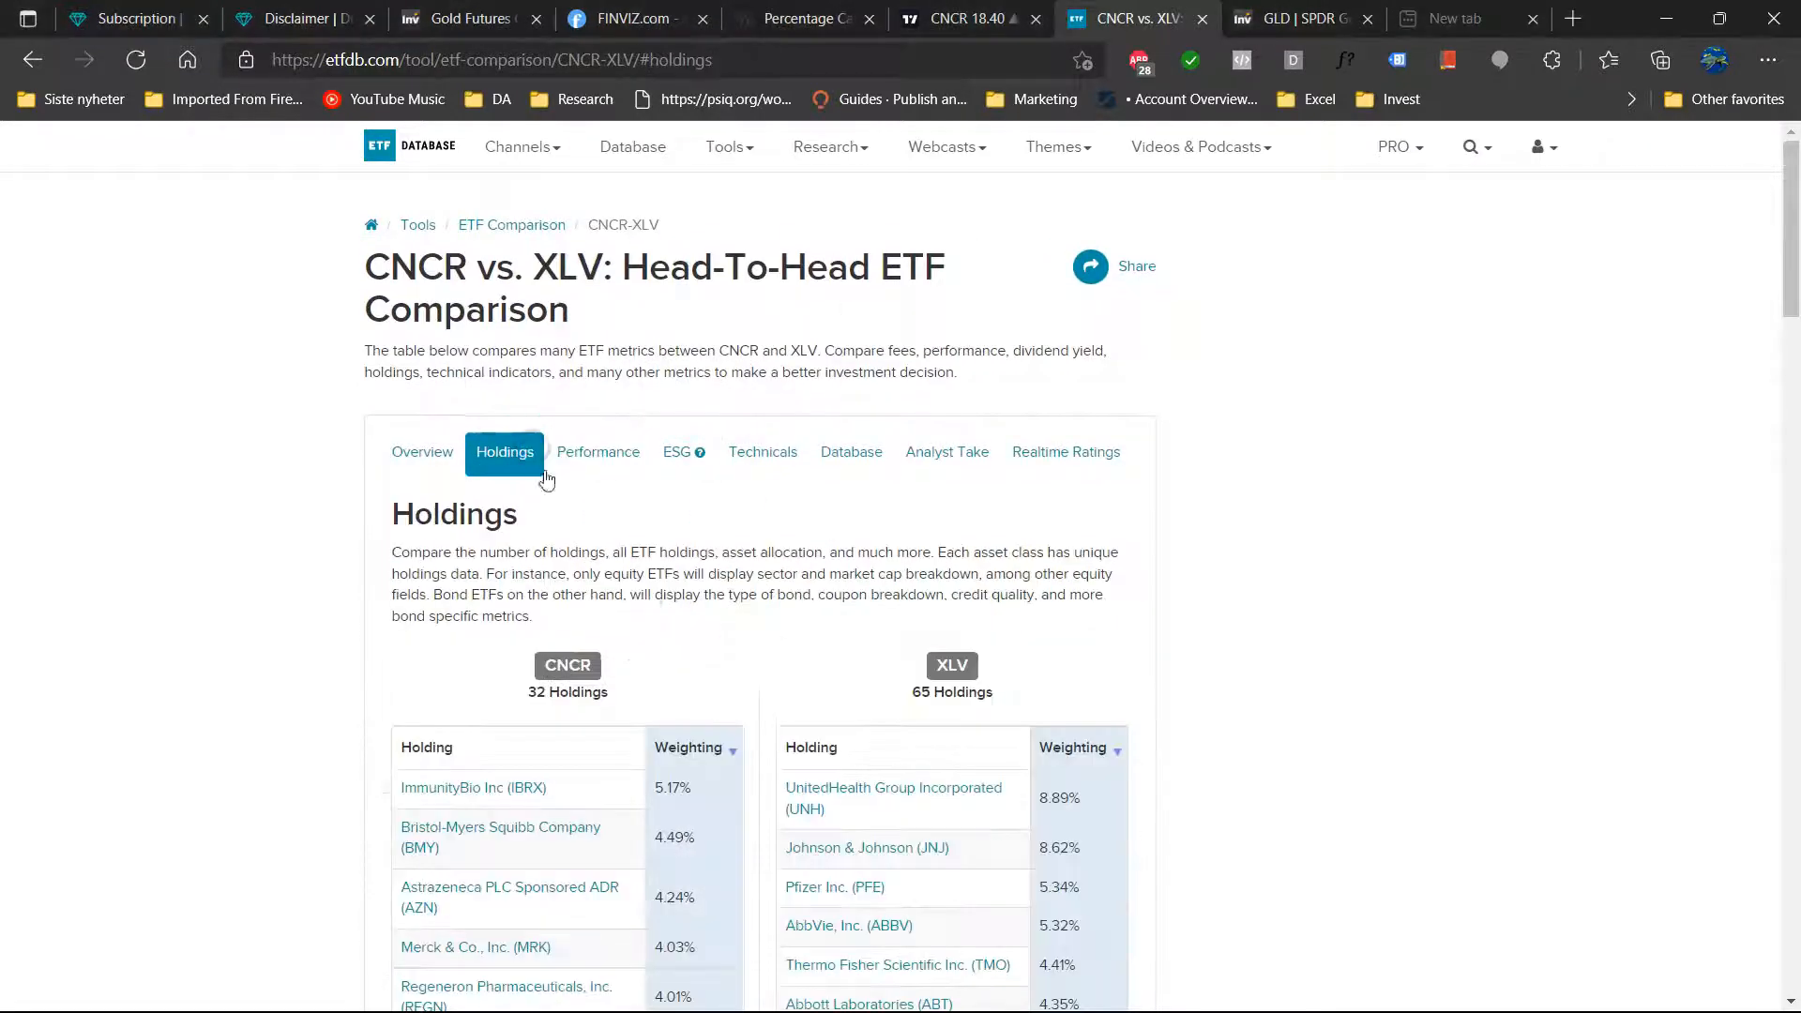
{"action": "scroll", "scroll_direction": "down", "scroll_amount": 3}
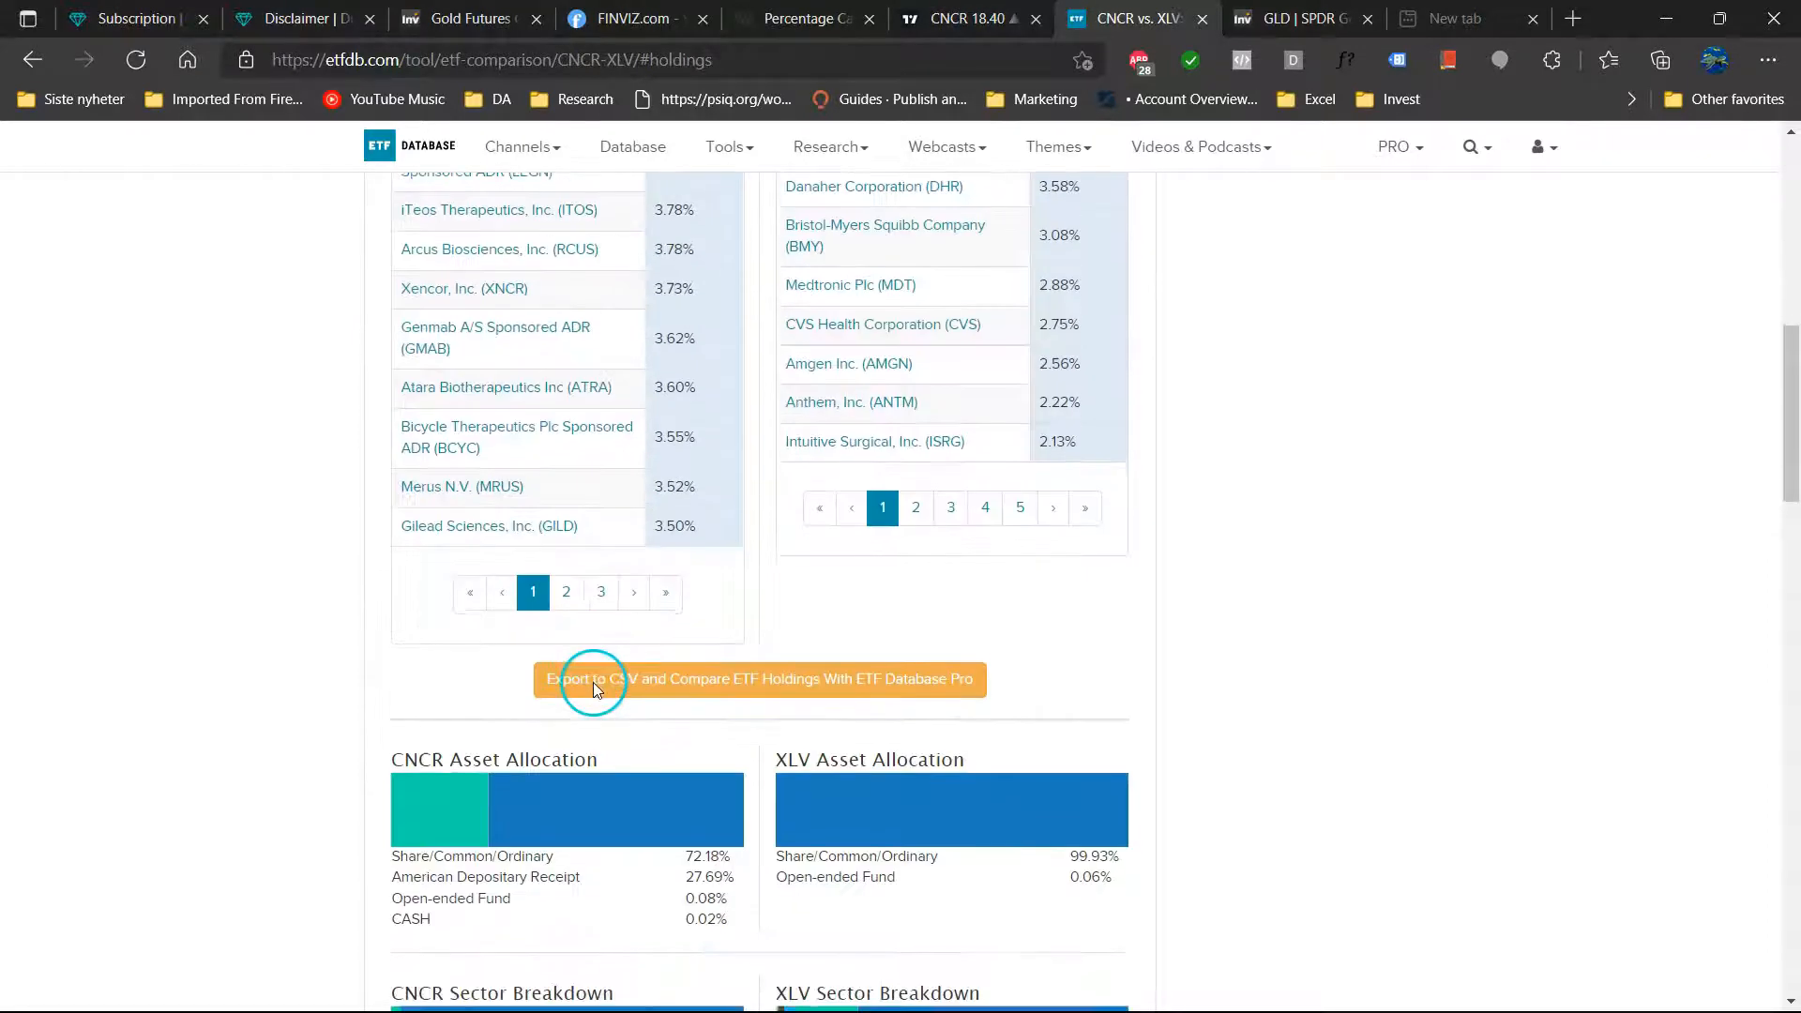
{"action": "scroll", "scroll_direction": "down", "scroll_amount": 3}
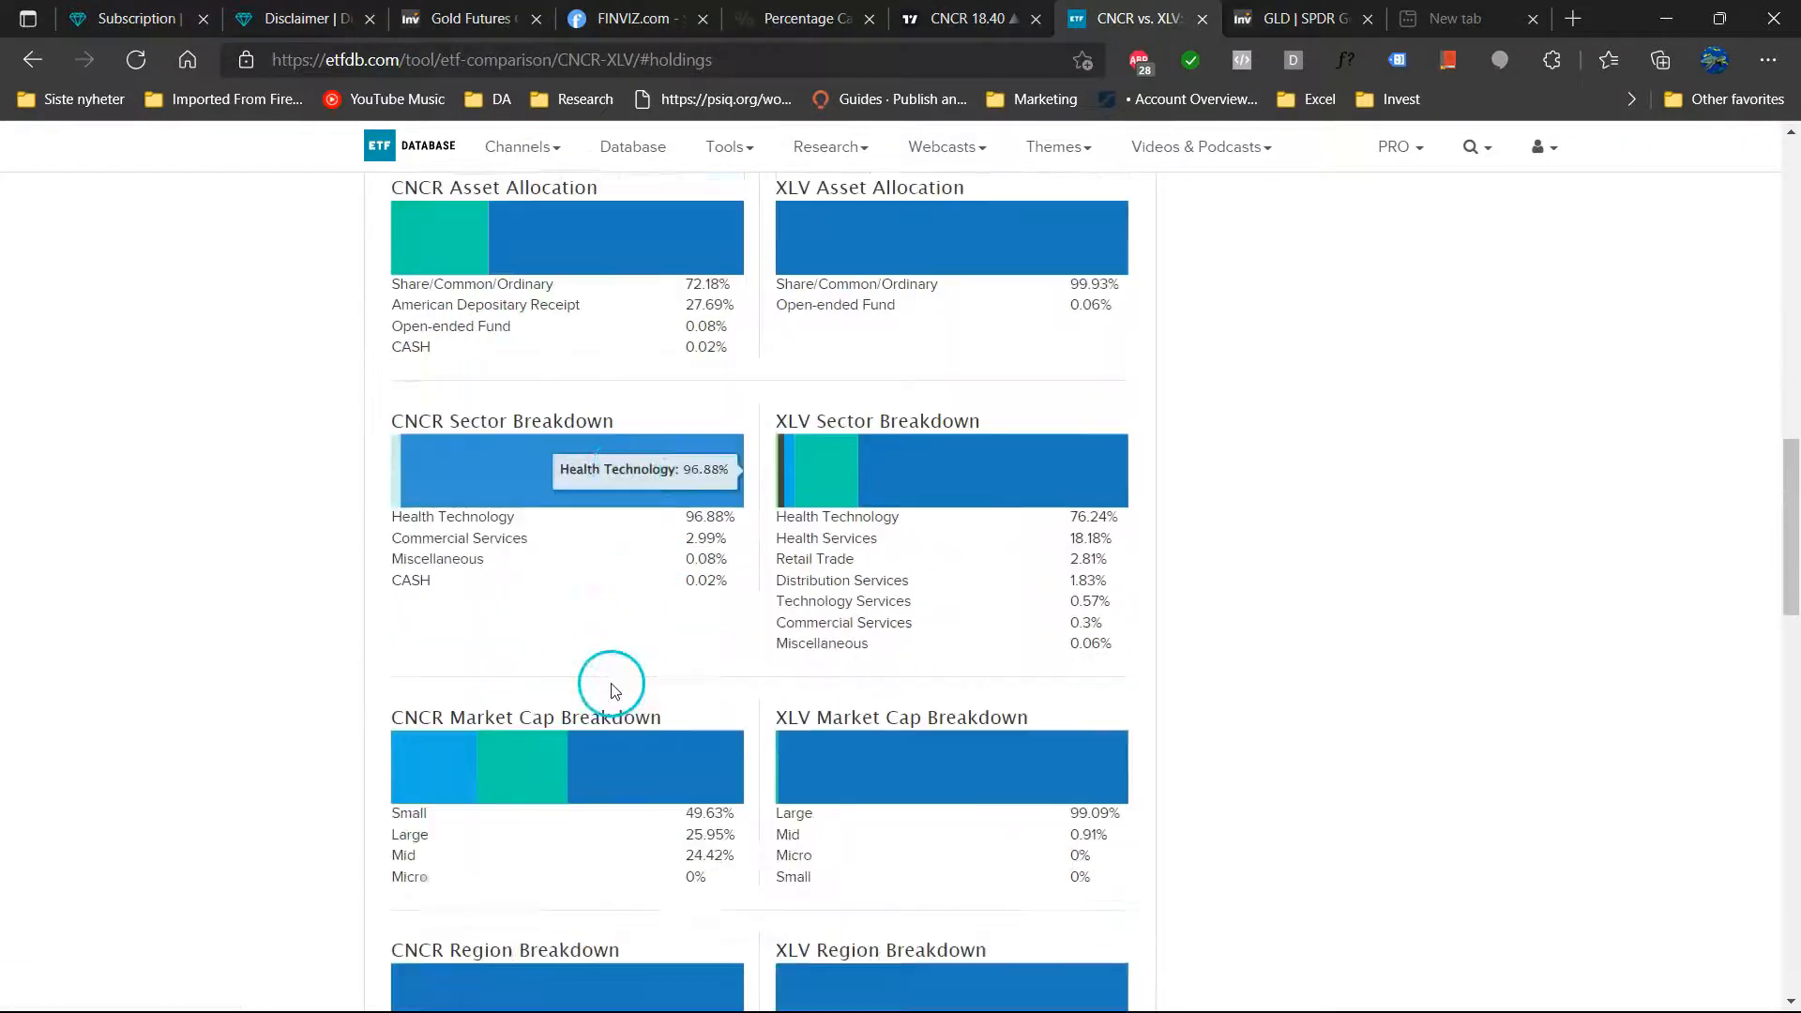
{"action": "scroll", "scroll_direction": "down", "scroll_amount": 3}
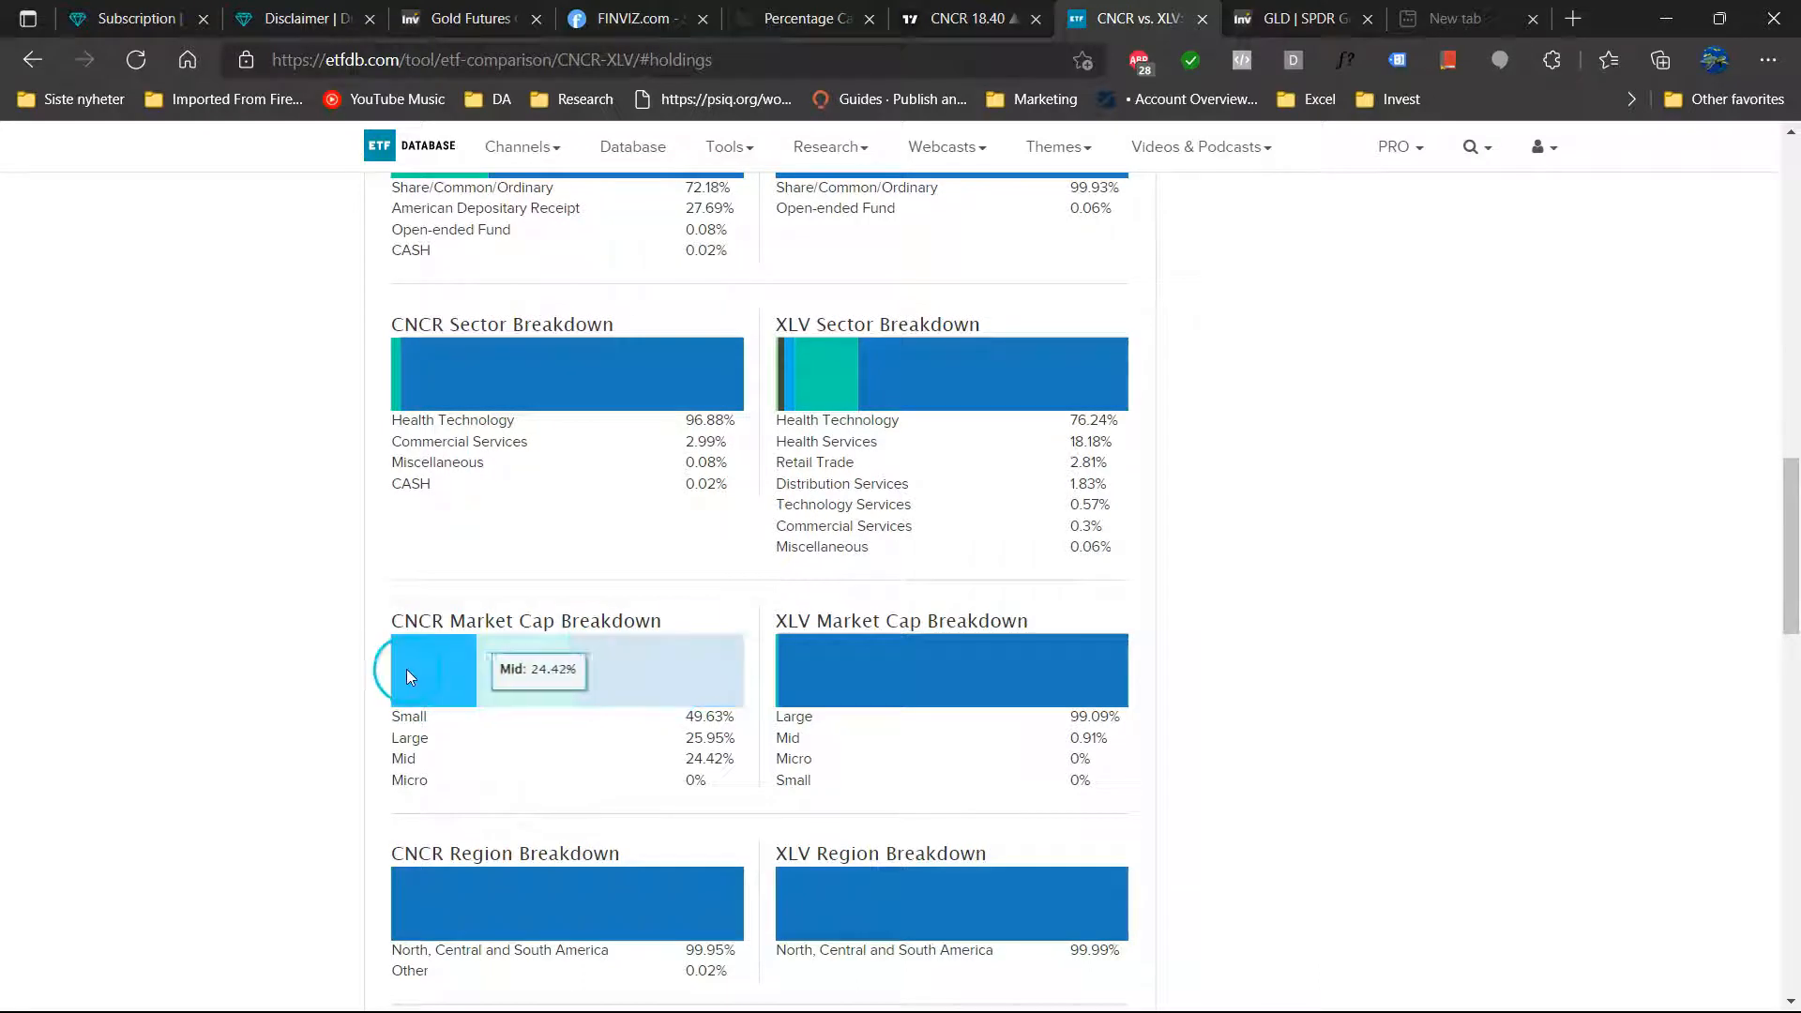
{"action": "mouse_move", "coordinate": [649, 680]}
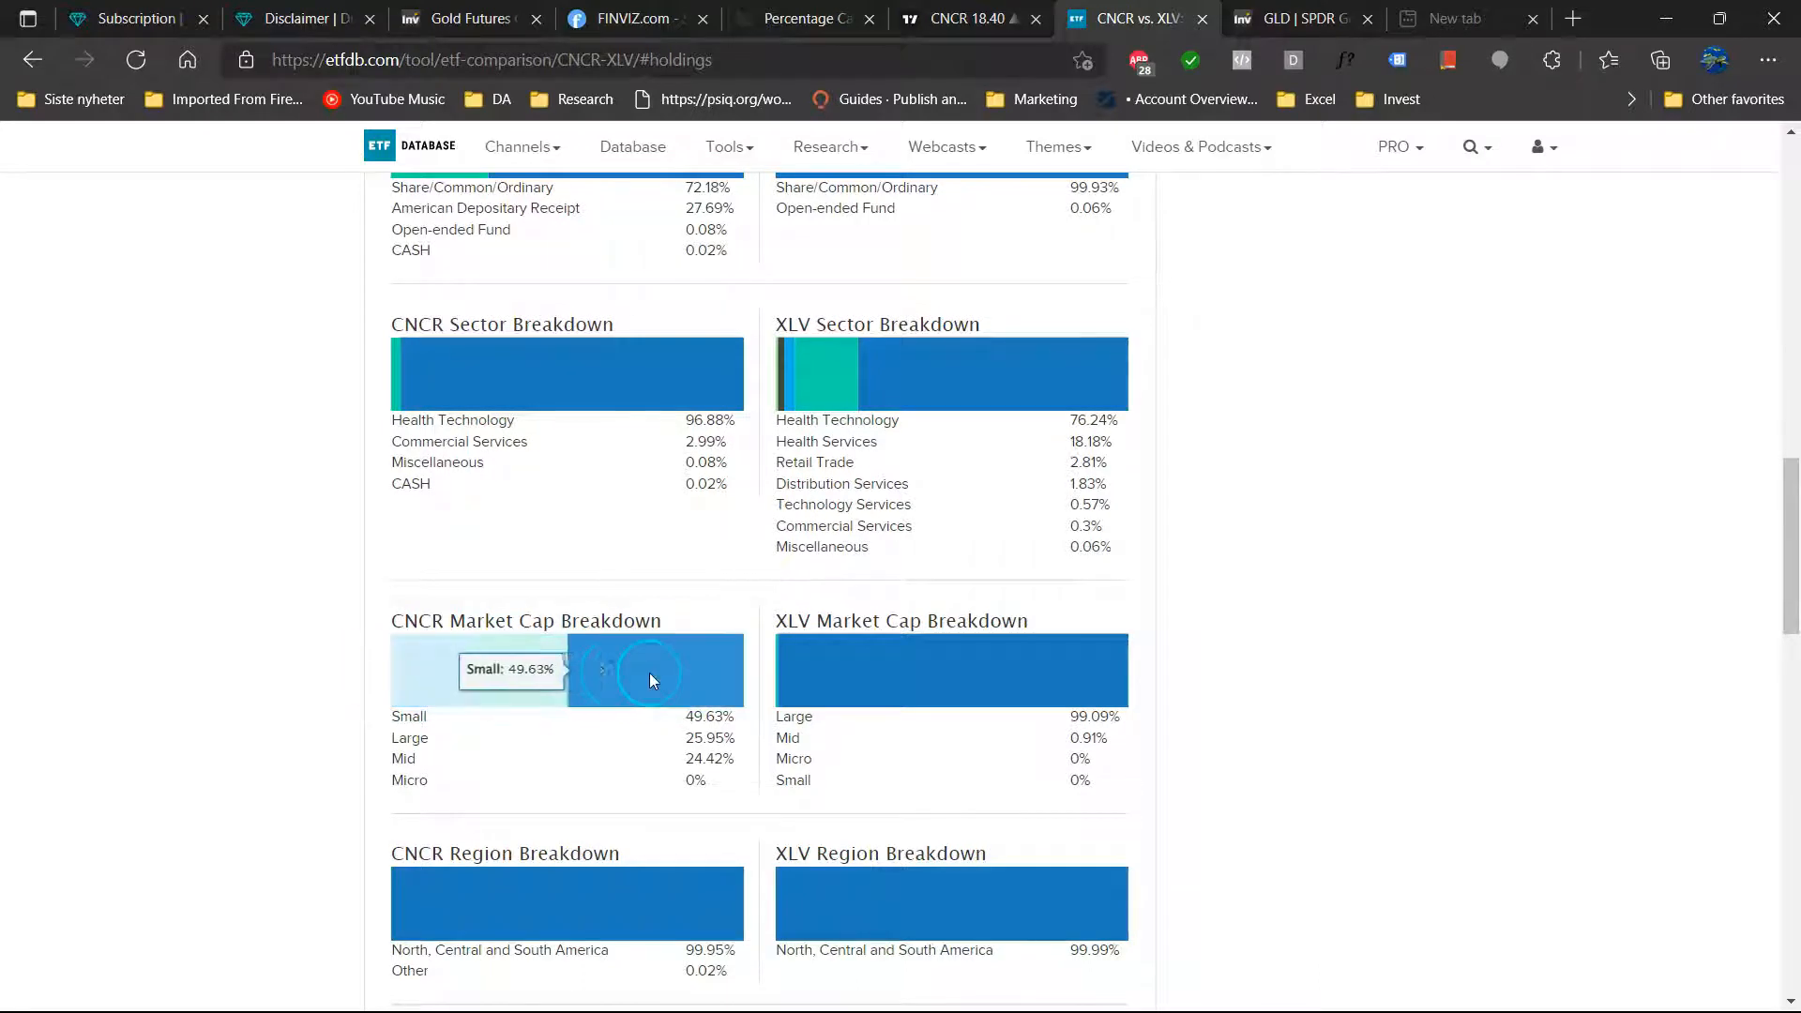
{"action": "mouse_move", "coordinate": [423, 669]}
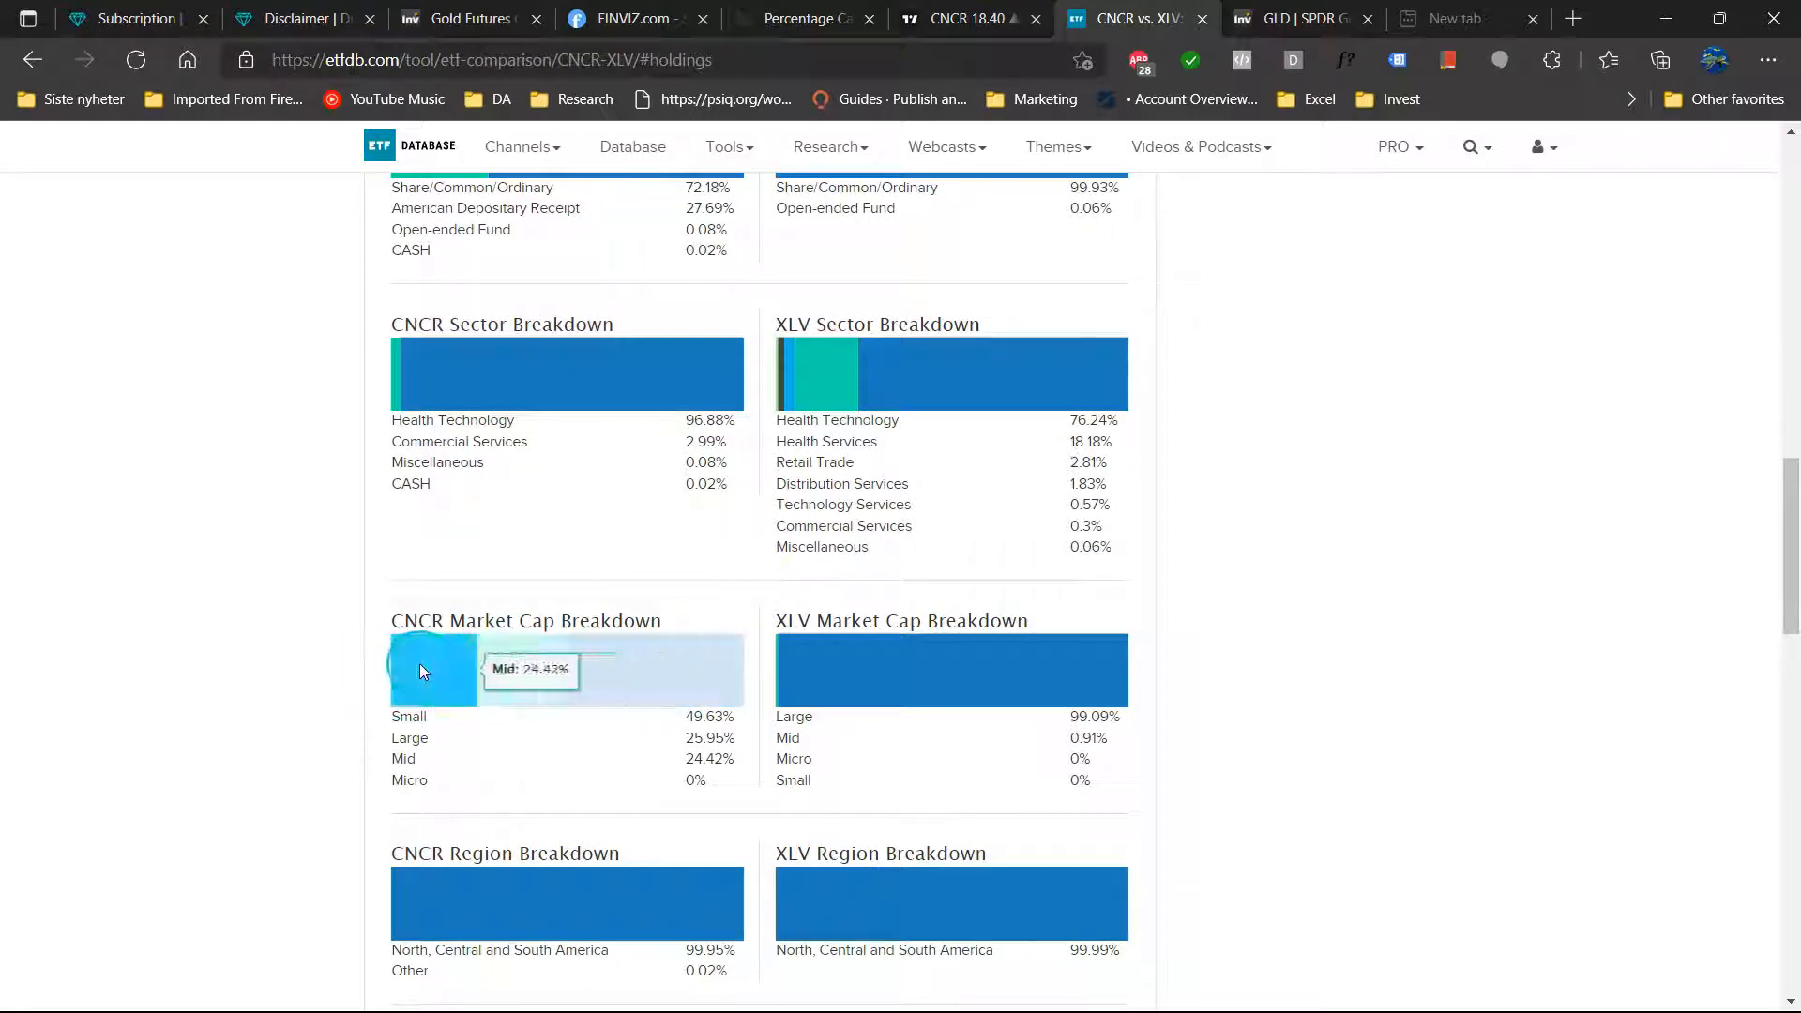
{"action": "scroll", "scroll_direction": "down", "scroll_amount": 3}
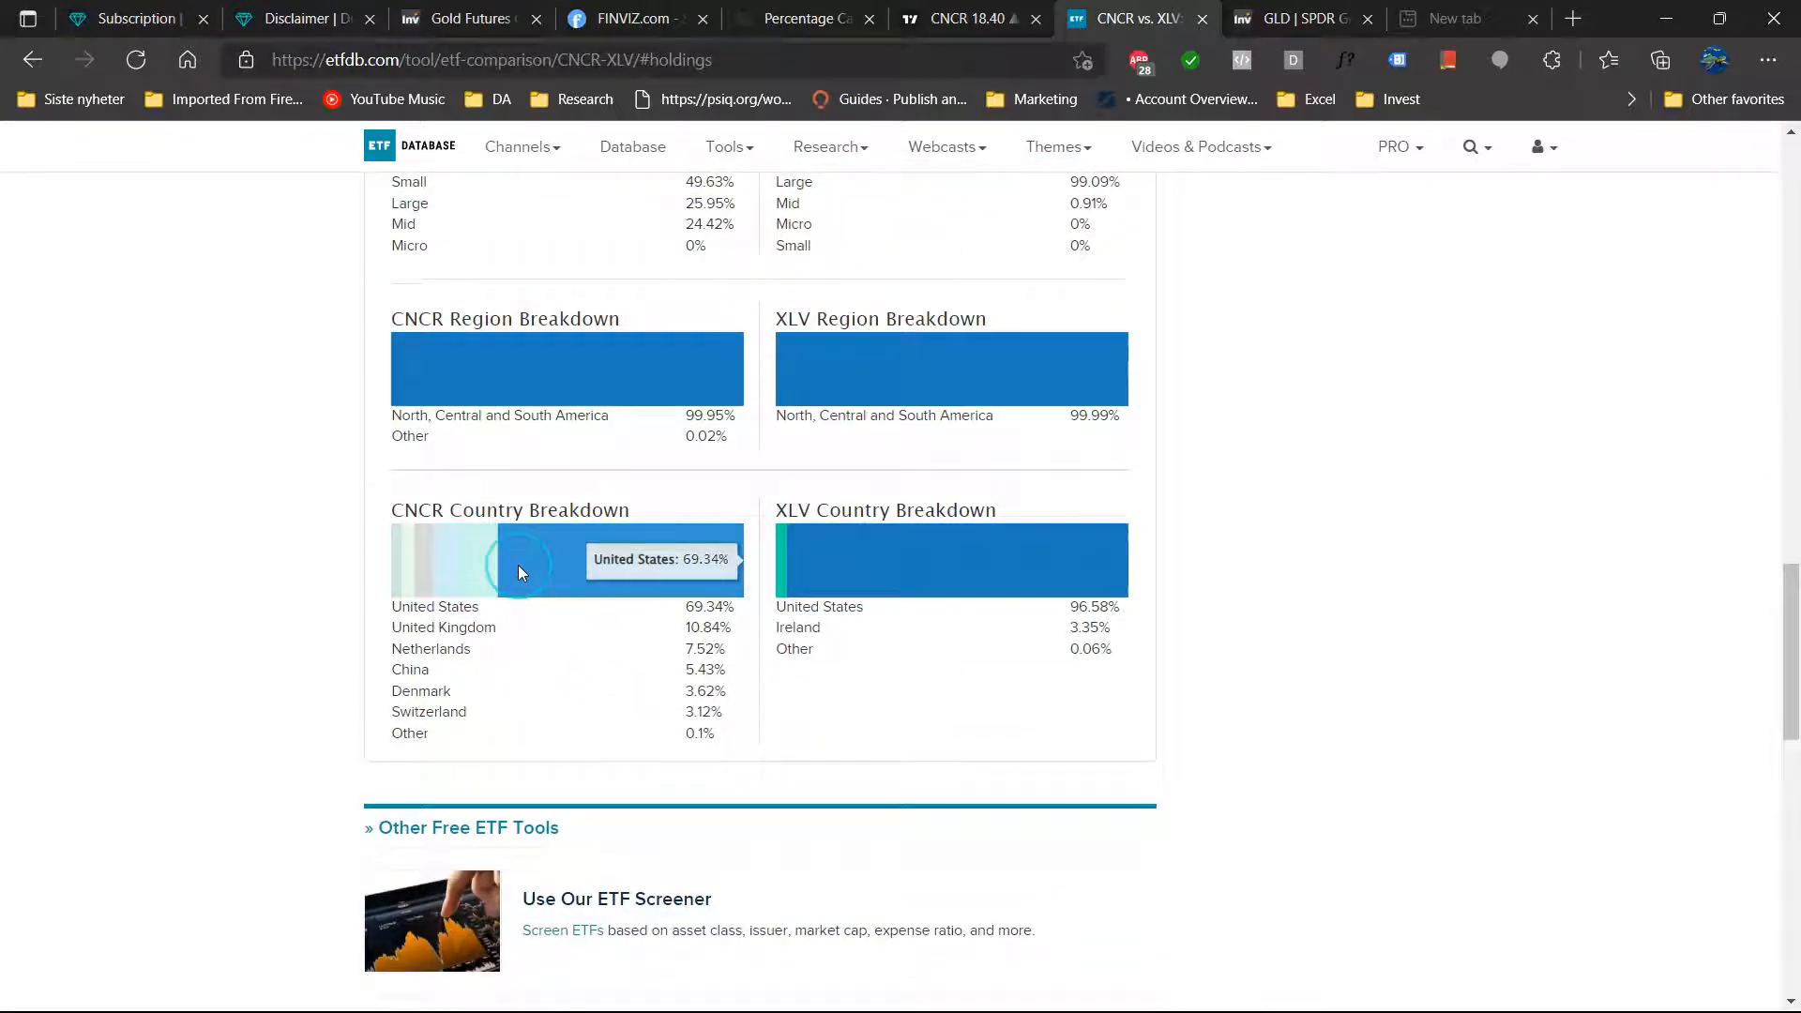
{"action": "mouse_move", "coordinate": [640, 672]}
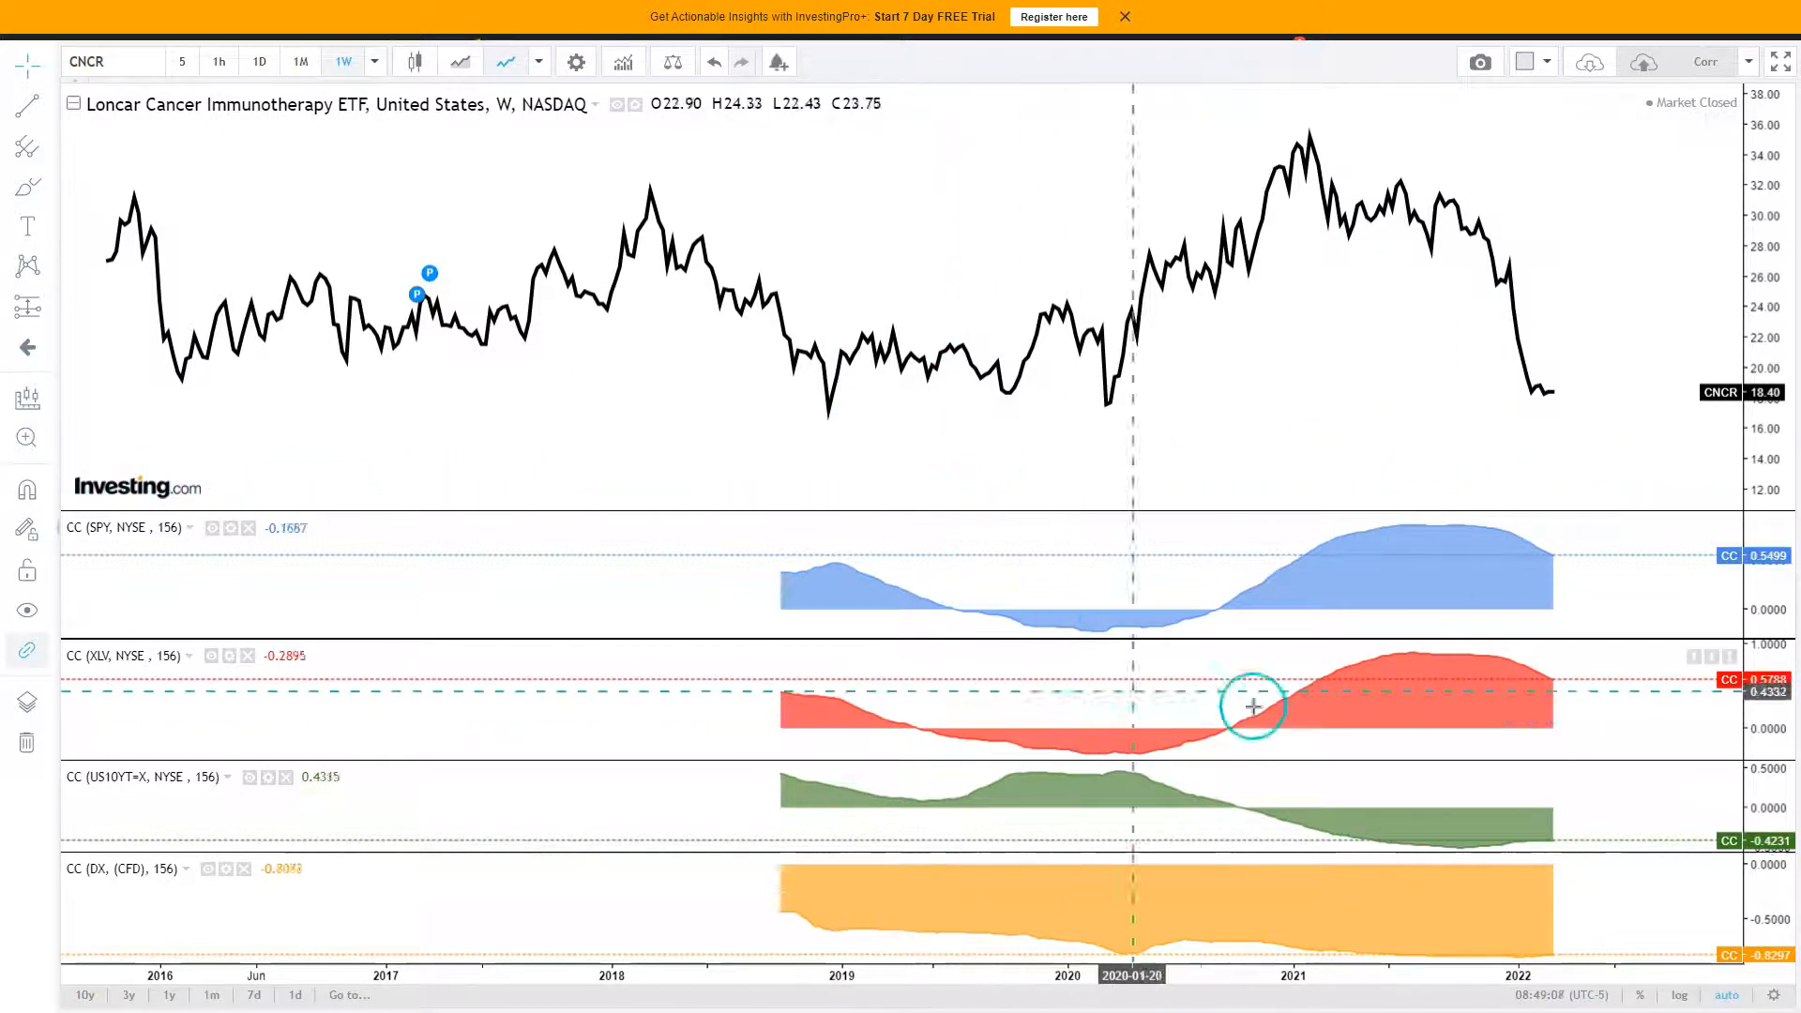
{"action": "mouse_move", "coordinate": [178, 540]}
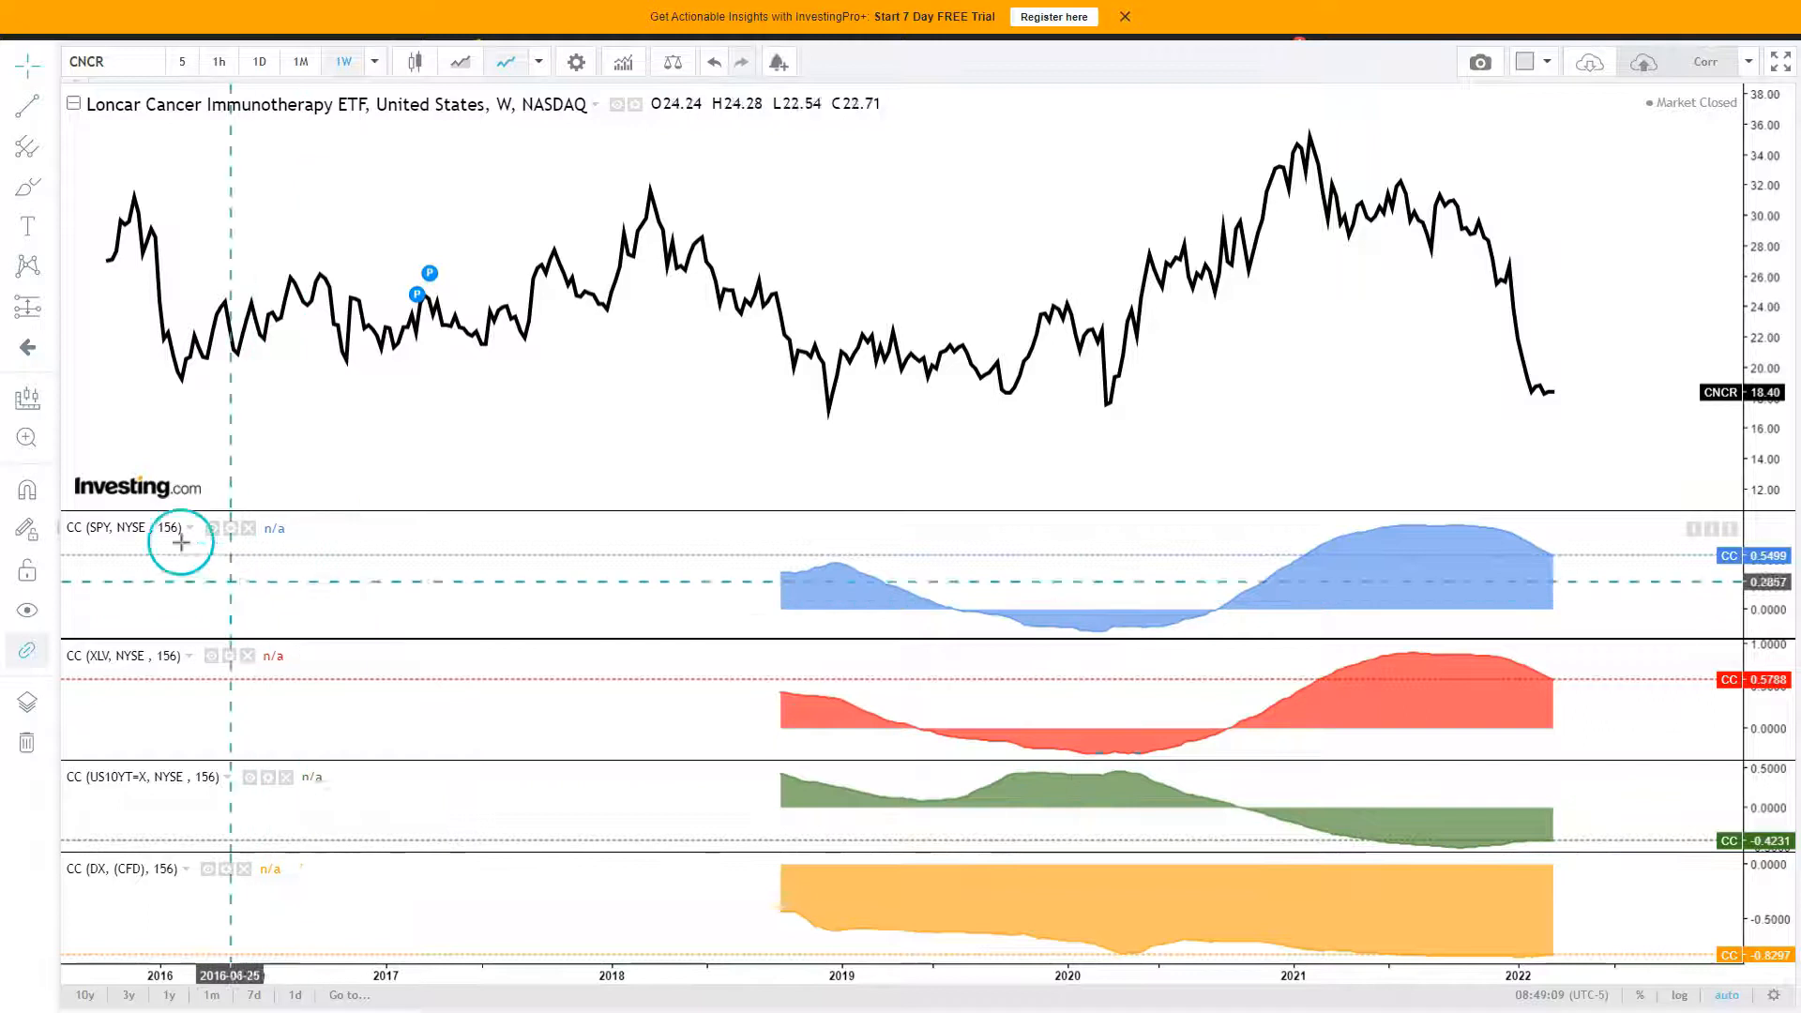
{"action": "mouse_move", "coordinate": [365, 804]}
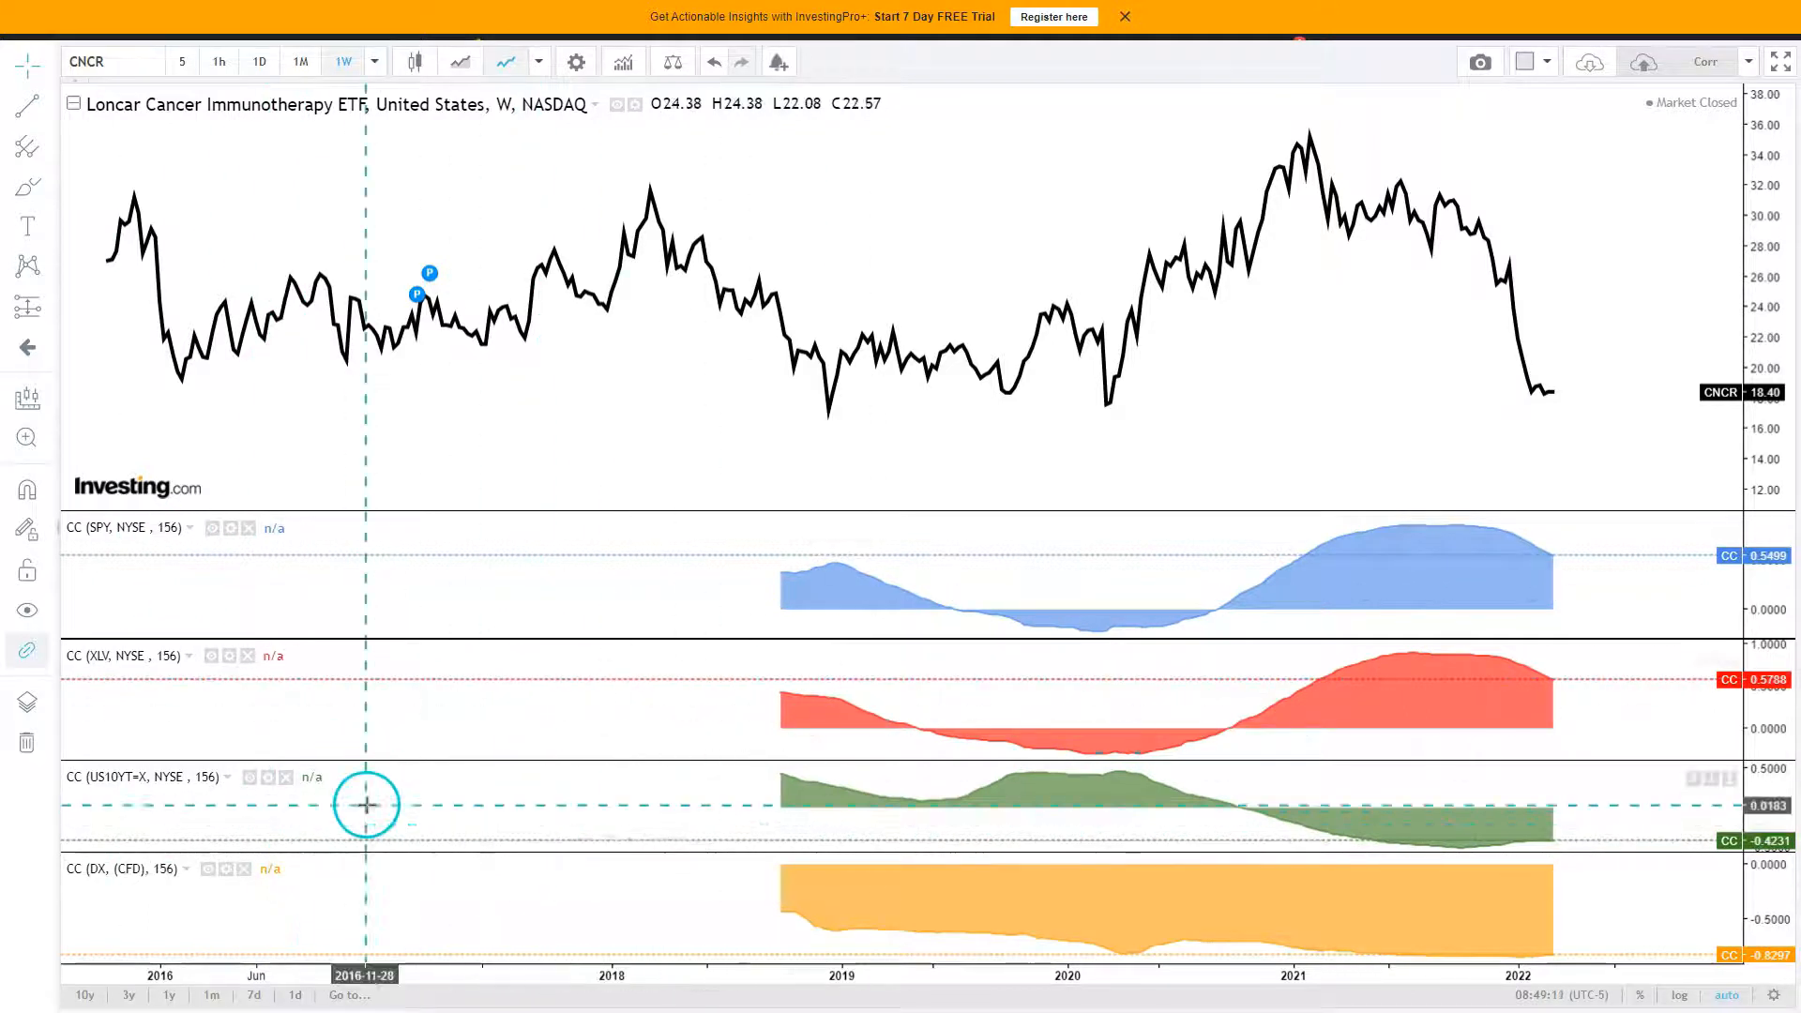
{"action": "mouse_move", "coordinate": [1114, 778]}
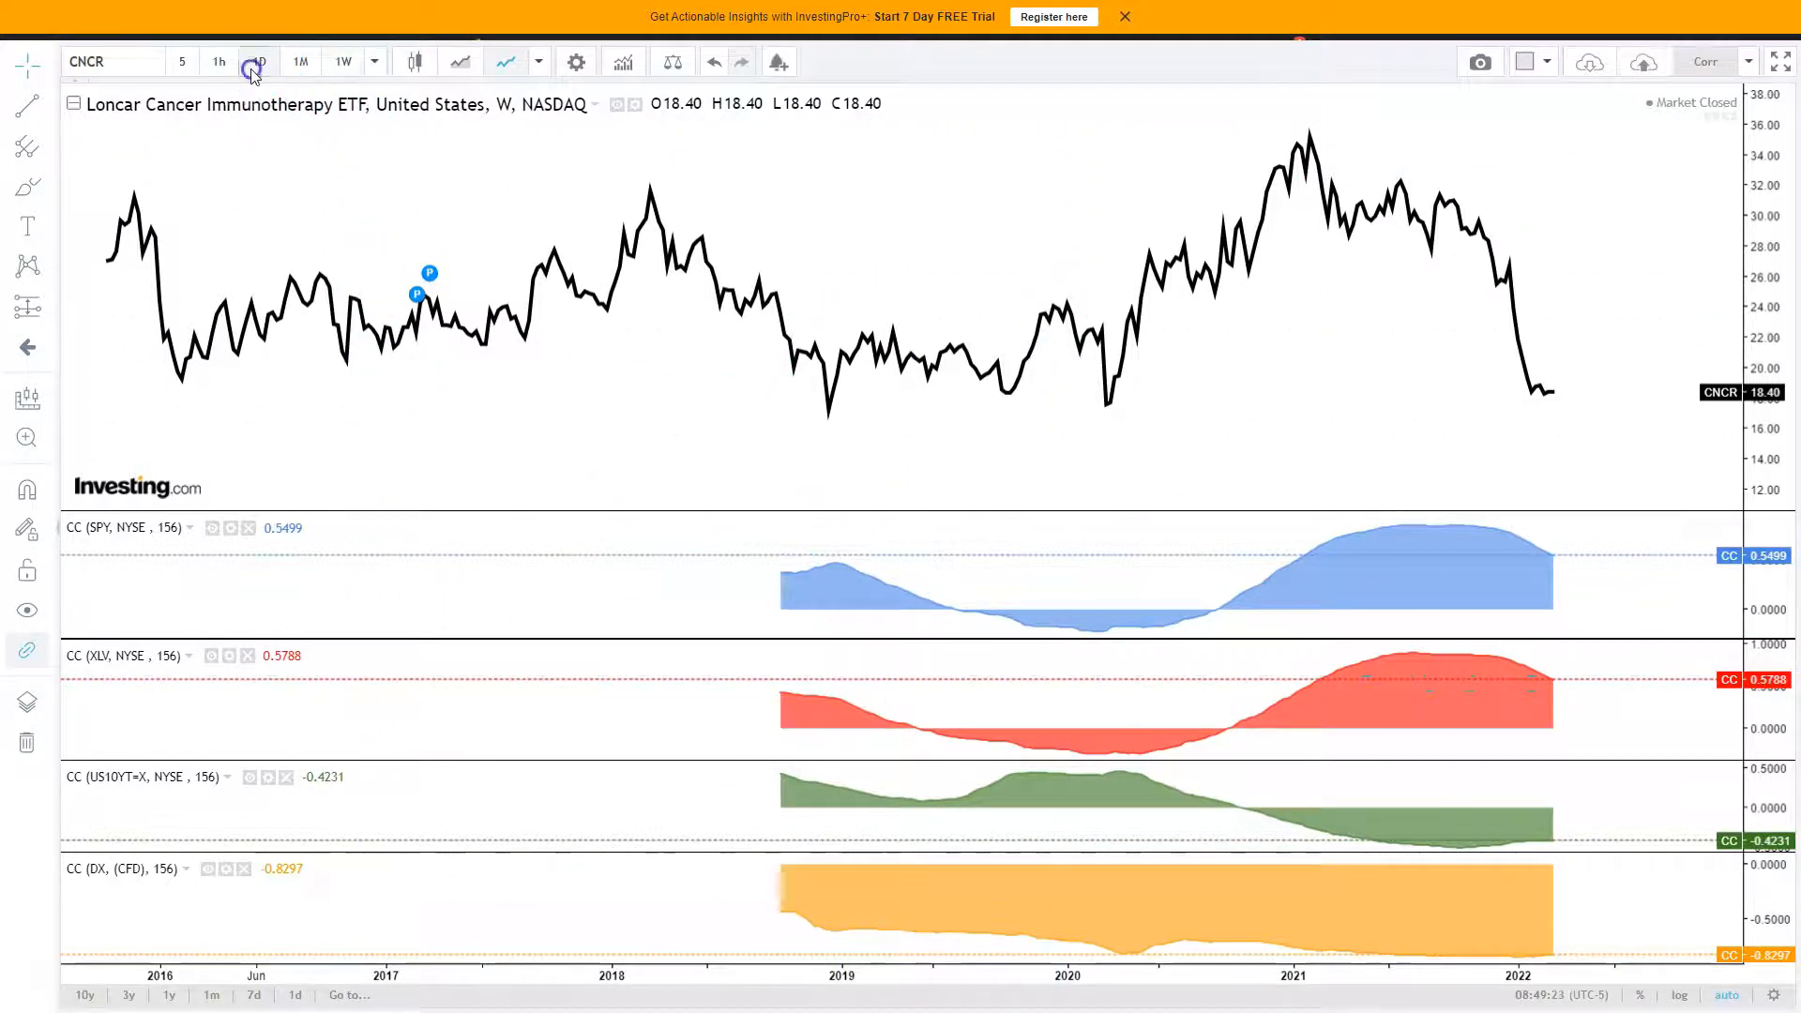
- Compare CNCR's correlation panes by toggling the chart between daily and weekly bars
{"action": "left_click", "coordinate": [259, 61]}
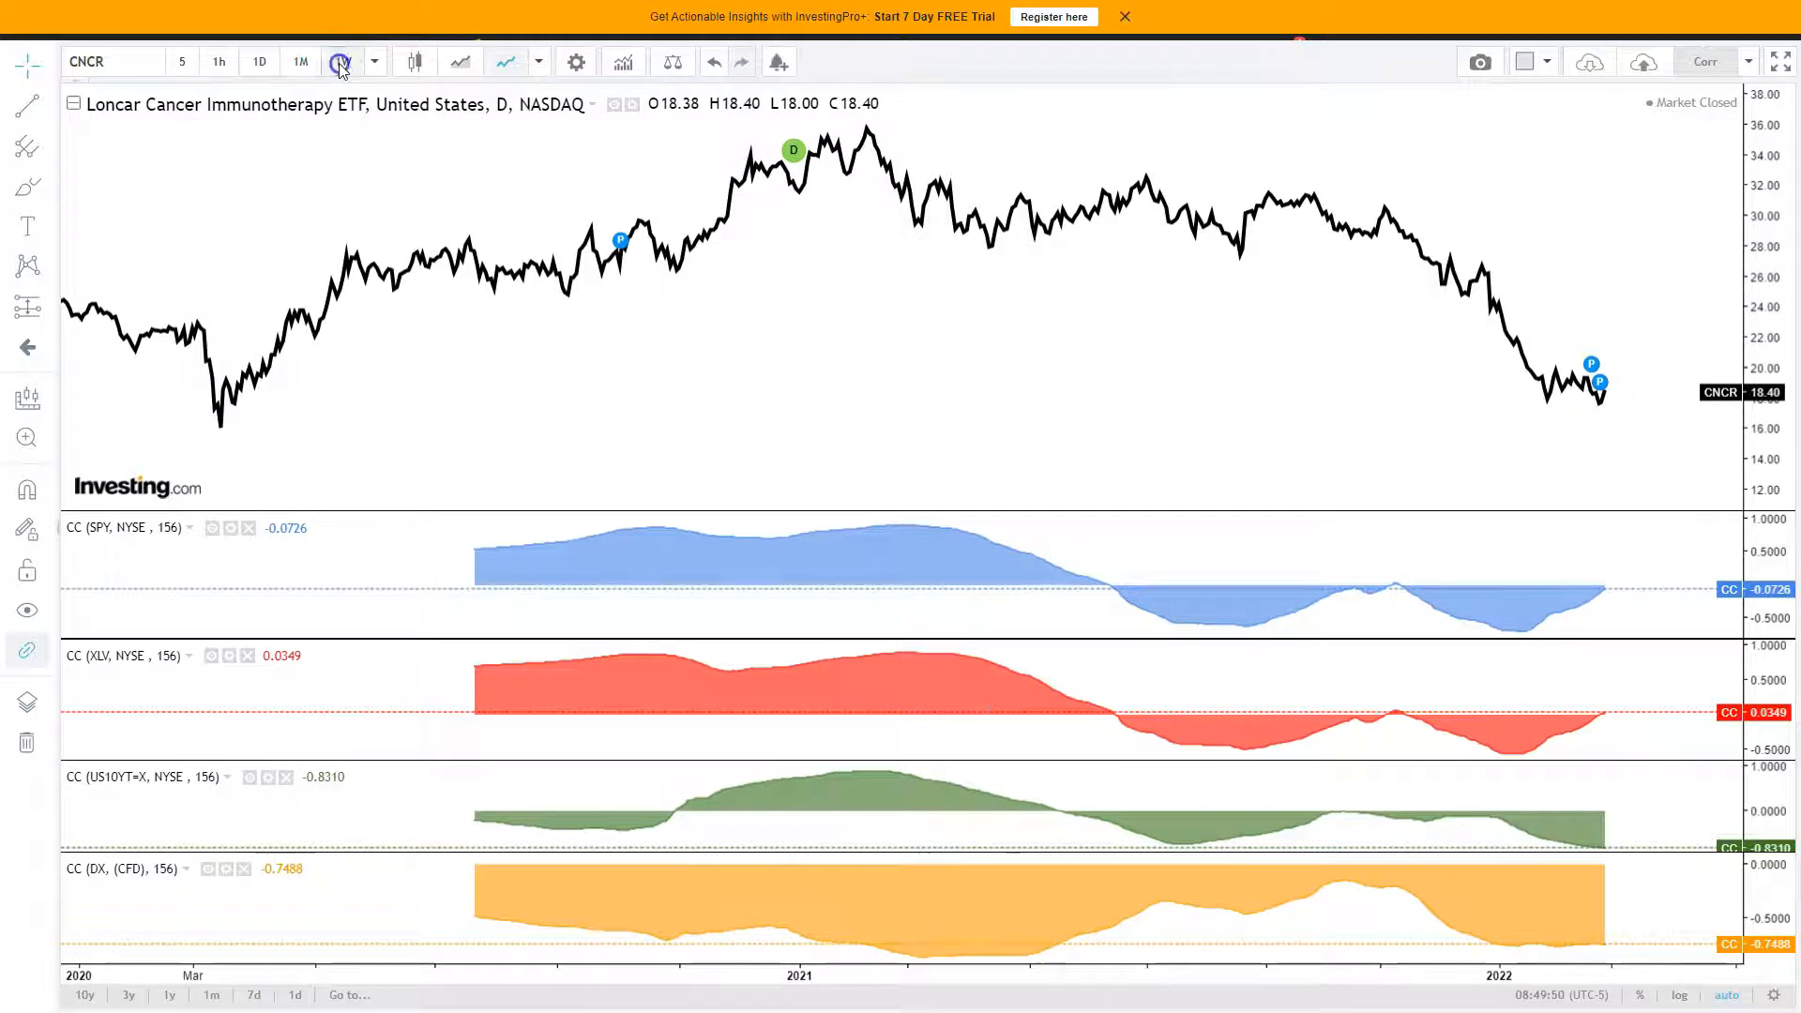
{"action": "left_click", "coordinate": [341, 61]}
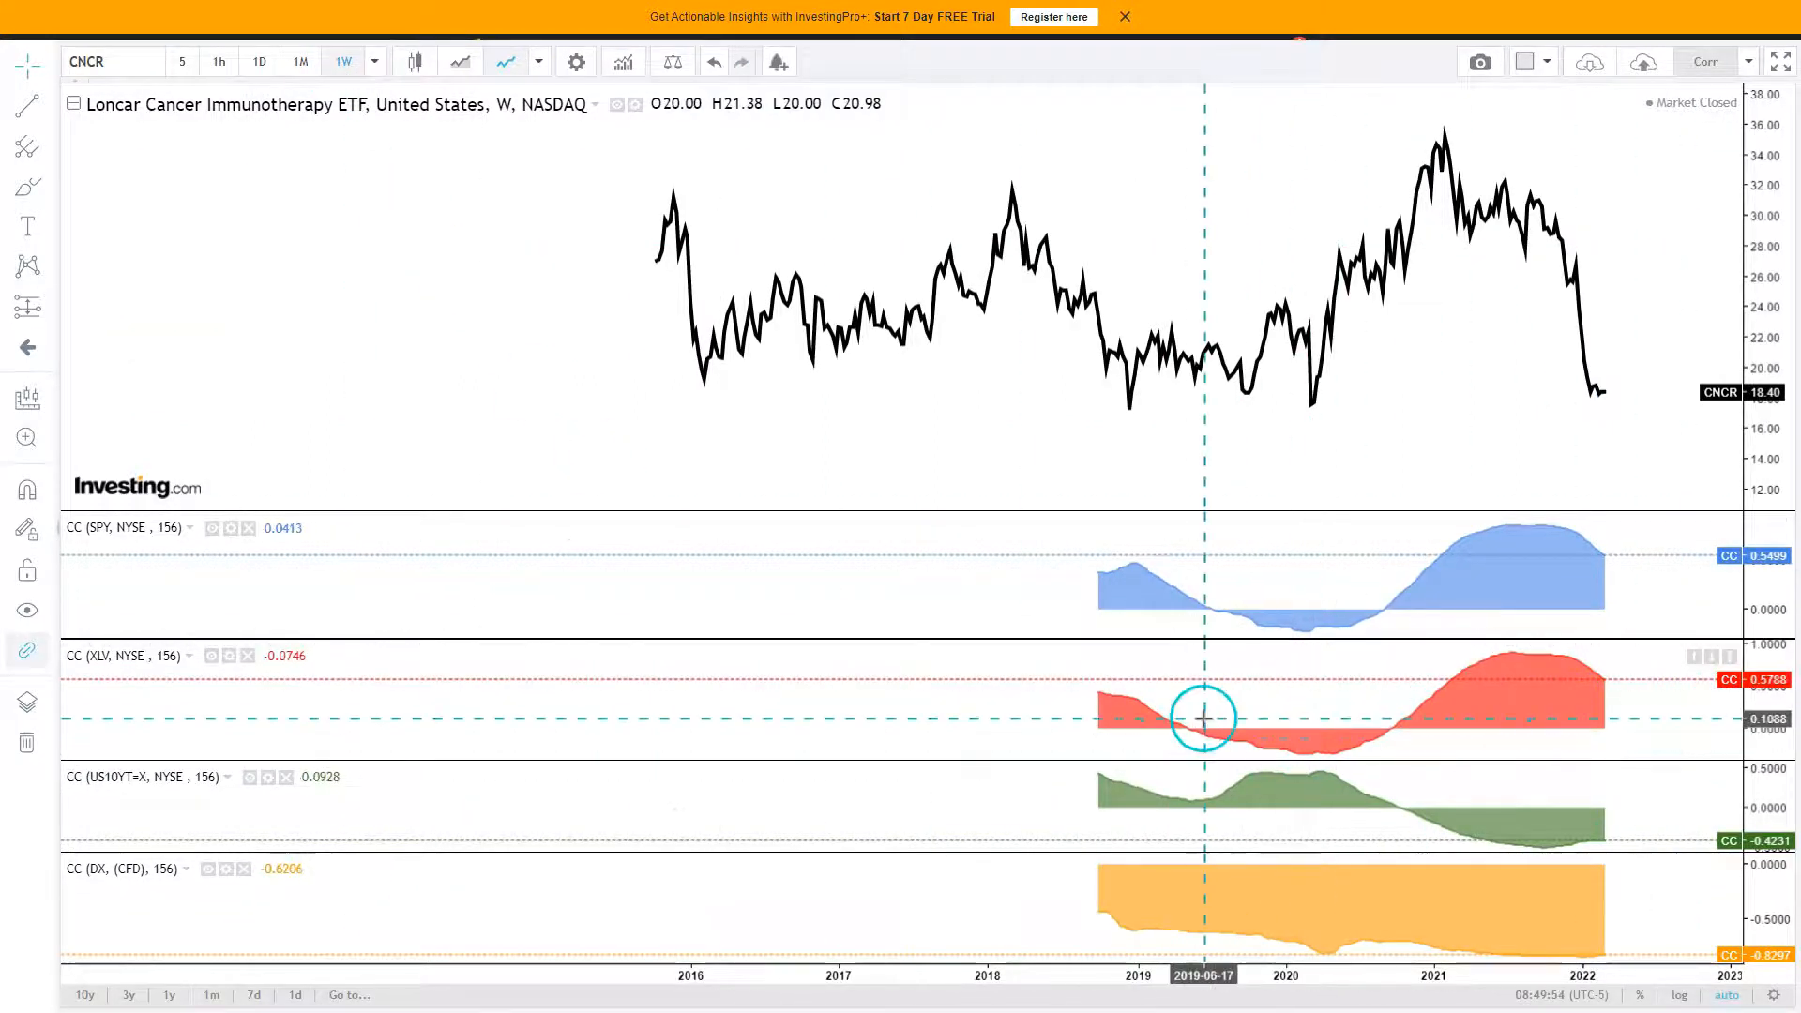
{"action": "mouse_move", "coordinate": [272, 168]}
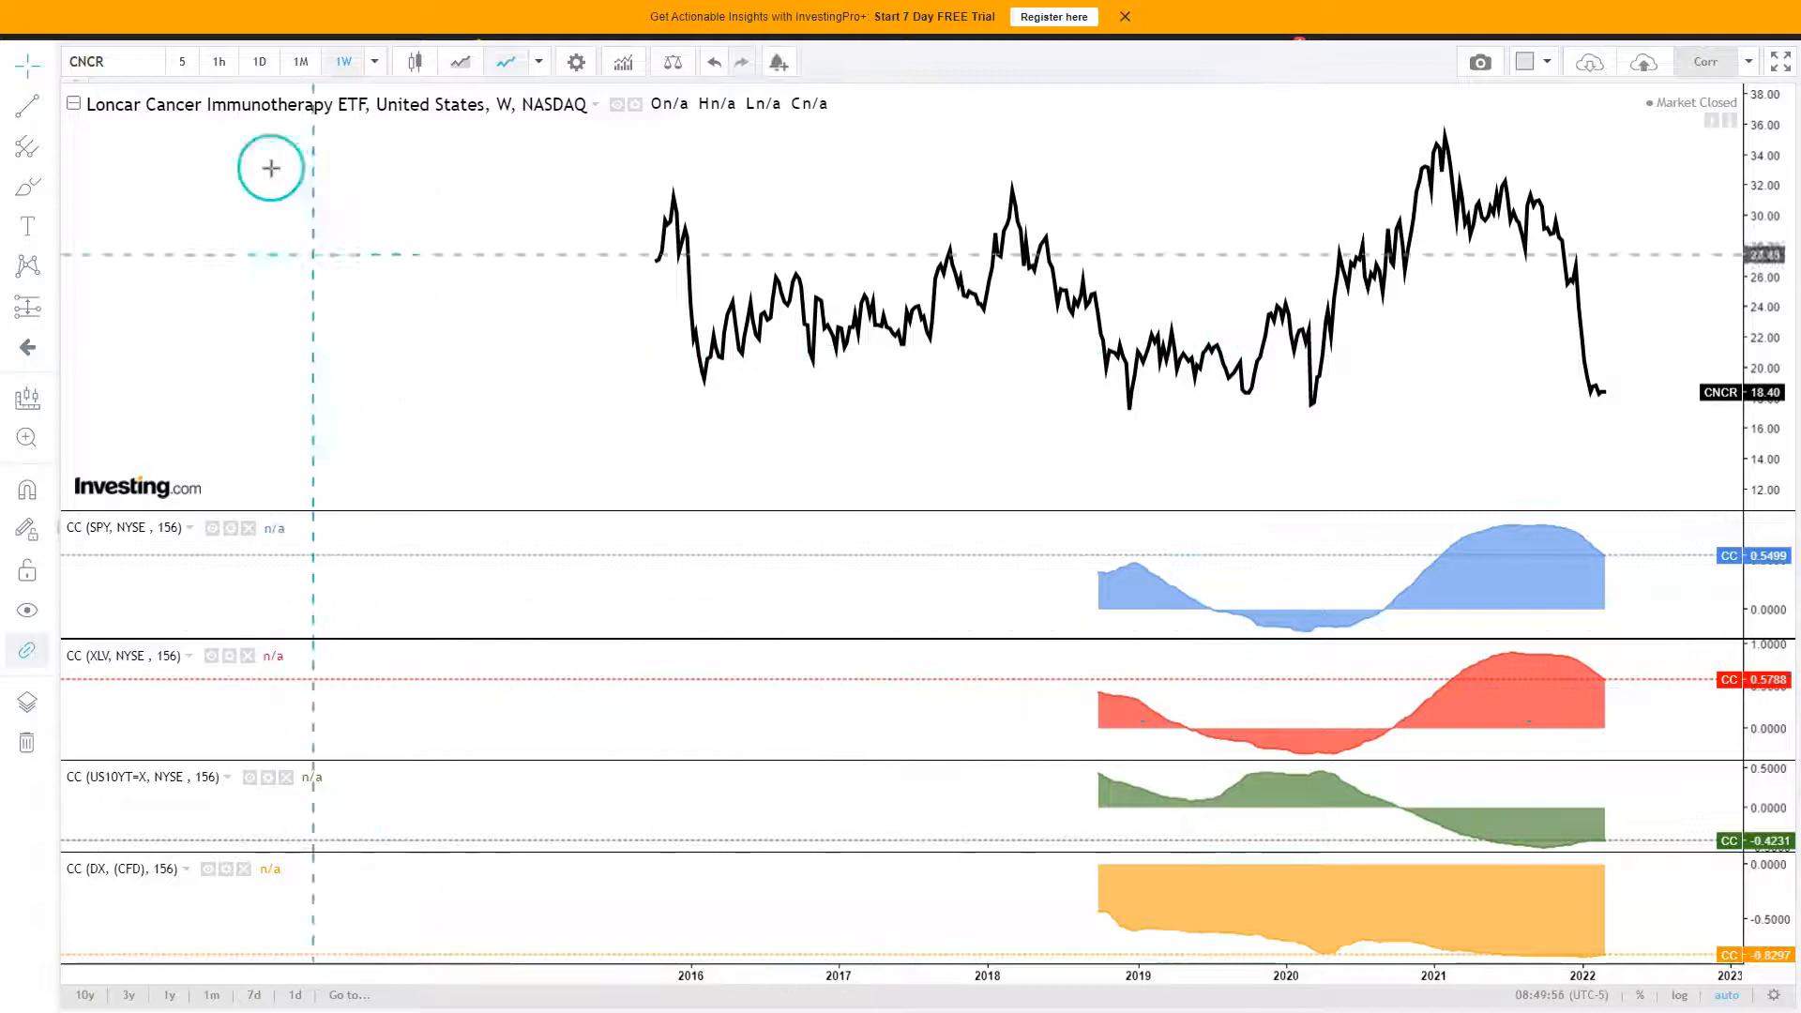
{"action": "left_click", "coordinate": [259, 61]}
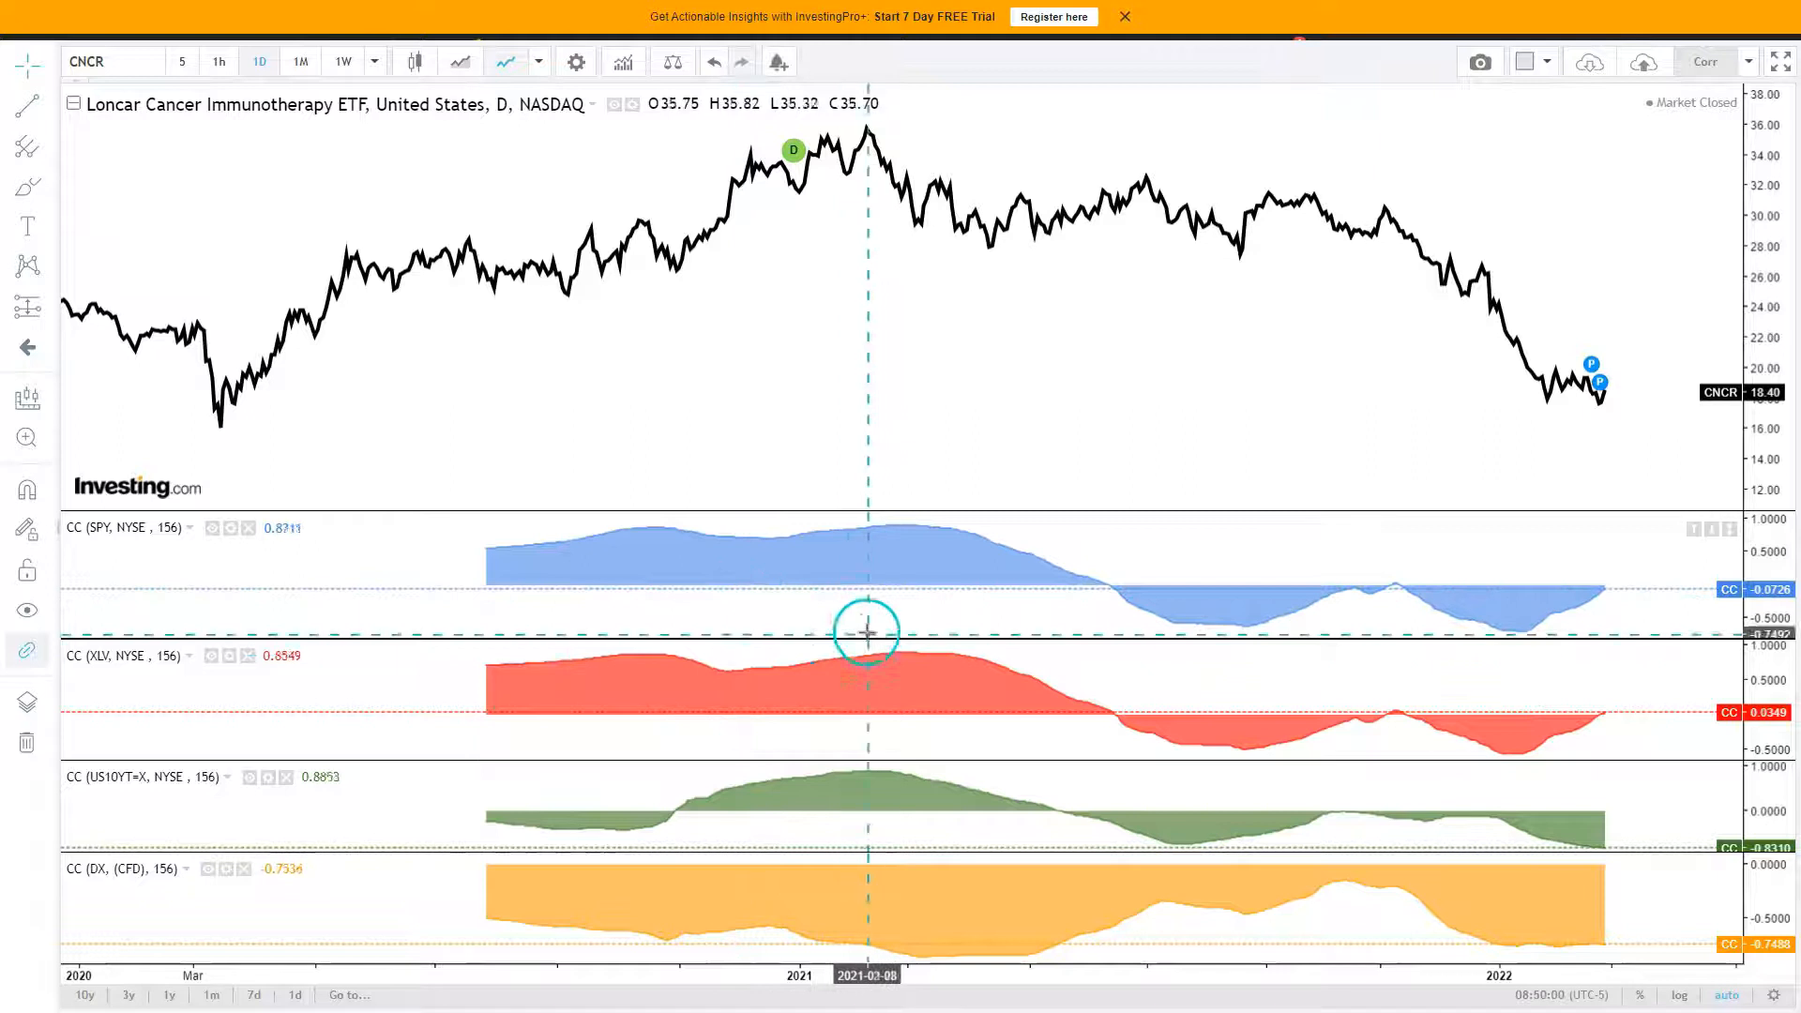
{"action": "left_click", "coordinate": [343, 61]}
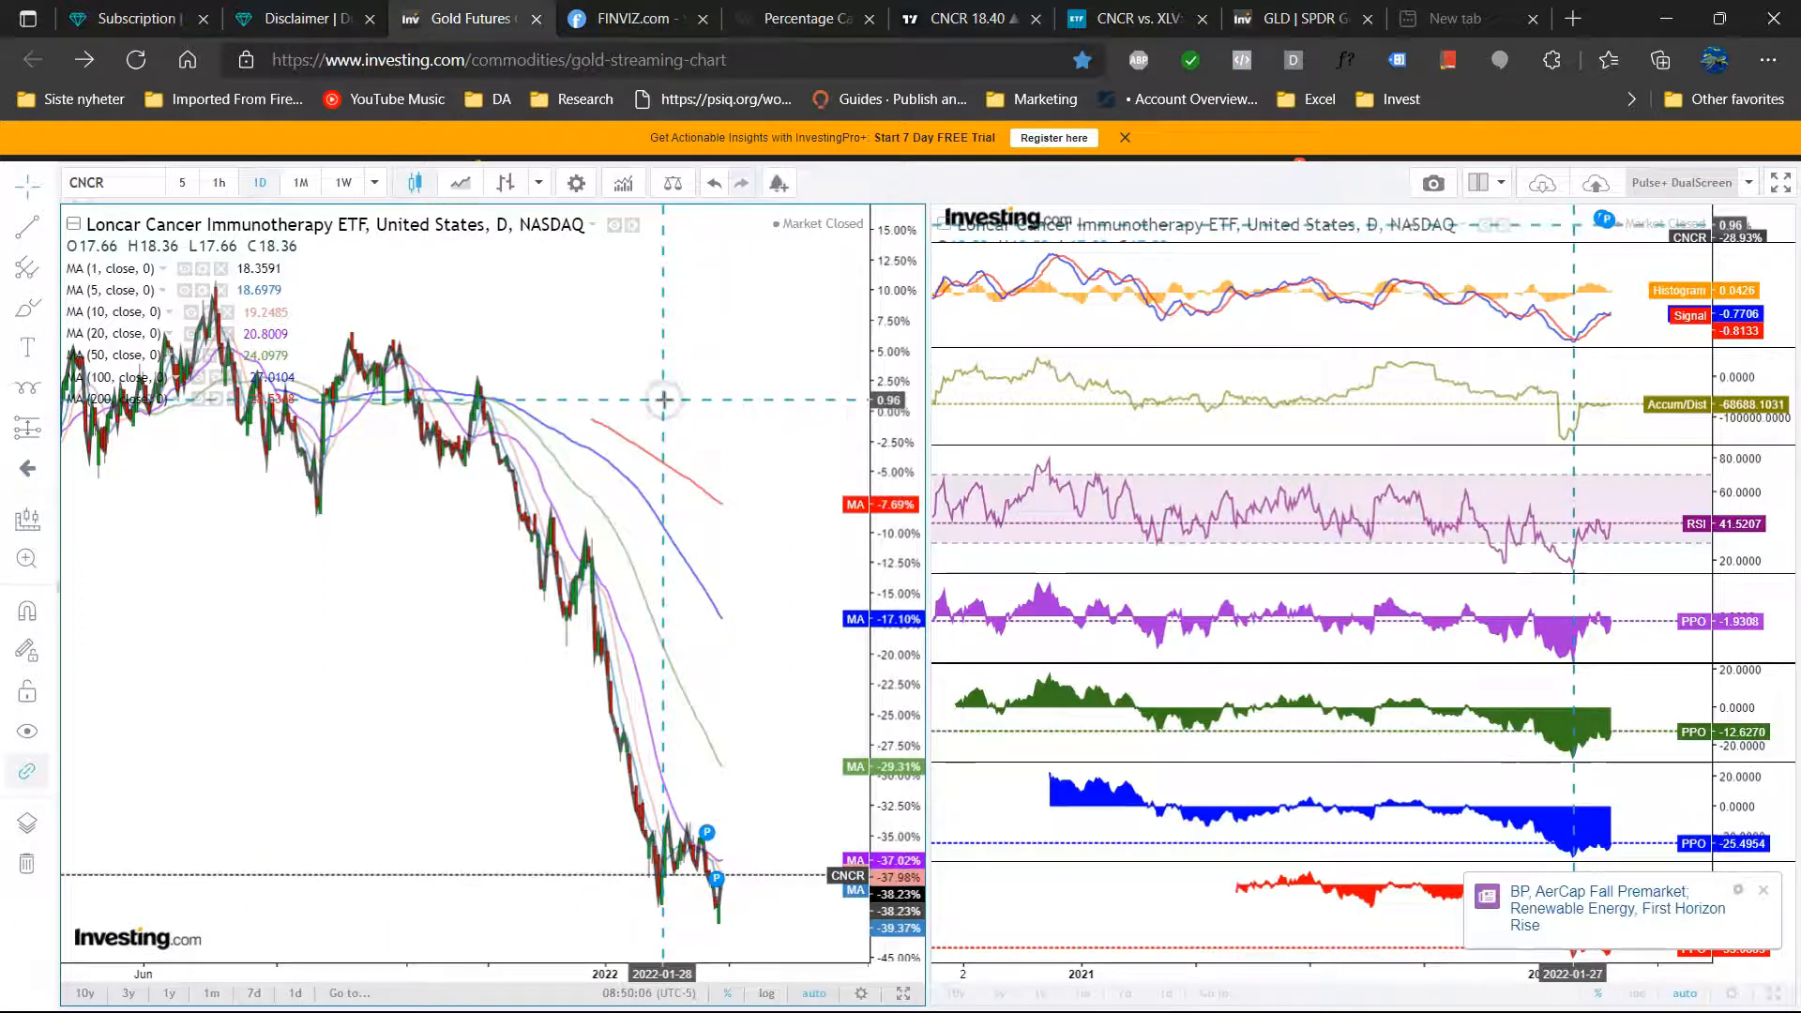
- Chart the XLV fund and pan and zoom the time axis to recent months
{"action": "key", "text": "F11"}
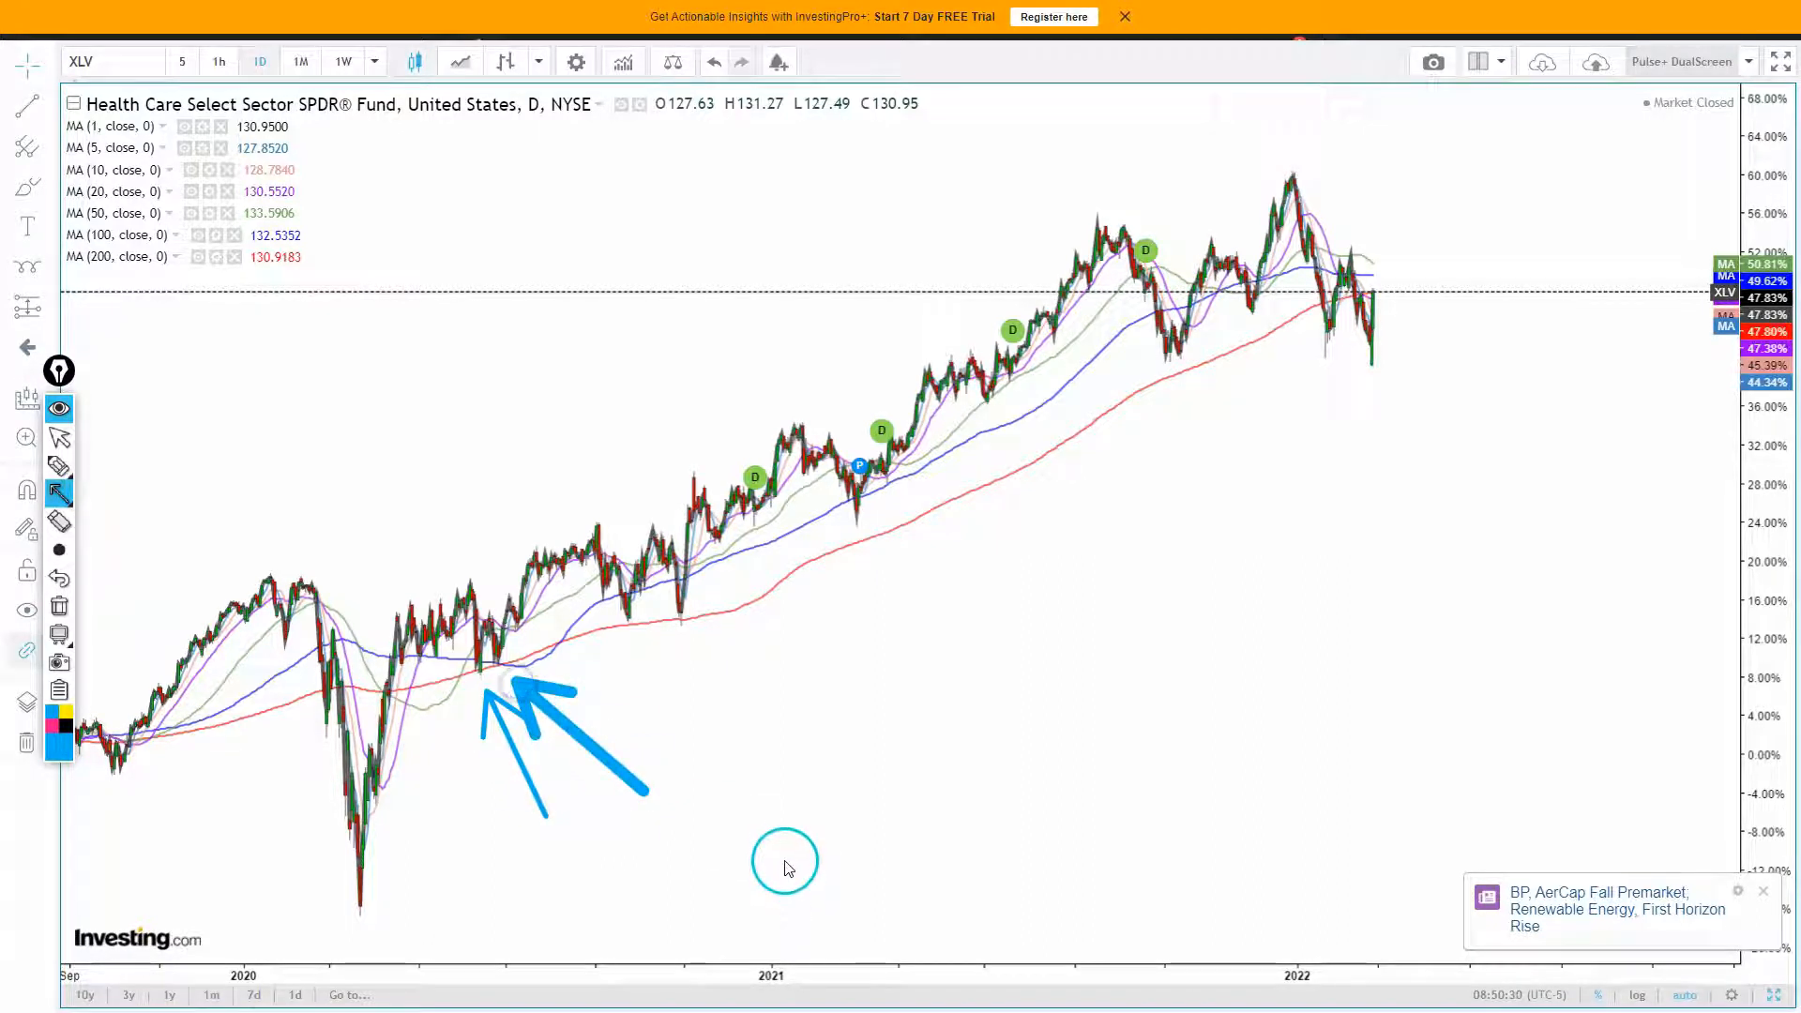
{"action": "left_click_drag", "start_coordinate": [787, 861], "coordinate": [690, 631]}
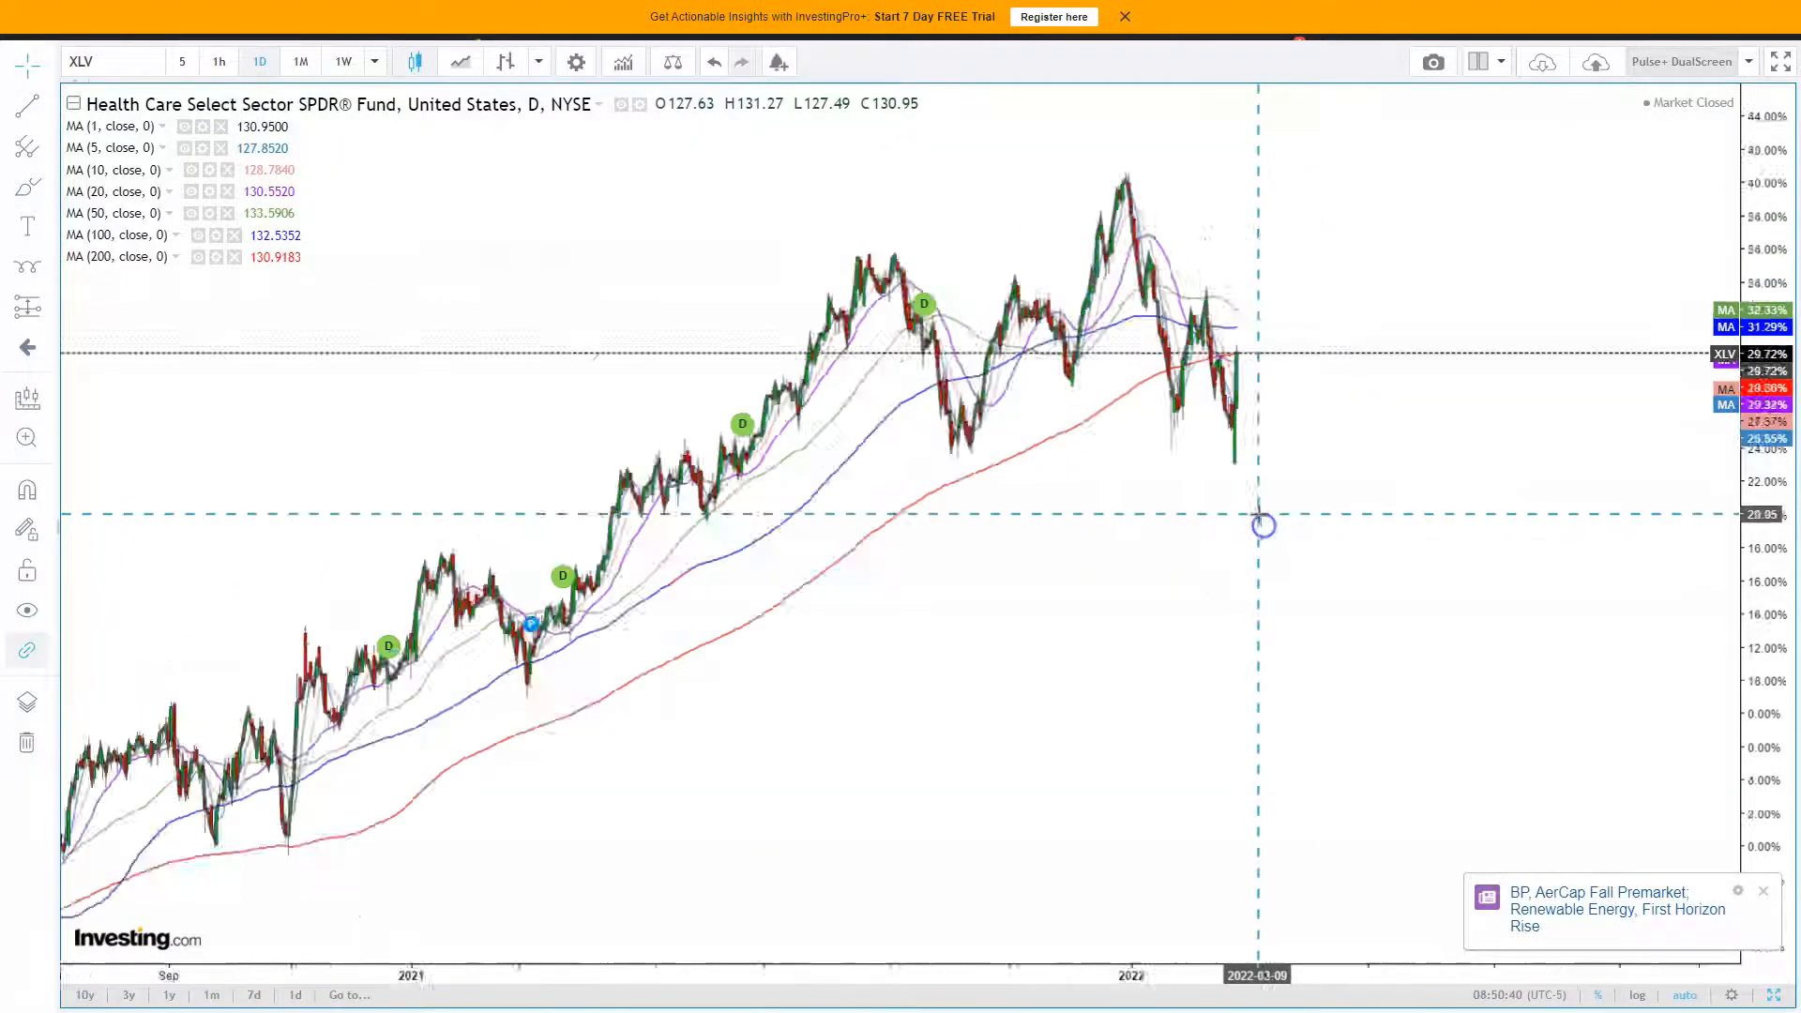
{"action": "left_click_drag", "start_coordinate": [1263, 527], "coordinate": [1074, 747]}
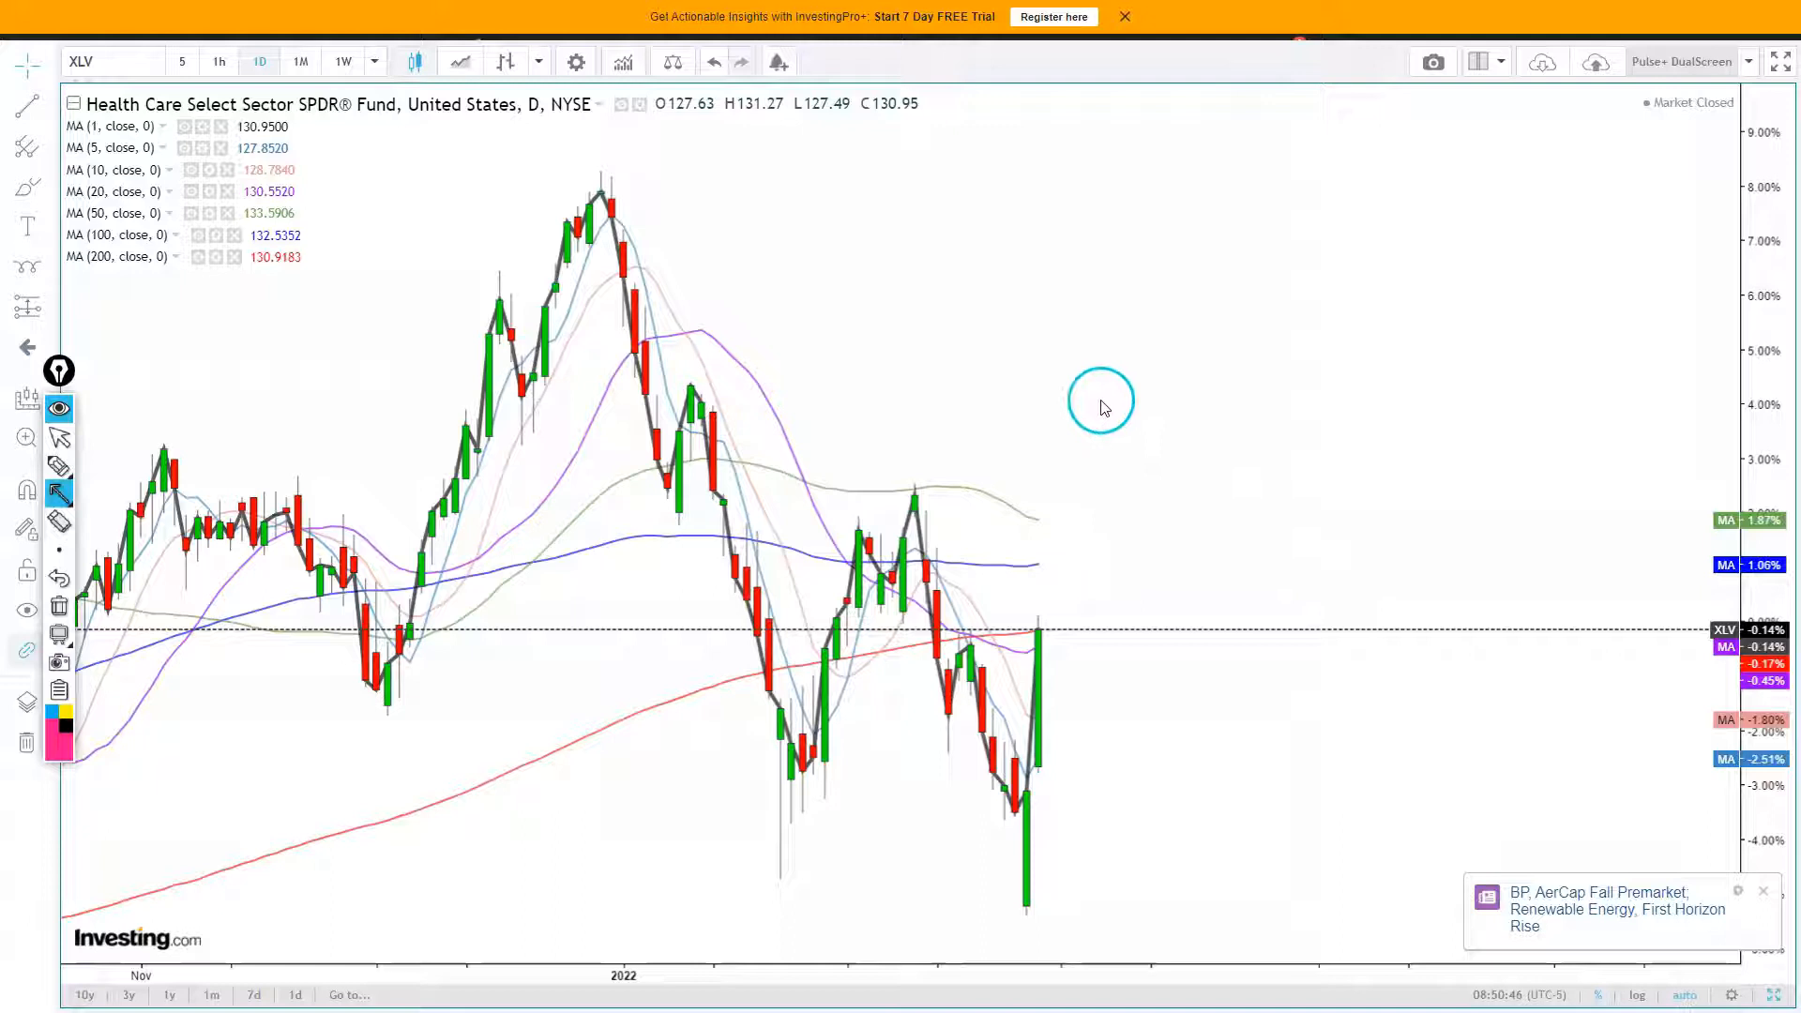
{"action": "left_click_drag", "start_coordinate": [1045, 609], "coordinate": [1103, 396]}
{"action": "type", "text": "DX"}
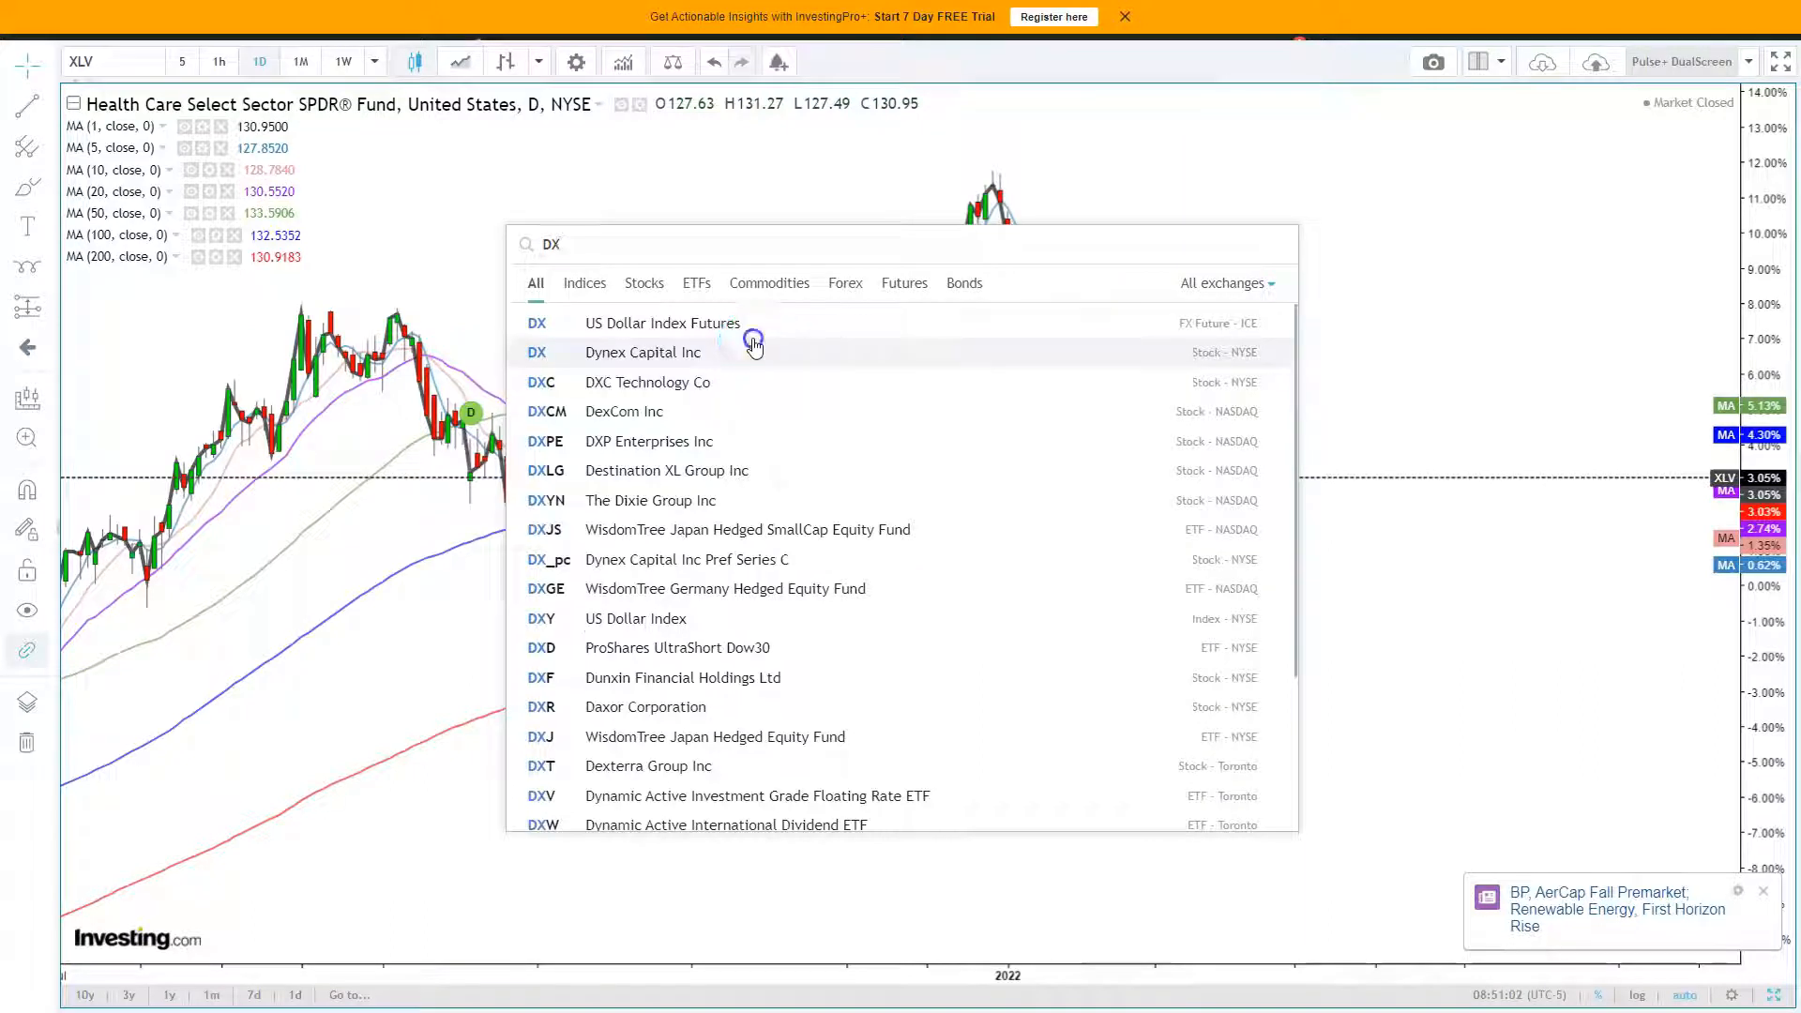
- Pick US Dollar Index Futures from the DX search results
{"action": "left_click", "coordinate": [663, 322]}
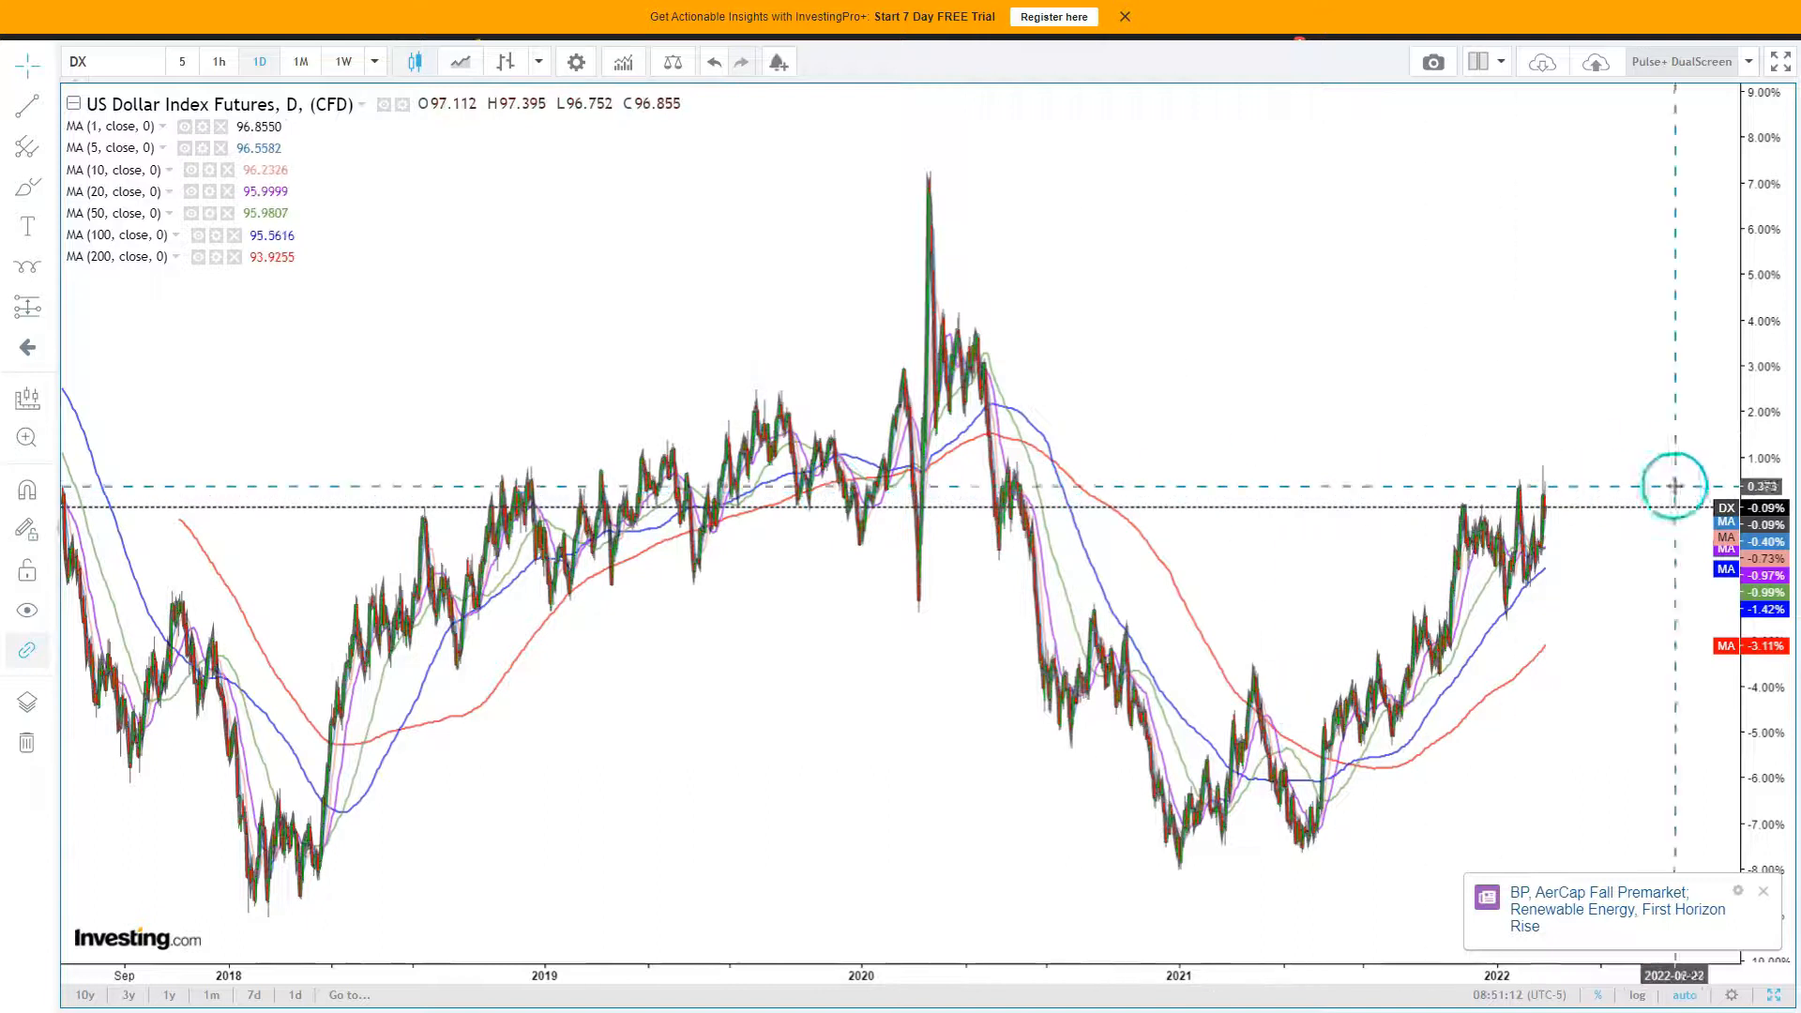
{"action": "mouse_move", "coordinate": [1421, 456]}
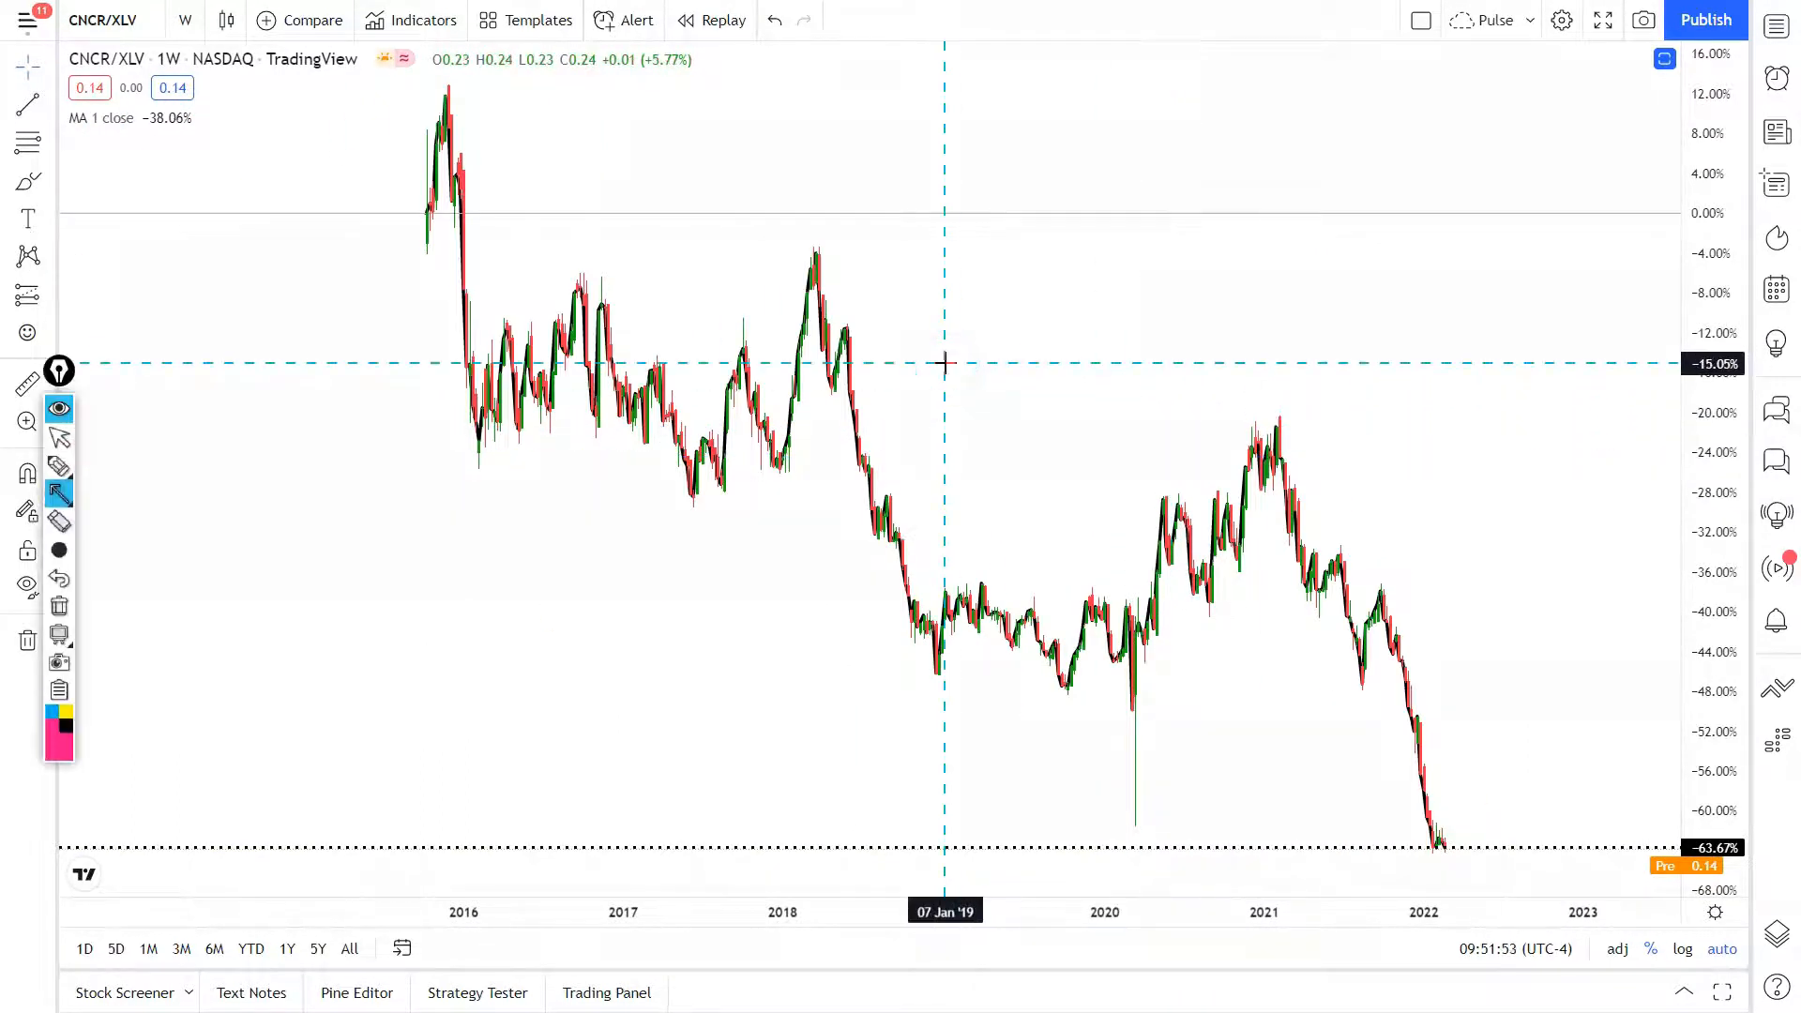
- Highlight the ratio's early-2018 top, shift the time range, and switch to 1D candles
{"action": "left_click_drag", "start_coordinate": [522, 149], "coordinate": [838, 344]}
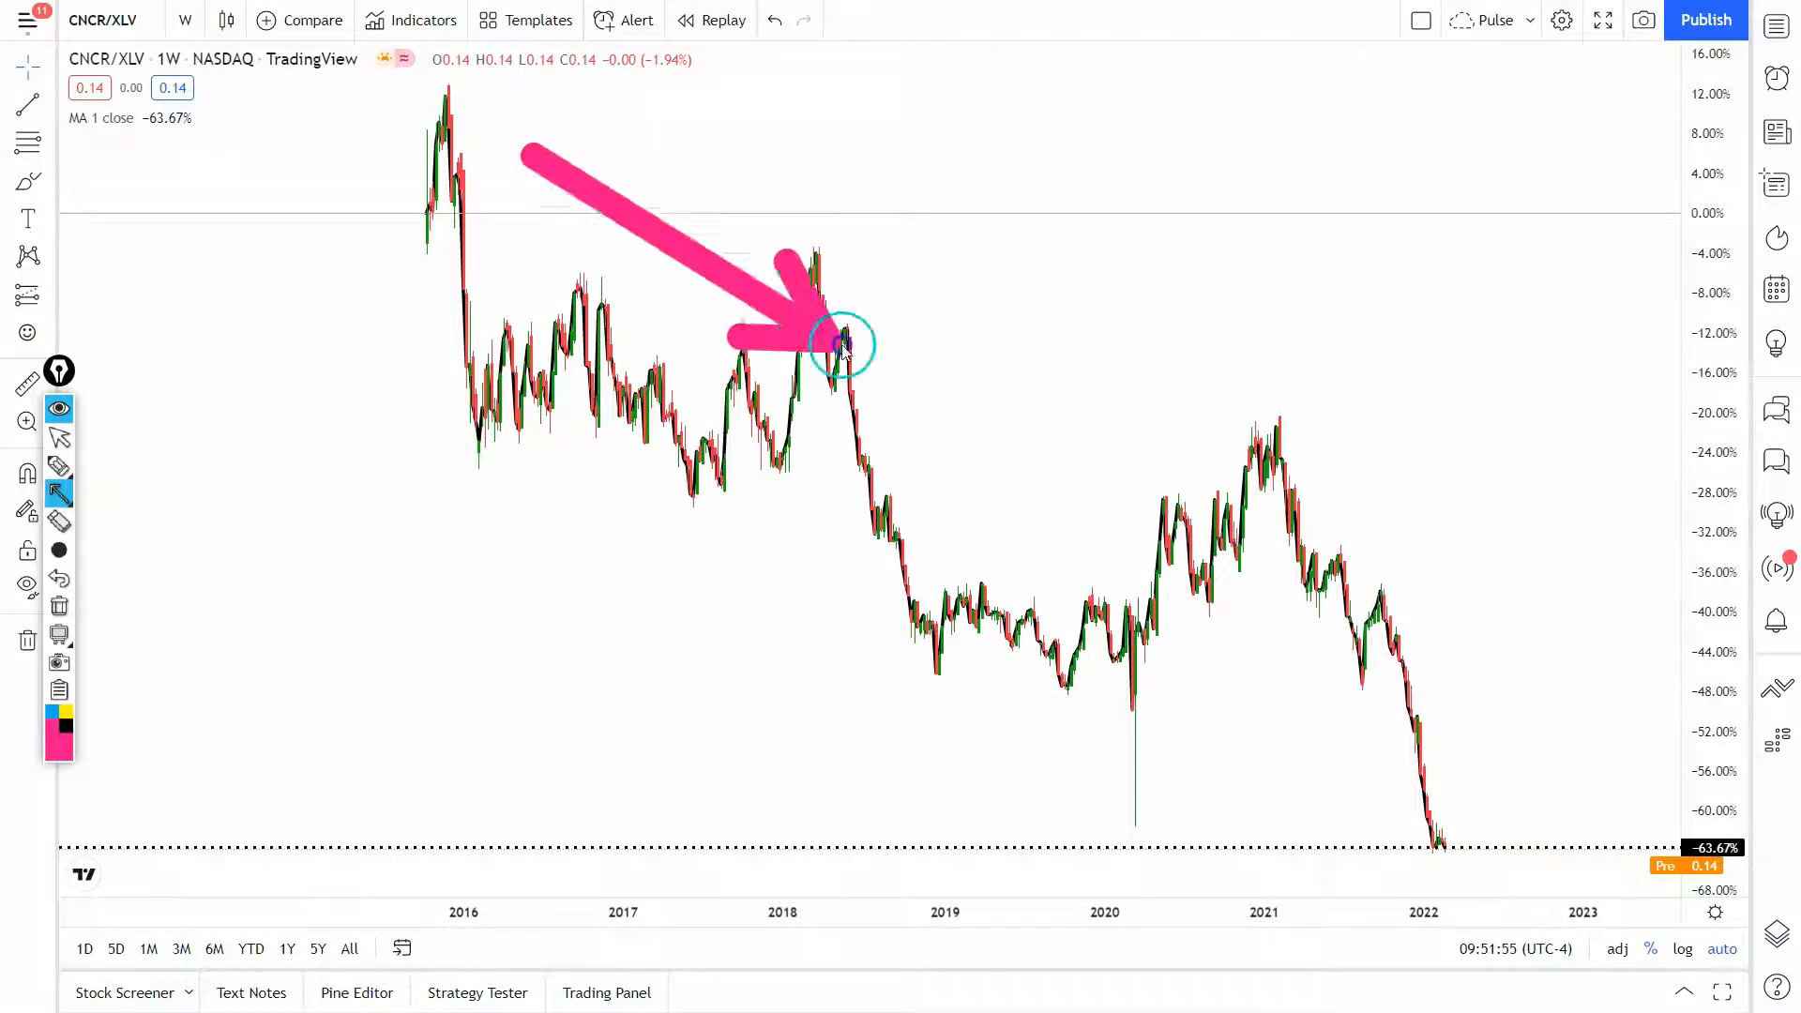
{"action": "left_click_drag", "start_coordinate": [844, 344], "coordinate": [1469, 677]}
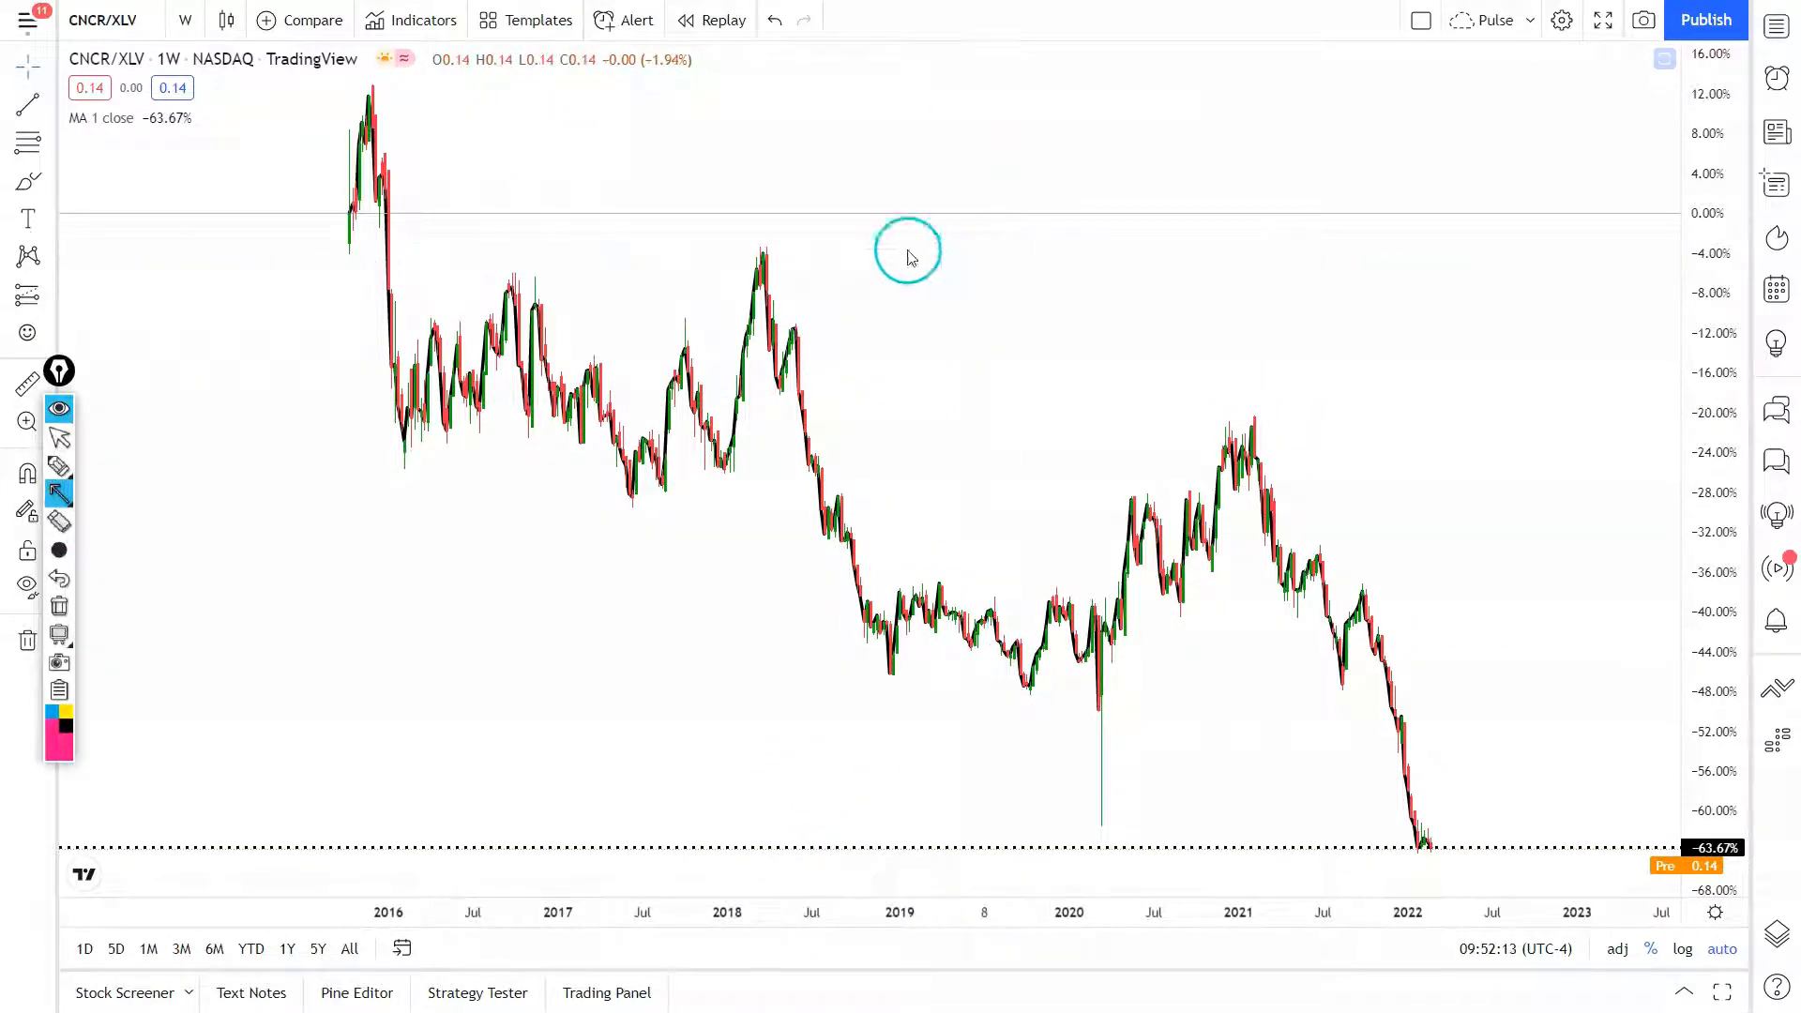
{"action": "left_click_drag", "start_coordinate": [775, 247], "coordinate": [896, 591]}
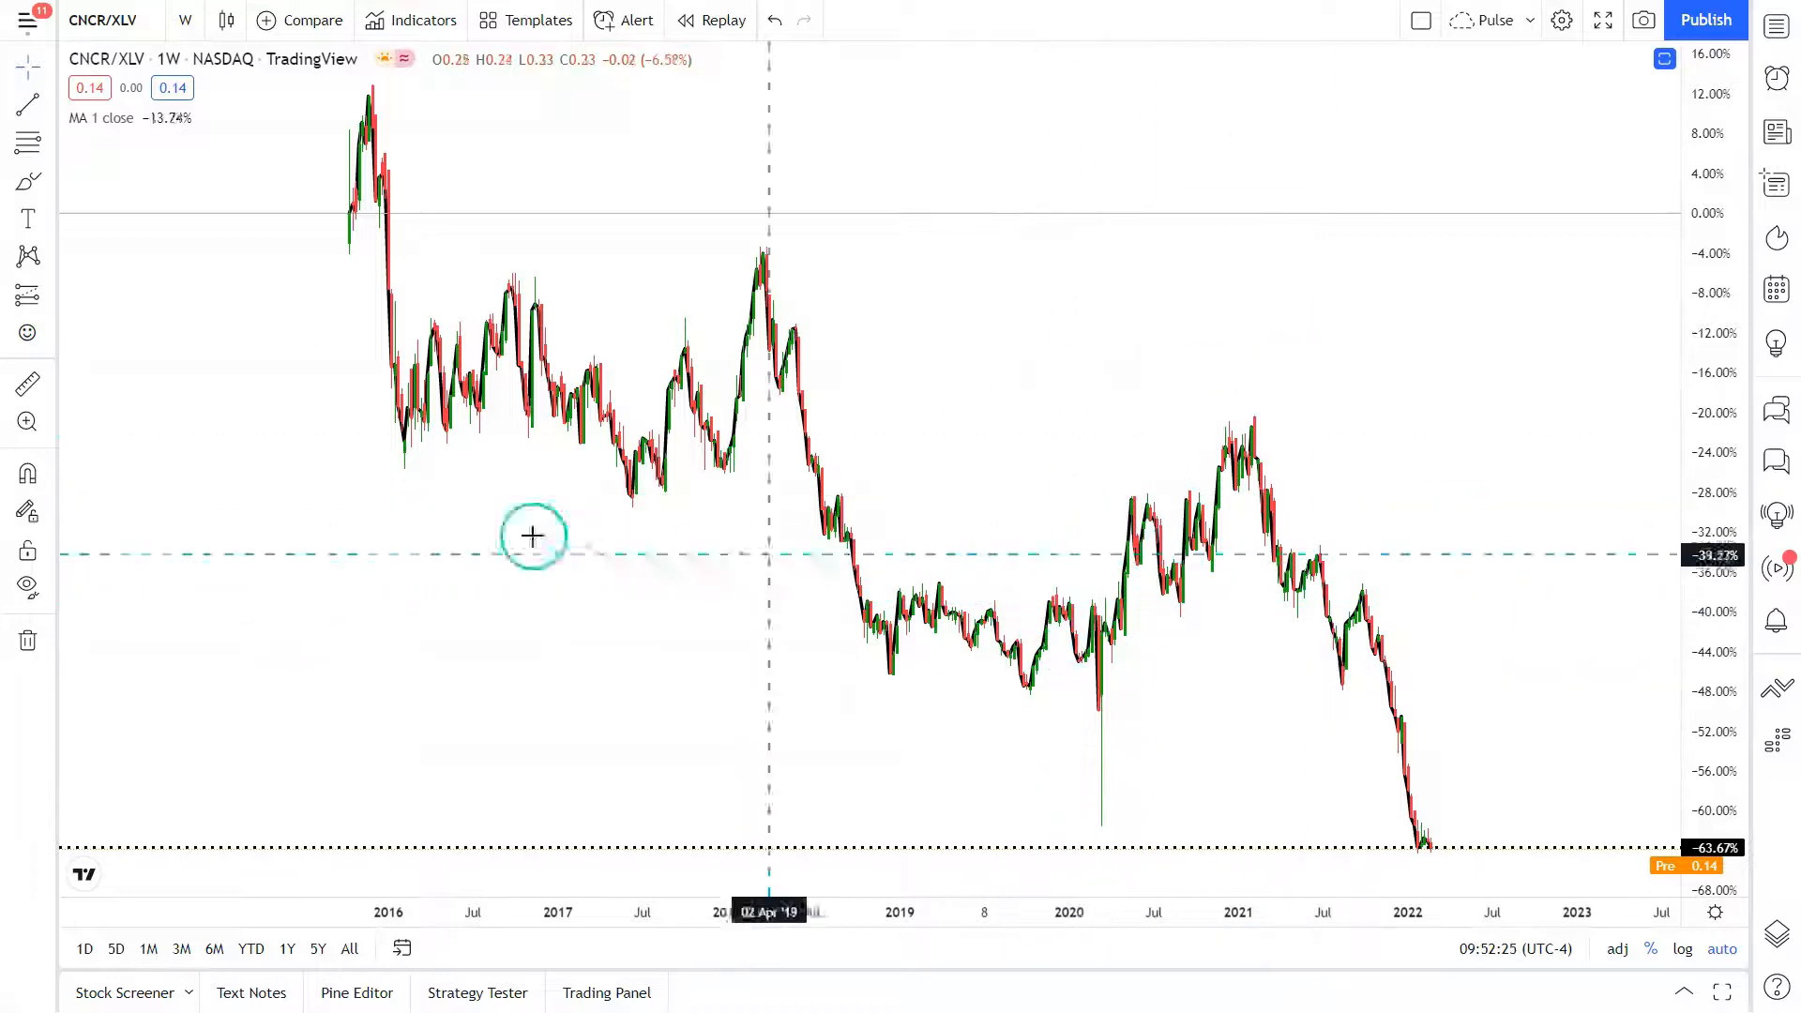
{"action": "mouse_move", "coordinate": [643, 408]}
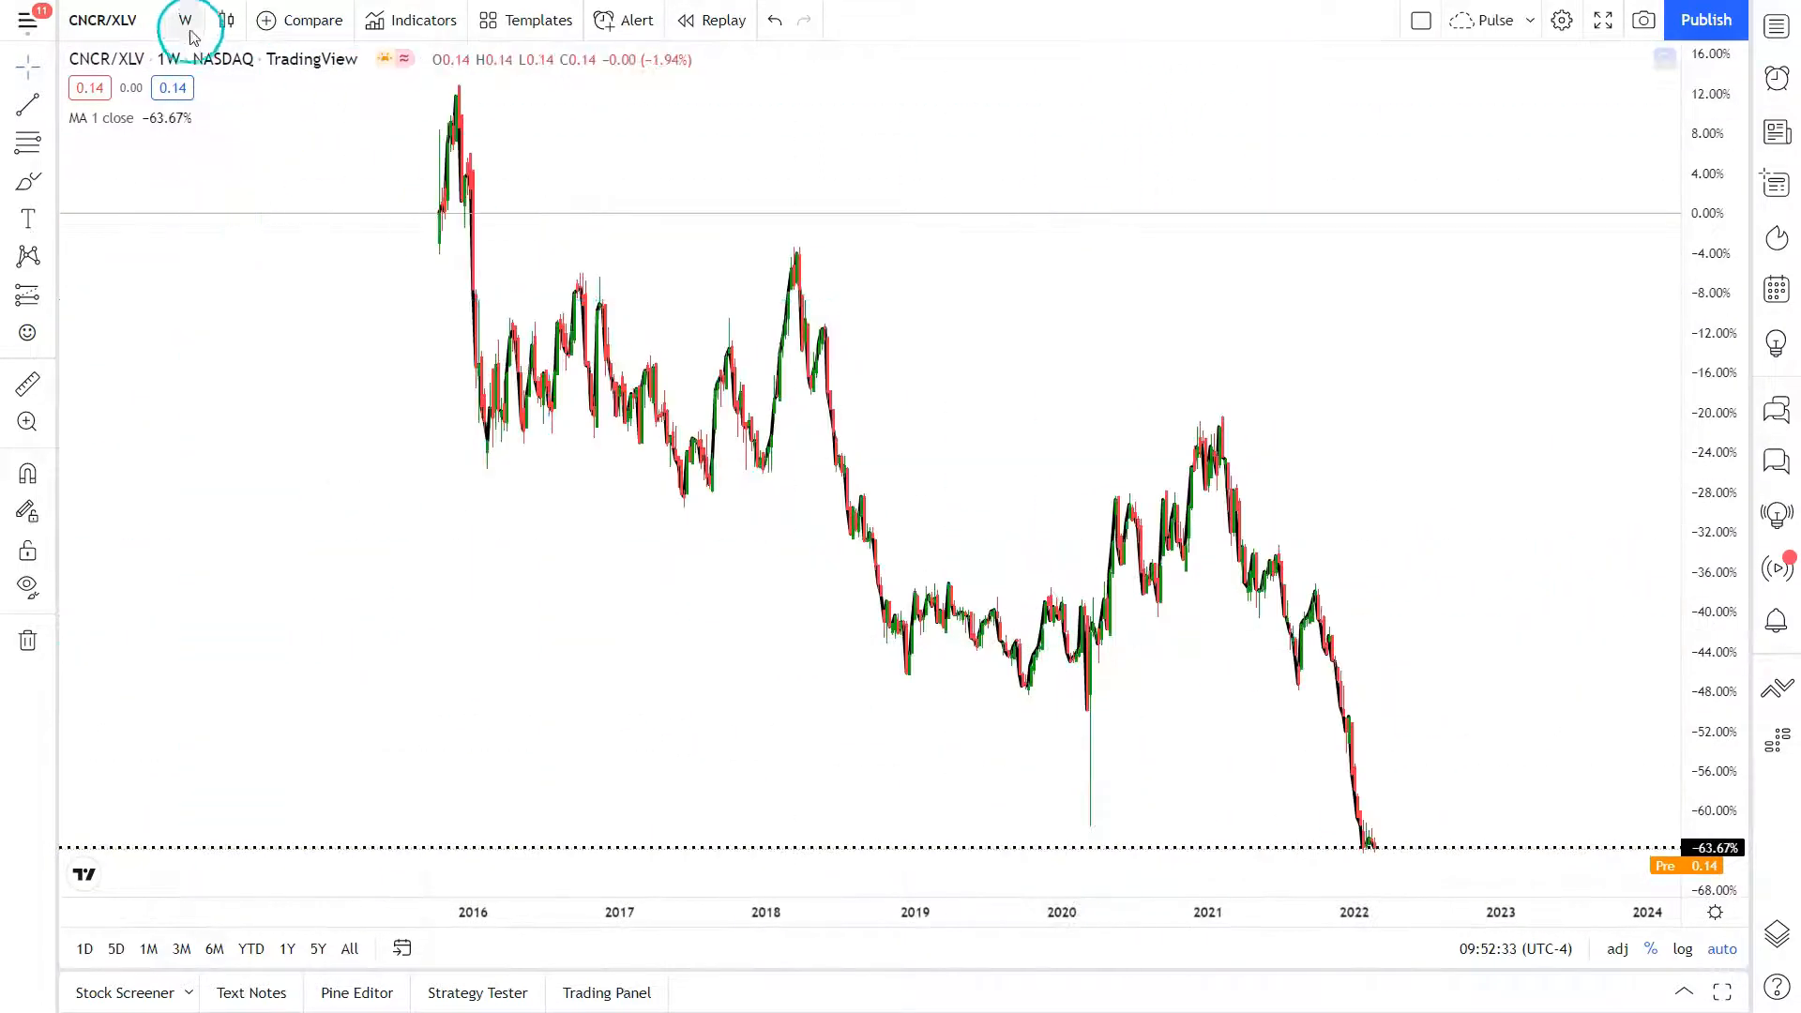
{"action": "left_click", "coordinate": [184, 20]}
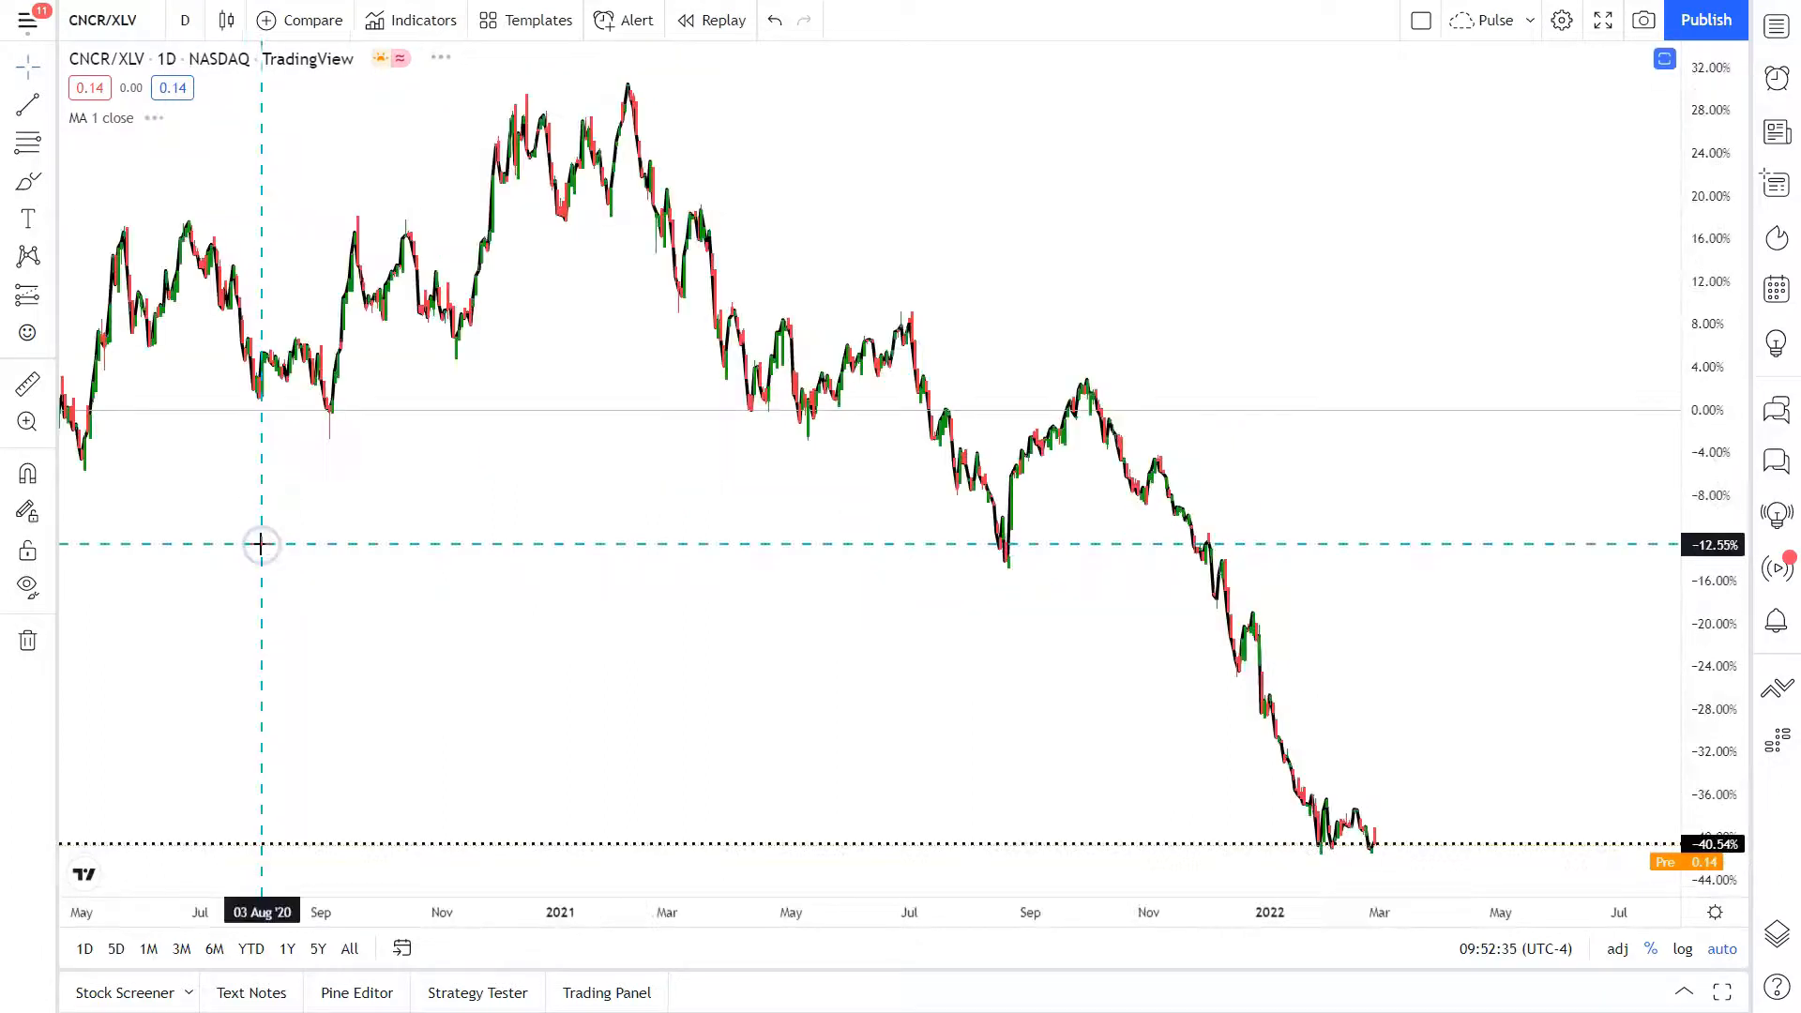
{"action": "mouse_move", "coordinate": [1124, 442]}
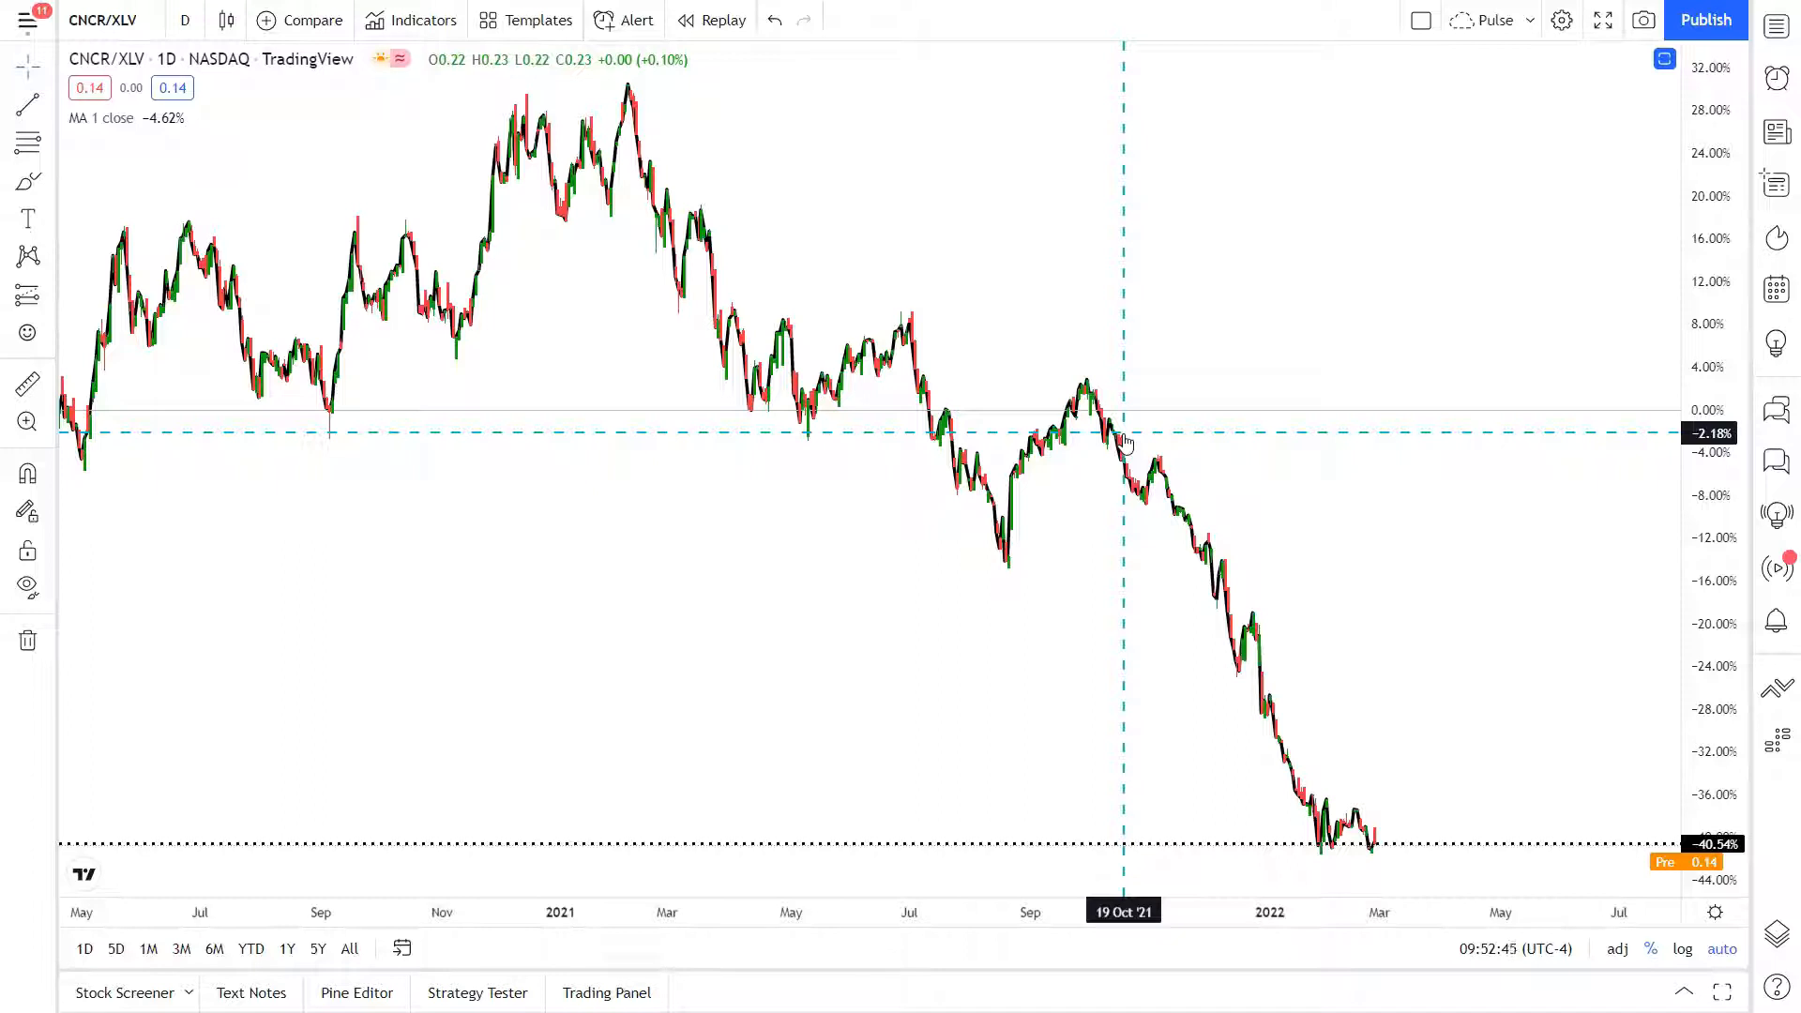
{"action": "mouse_move", "coordinate": [1299, 256]}
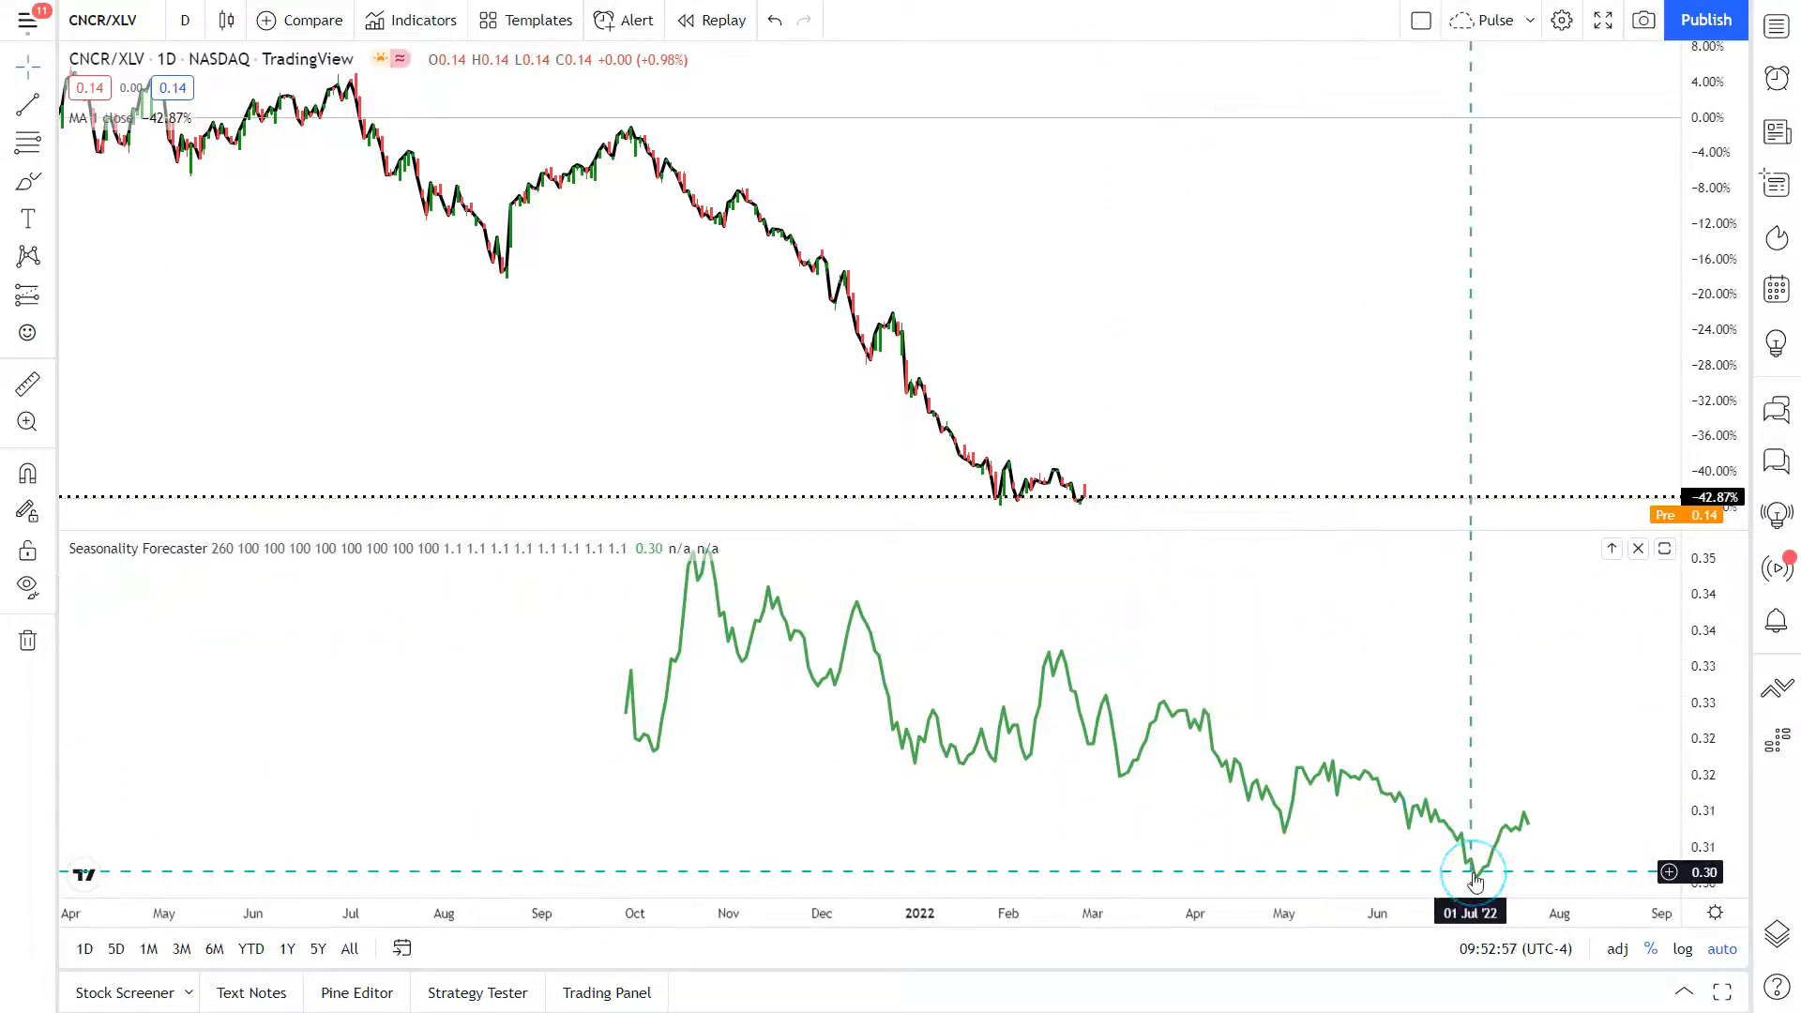
{"action": "mouse_move", "coordinate": [1449, 491]}
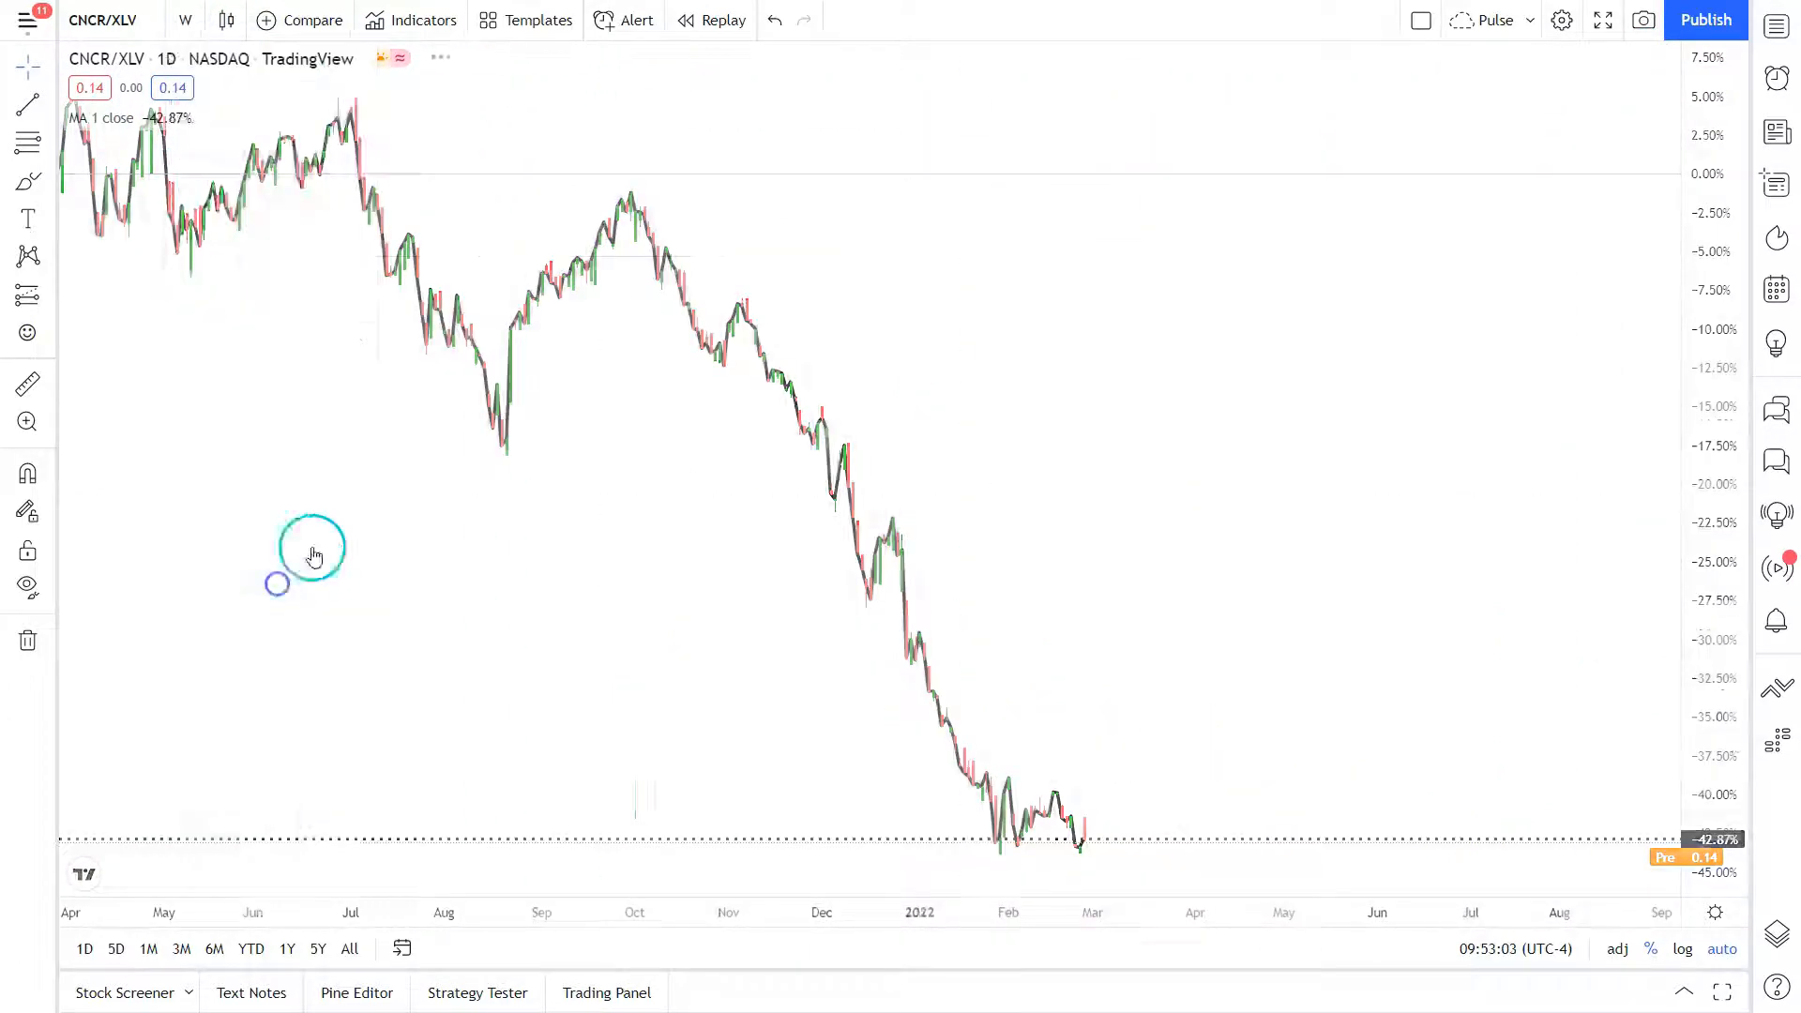
- Return XLV/SPY to weekly candles, zoom into post-2009, then widen to full history
{"action": "left_click", "coordinate": [183, 20]}
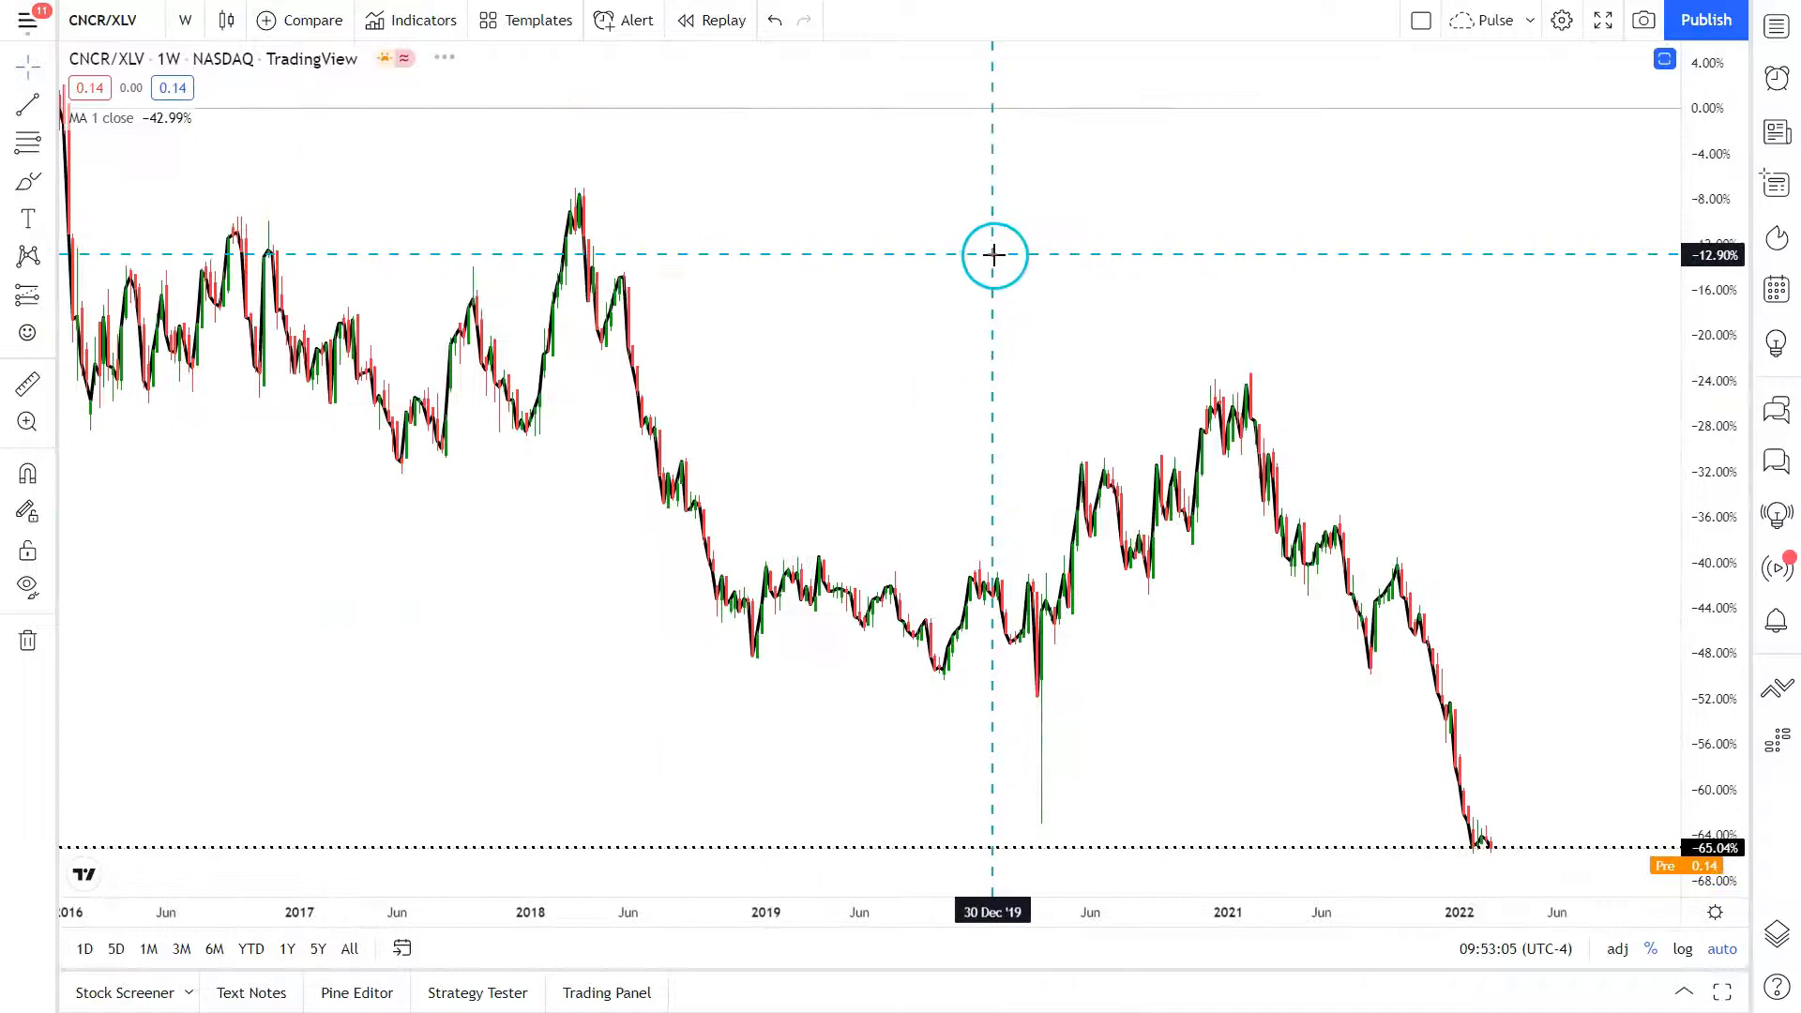
{"action": "mouse_move", "coordinate": [973, 293]}
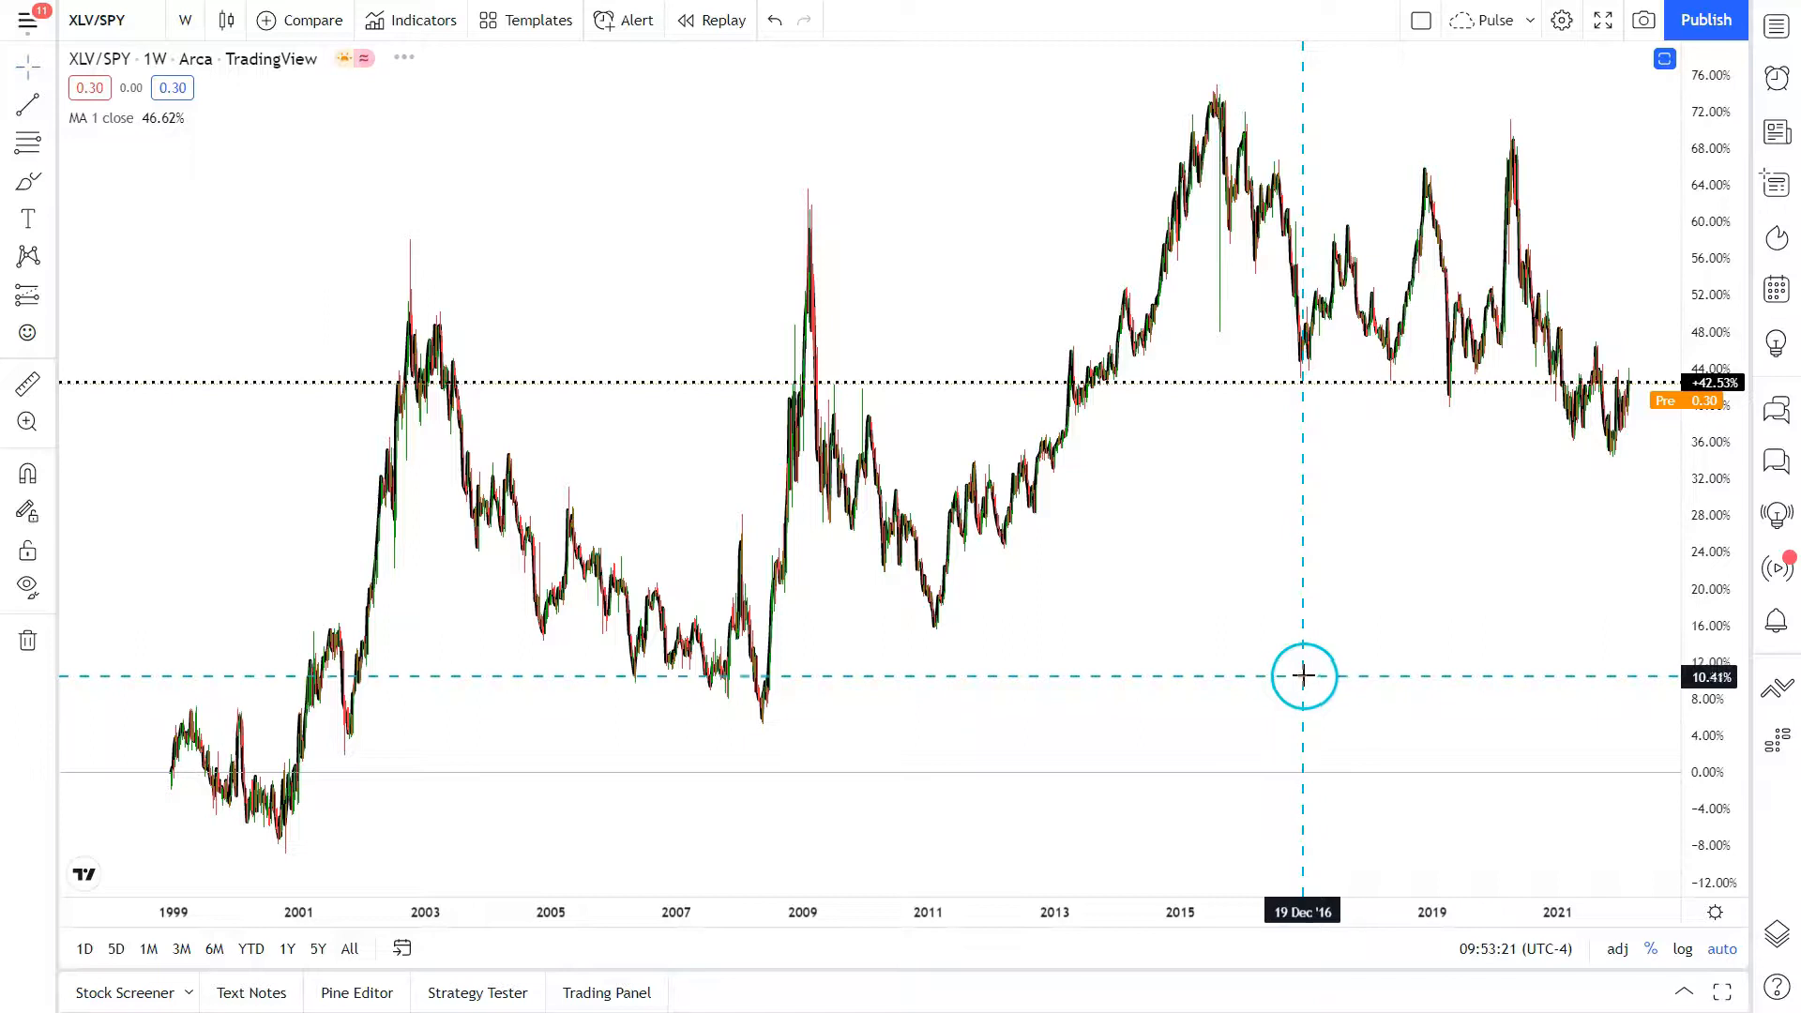
{"action": "left_click_drag", "start_coordinate": [1304, 675], "coordinate": [1278, 687]}
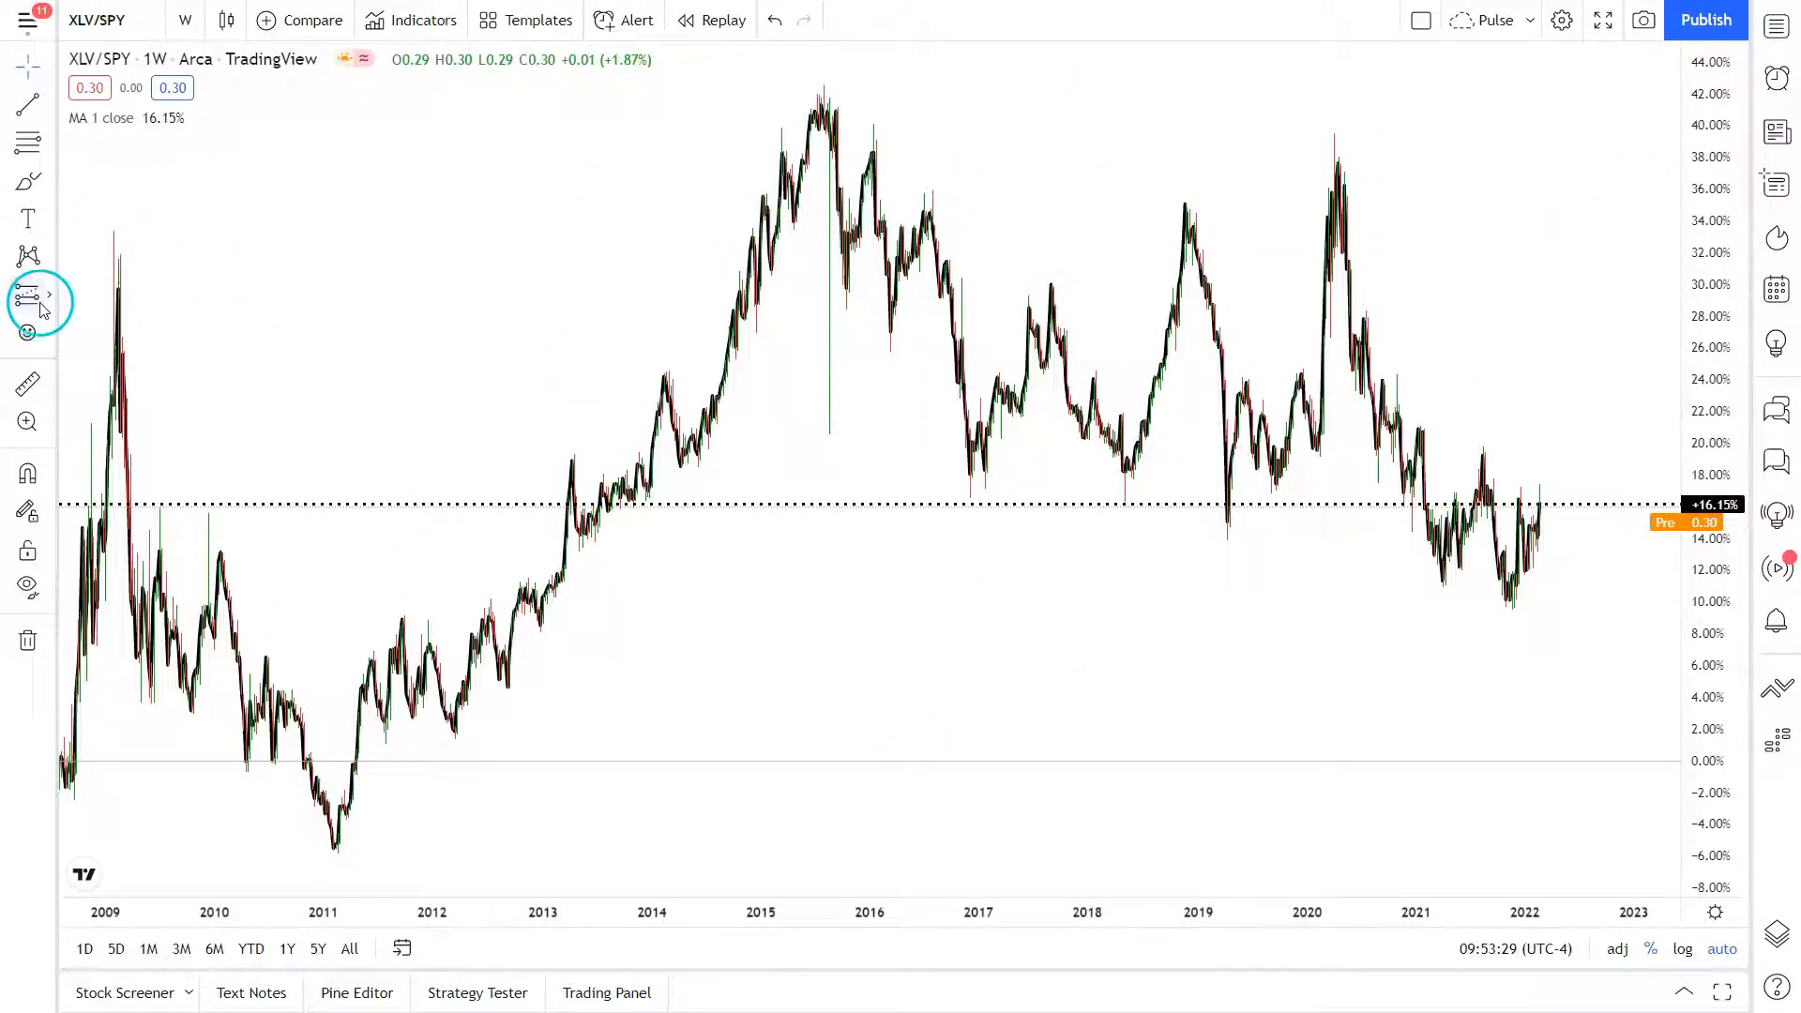
{"action": "mouse_move", "coordinate": [27, 255]}
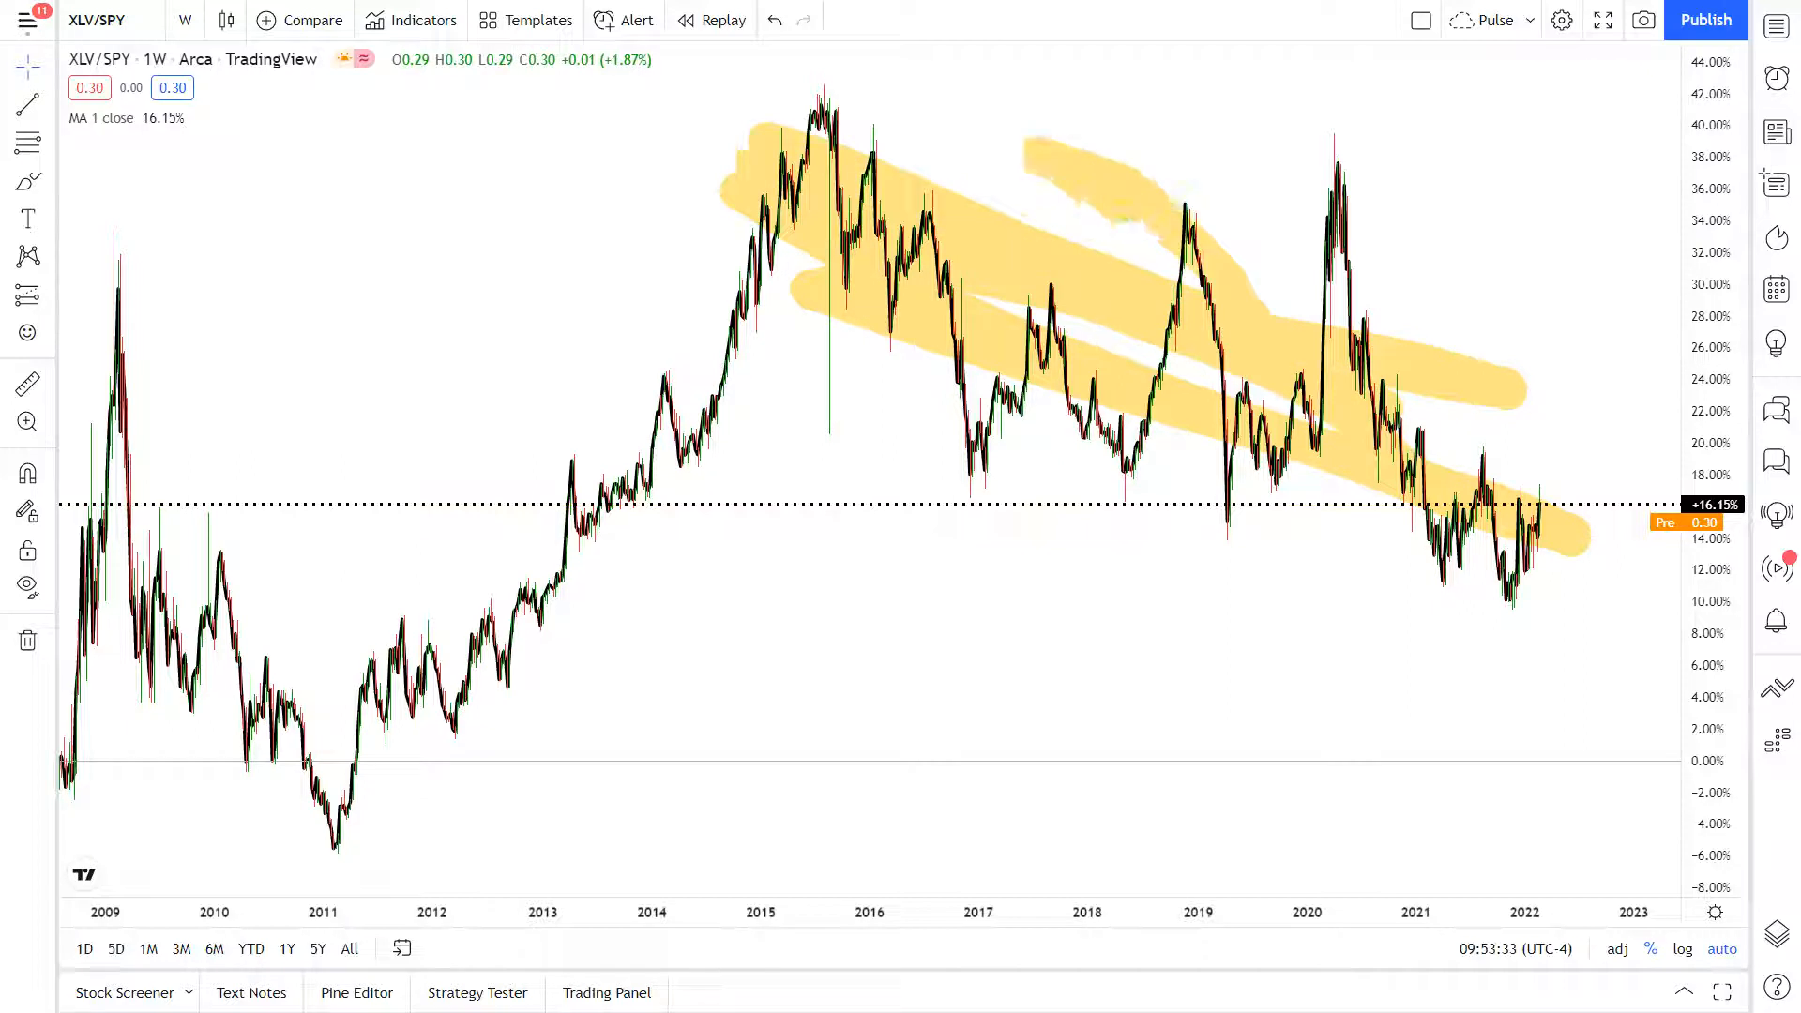
{"action": "left_click_drag", "start_coordinate": [712, 103], "coordinate": [1551, 540]}
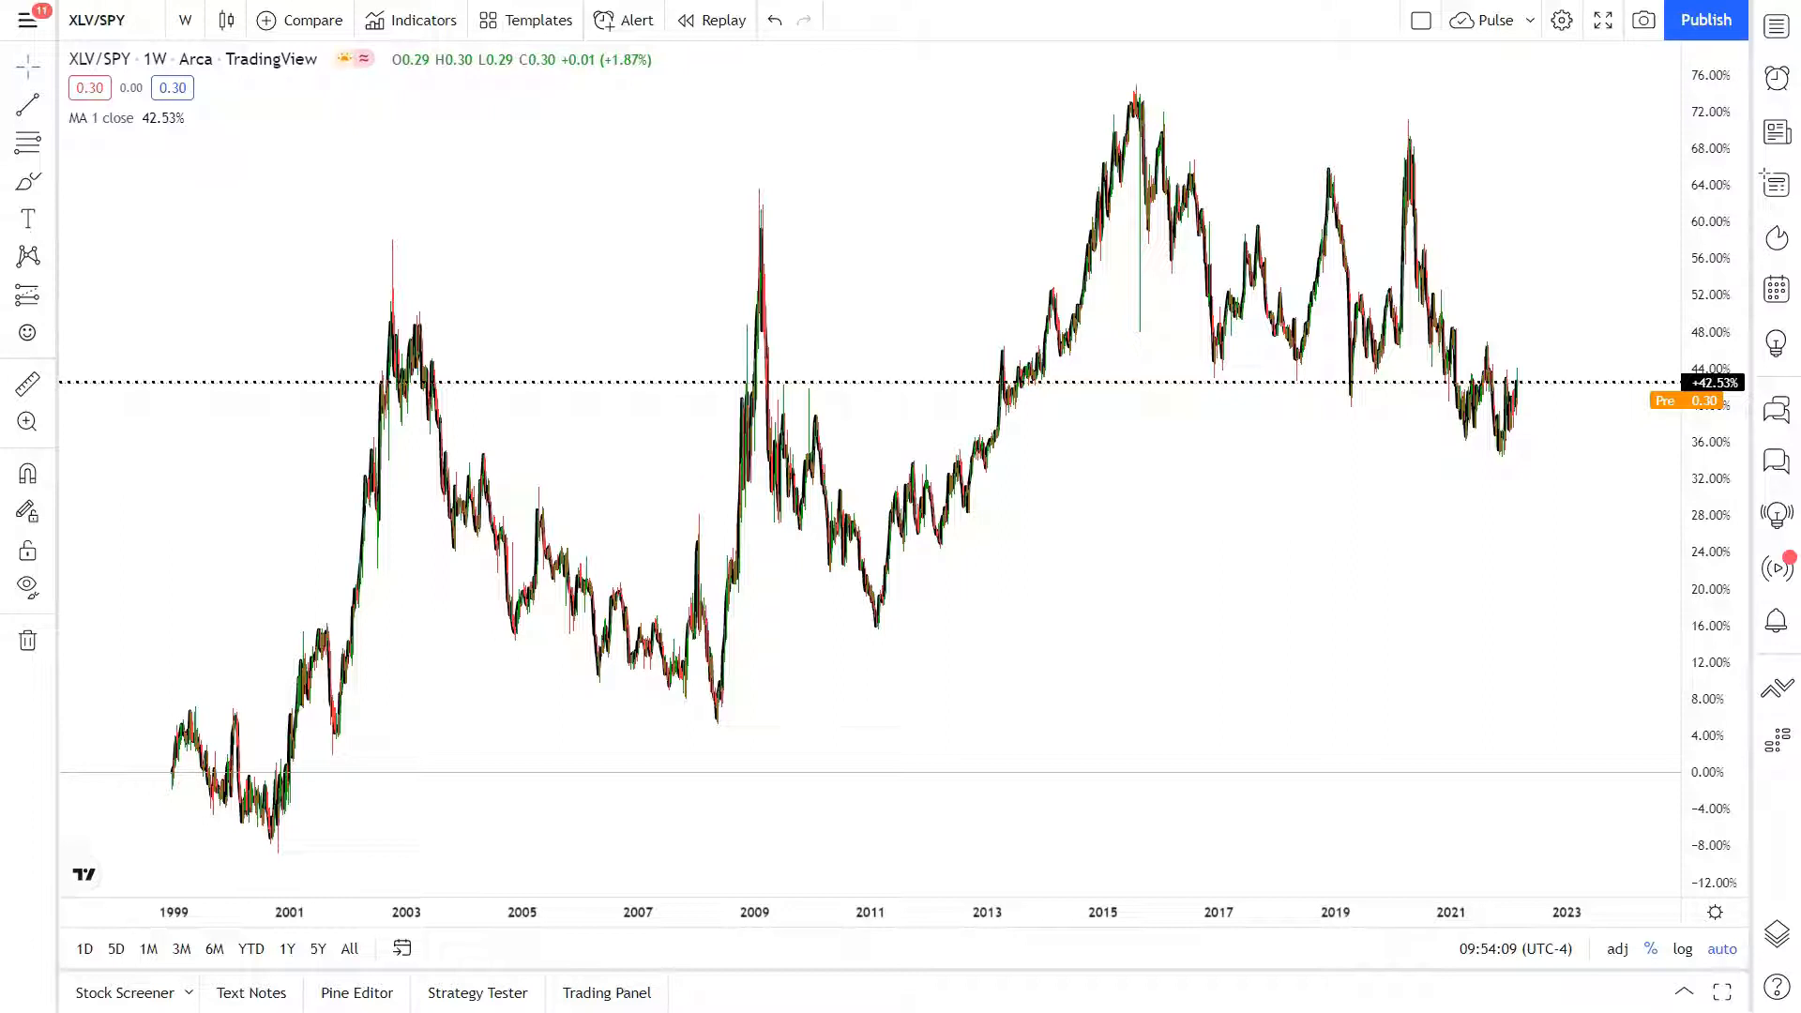
{"action": "left_click_drag", "start_coordinate": [345, 357], "coordinate": [442, 292]}
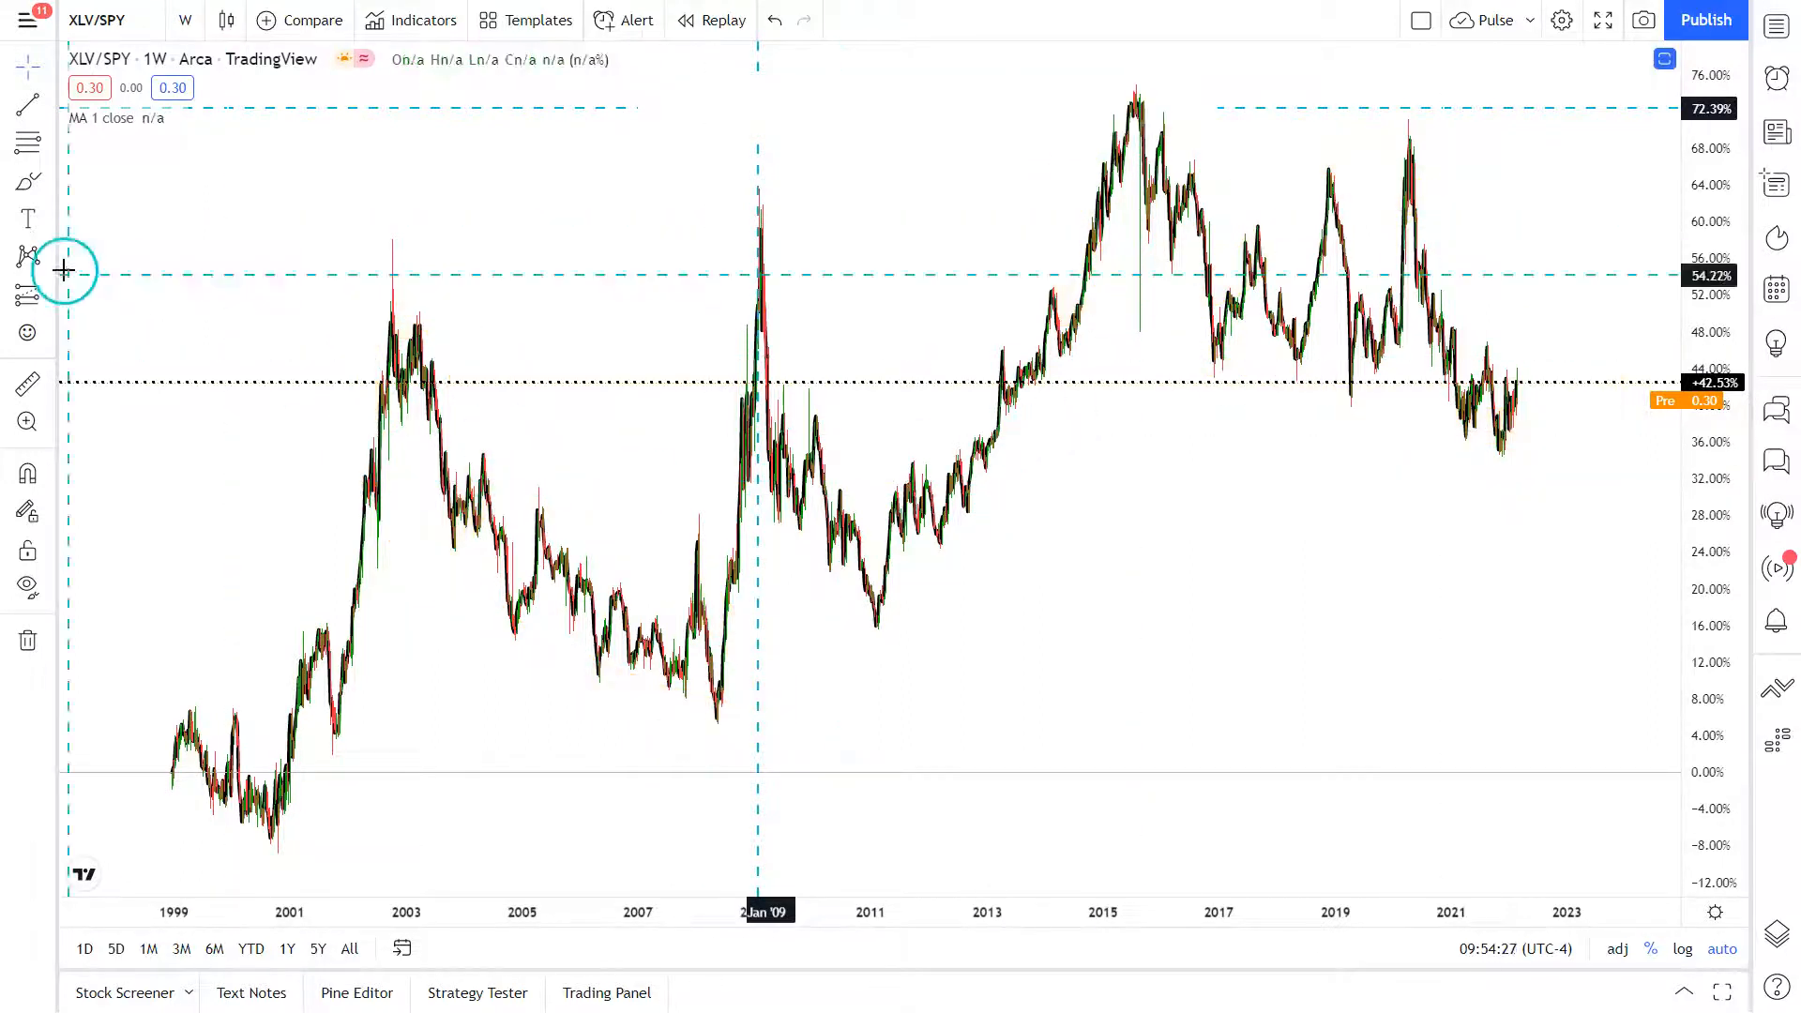
{"action": "left_click", "coordinate": [27, 296]}
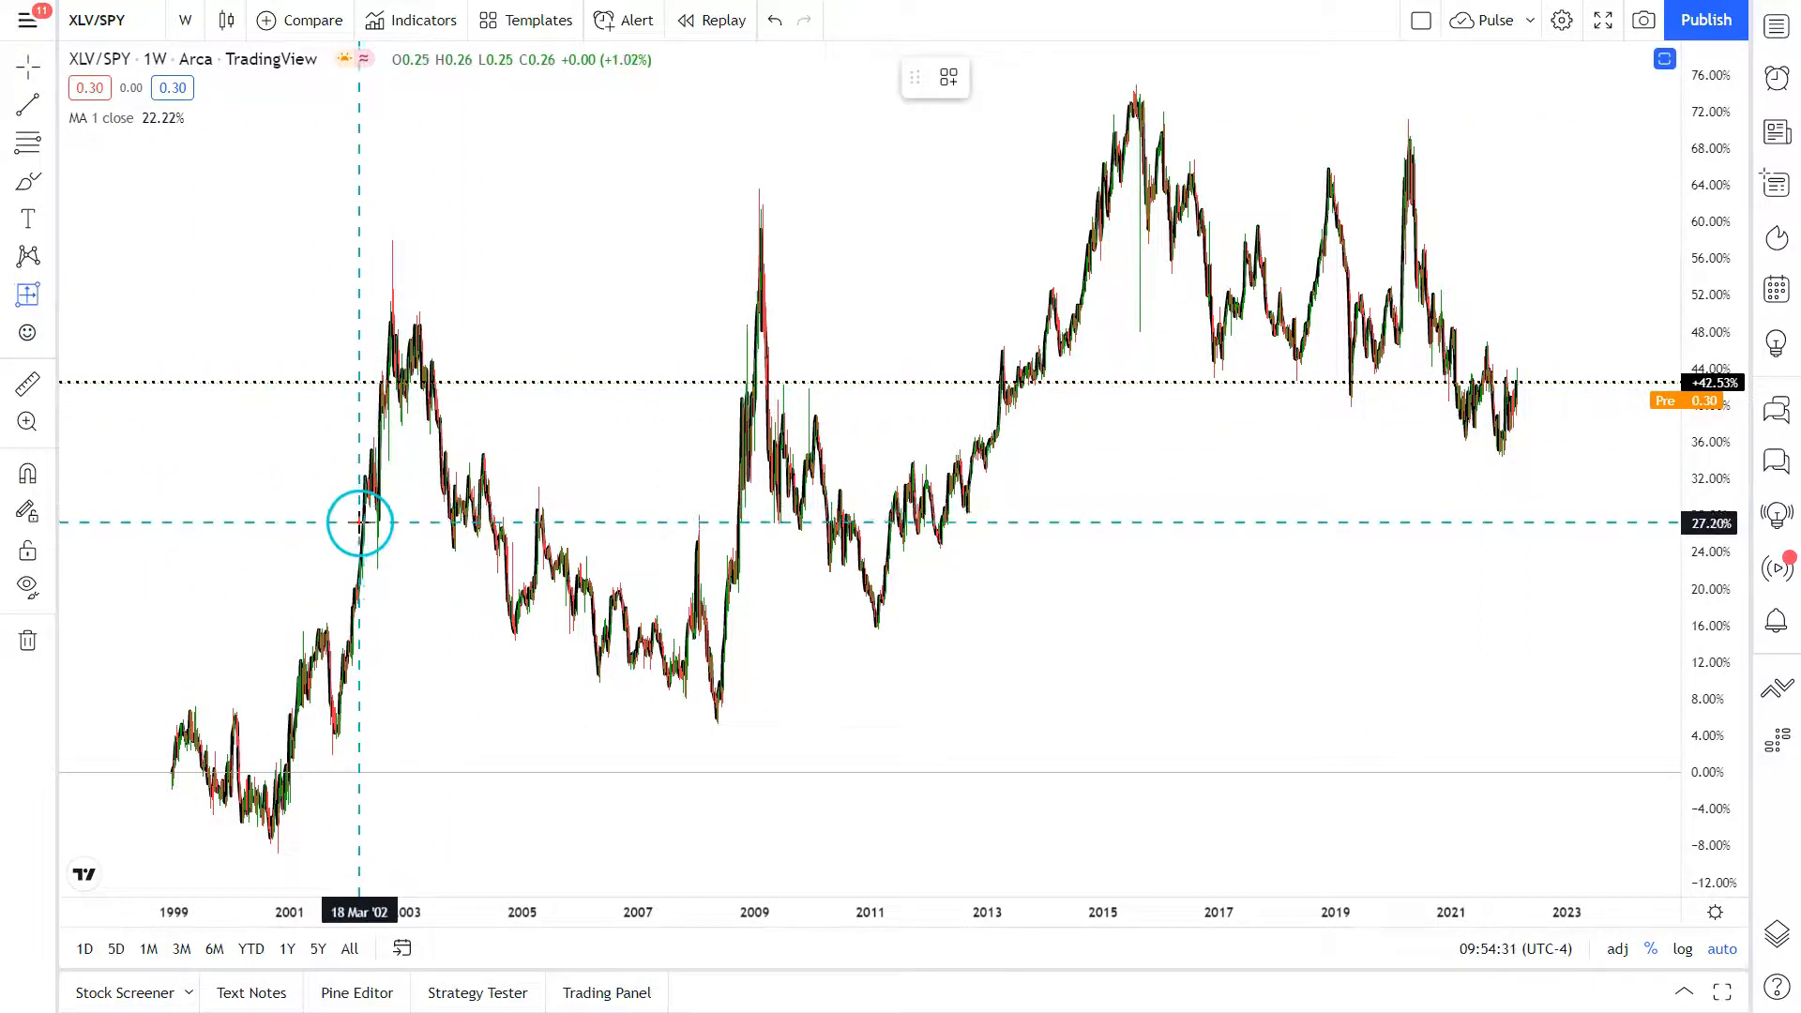
{"action": "left_click_drag", "start_coordinate": [360, 522], "coordinate": [712, 710]}
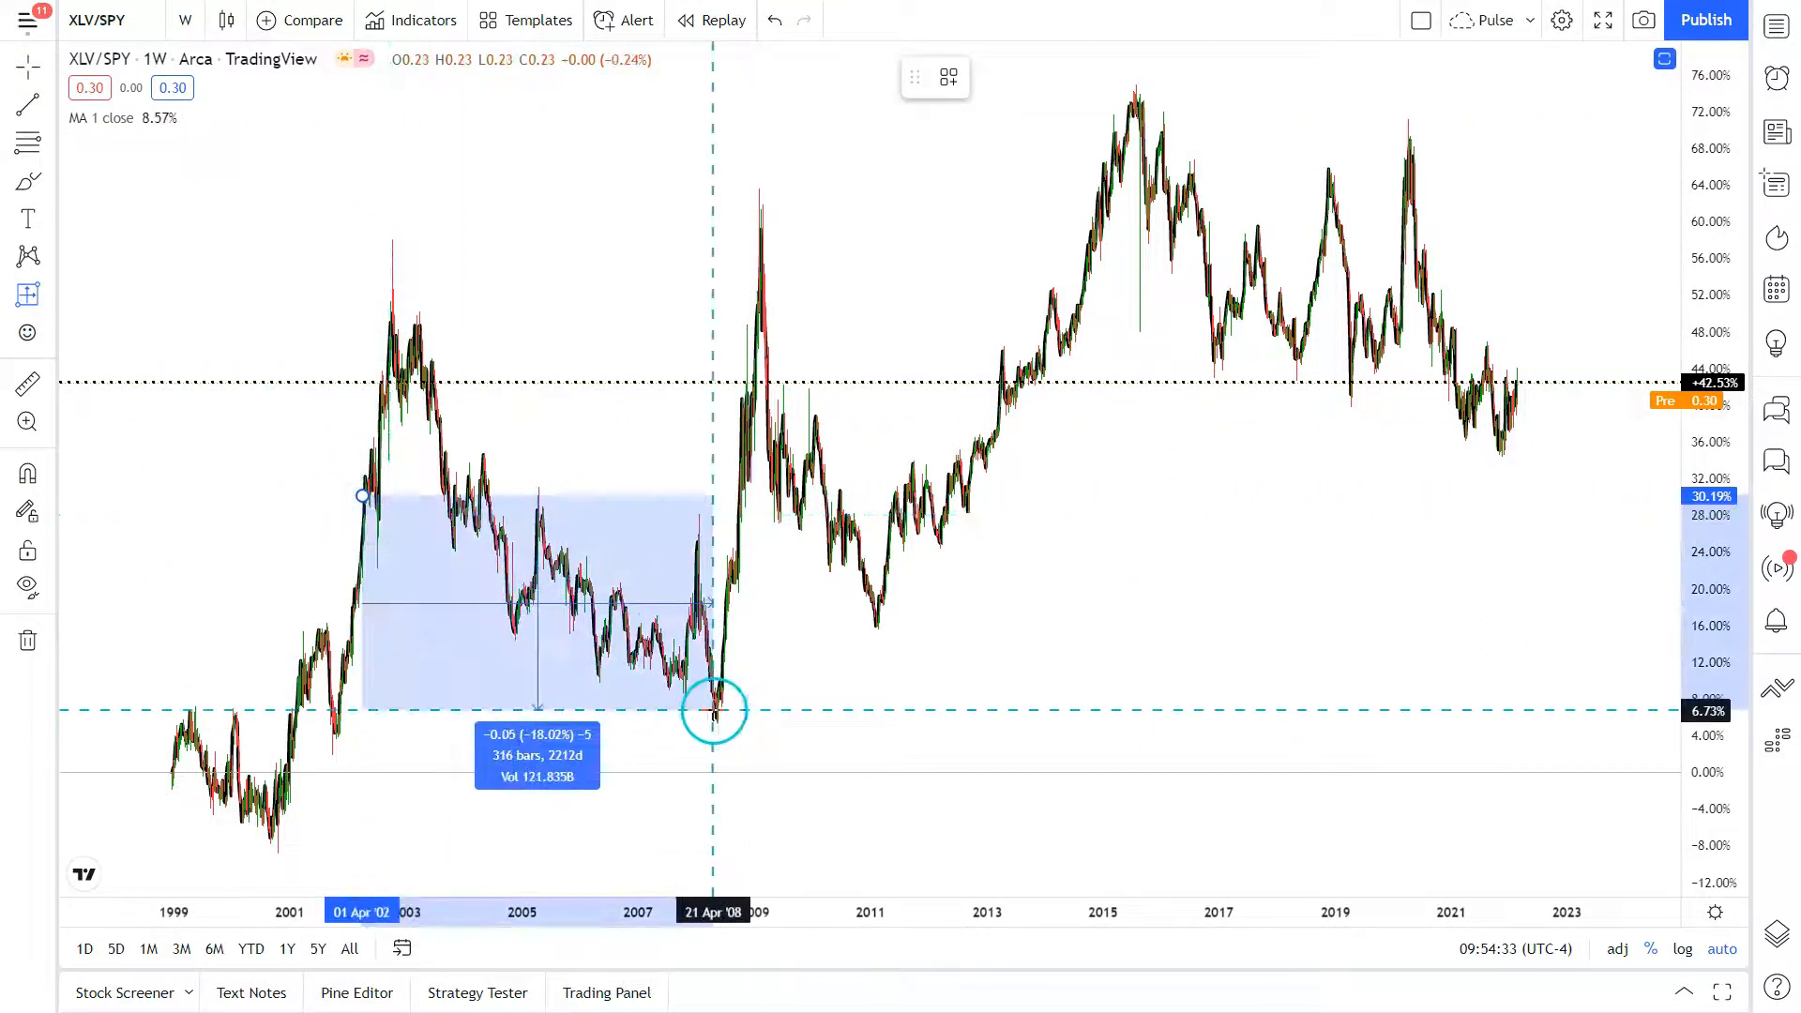
{"action": "left_click_drag", "start_coordinate": [712, 710], "coordinate": [719, 710]}
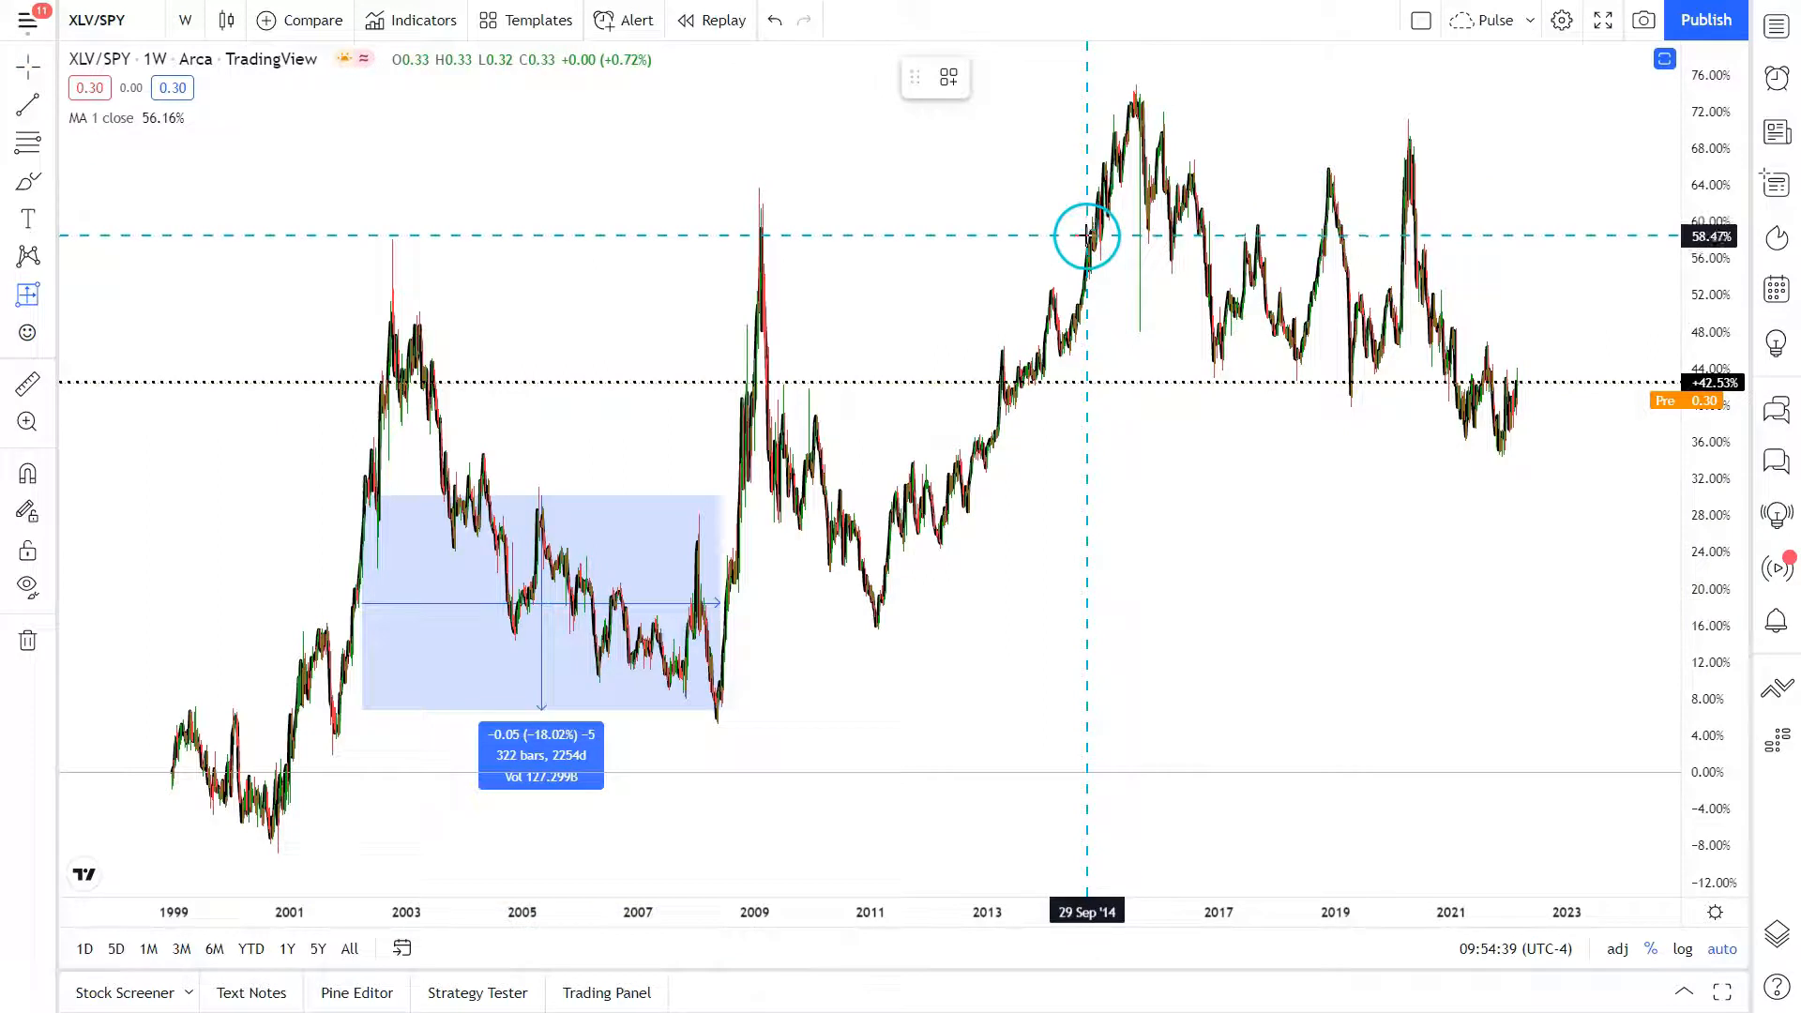
{"action": "left_click_drag", "start_coordinate": [1086, 236], "coordinate": [1504, 379]}
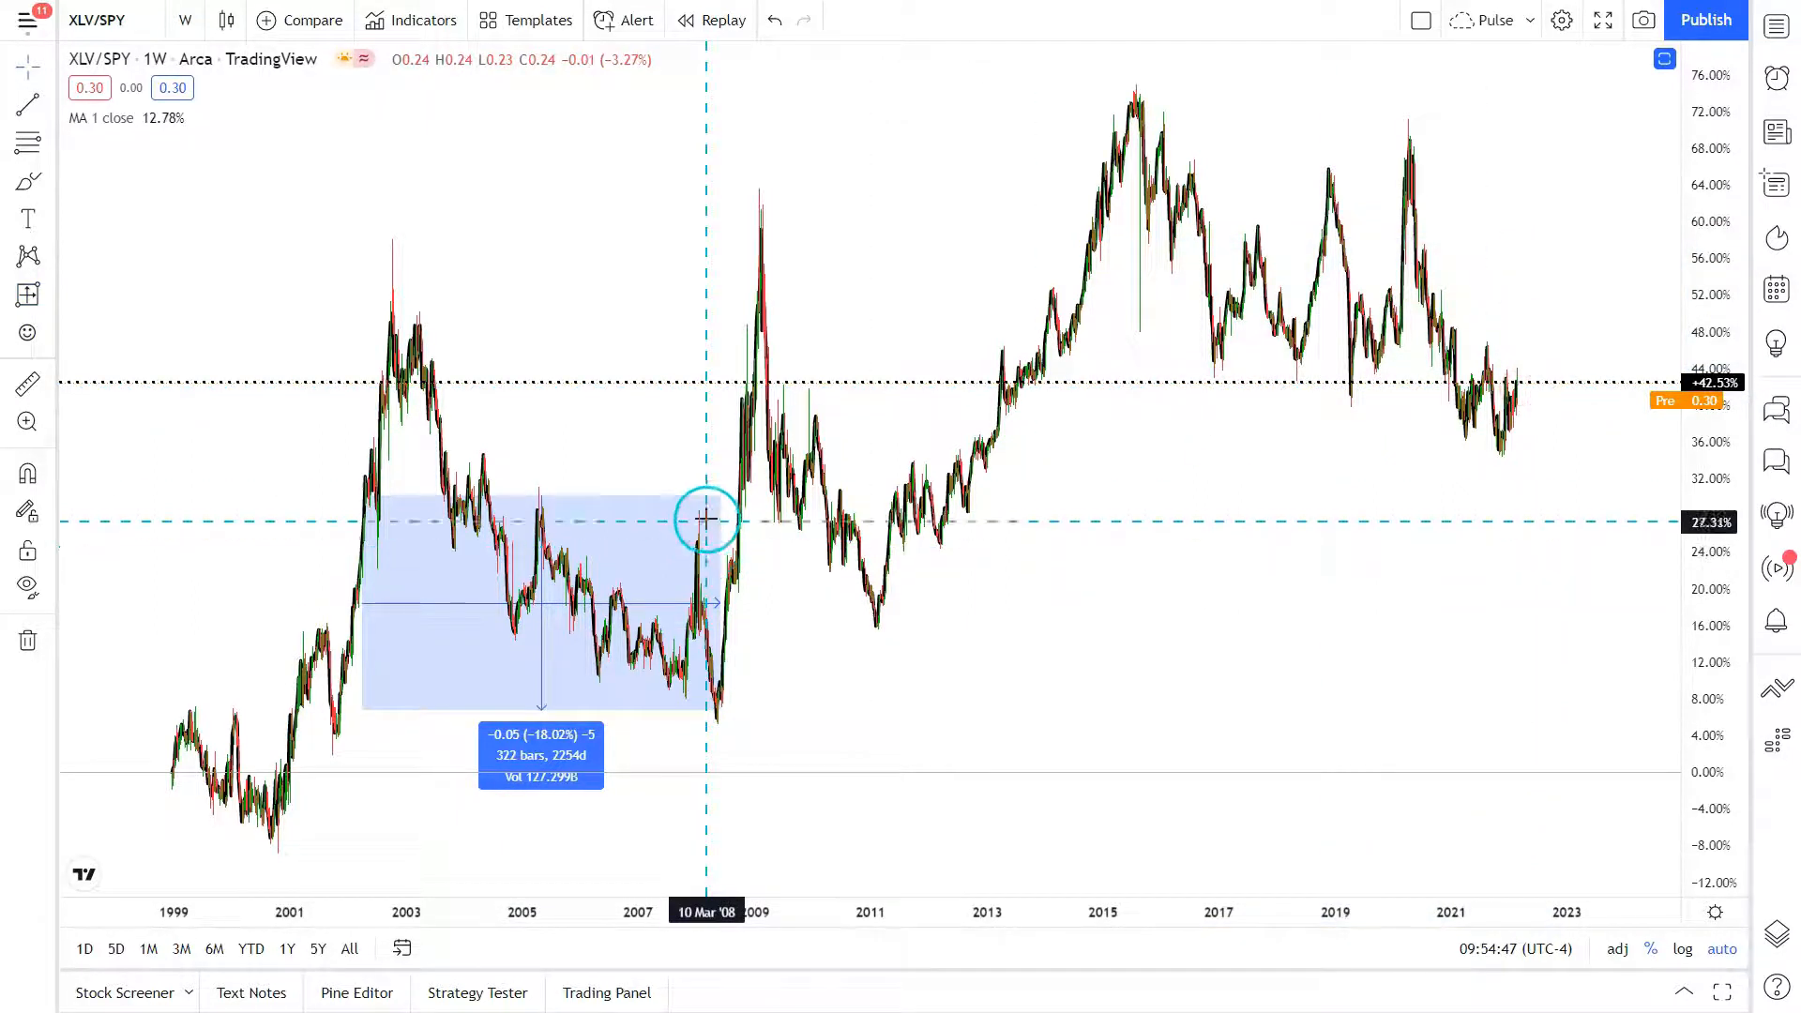
{"action": "left_click_drag", "start_coordinate": [706, 518], "coordinate": [588, 741]}
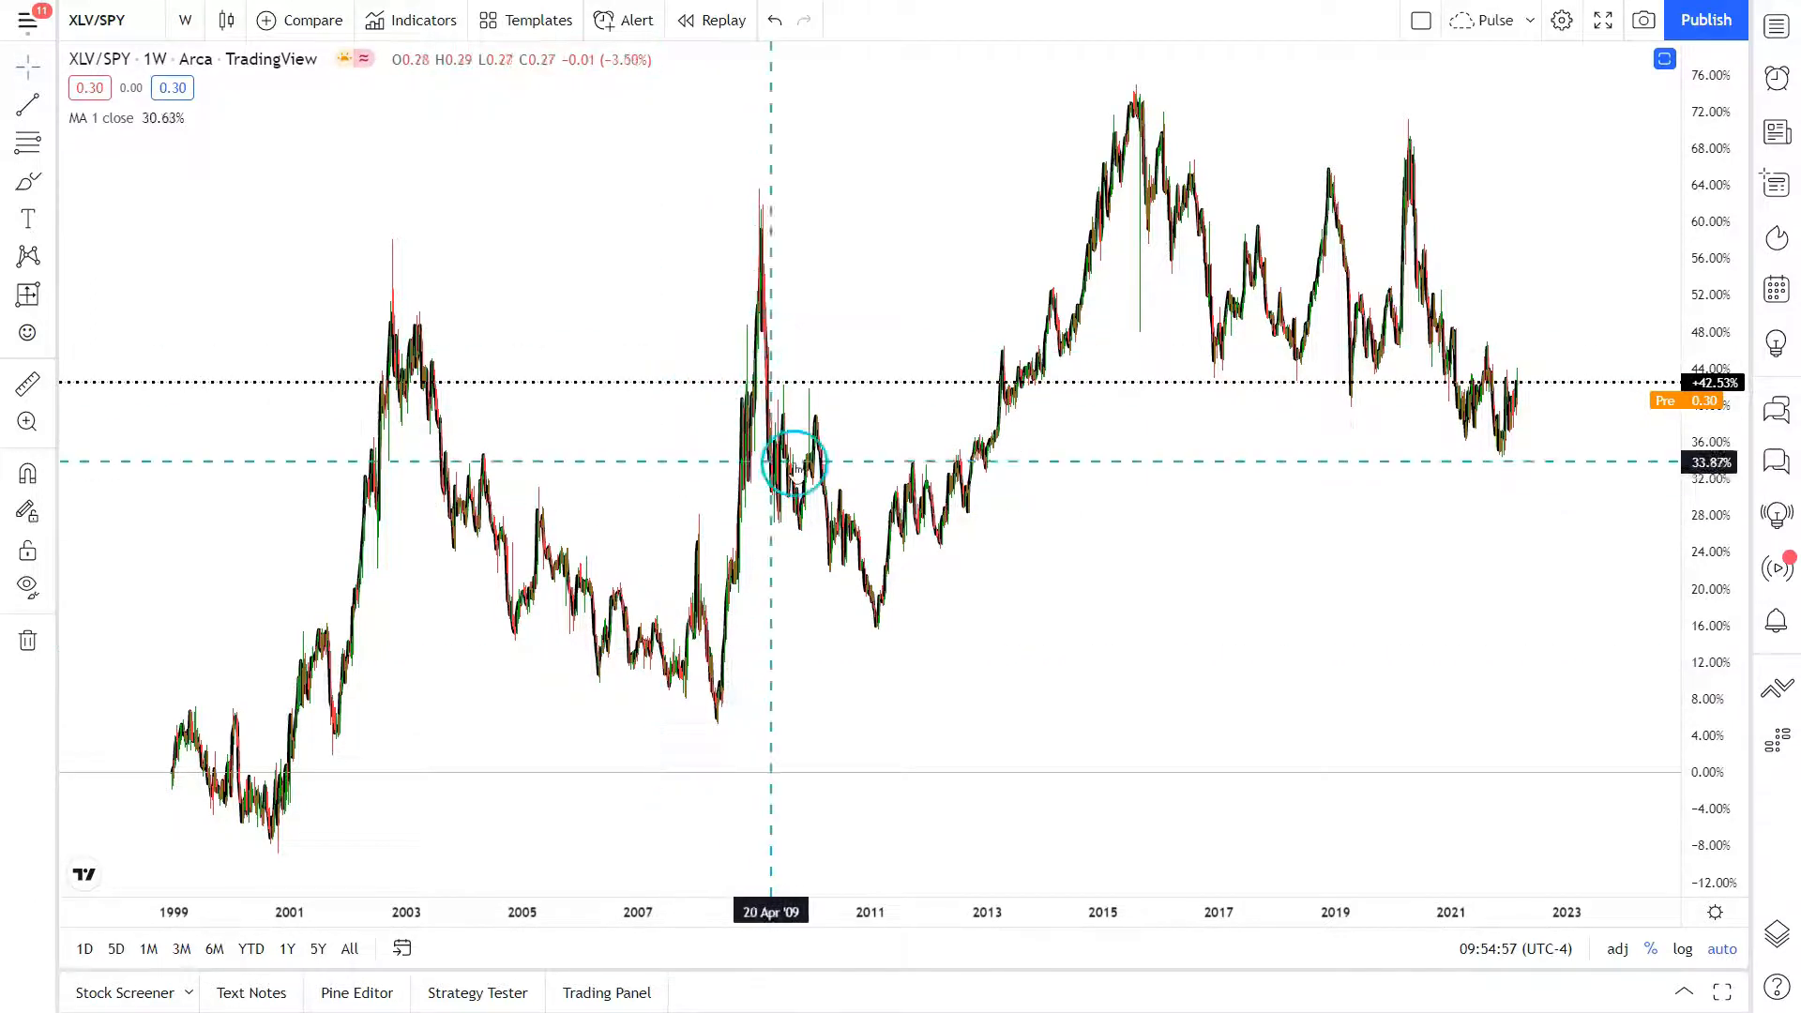
{"action": "mouse_move", "coordinate": [236, 20]}
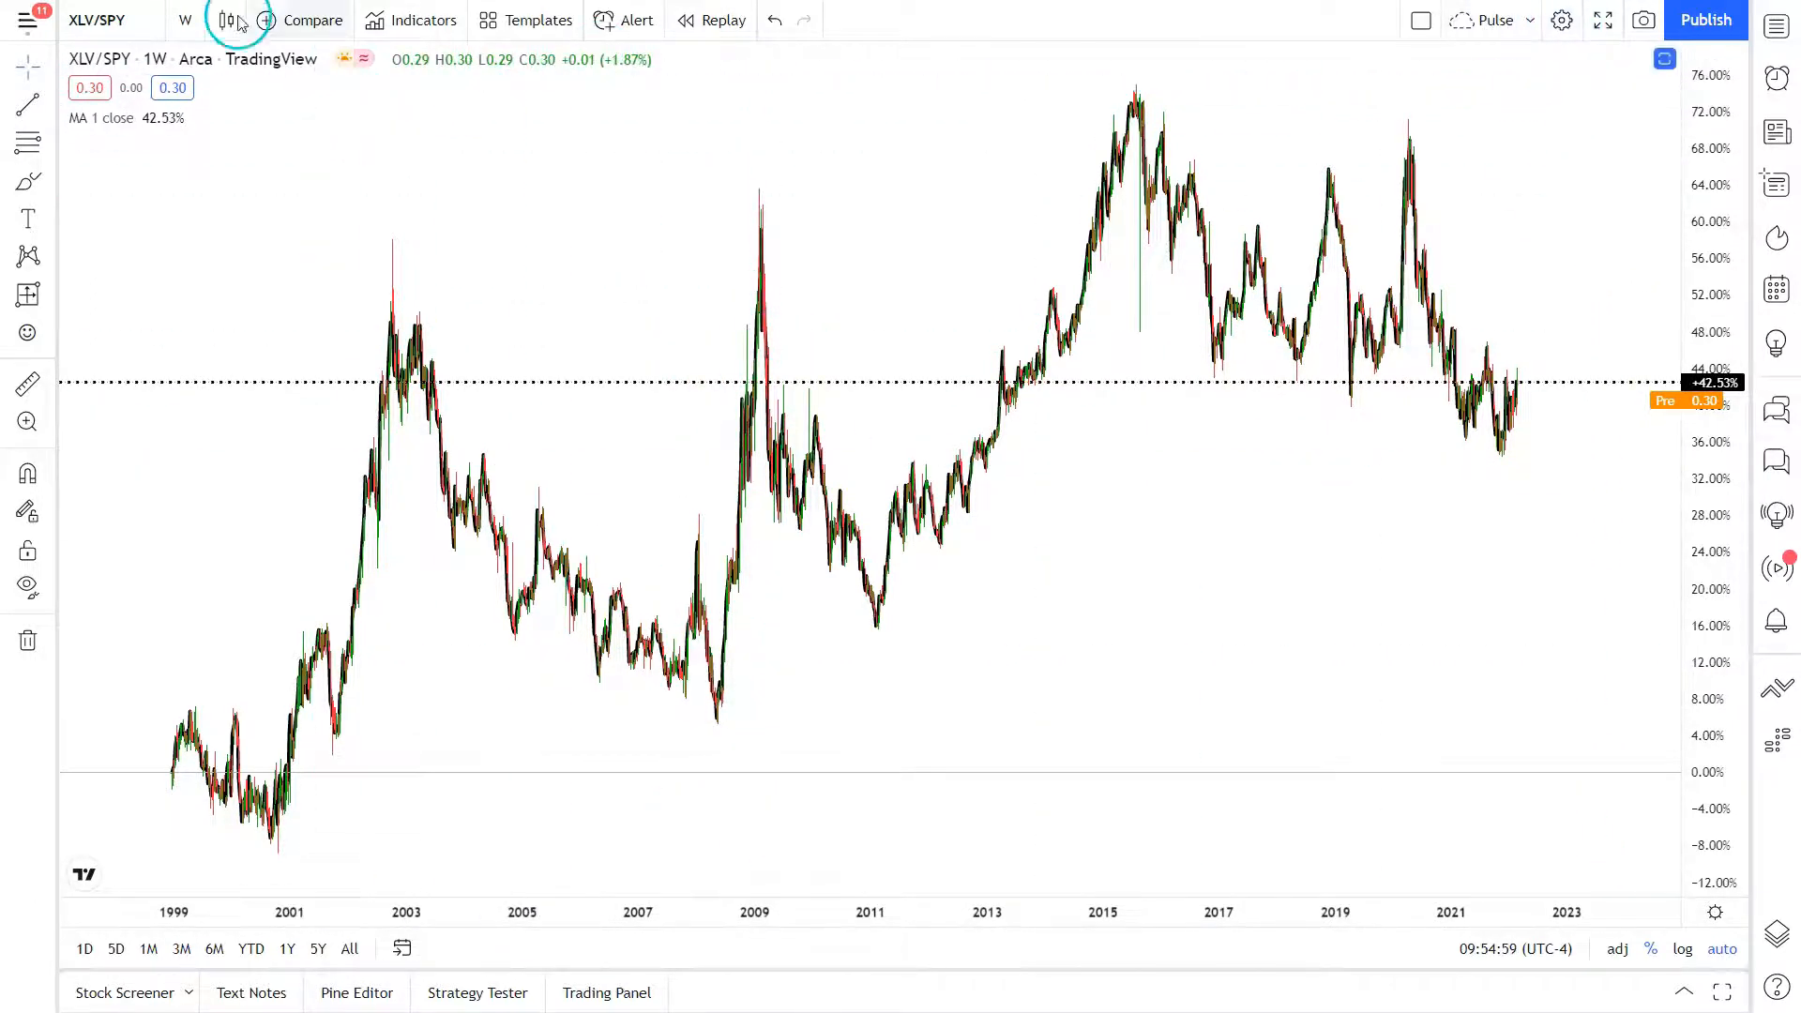
- Select the 1-day interval from the chart interval list
{"action": "left_click", "coordinate": [184, 21]}
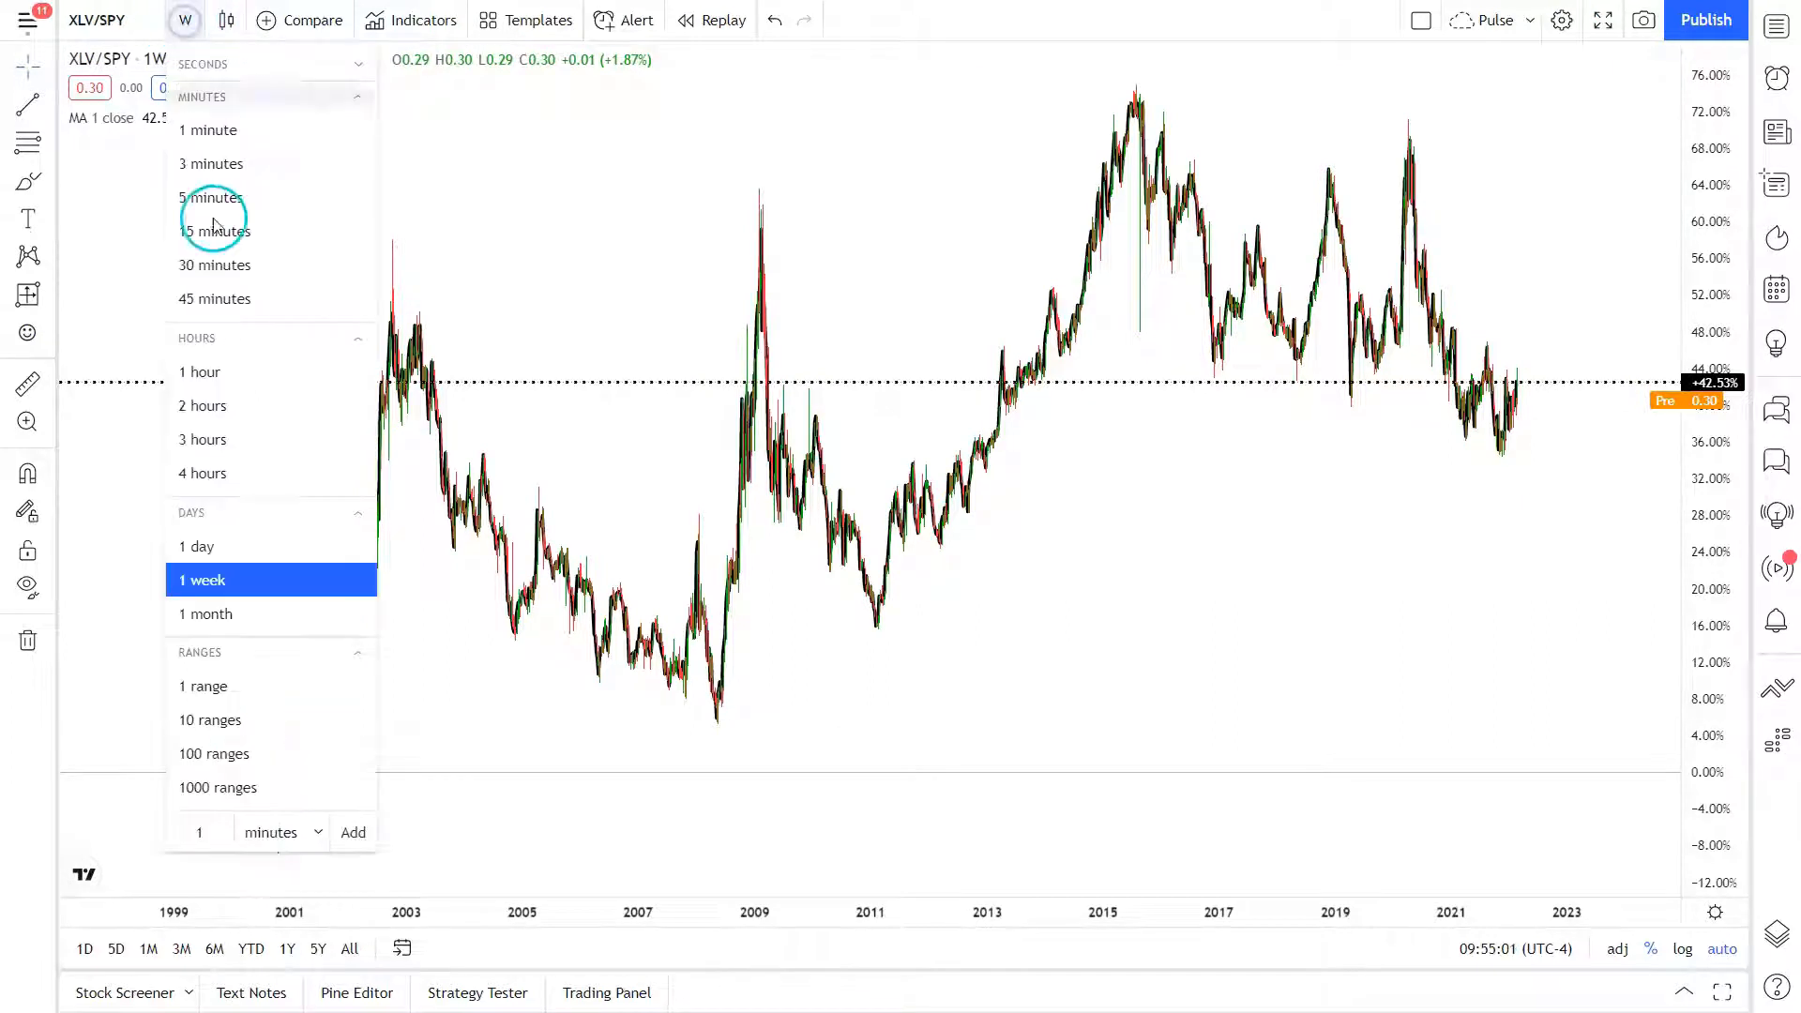
{"action": "left_click", "coordinate": [195, 546]}
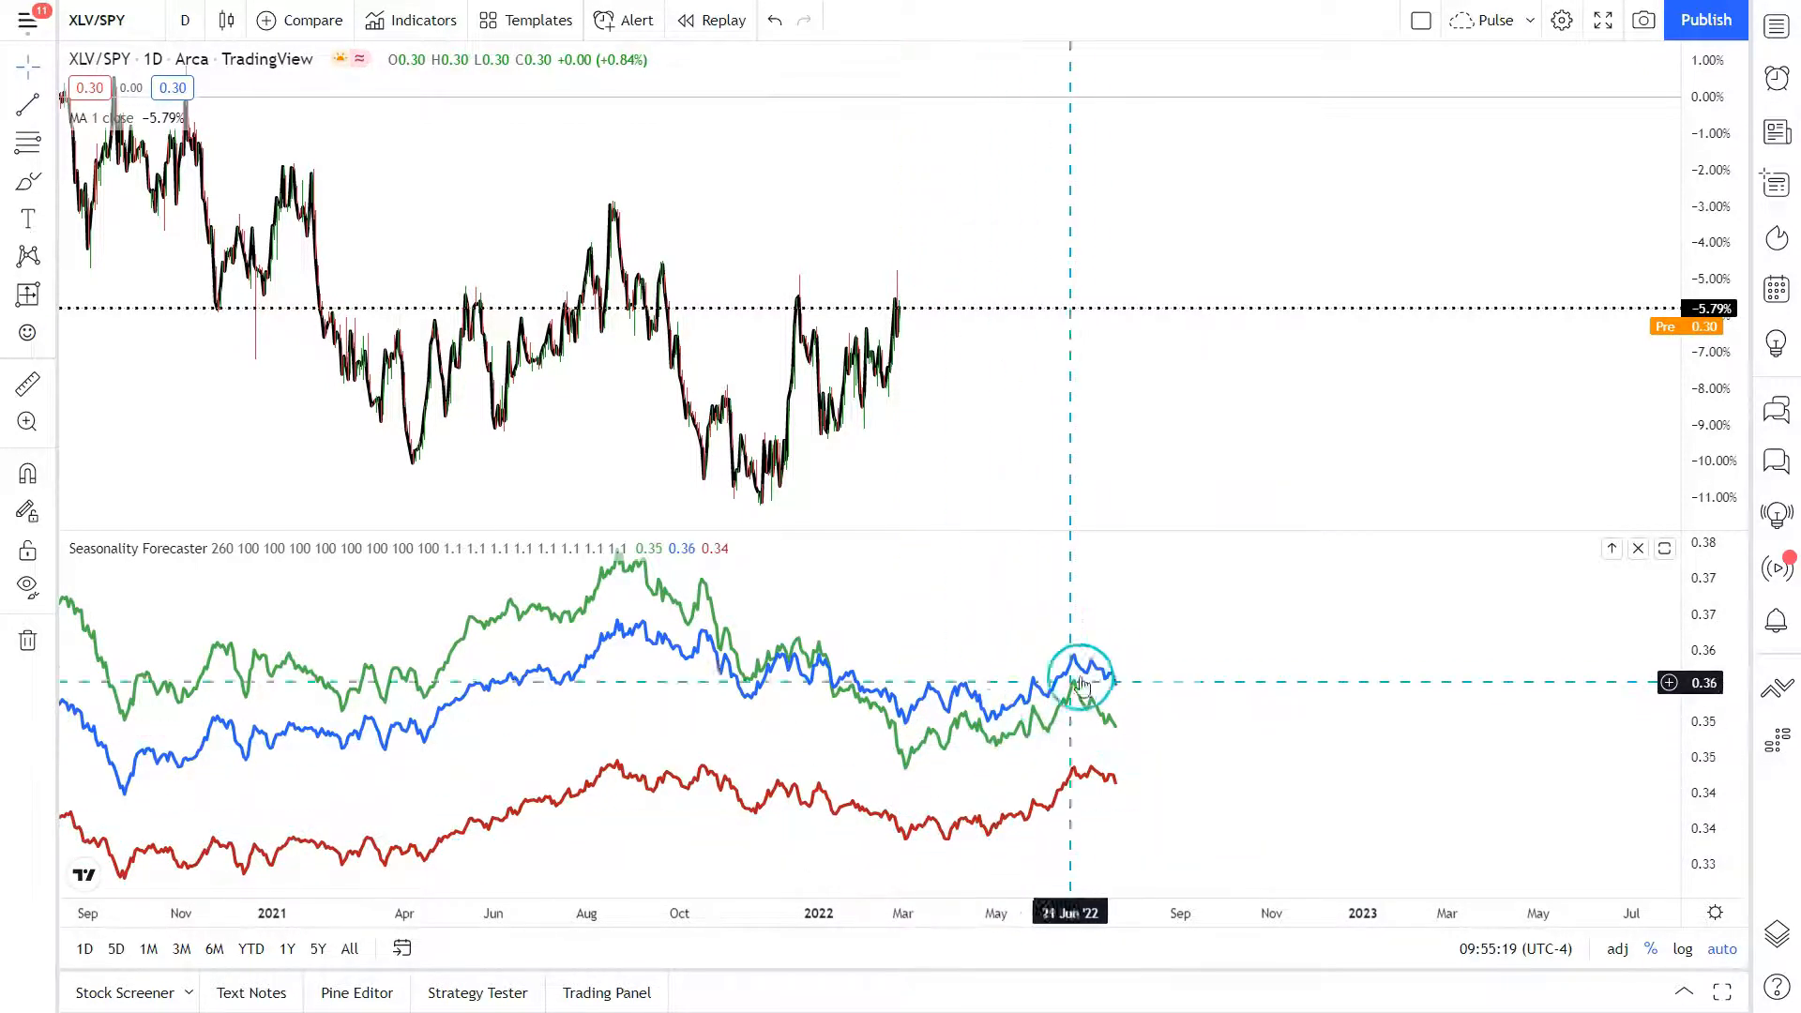
{"action": "mouse_move", "coordinate": [1074, 672]}
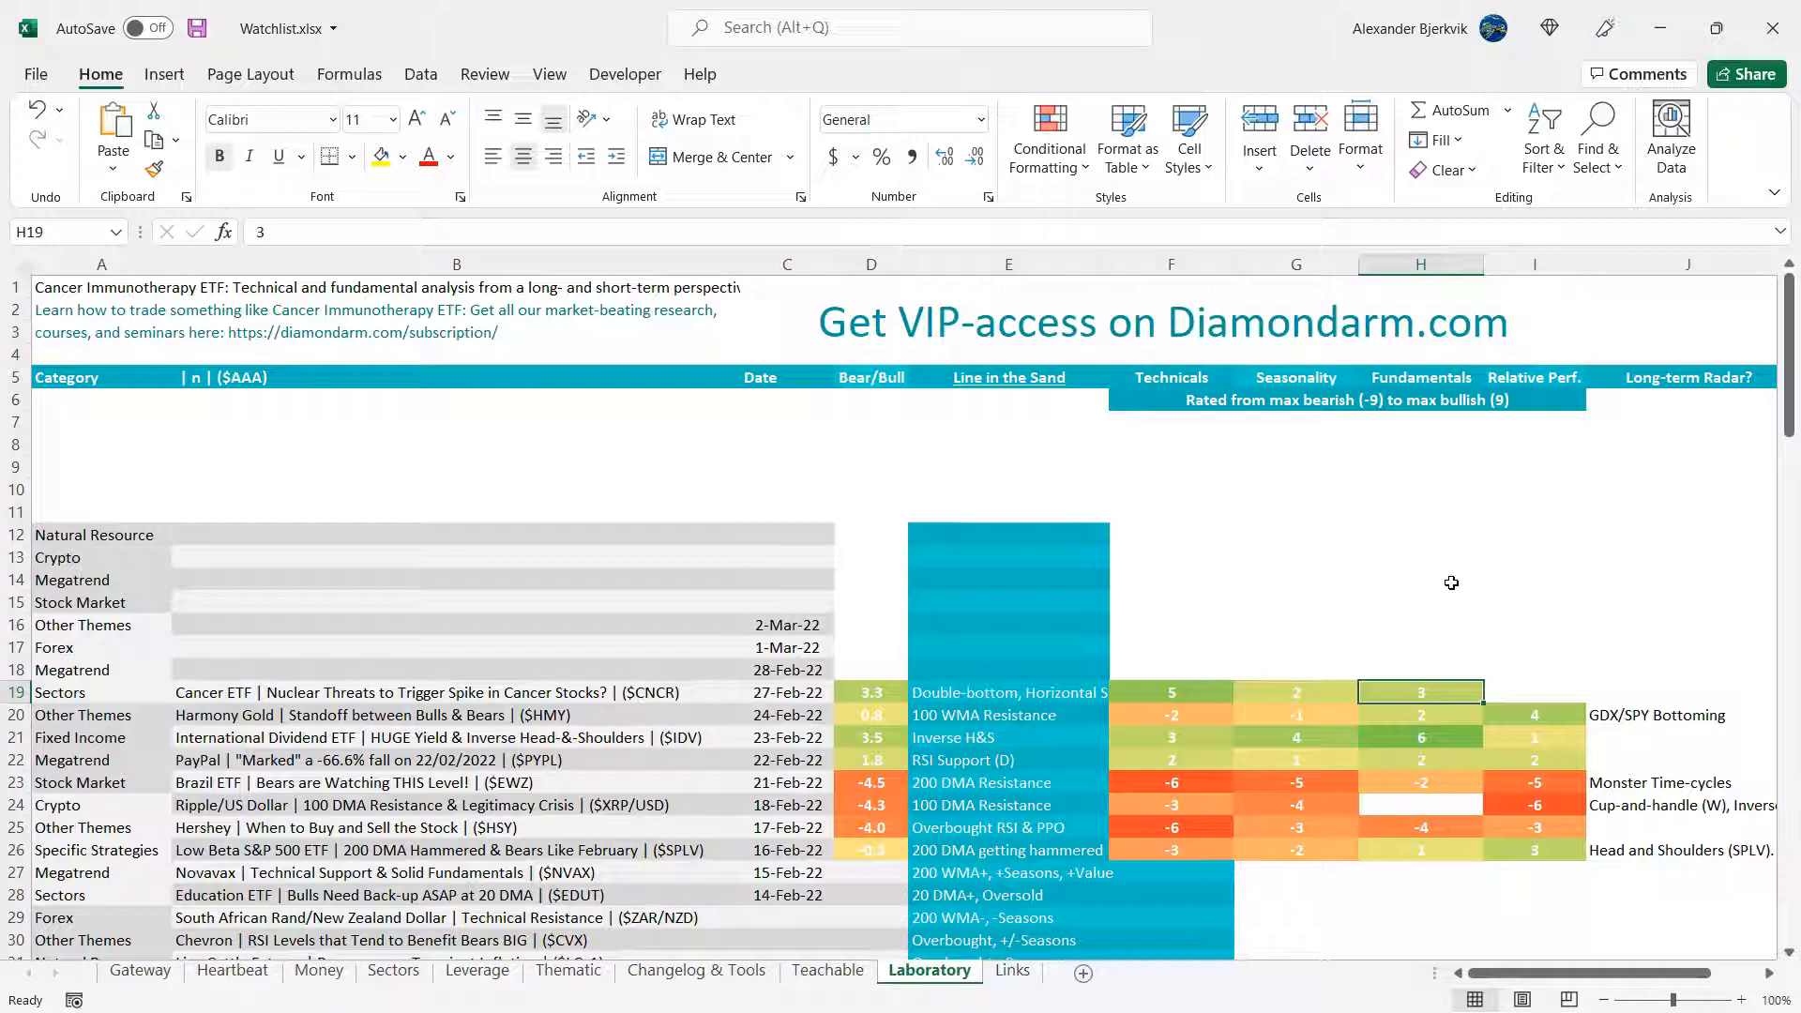
- Enter 2 in cell I19, CNCR's Relative Perf. cell
{"action": "left_click", "coordinate": [1534, 690]}
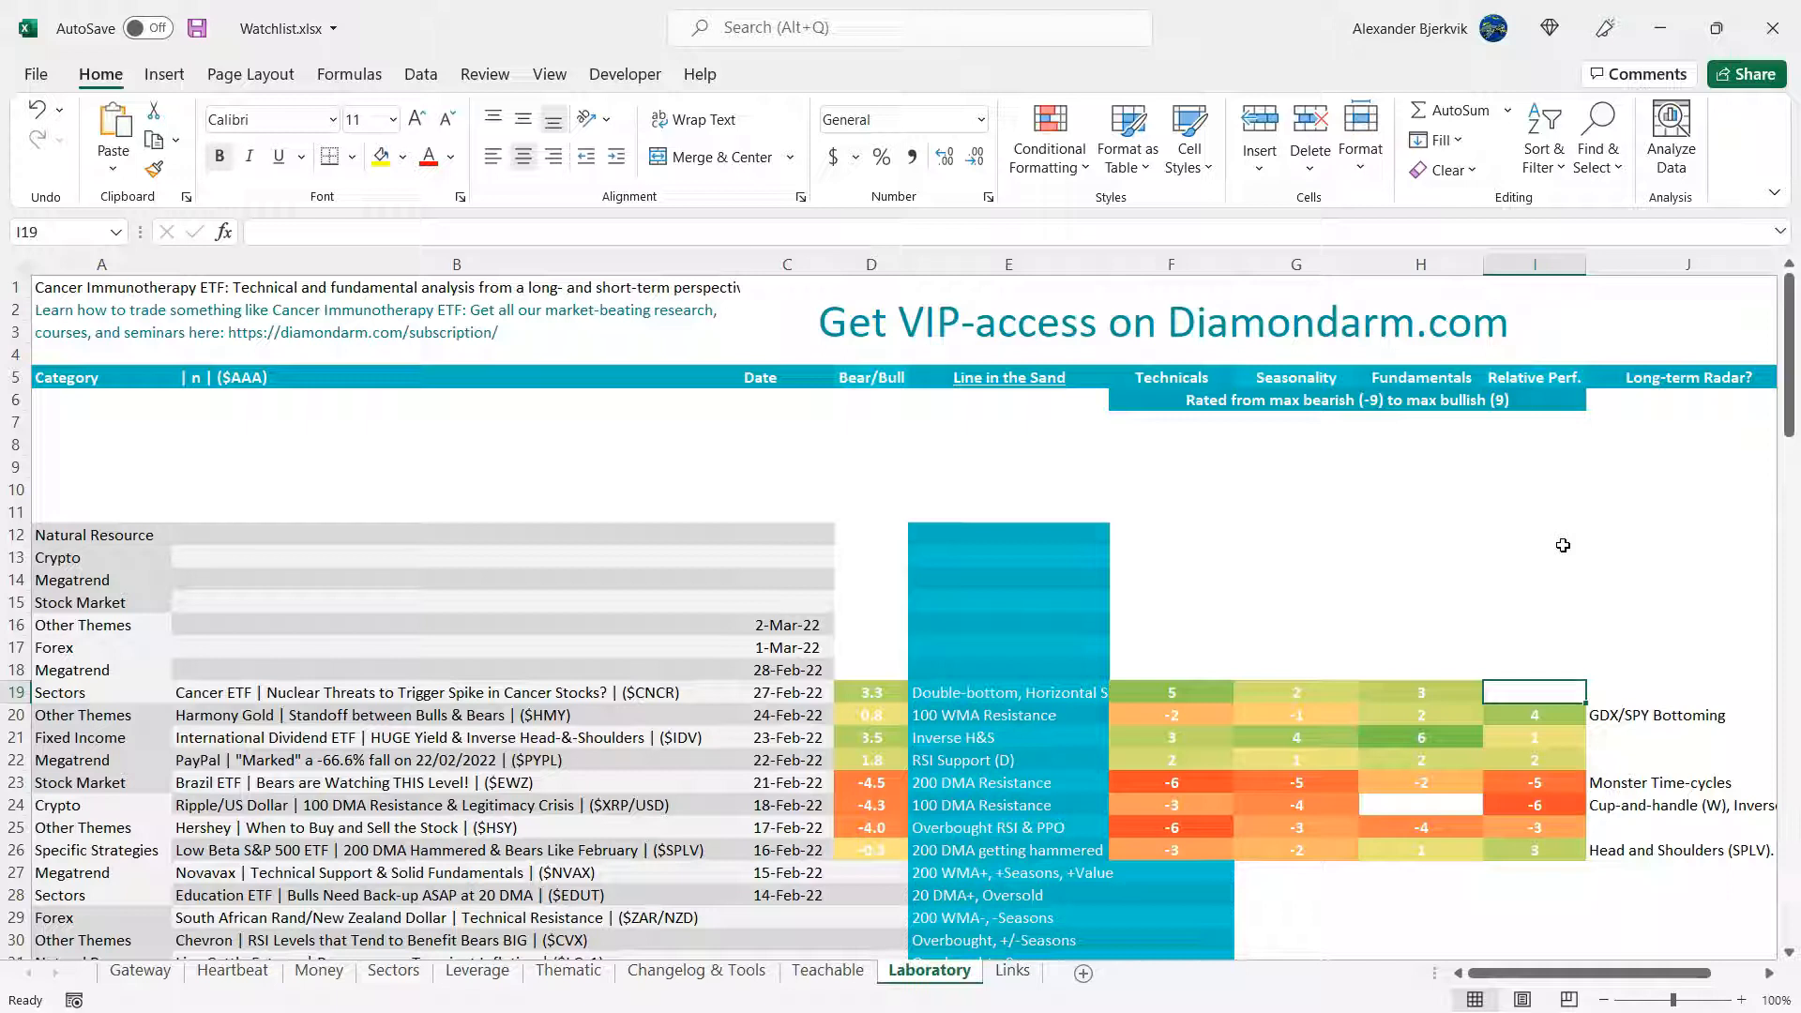
{"action": "type", "text": "2"}
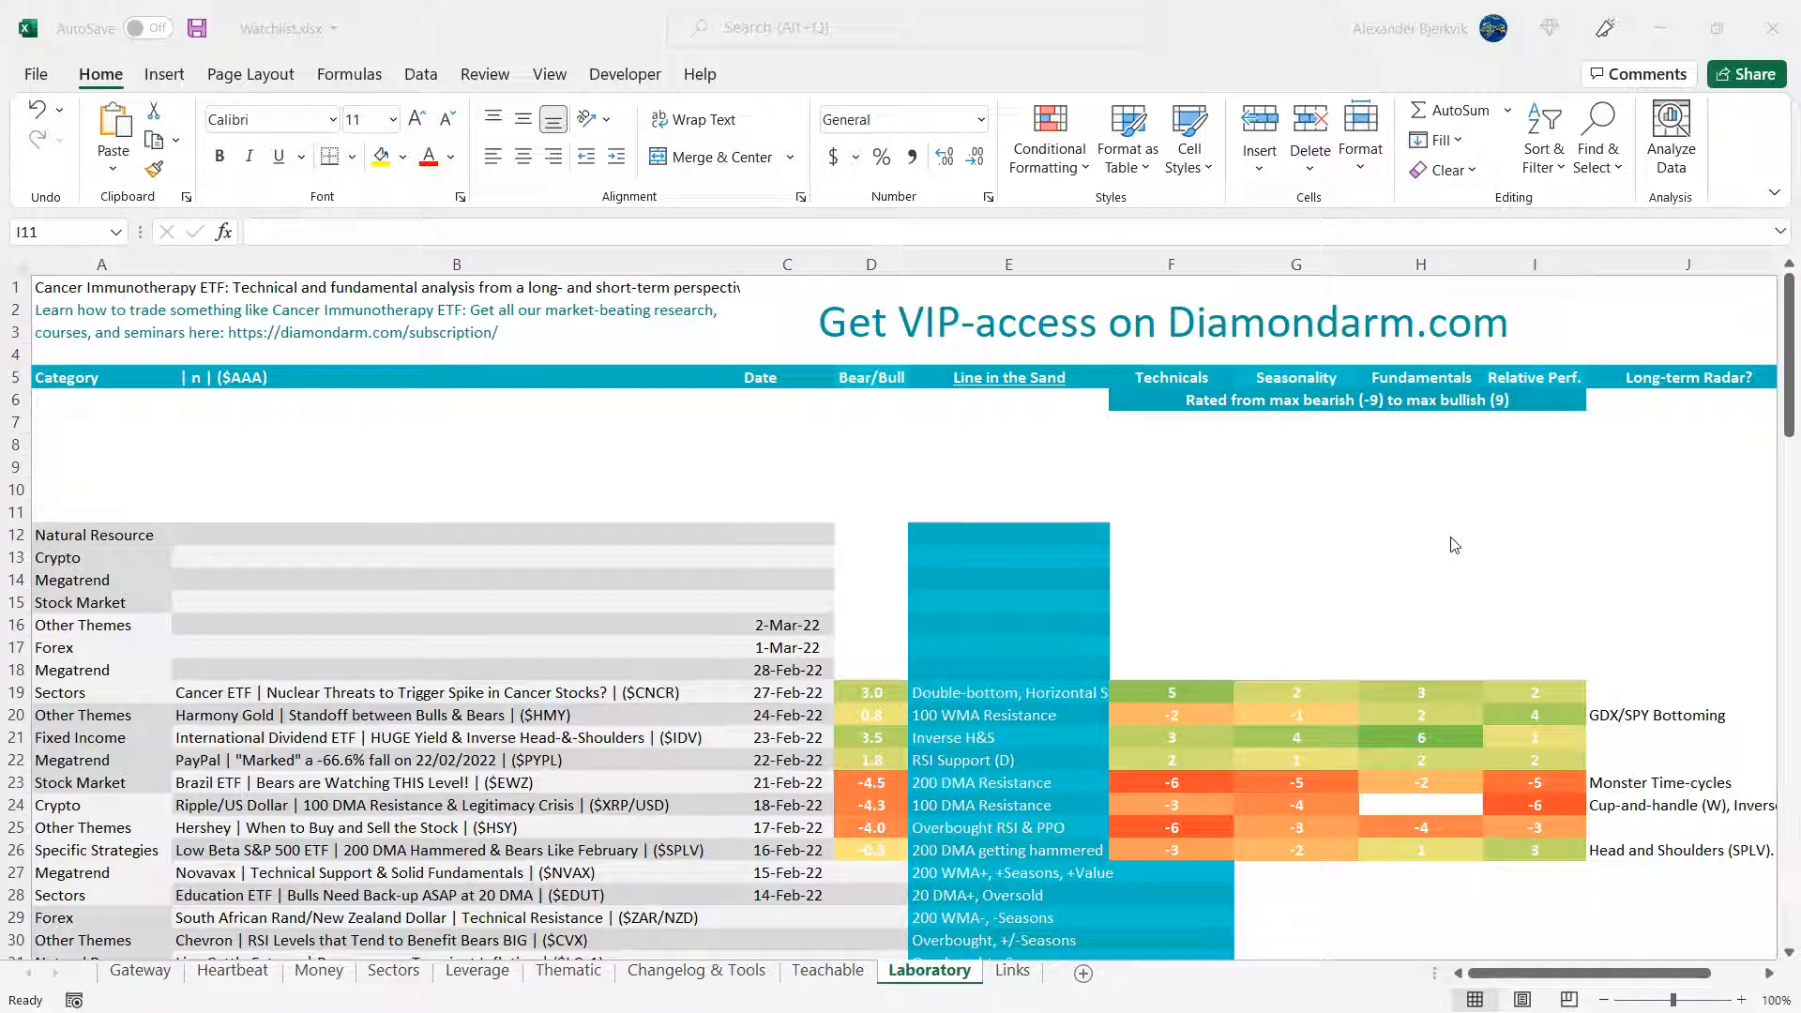
{"action": "left_click", "coordinate": [1385, 615]}
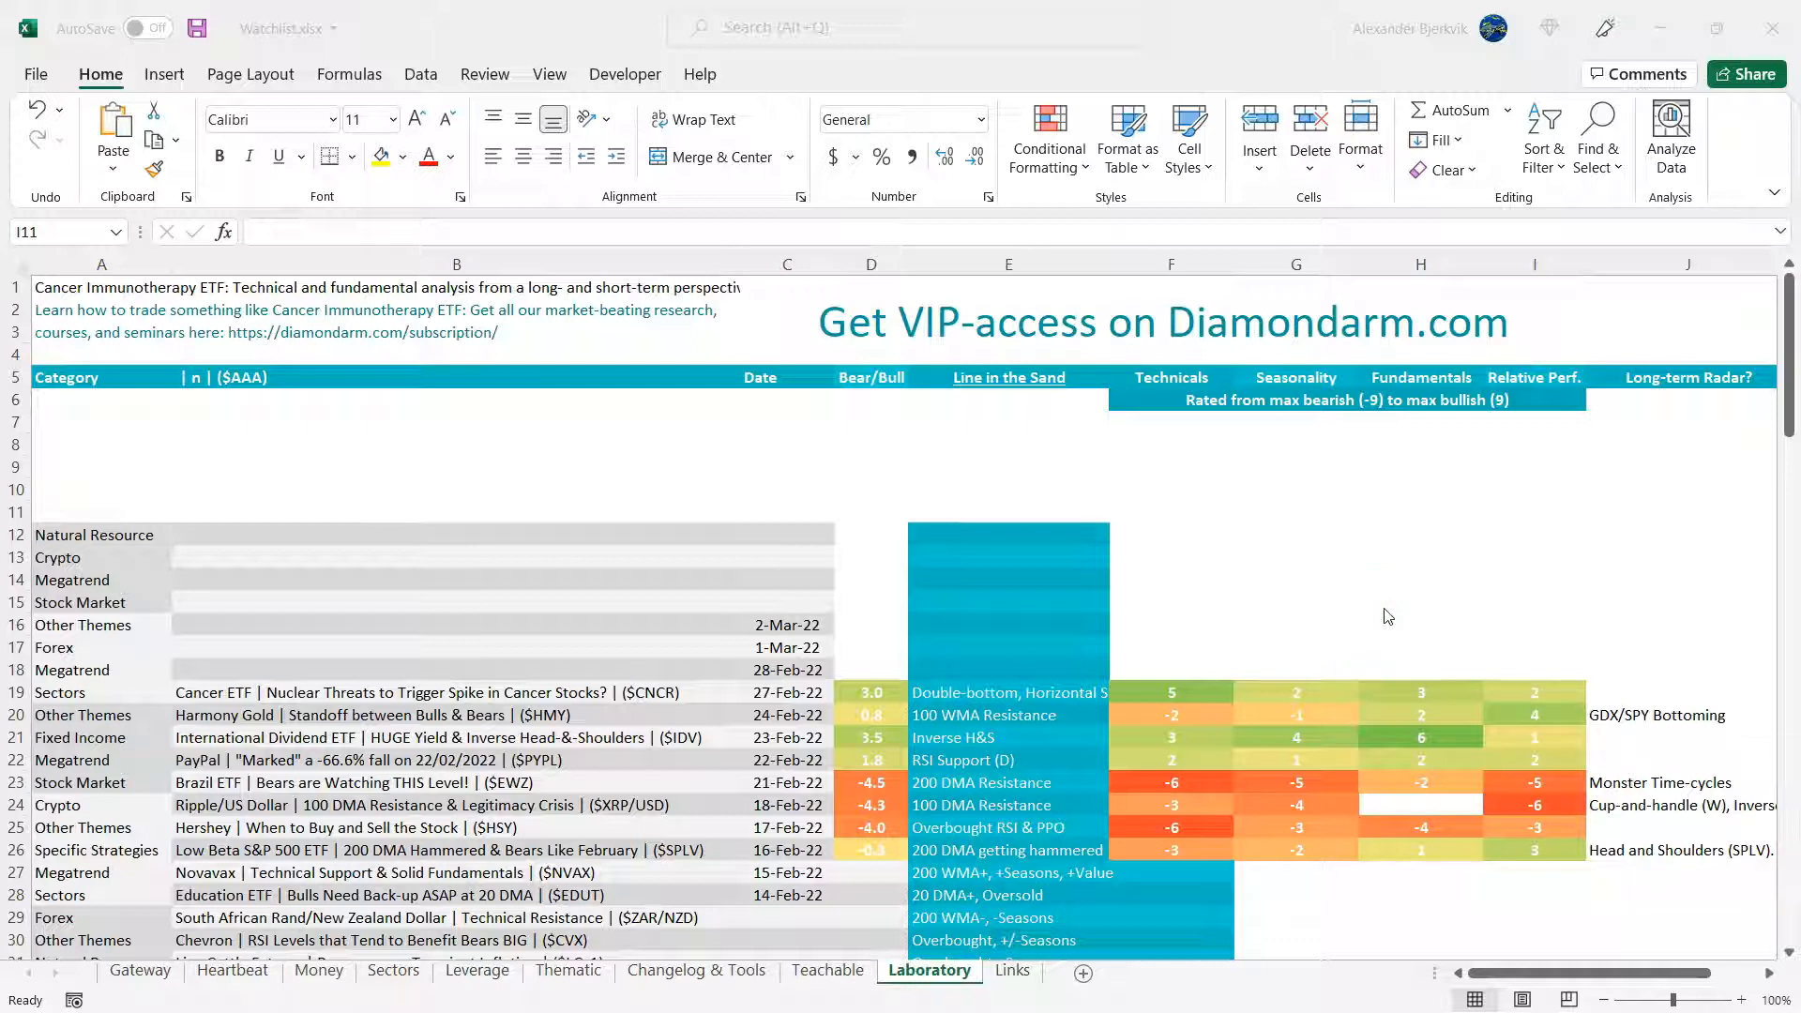
{"action": "left_click", "coordinate": [325, 722]}
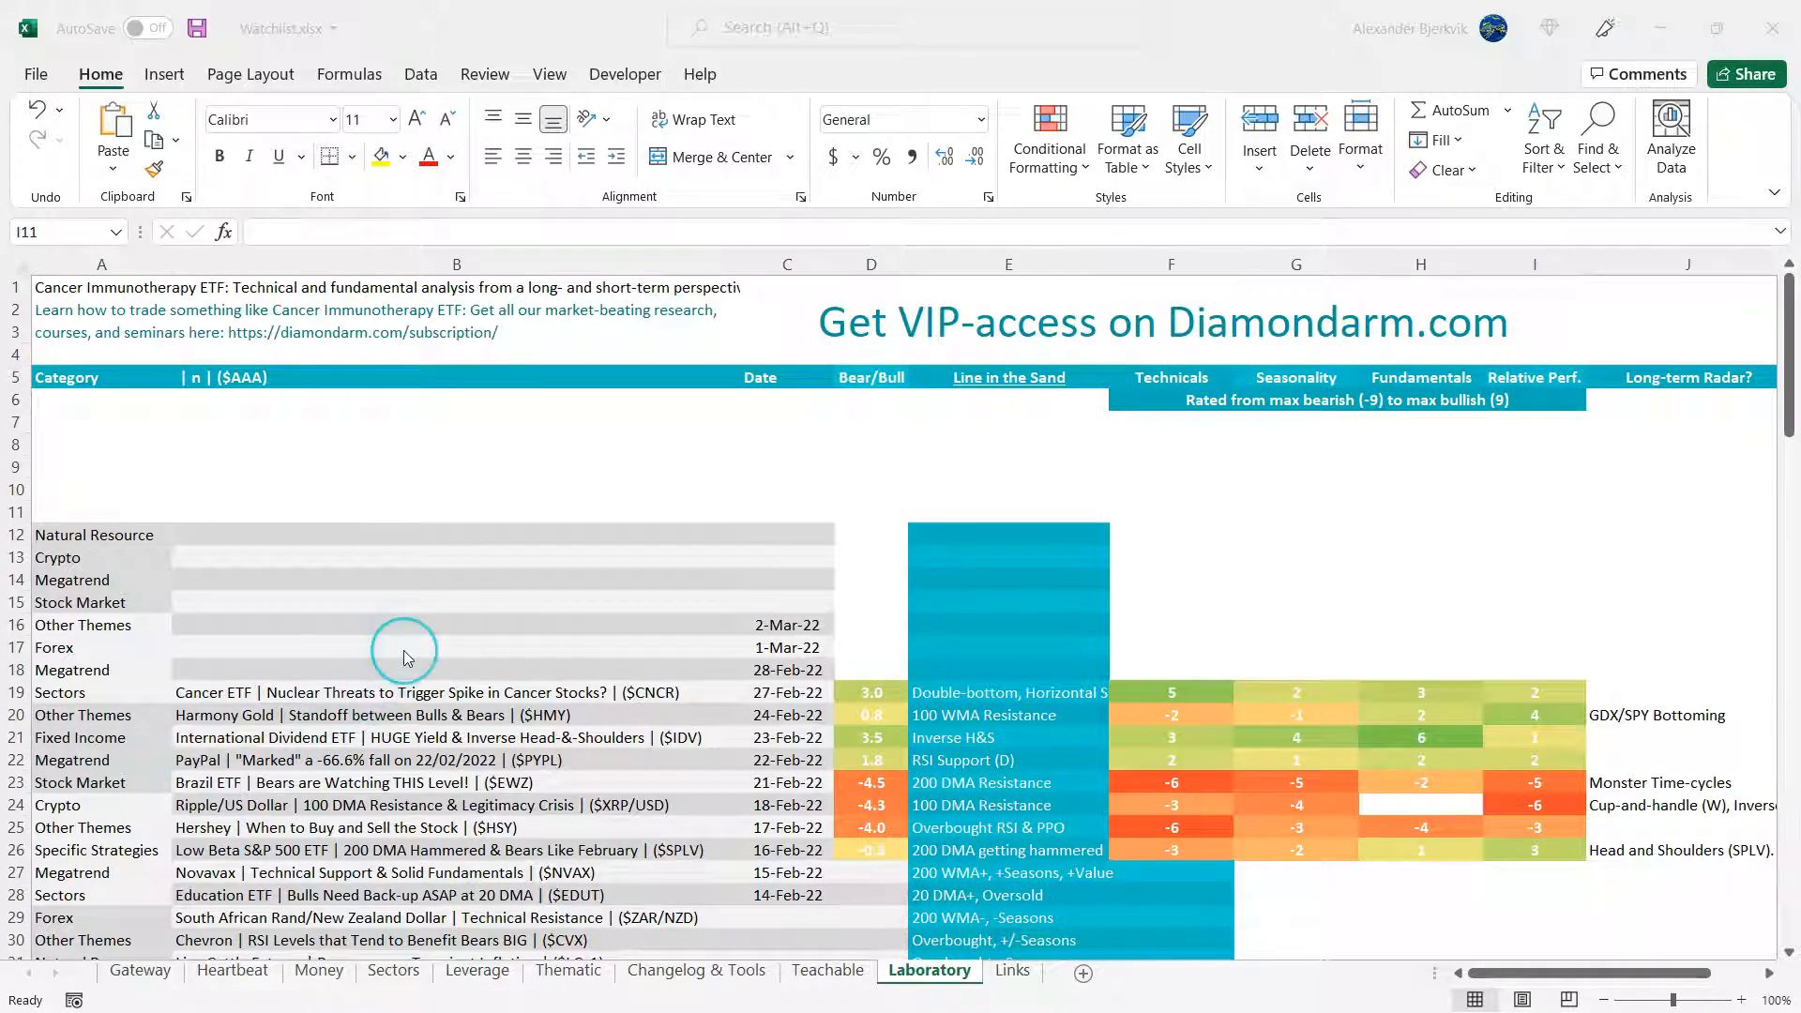
{"action": "mouse_move", "coordinate": [480, 630]}
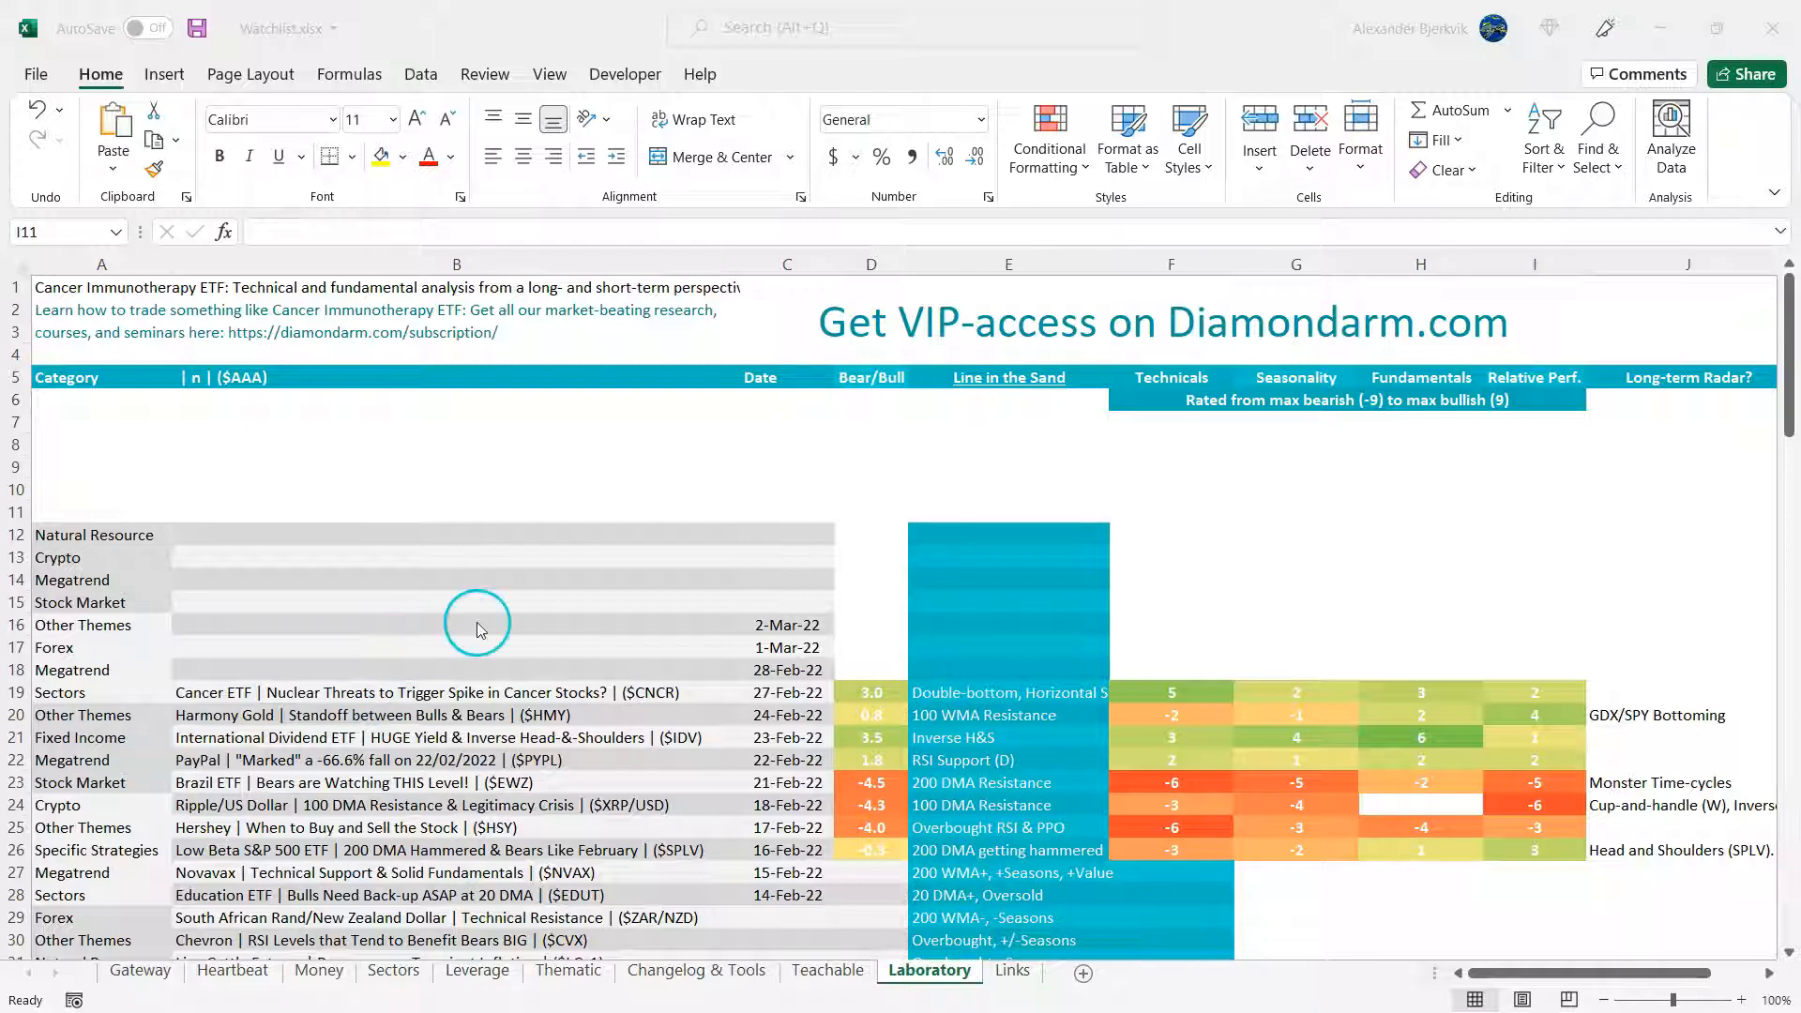